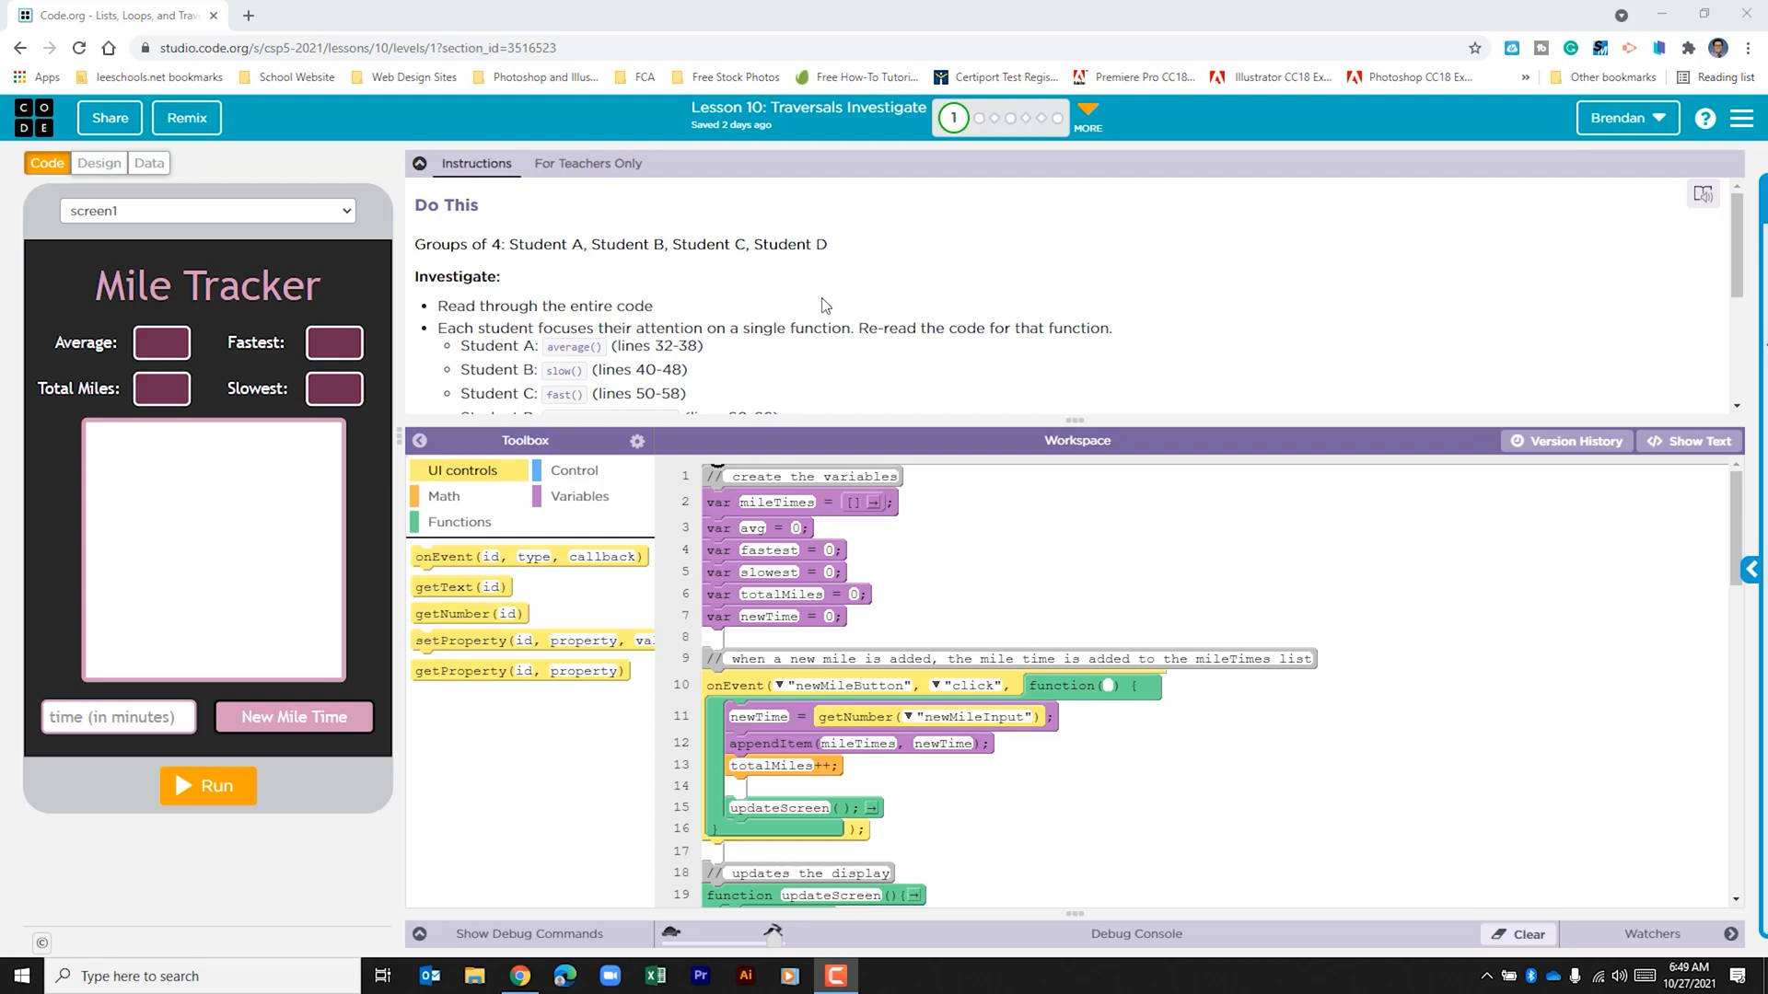
Step: Run the Mile Tracker and add mile times 14, 15, 11 and 13
{"action": "scroll", "scroll_direction": "down", "scroll_amount": 3}
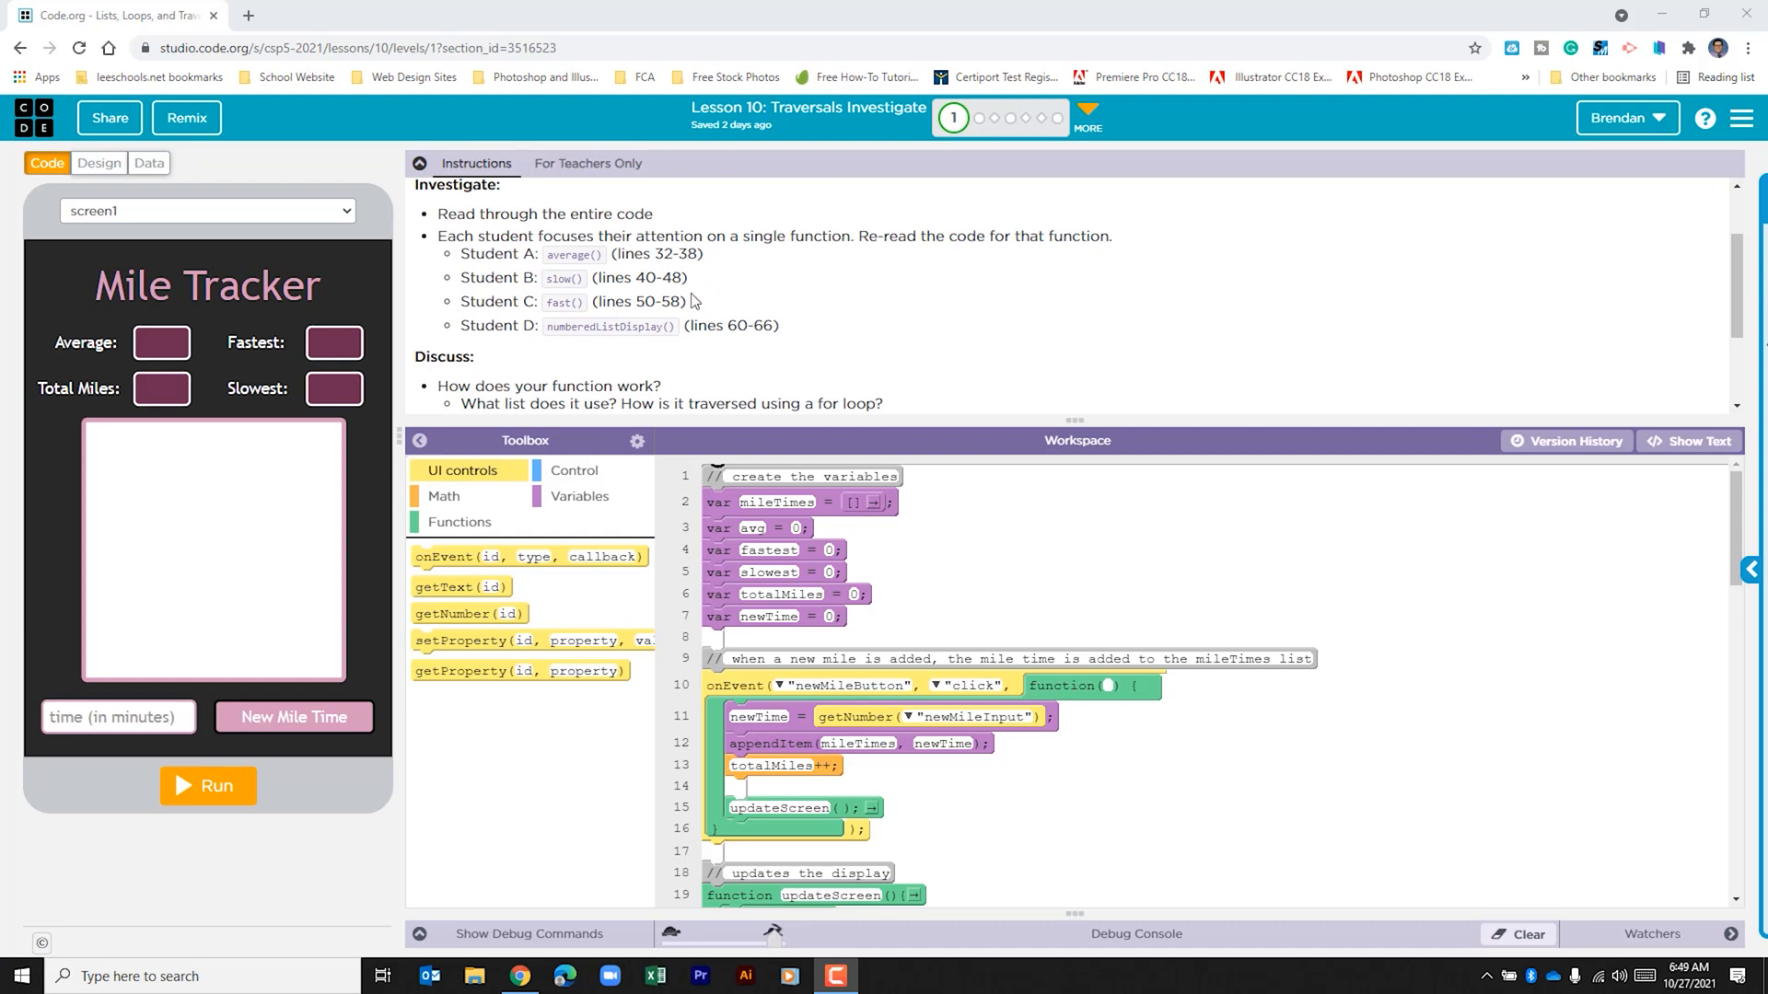
{"action": "mouse_move", "coordinate": [643, 298]}
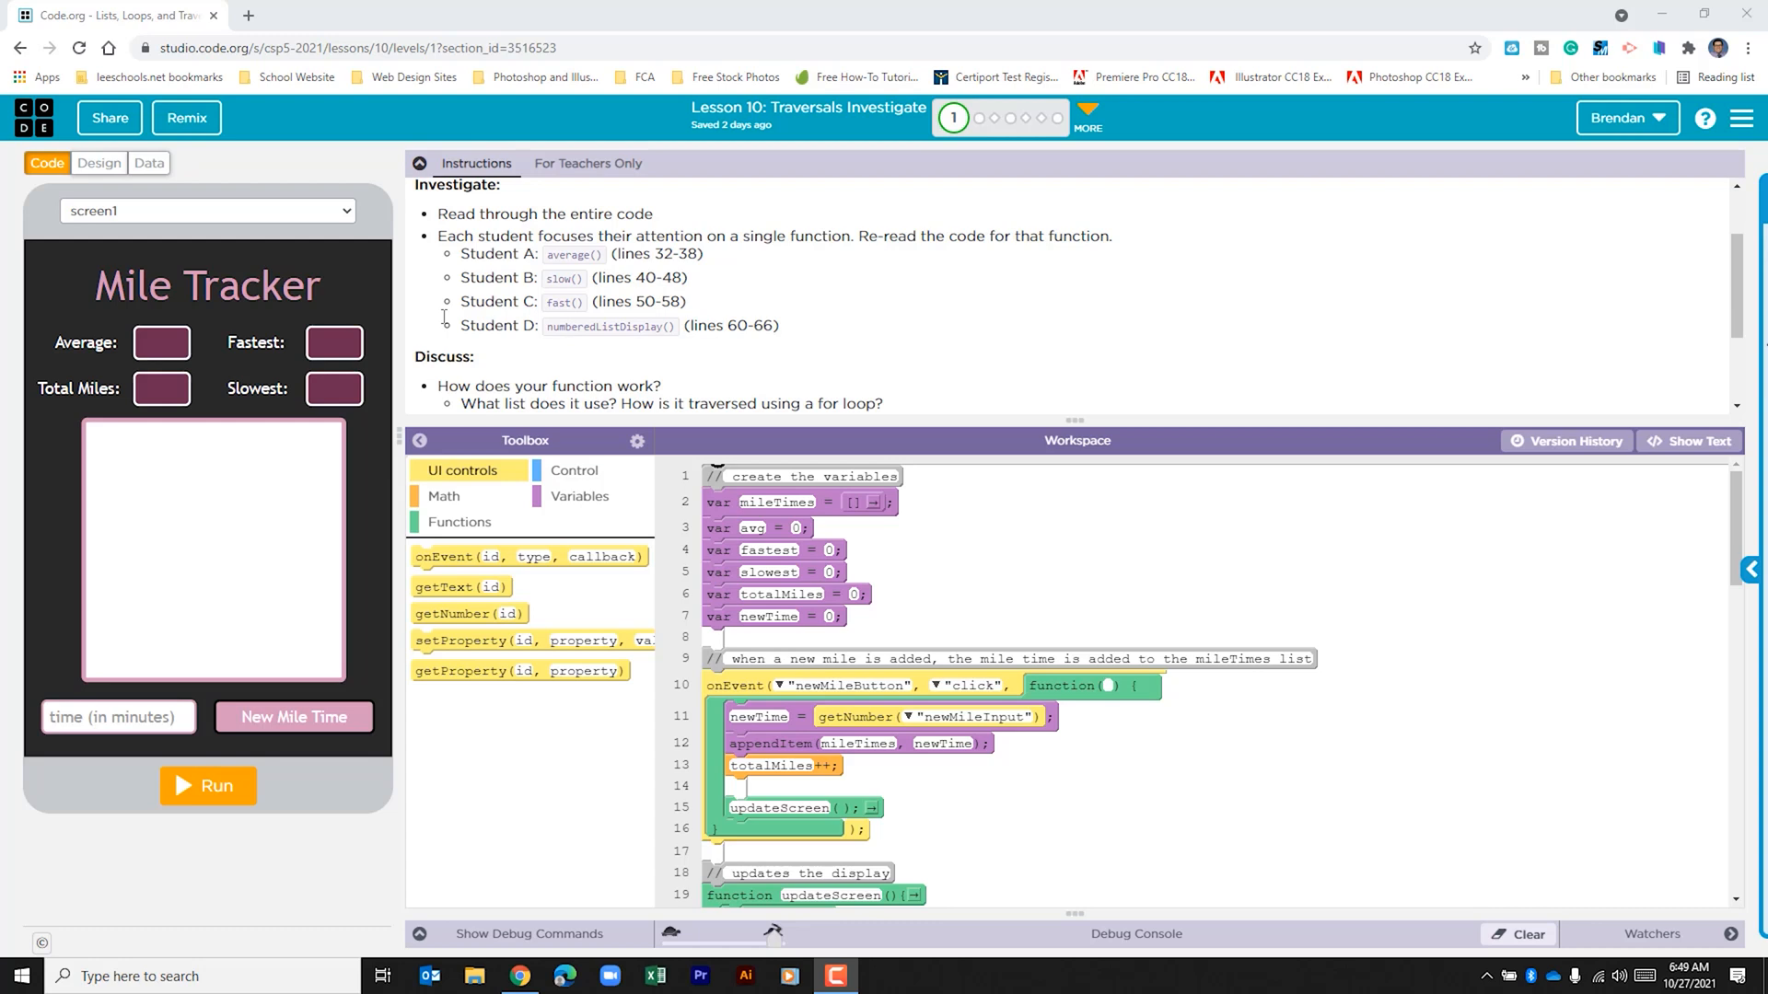
{"action": "mouse_move", "coordinate": [199, 338]}
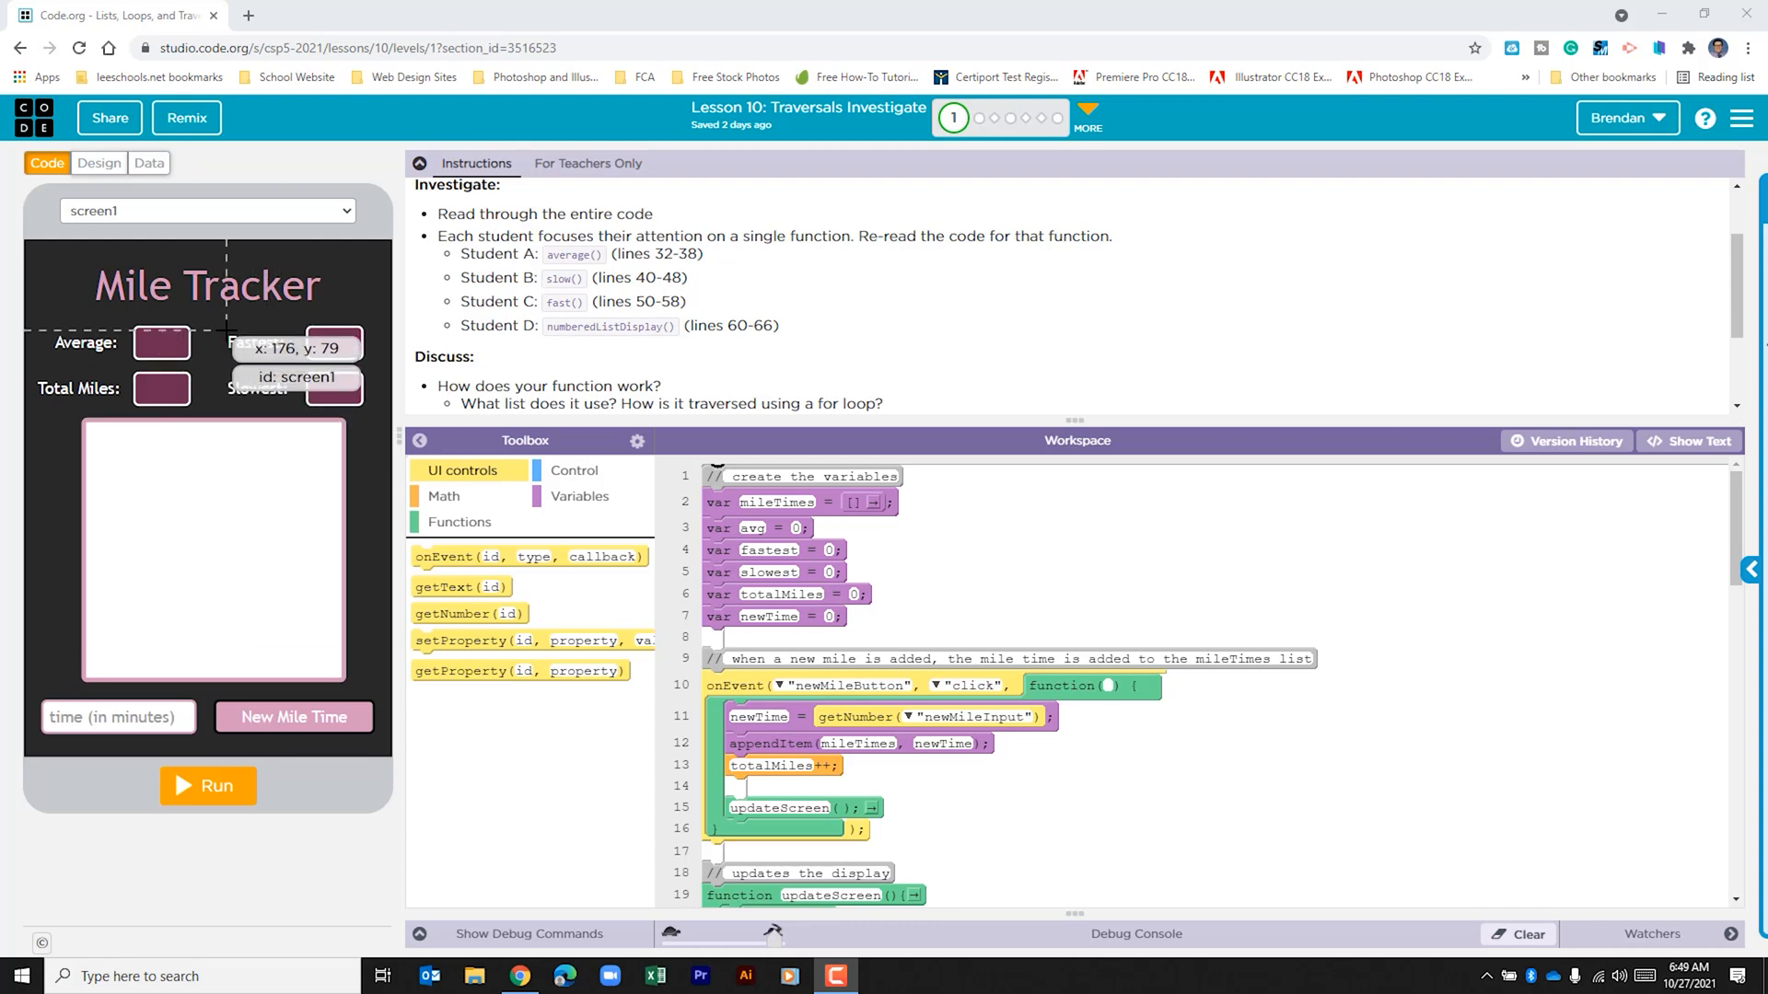
{"action": "mouse_move", "coordinate": [292, 716]}
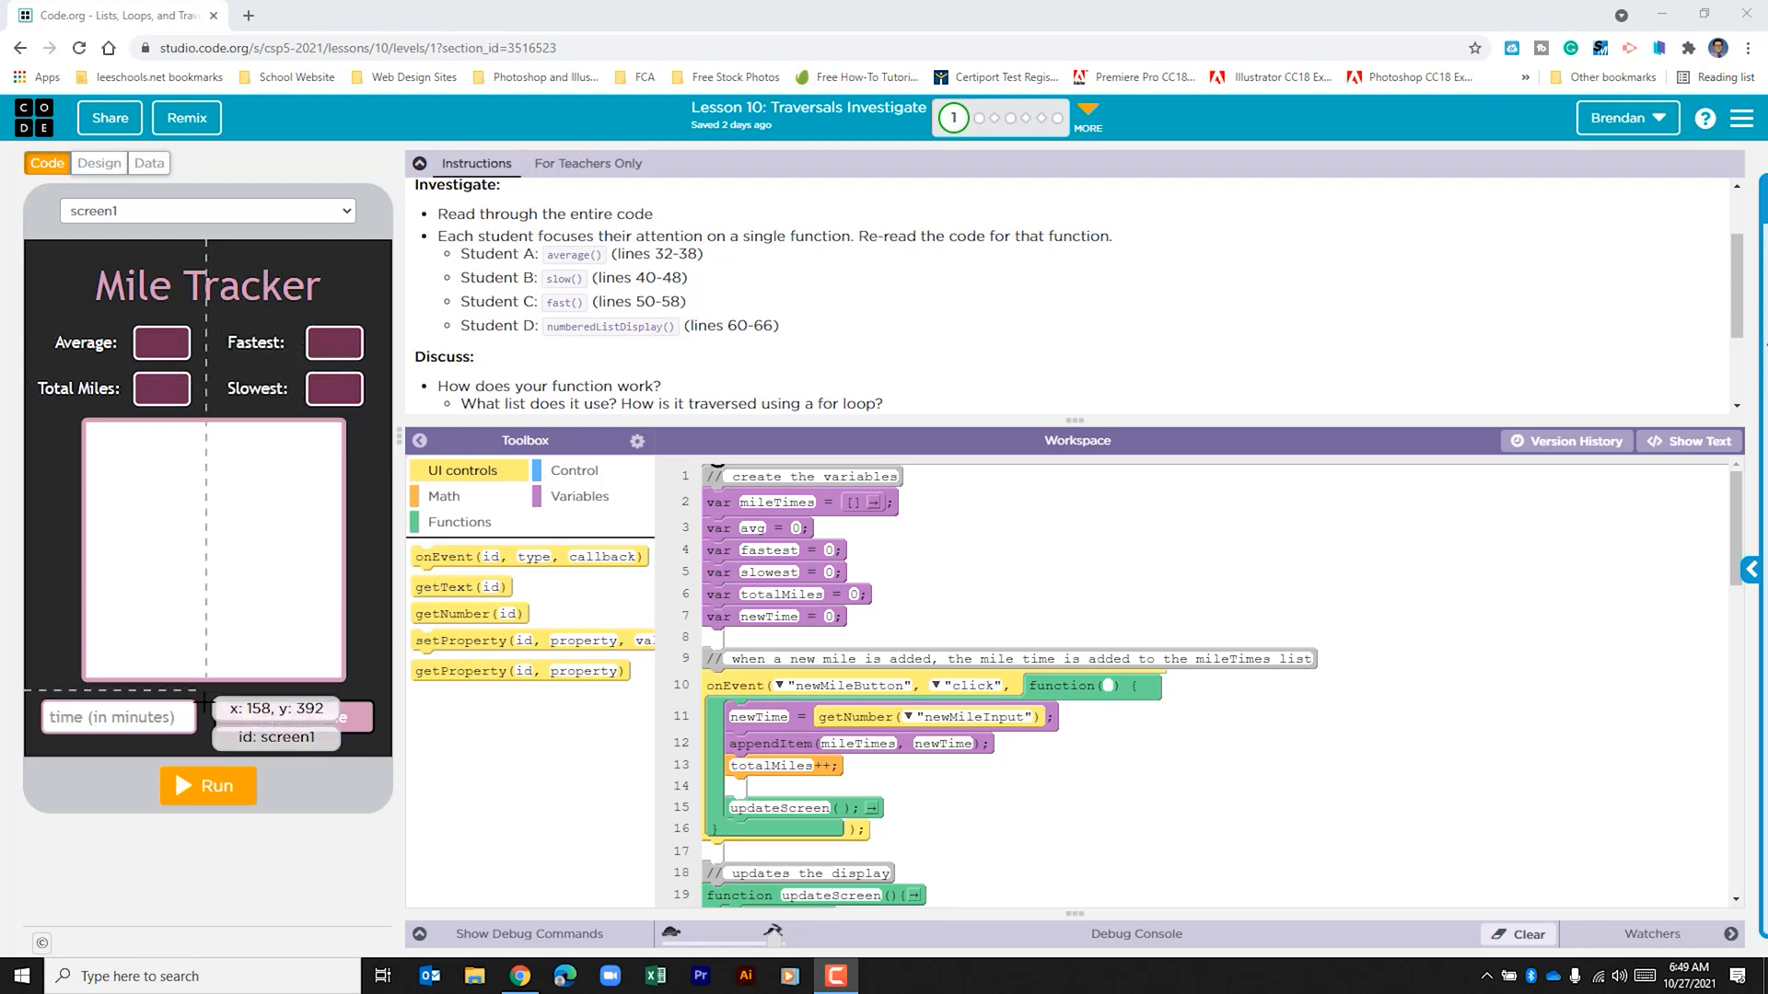
{"action": "left_click", "coordinate": [207, 786]}
{"action": "type", "text": "14"}
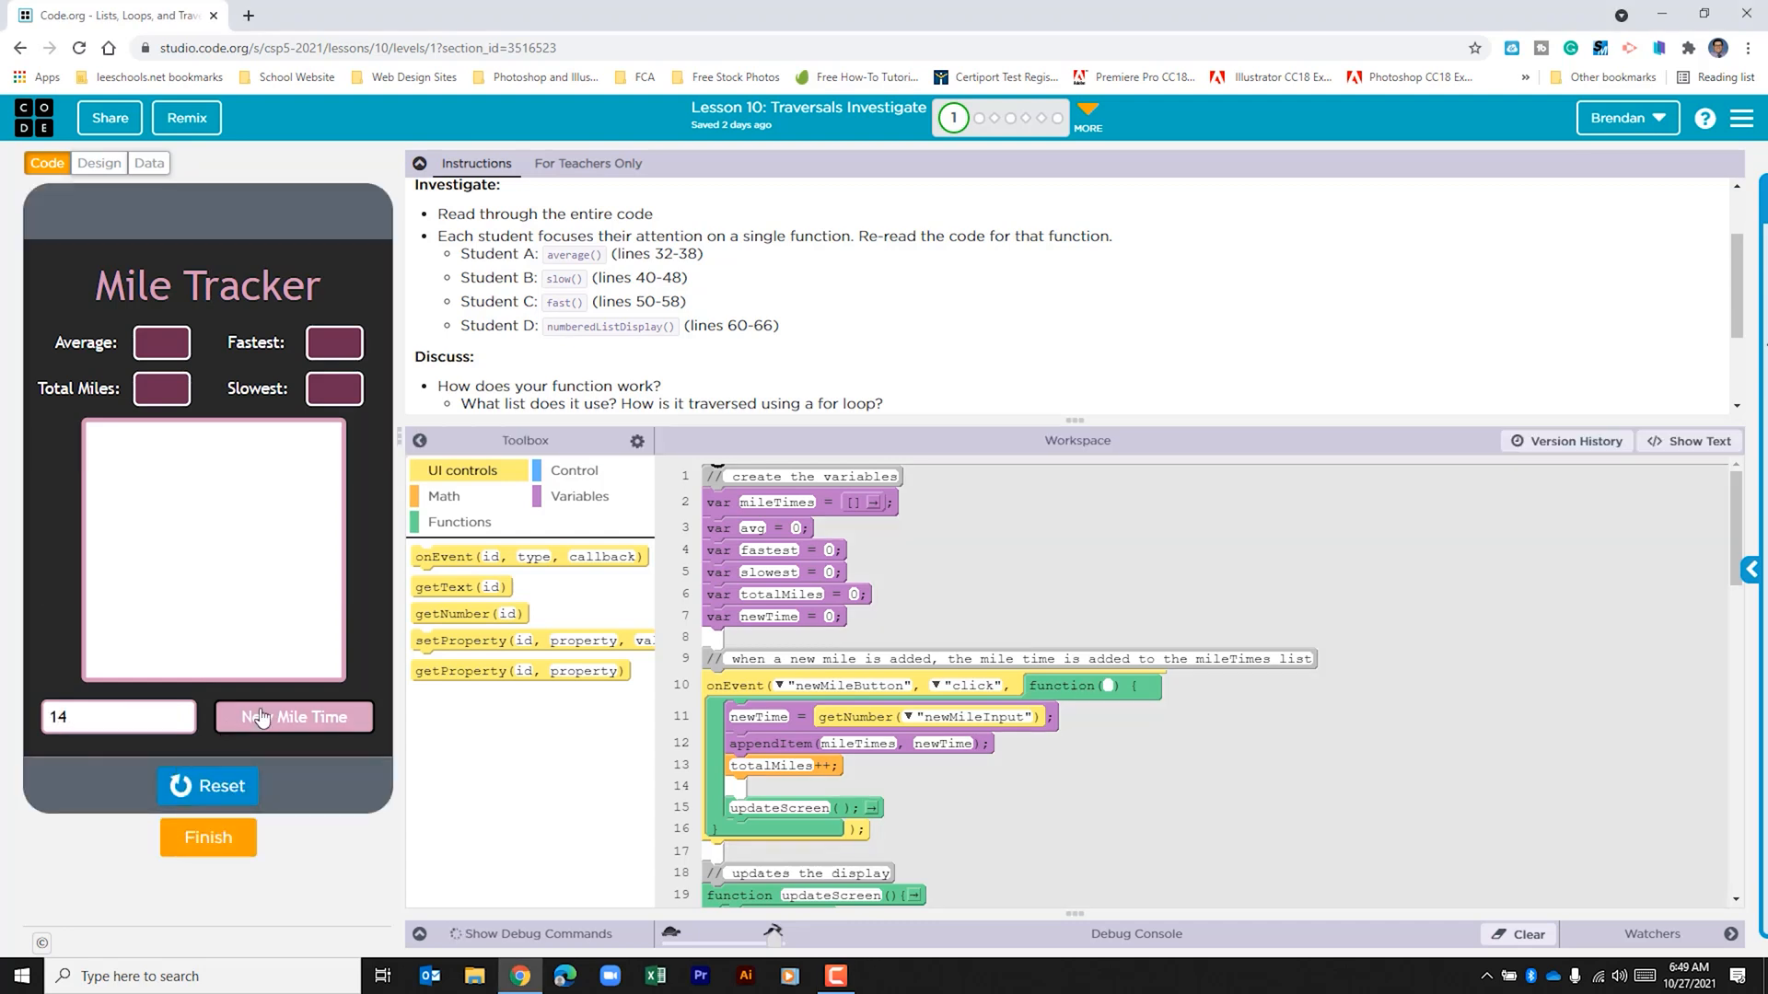
{"action": "left_click", "coordinate": [293, 718]}
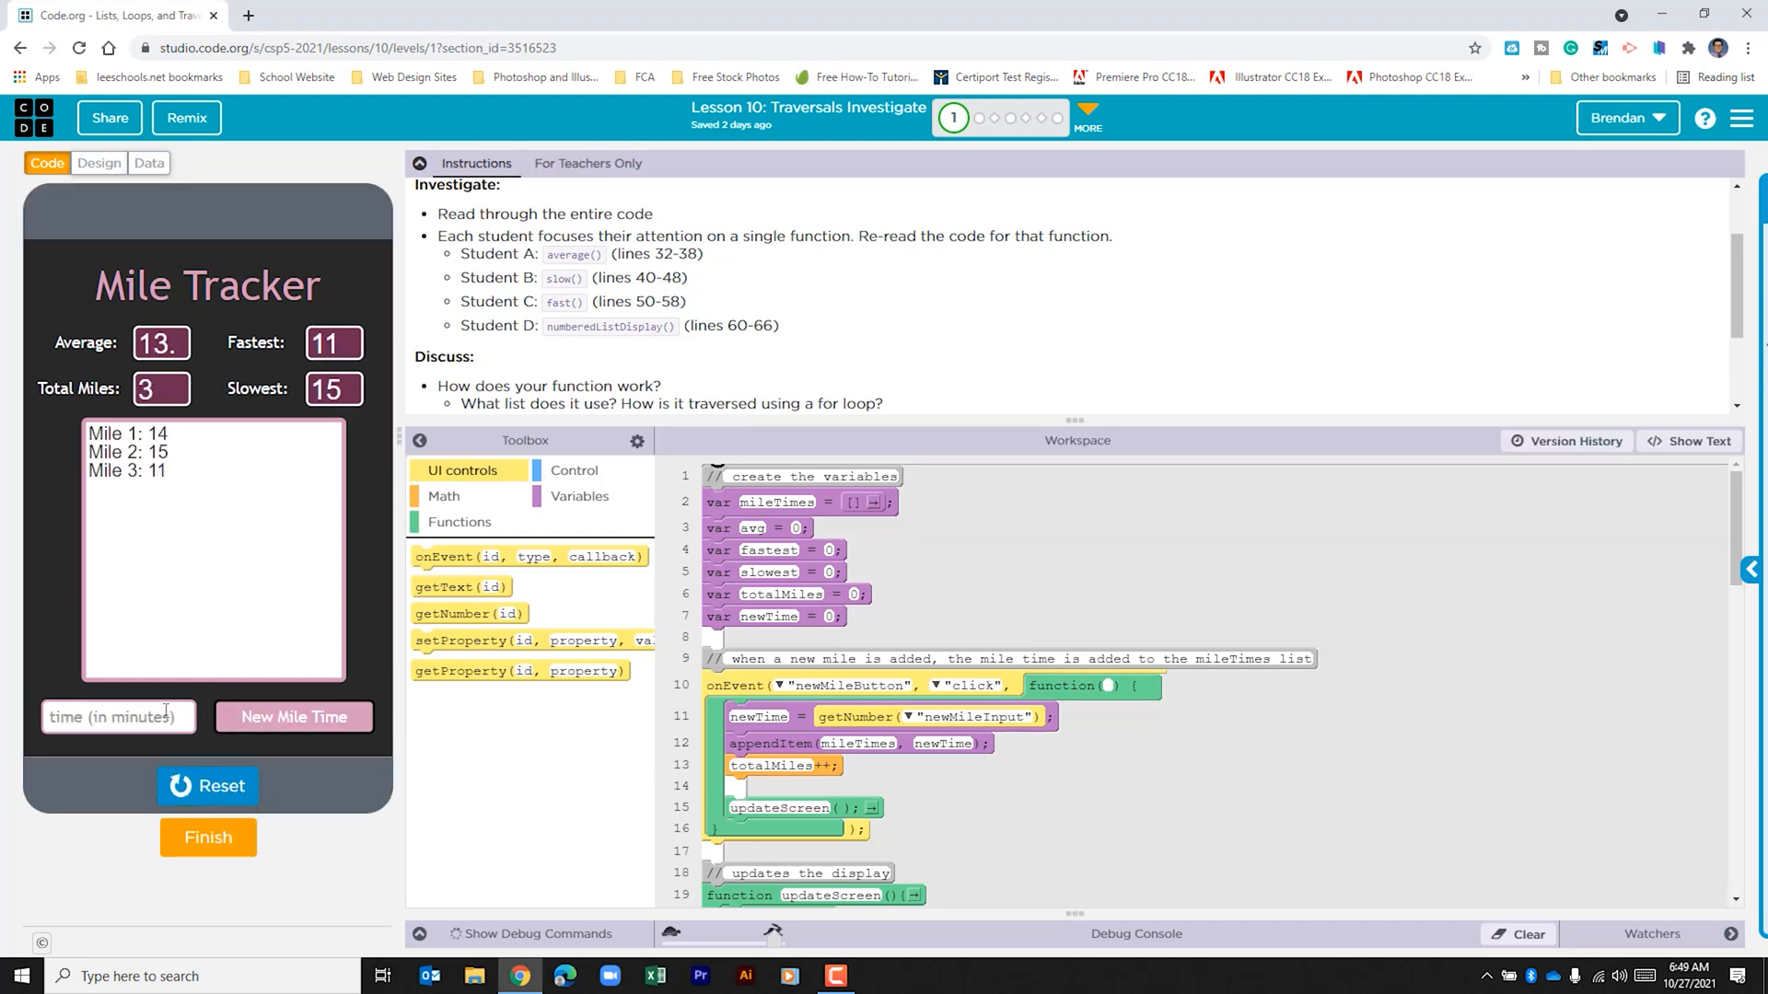
{"action": "left_click", "coordinate": [293, 717]}
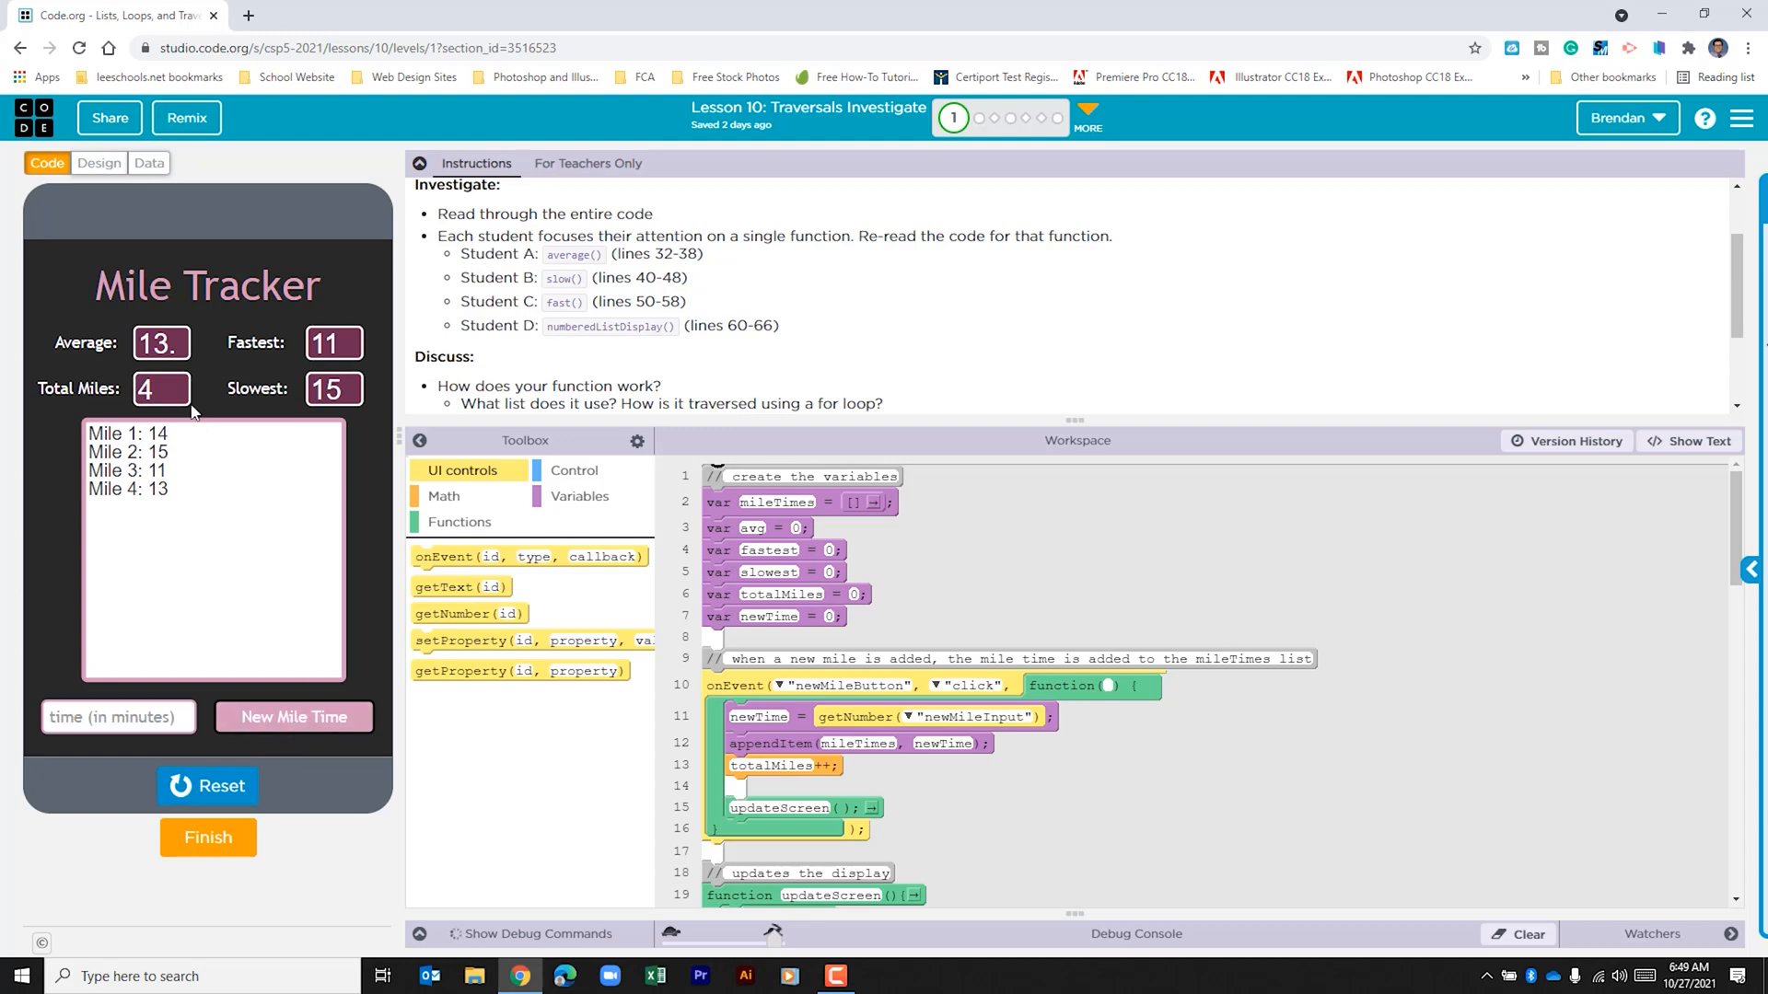
{"action": "mouse_move", "coordinate": [164, 371]}
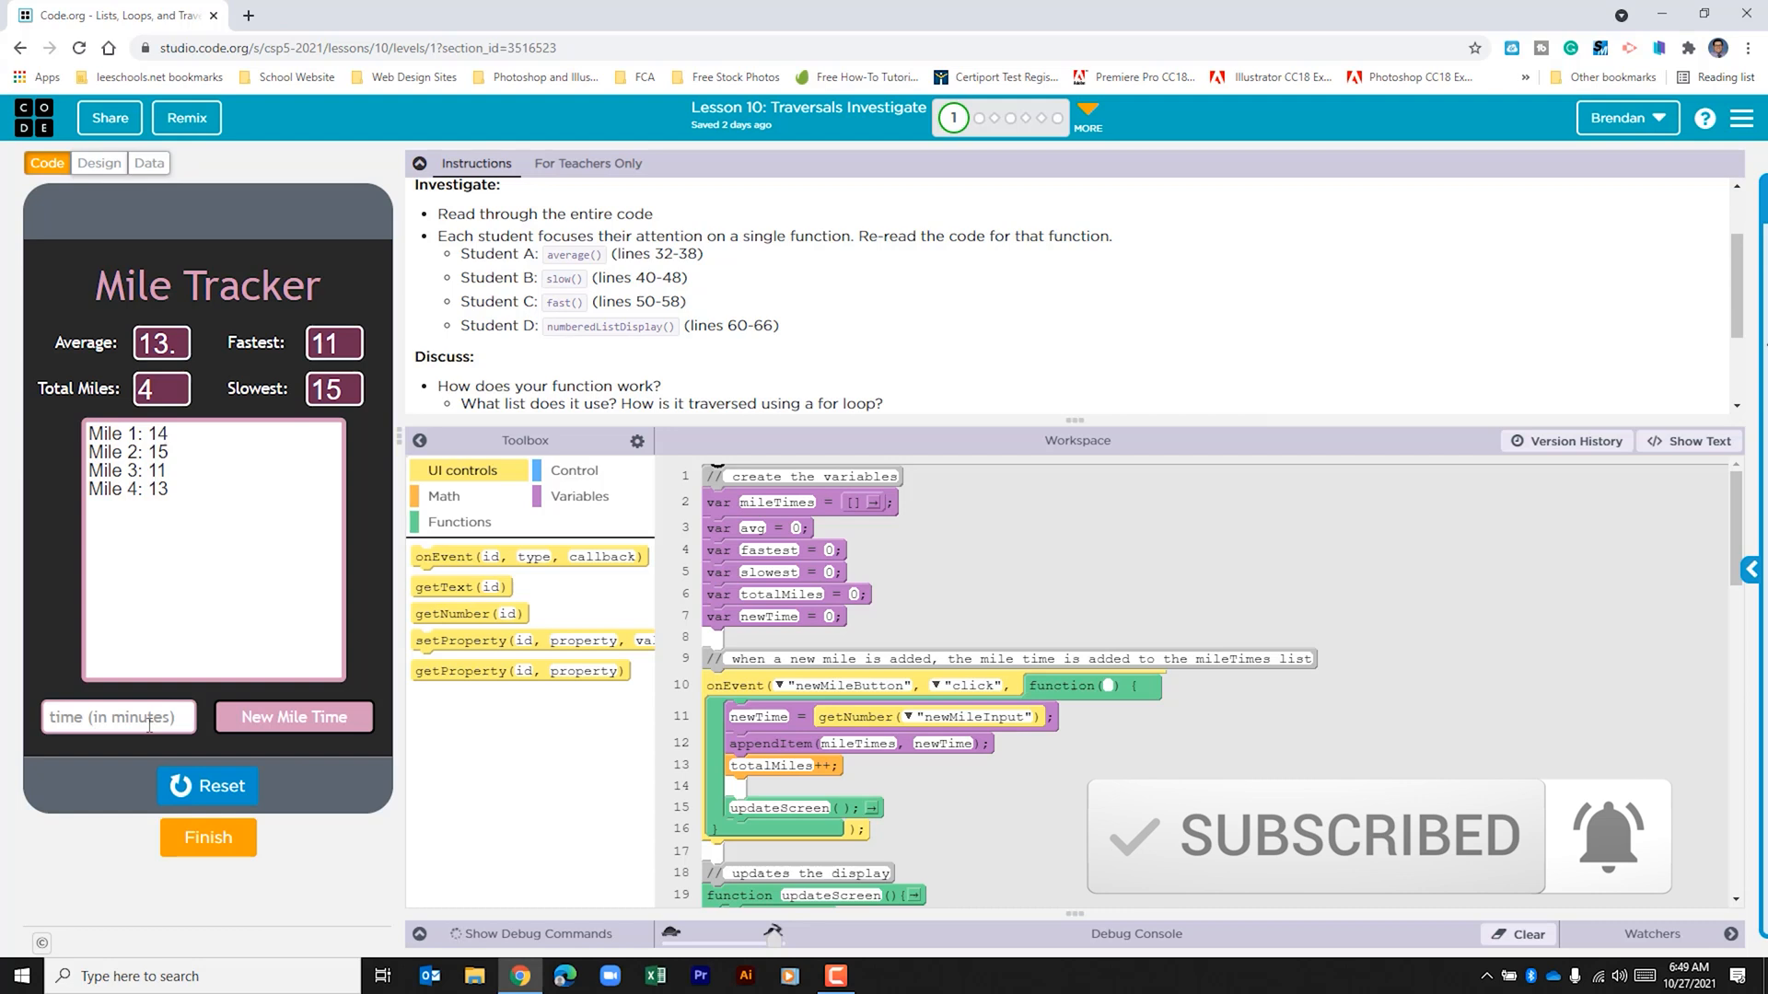
{"action": "scroll", "scroll_direction": "down", "scroll_amount": 3}
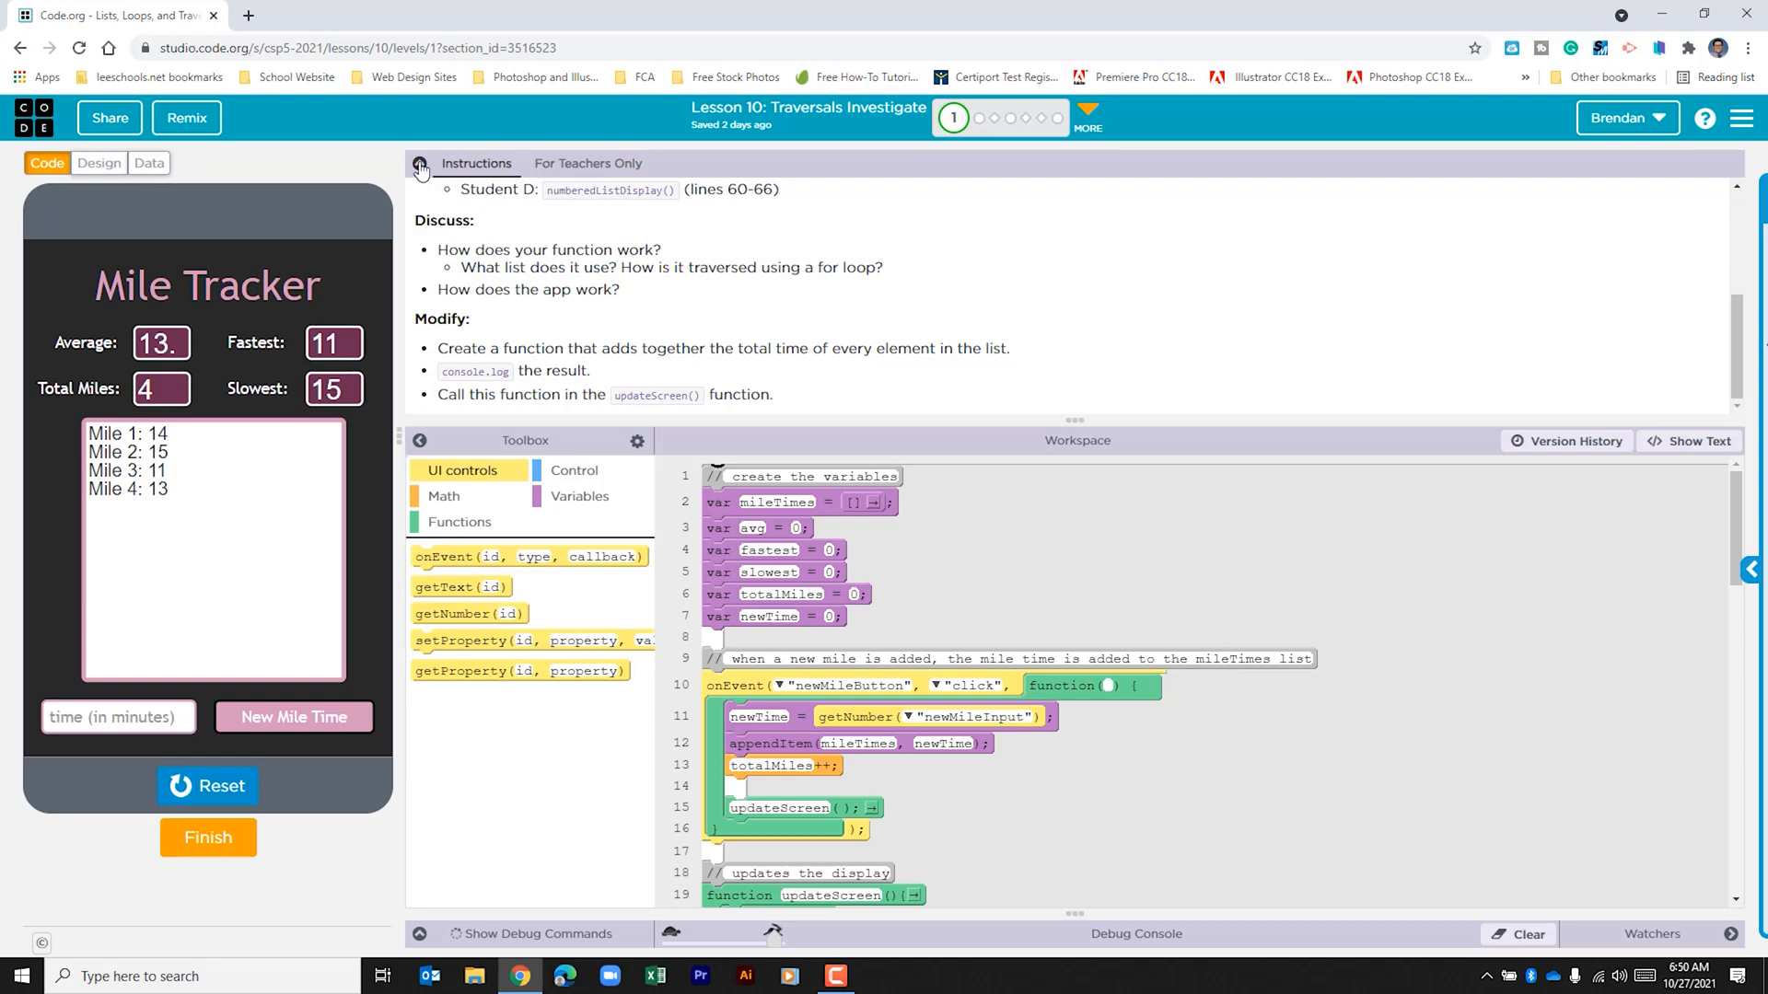
Step: Collapse the Instructions panel so the workspace shows the whole updateScreen function
{"action": "left_click", "coordinate": [421, 167]}
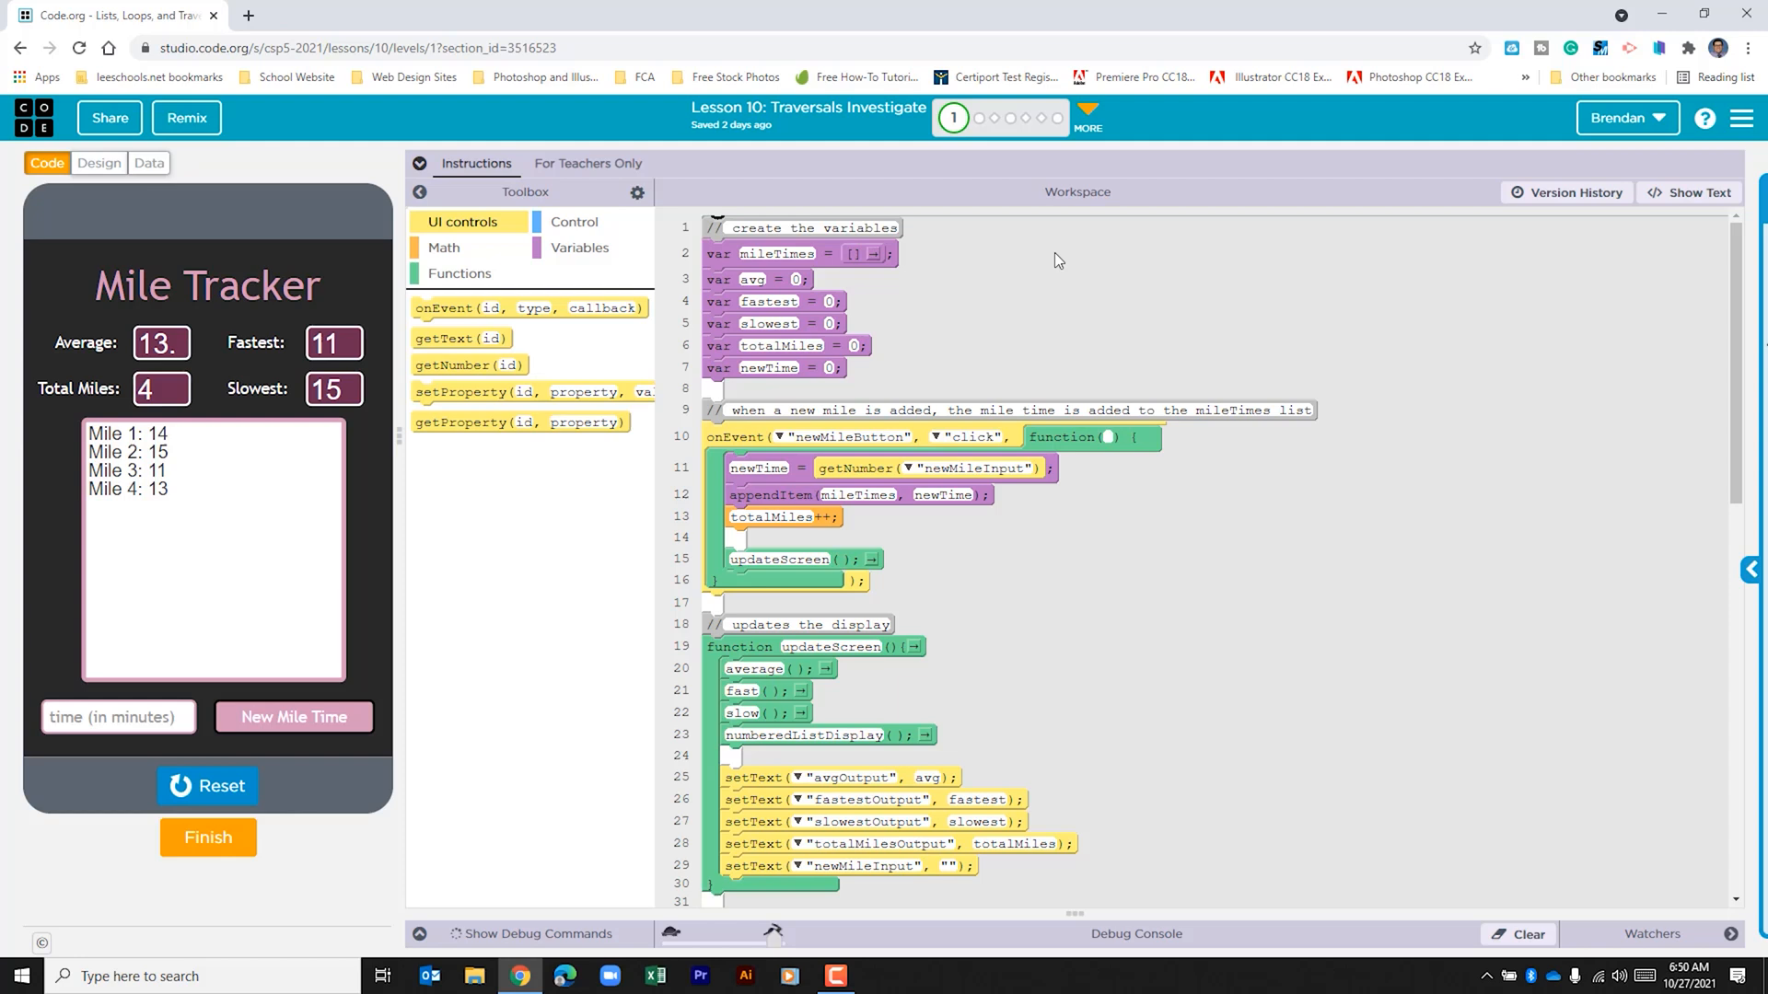
{"action": "mouse_move", "coordinate": [959, 295]}
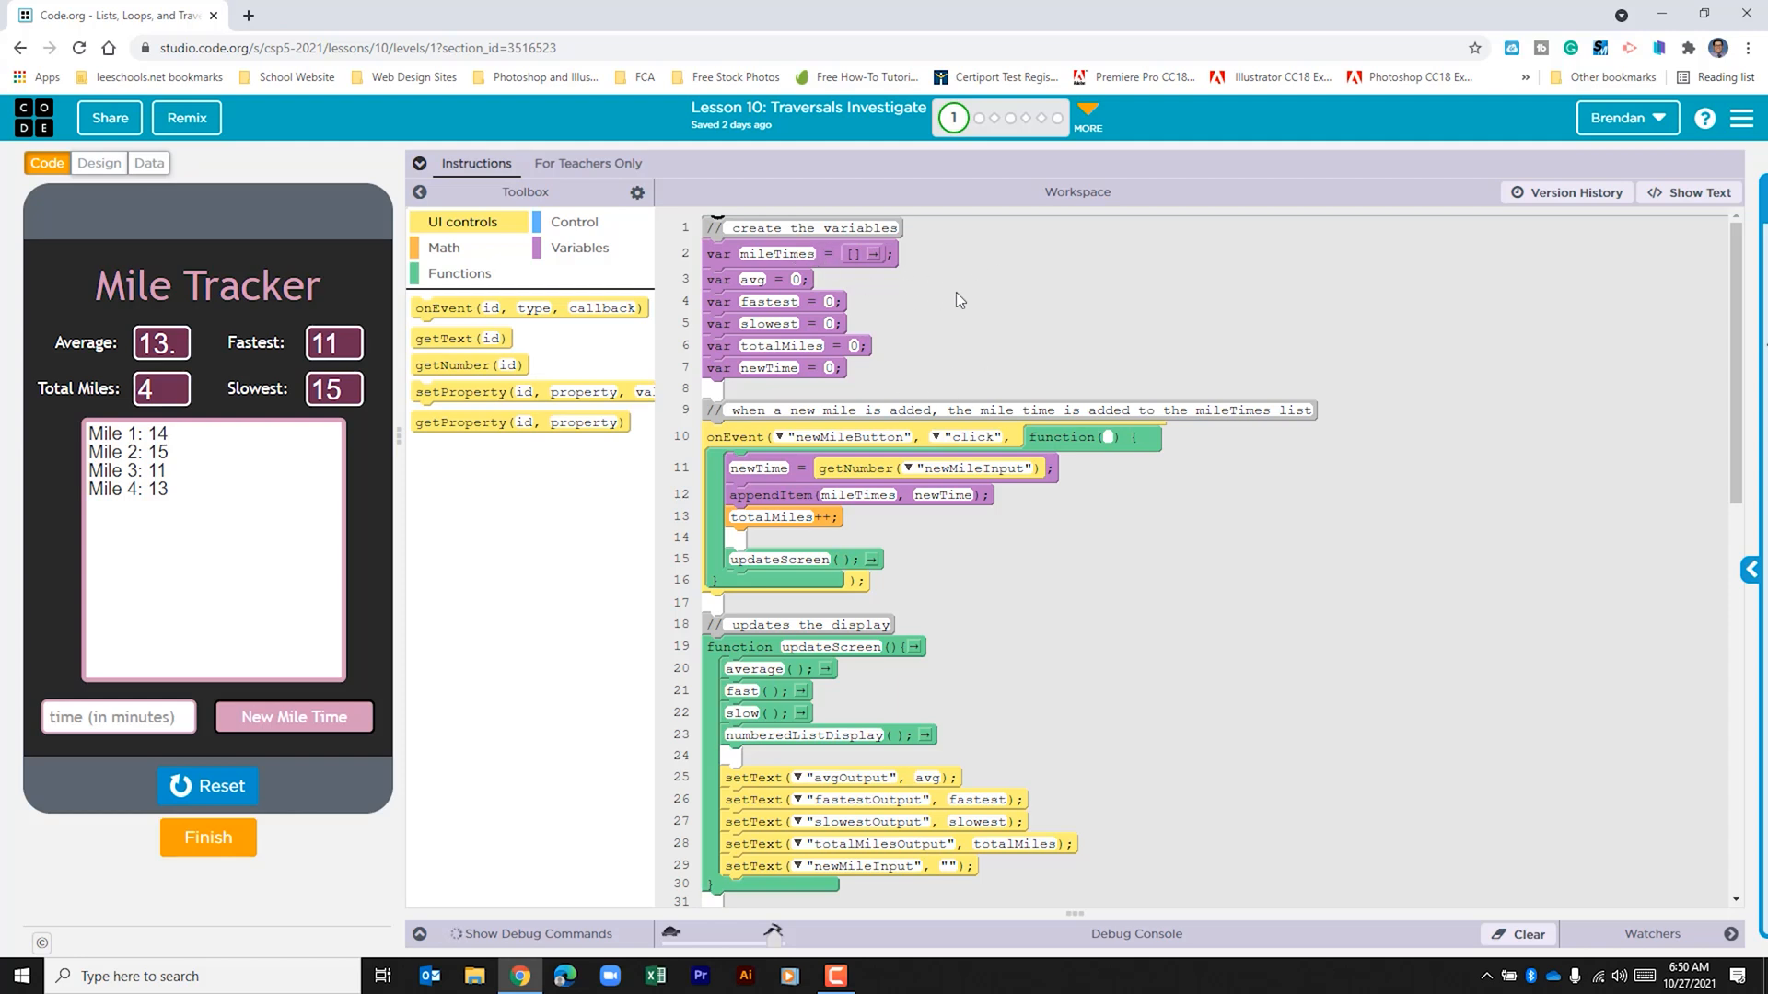
{"action": "mouse_move", "coordinate": [868, 284]}
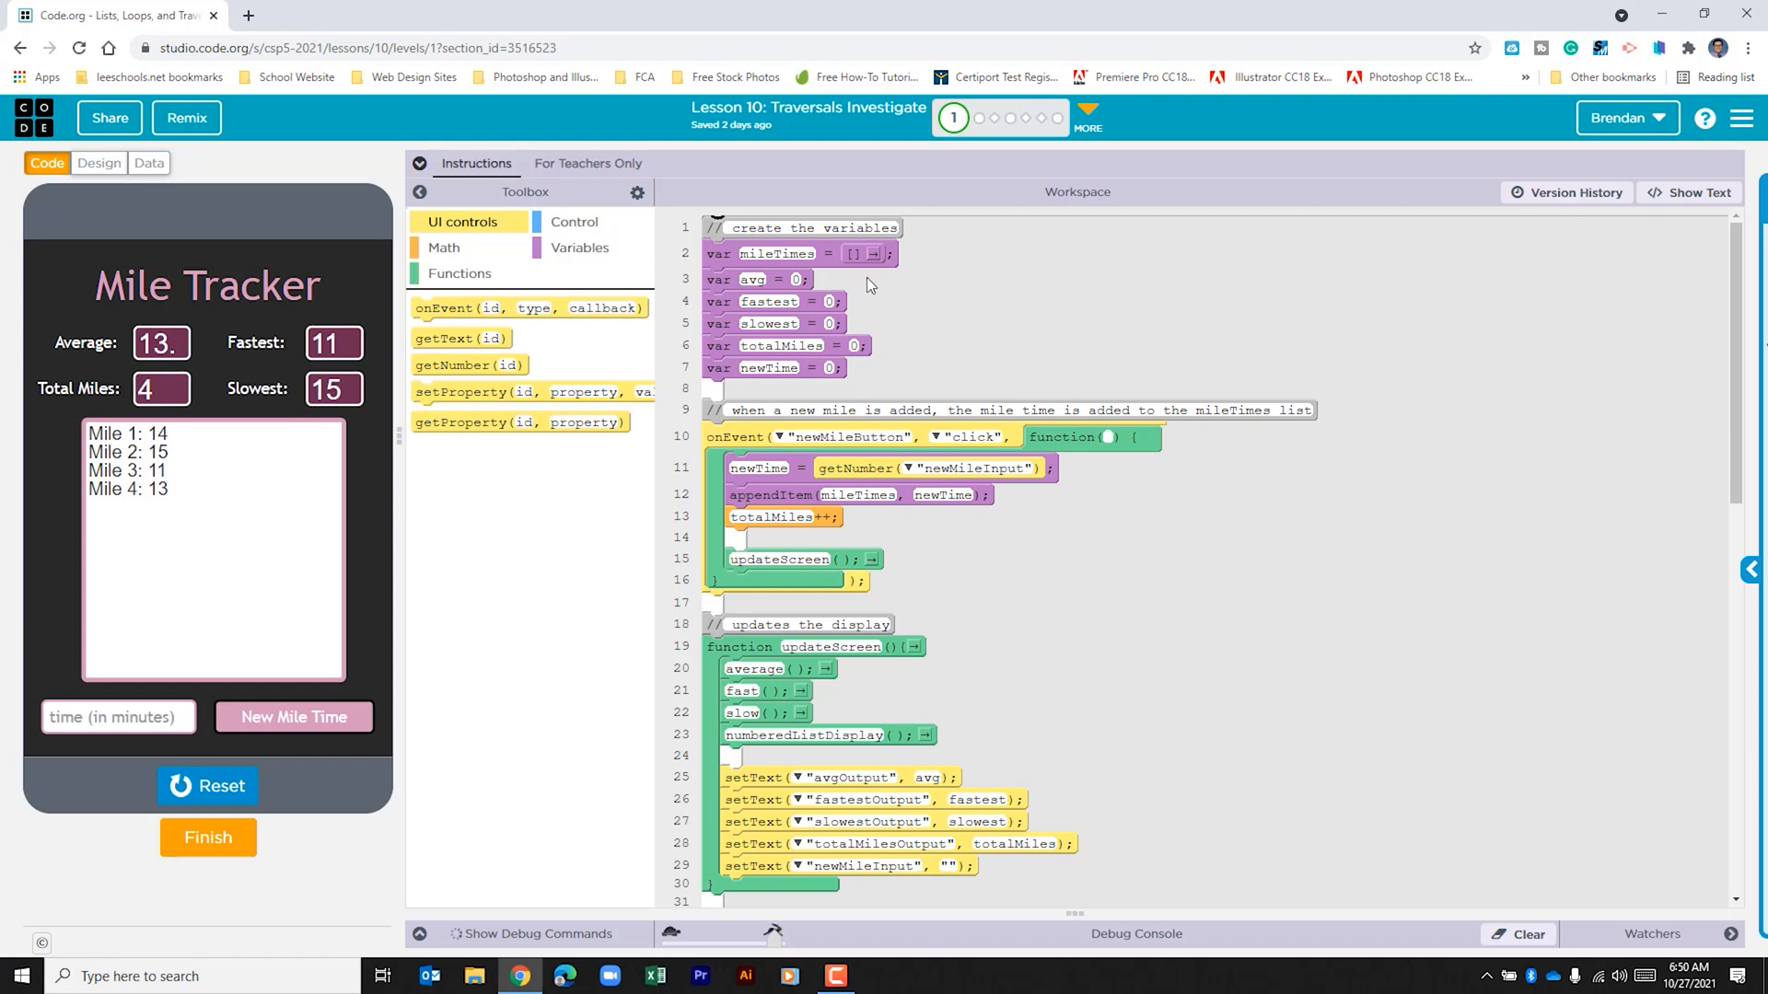
{"action": "mouse_move", "coordinate": [883, 304]}
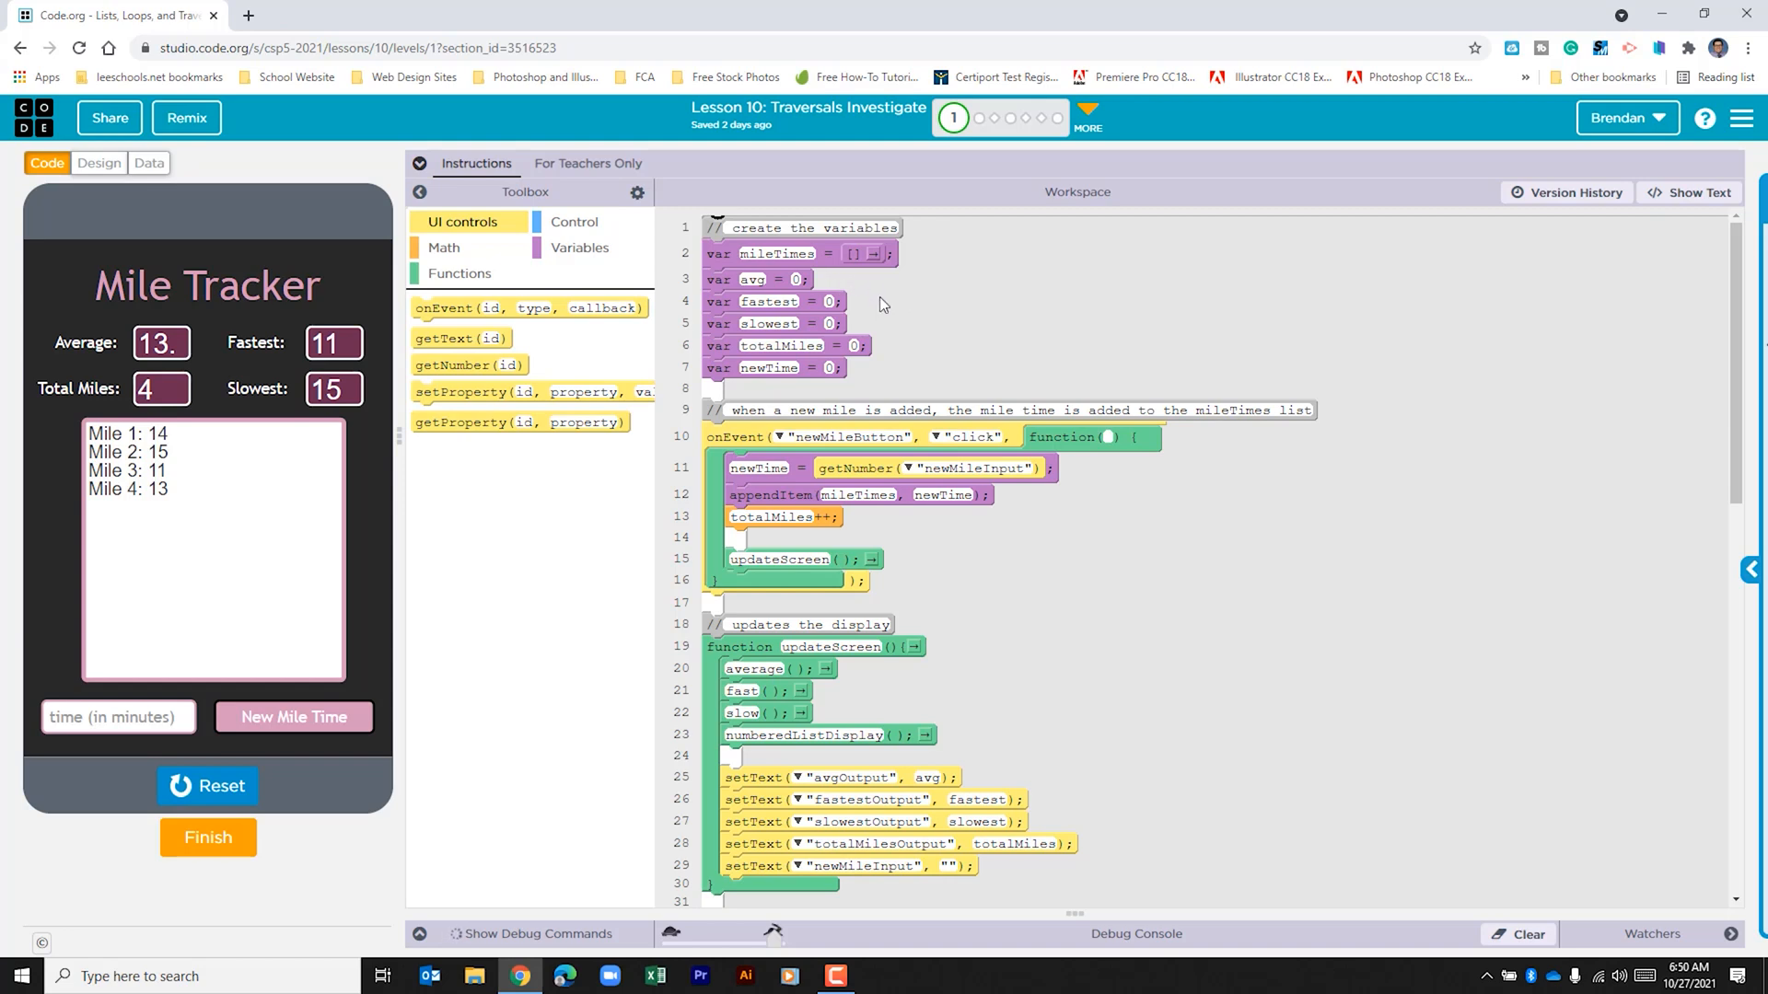
{"action": "mouse_move", "coordinate": [899, 309]}
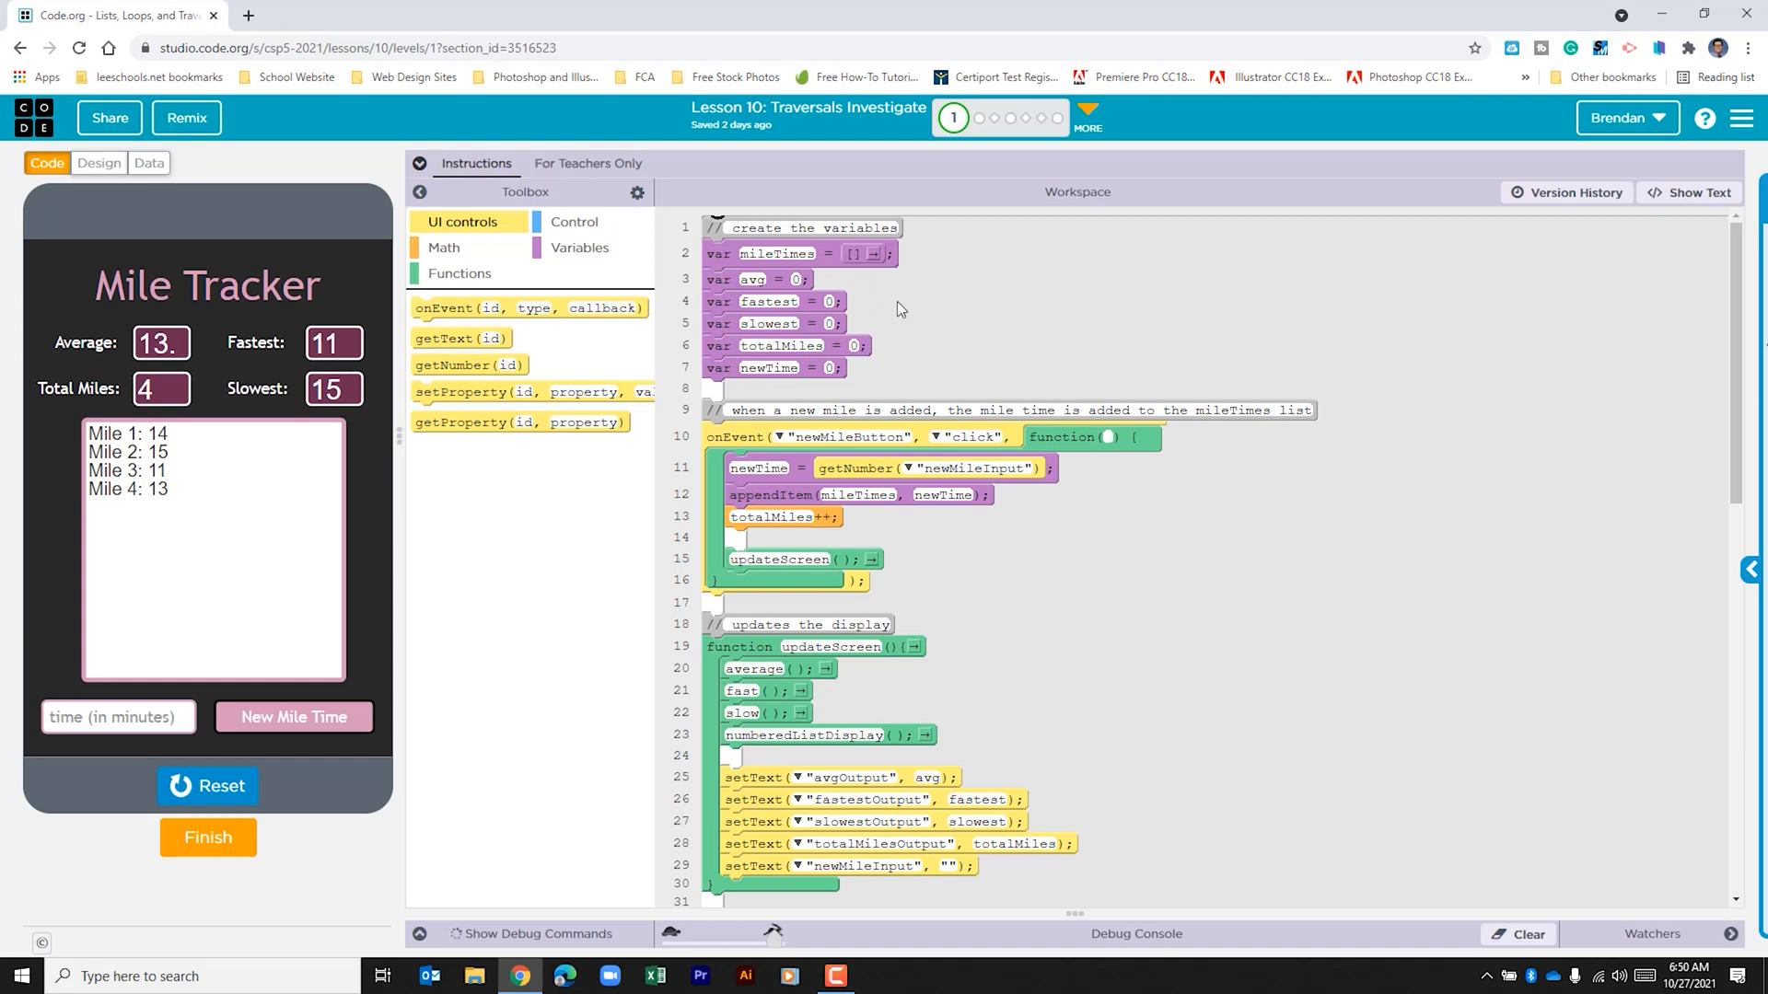
{"action": "mouse_move", "coordinate": [911, 354]}
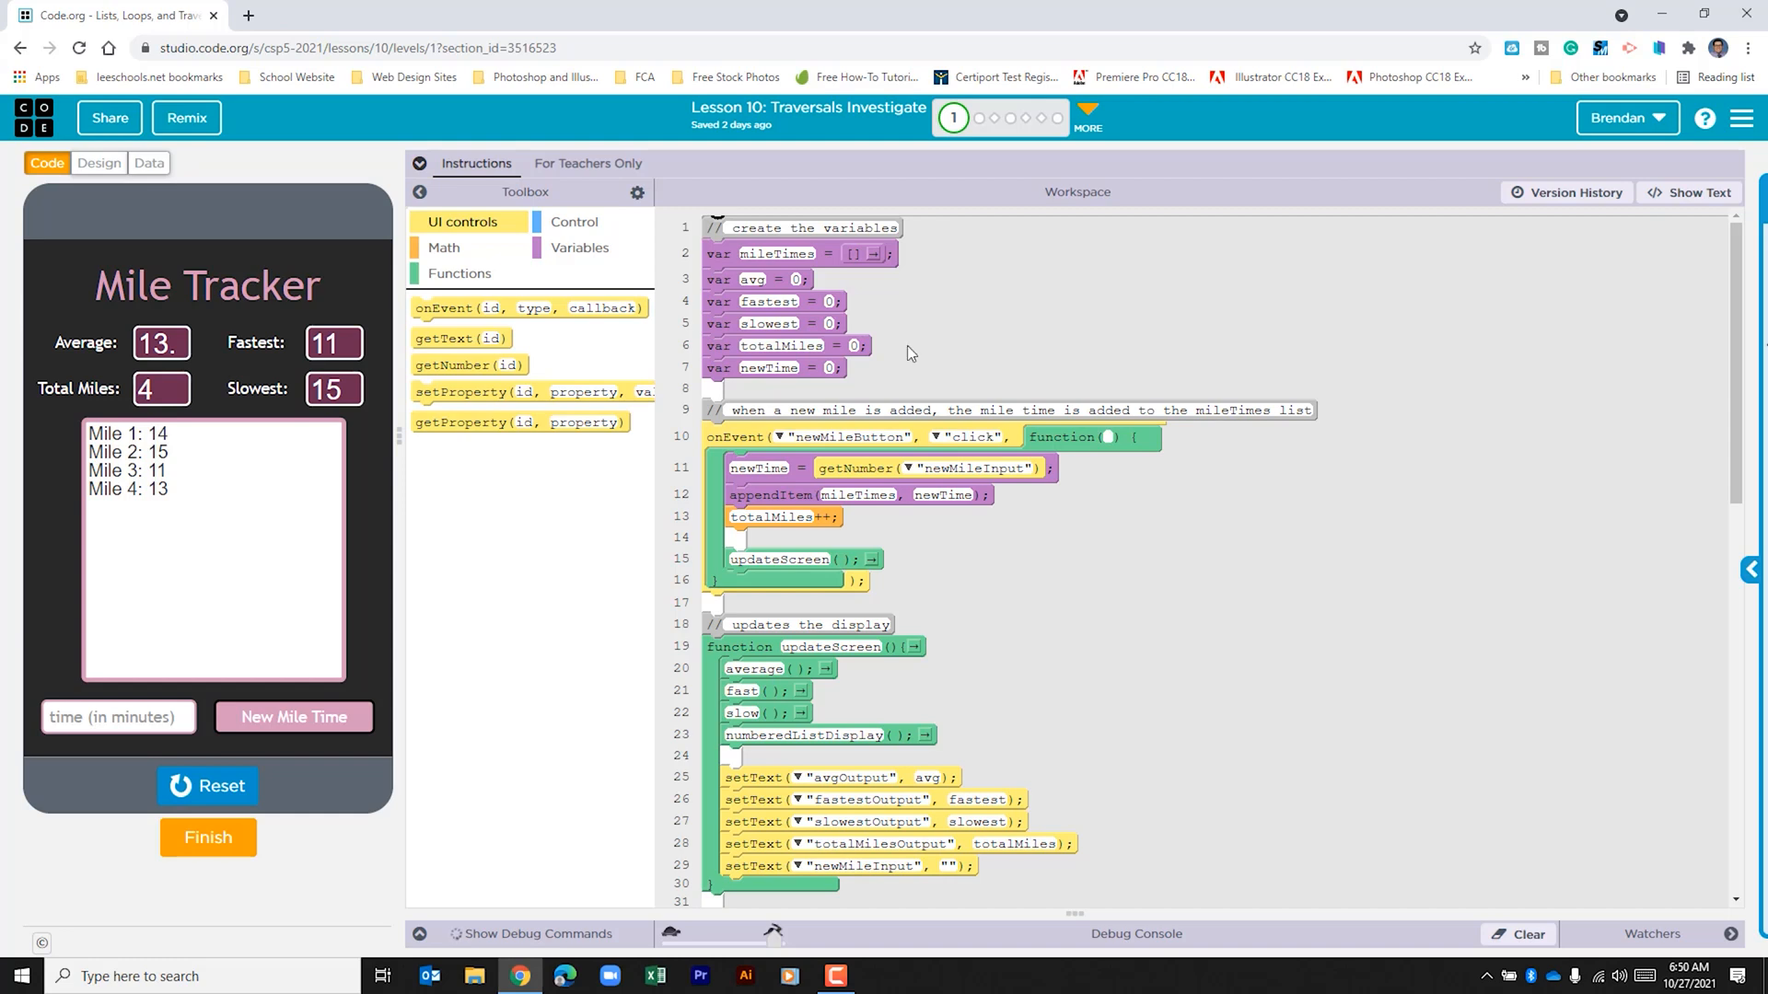
{"action": "mouse_move", "coordinate": [872, 377]}
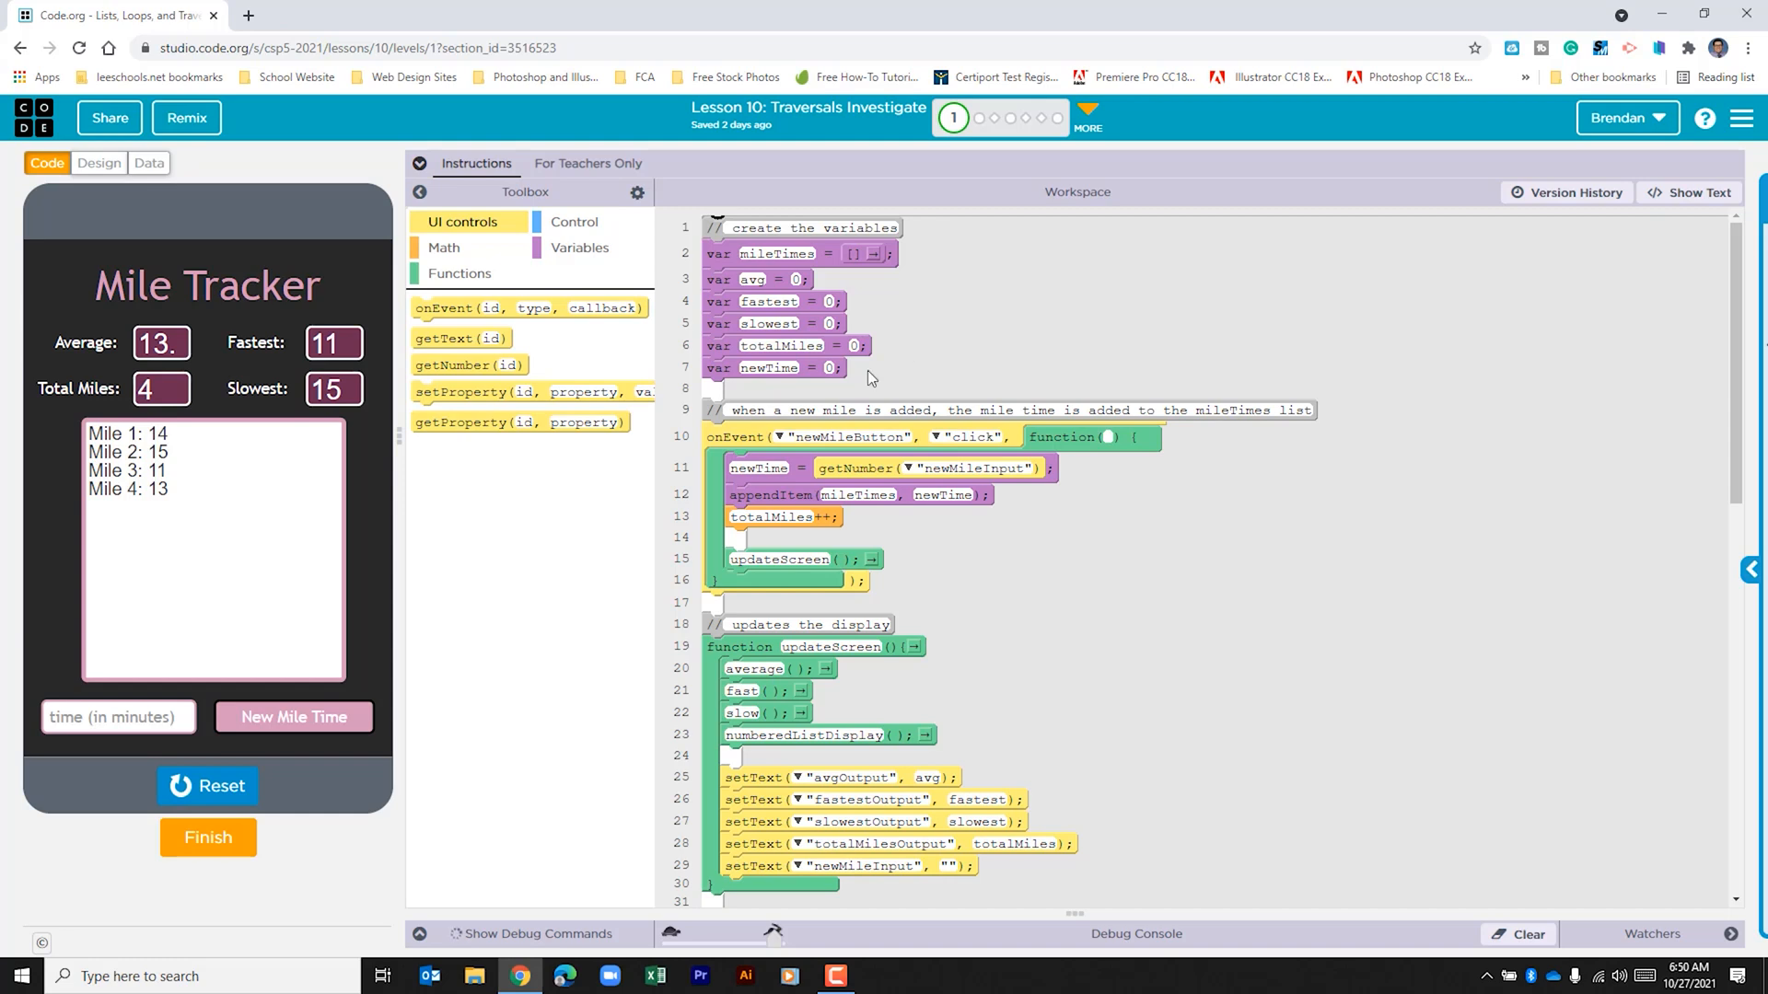
{"action": "mouse_move", "coordinate": [969, 548]}
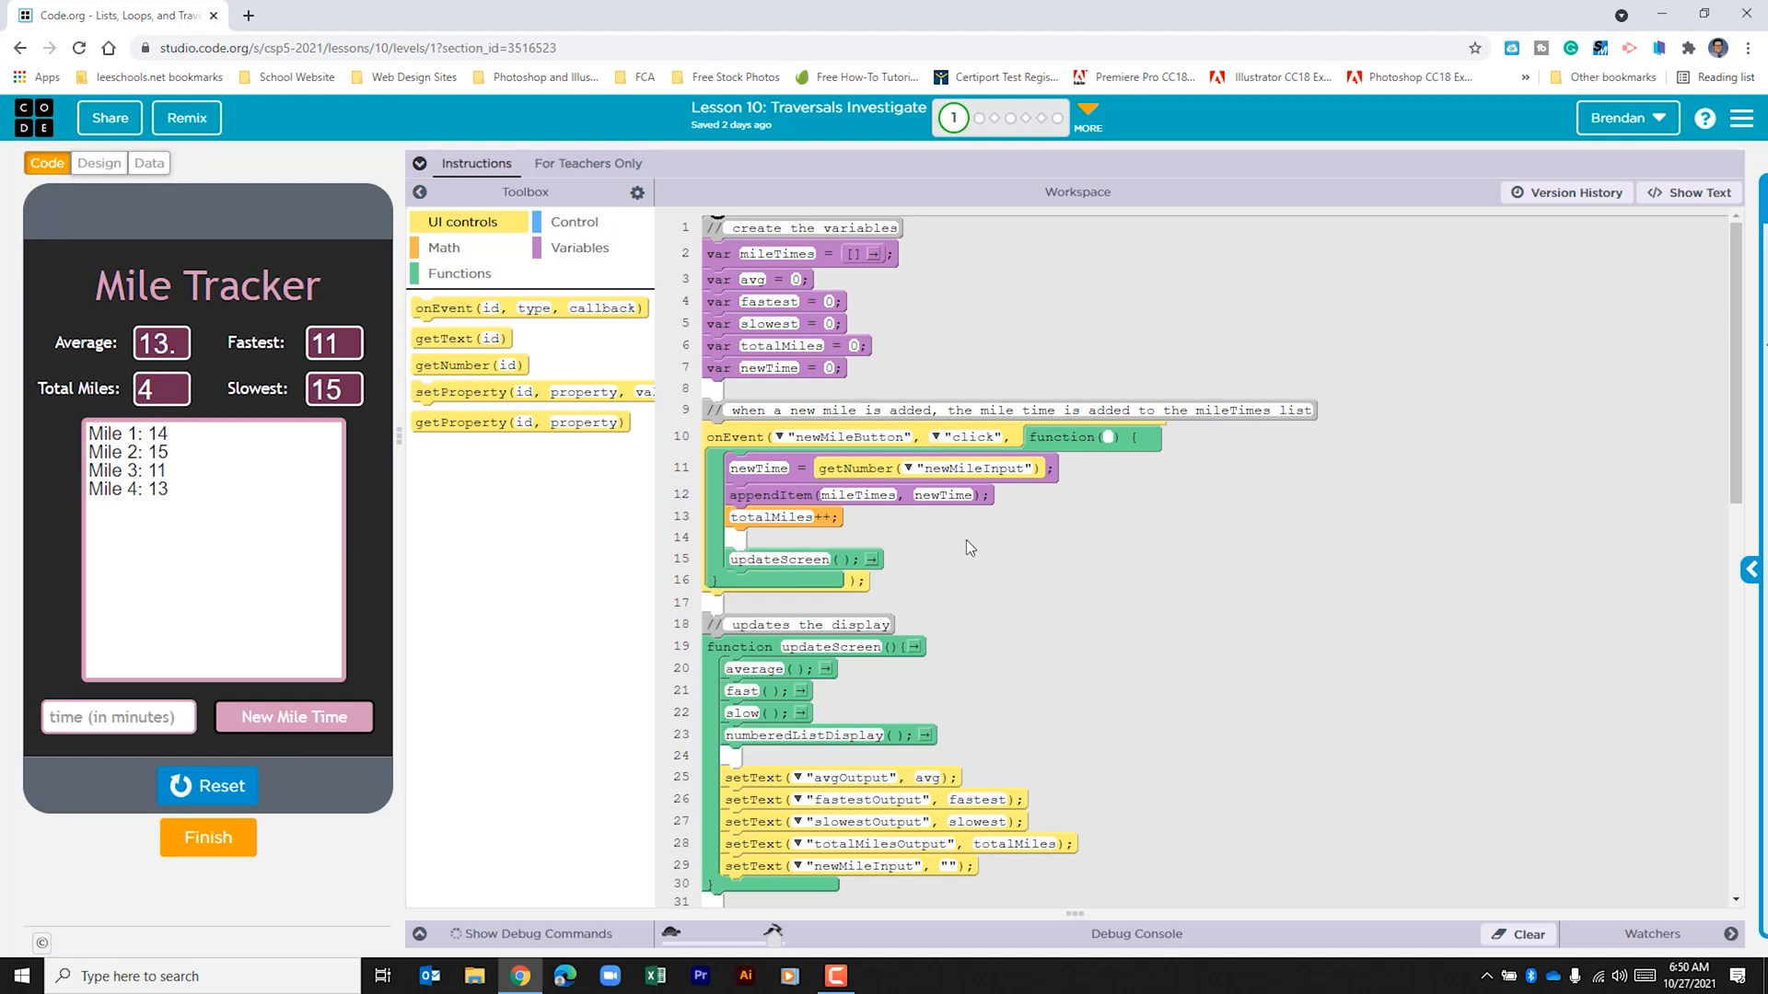
{"action": "mouse_move", "coordinate": [884, 477]}
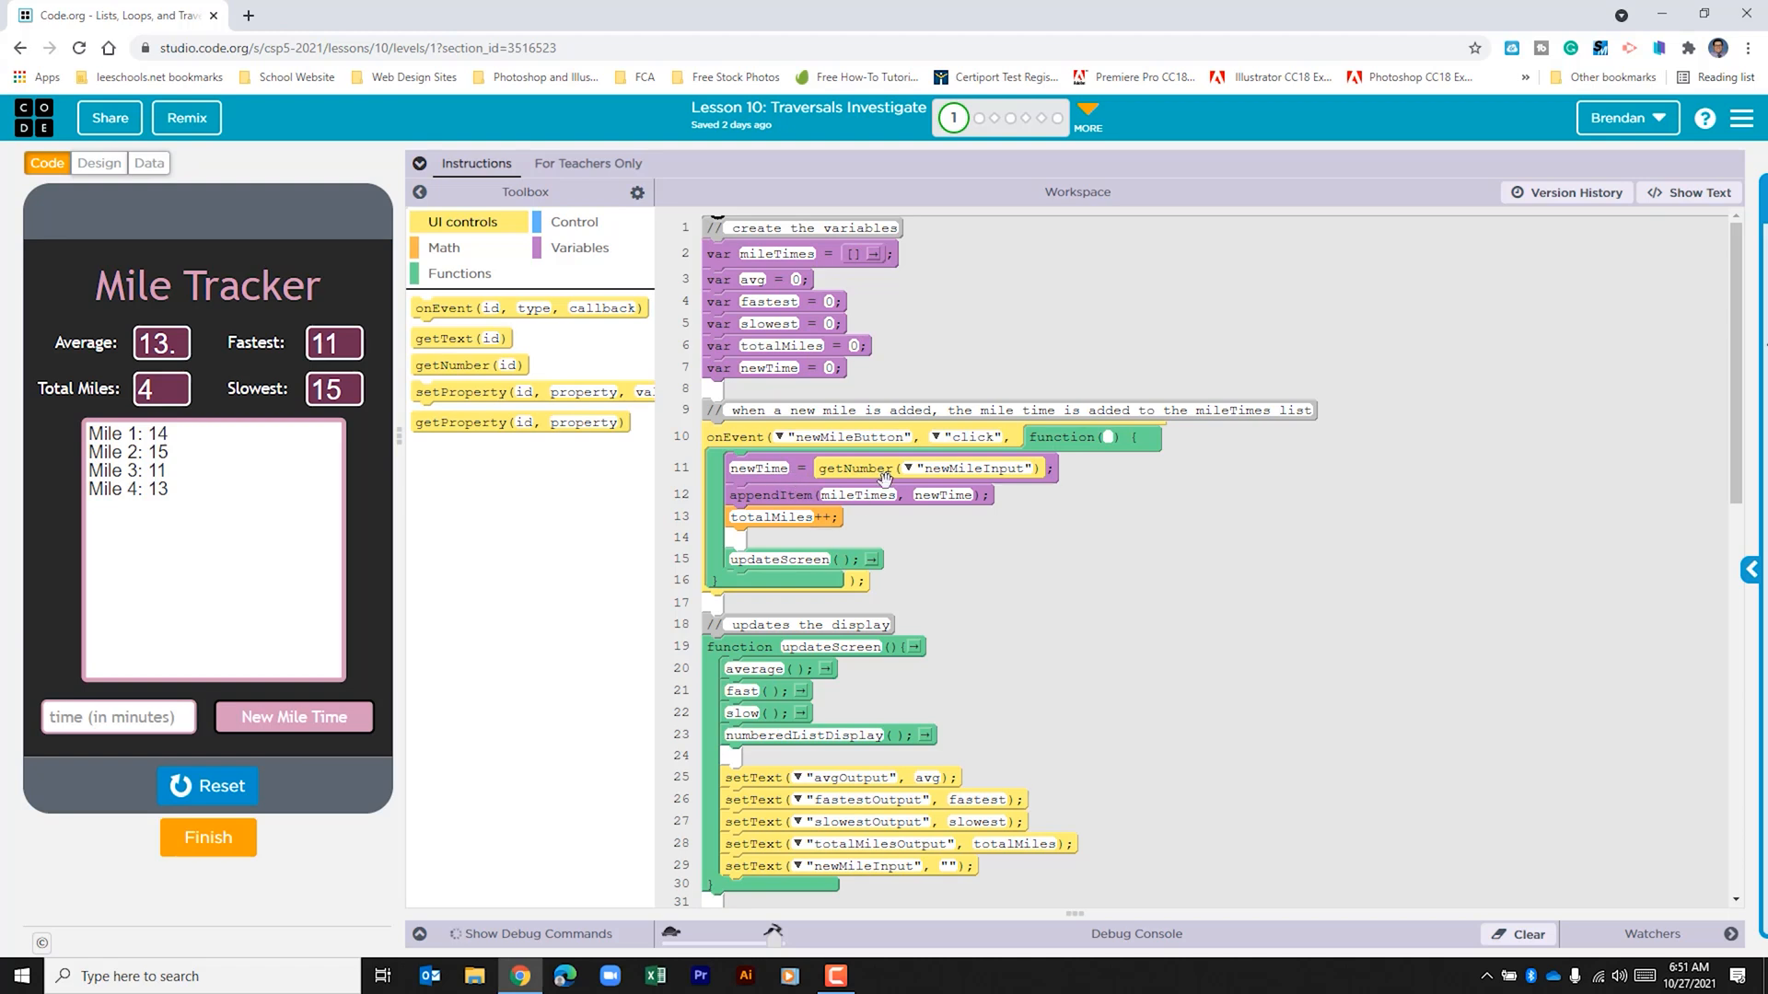
{"action": "mouse_move", "coordinate": [803, 517]}
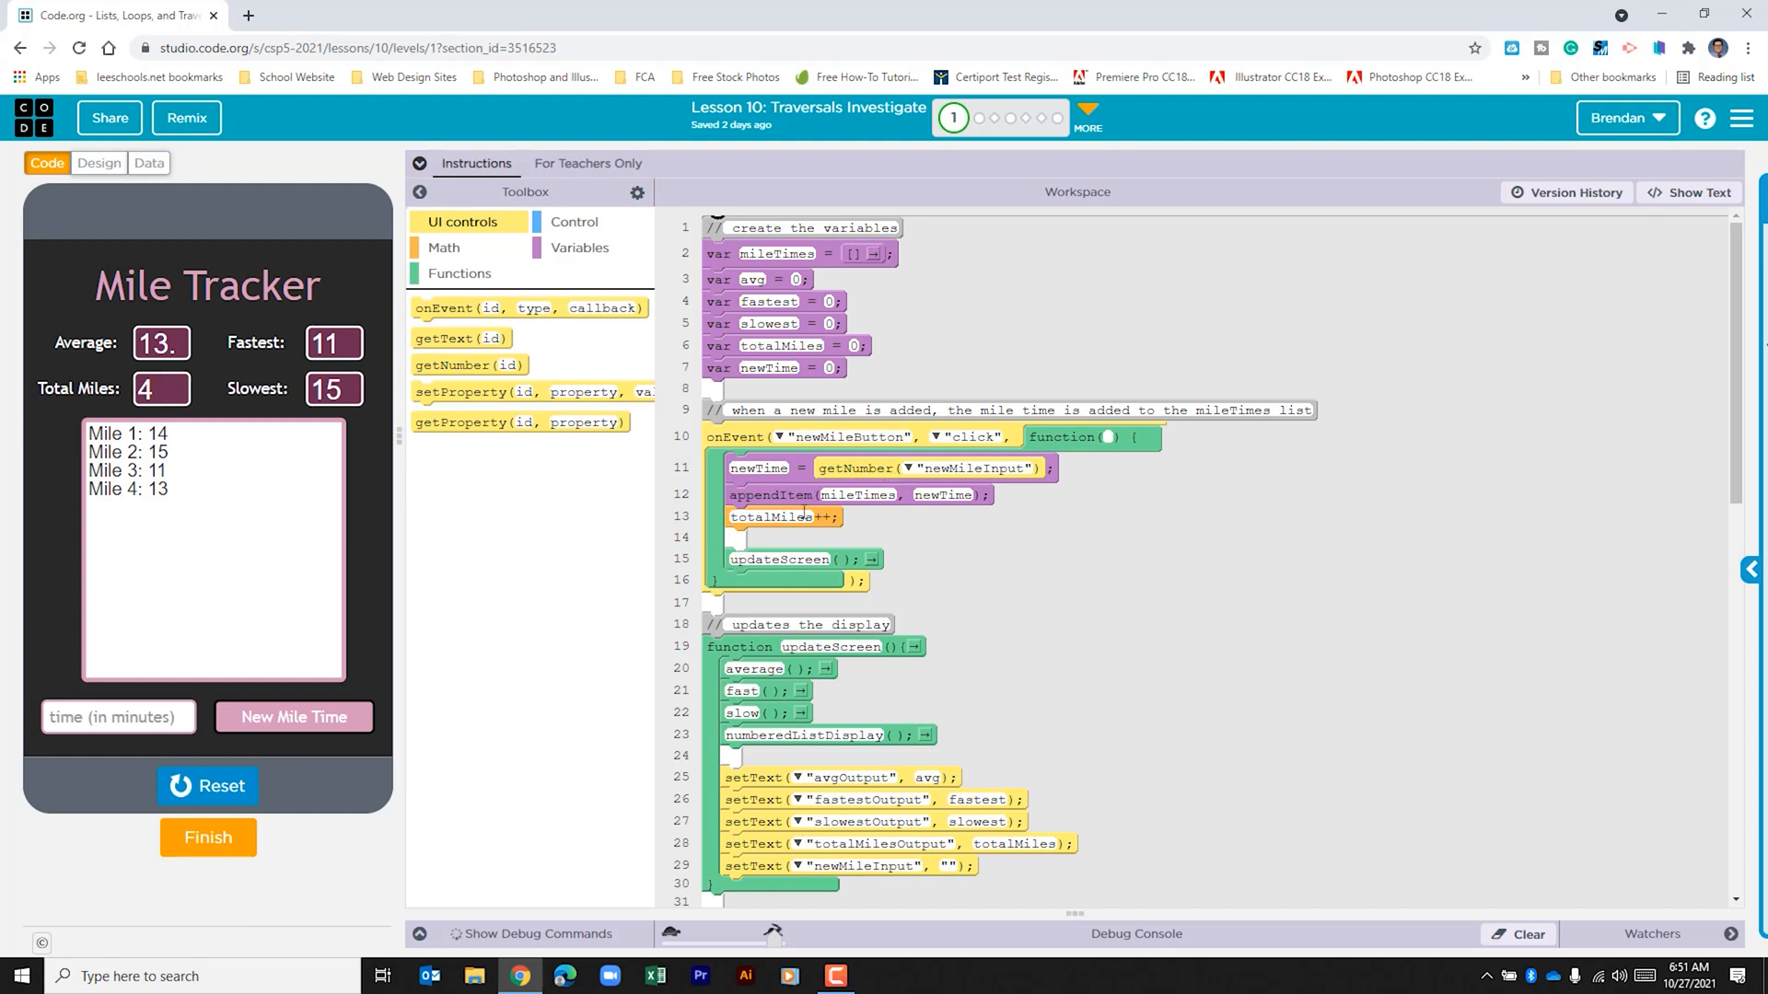
{"action": "mouse_move", "coordinate": [890, 517]}
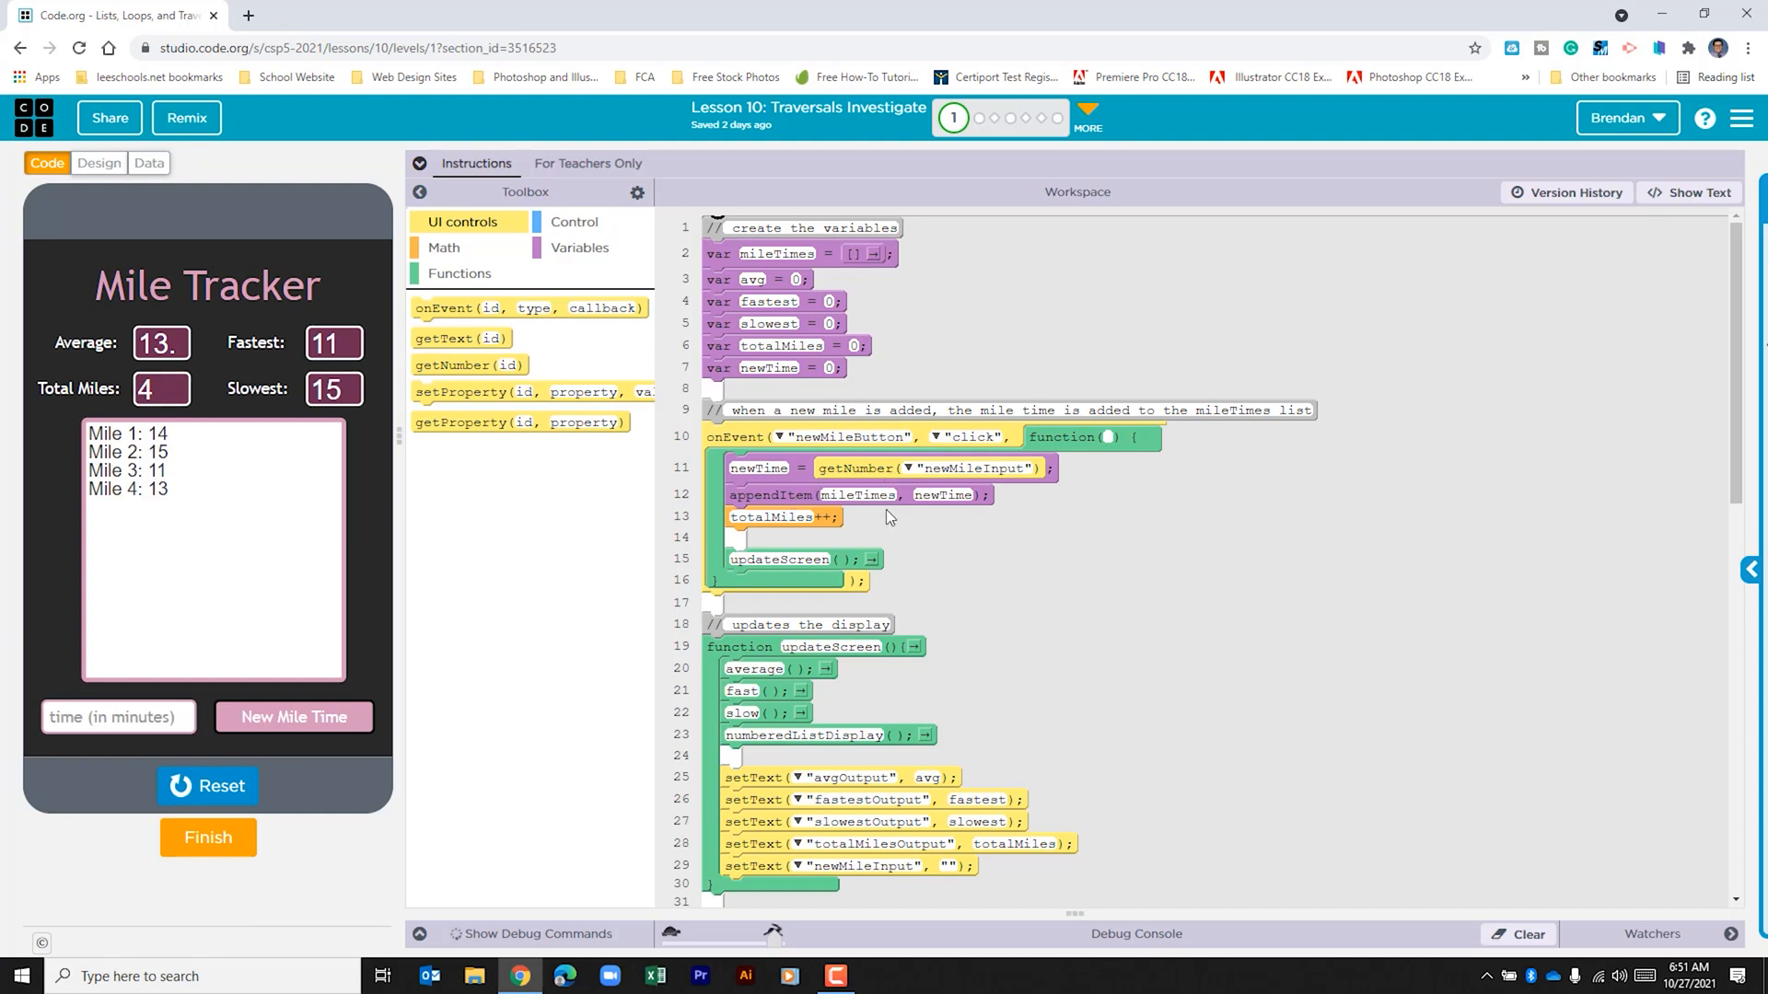
{"action": "mouse_move", "coordinate": [898, 523]}
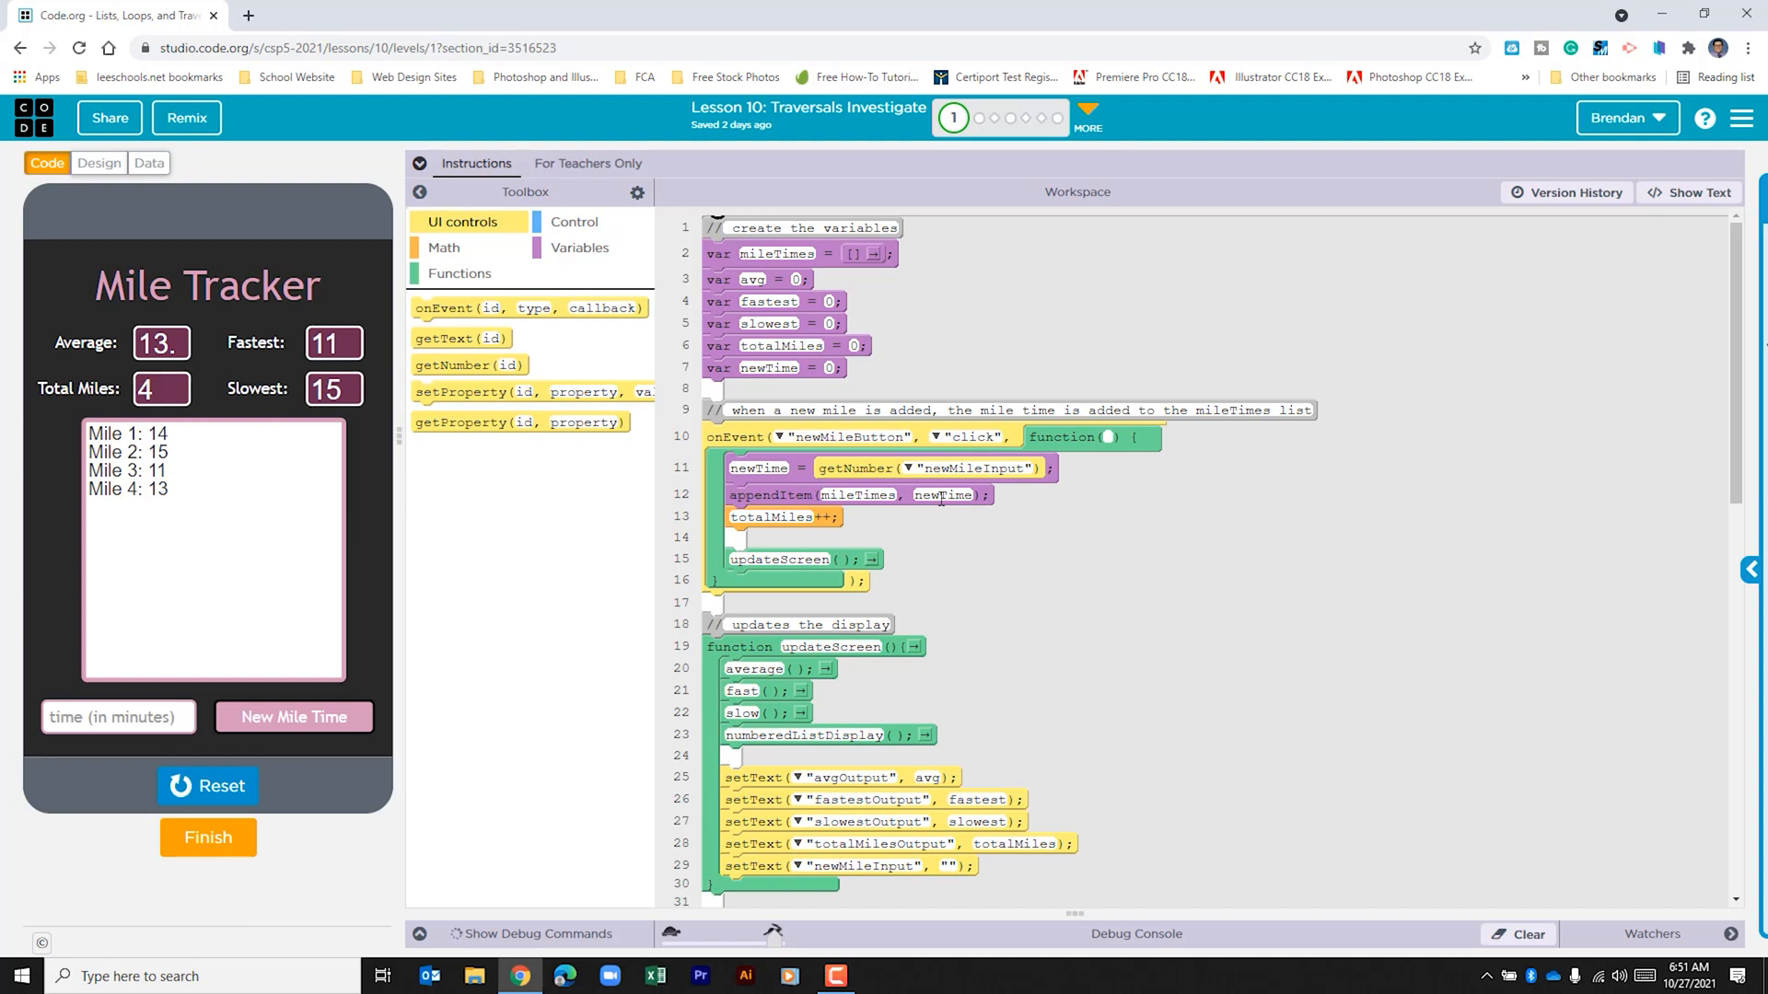
{"action": "mouse_move", "coordinate": [913, 542]}
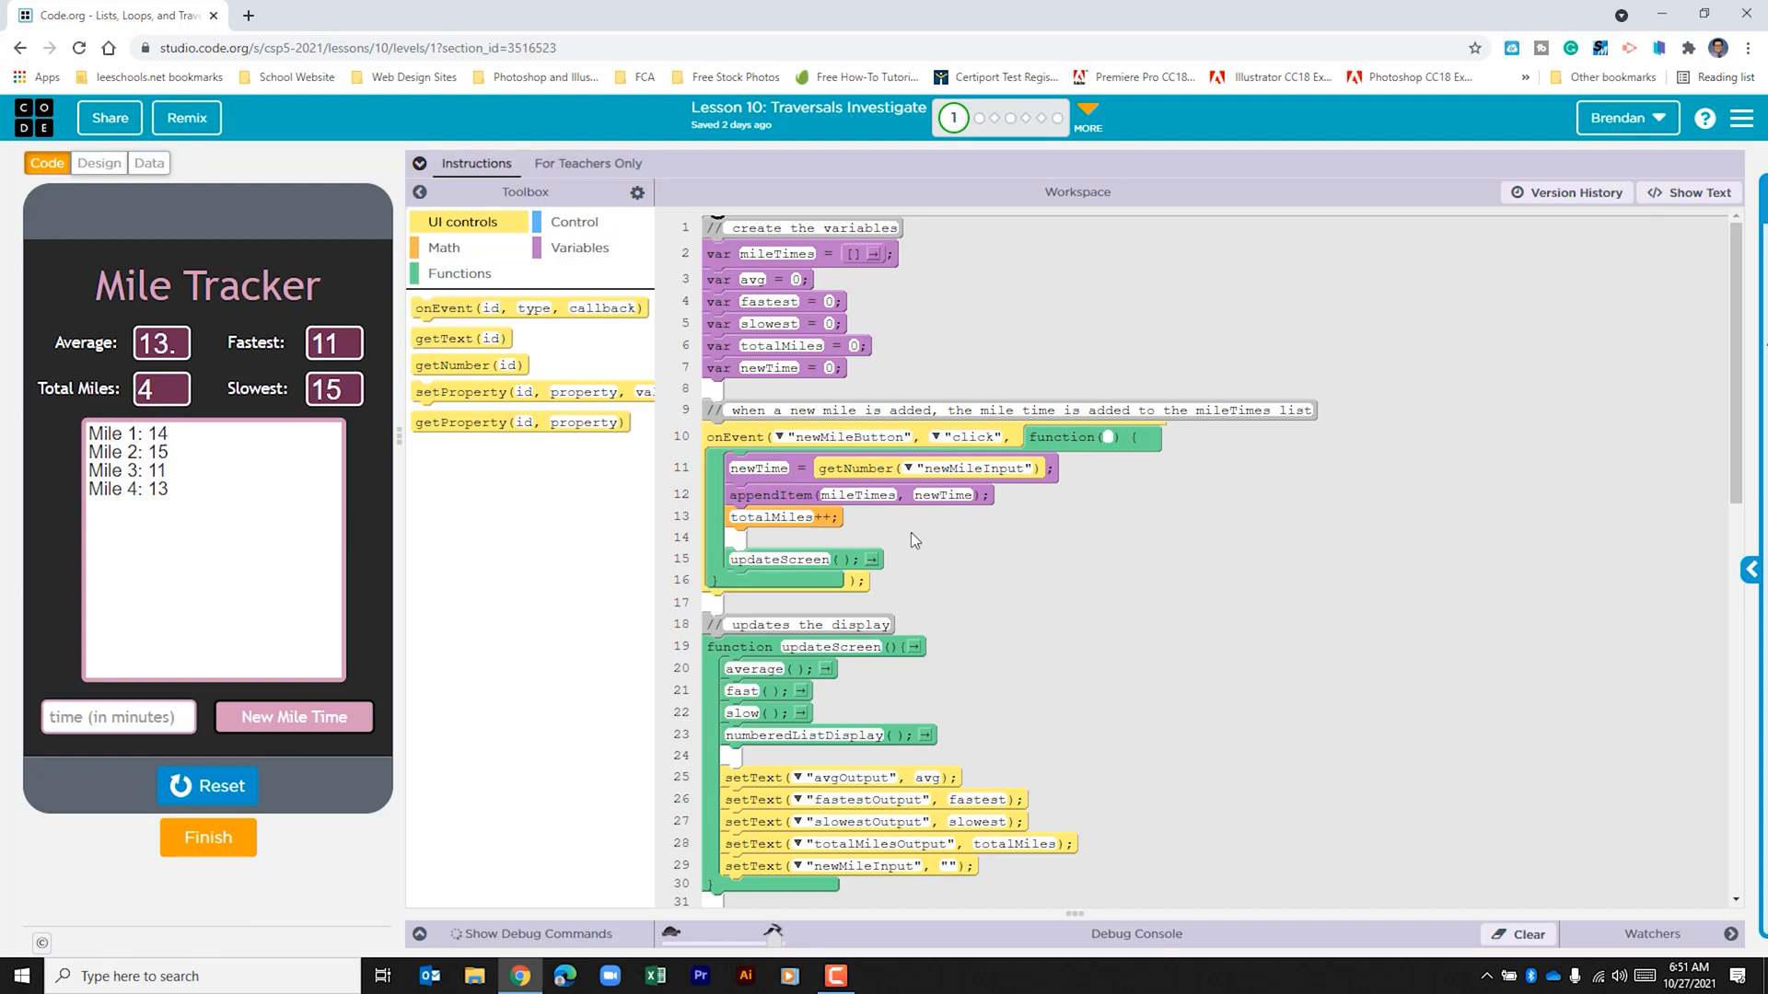
{"action": "mouse_move", "coordinate": [833, 544]}
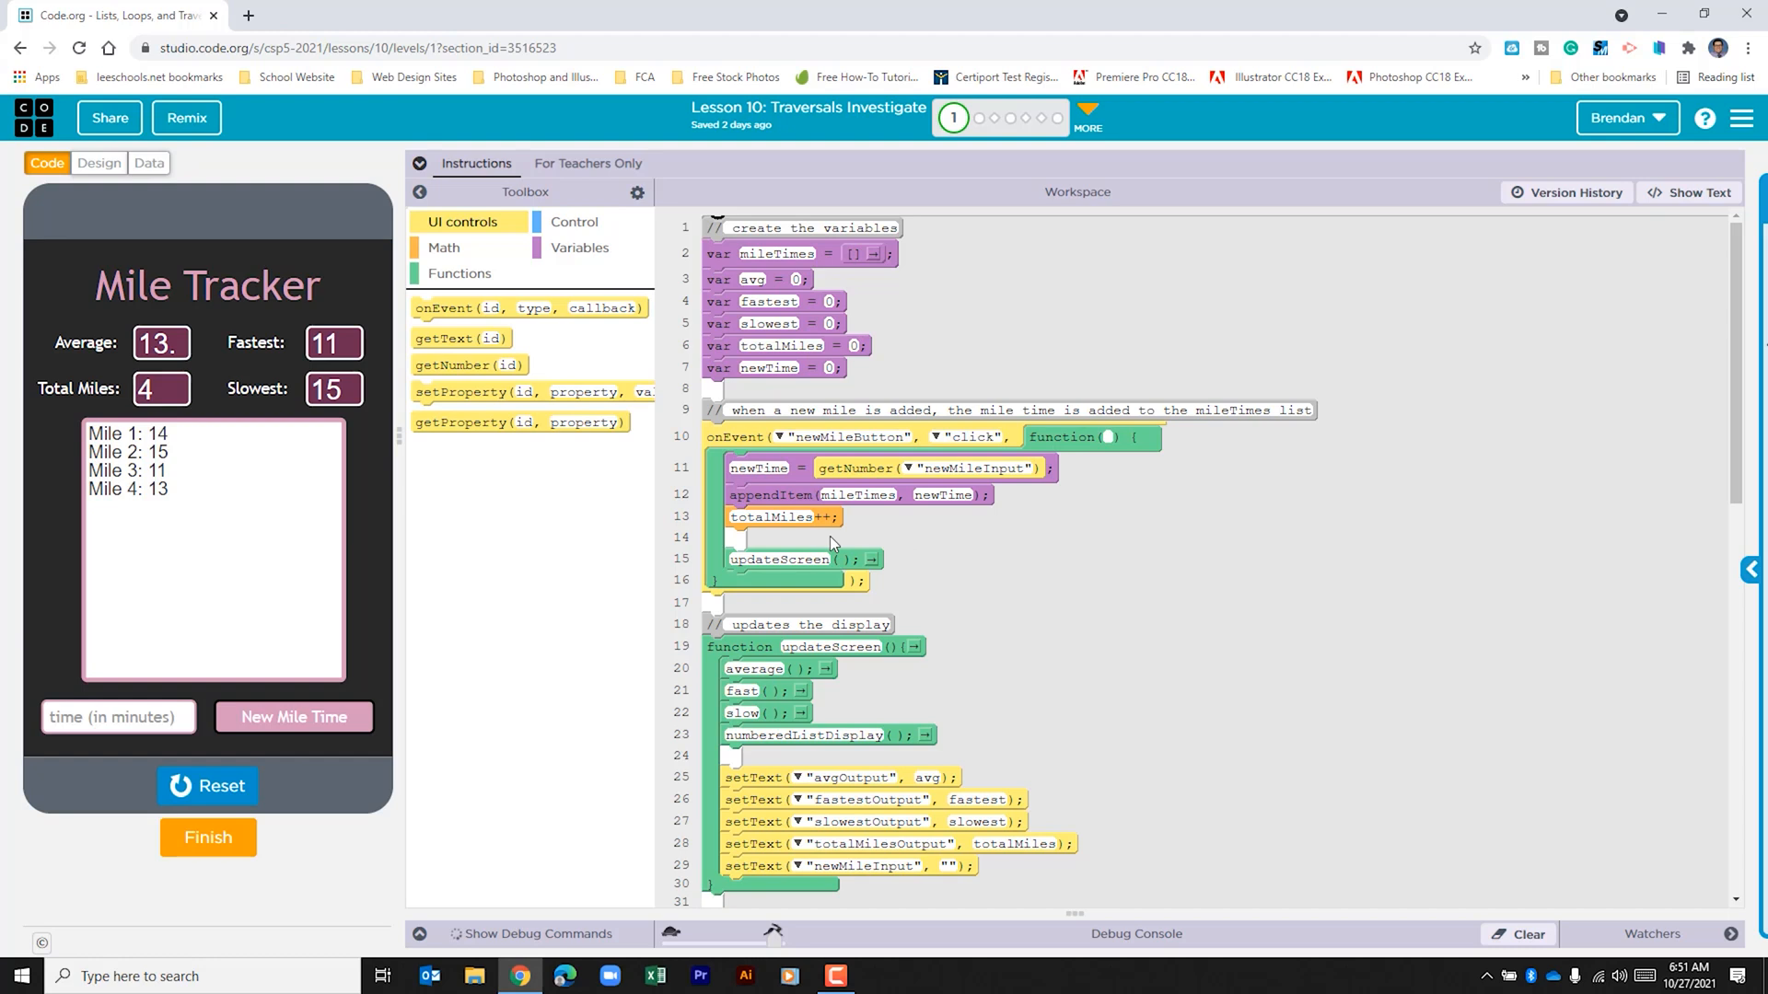
{"action": "scroll", "scroll_direction": "down", "scroll_amount": 3}
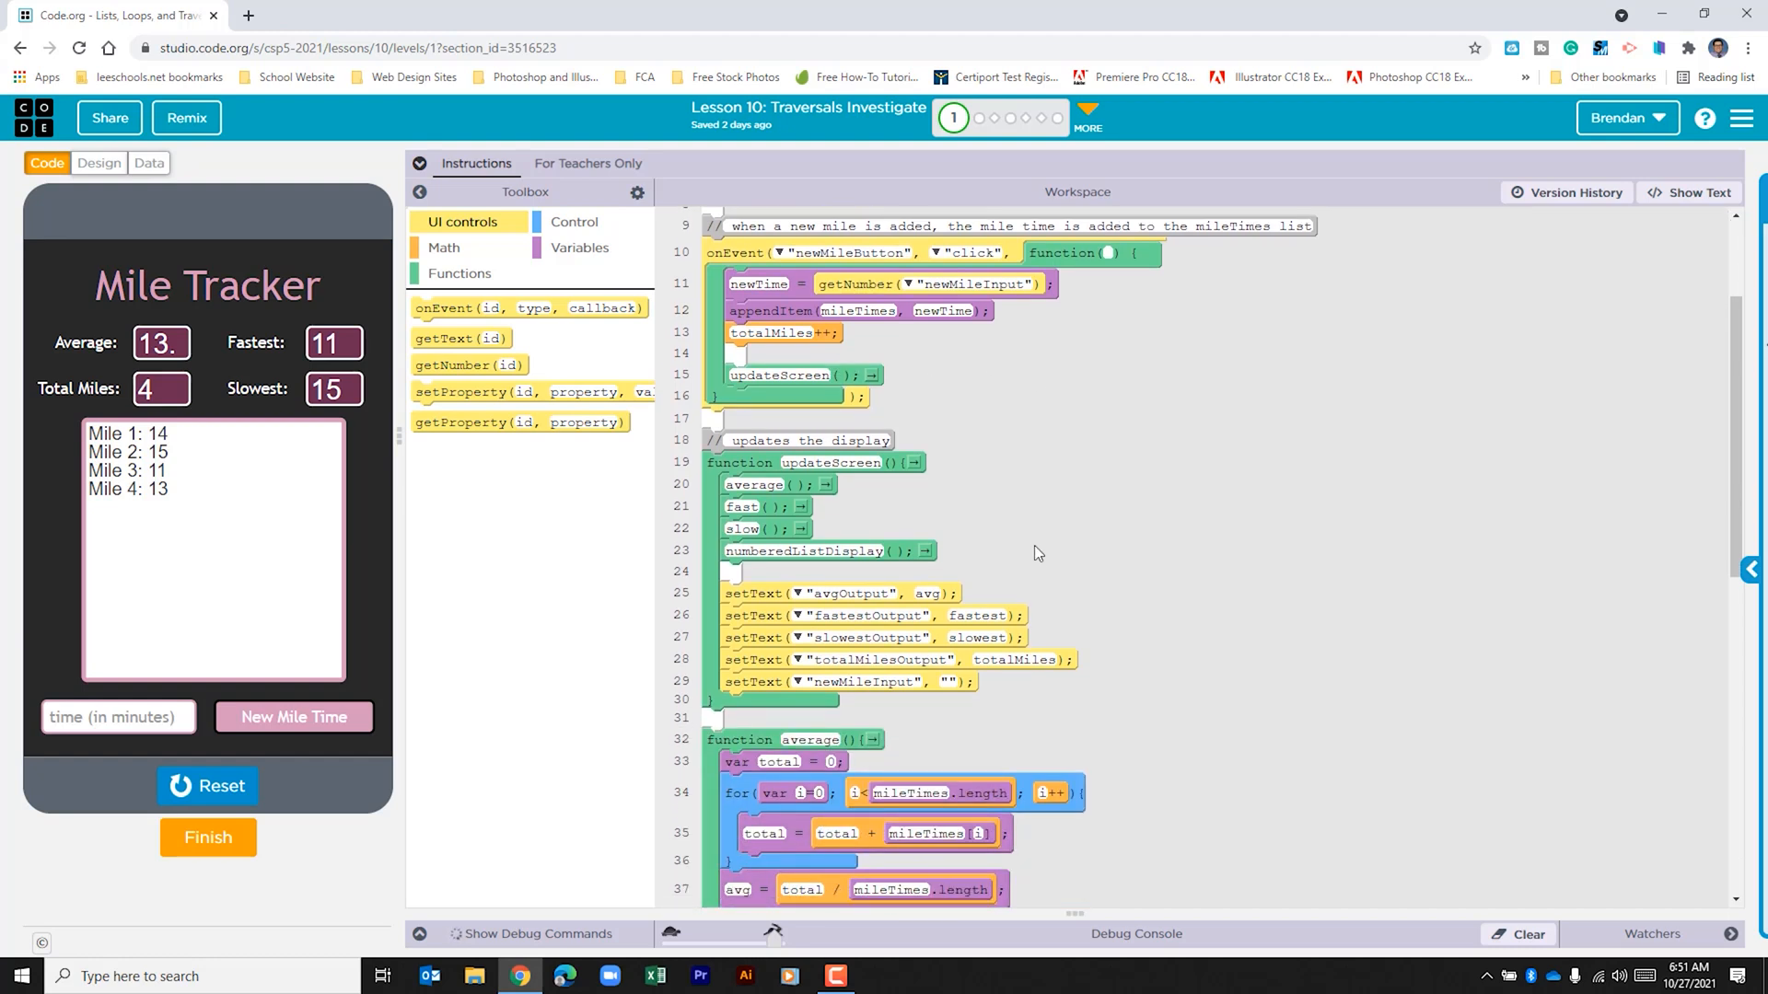
{"action": "mouse_move", "coordinate": [890, 508]}
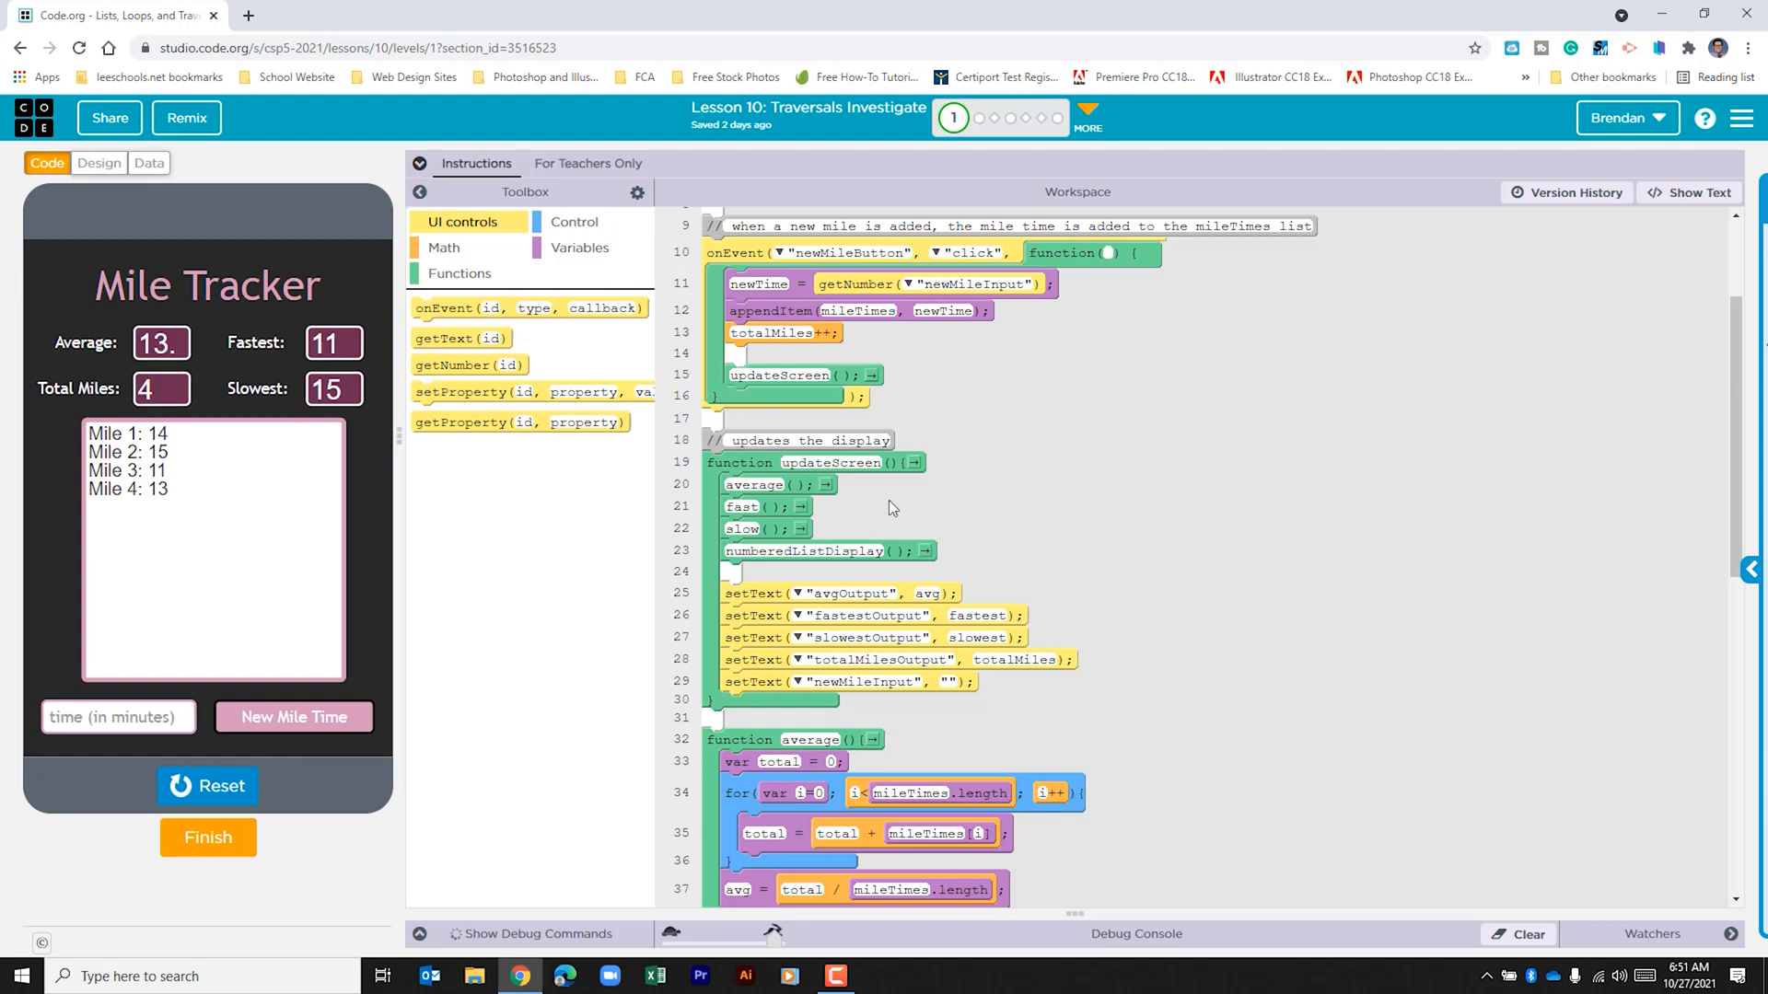
{"action": "mouse_move", "coordinate": [976, 575]}
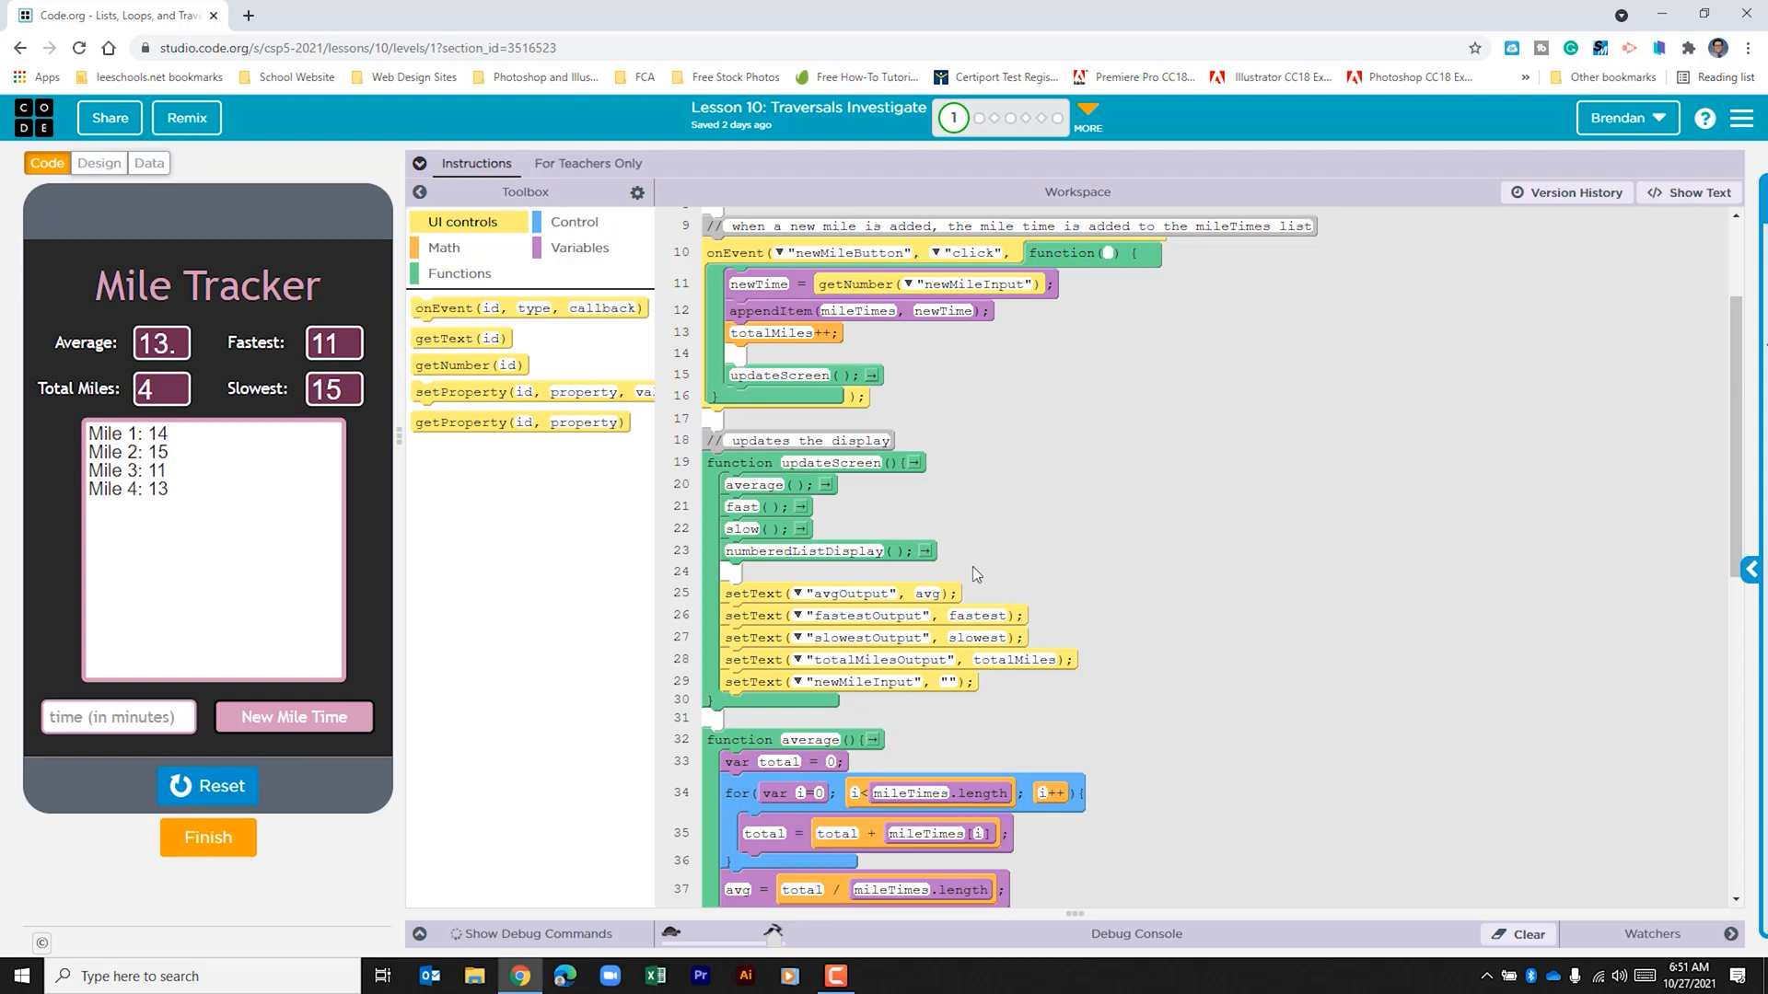
{"action": "mouse_move", "coordinate": [1041, 688]}
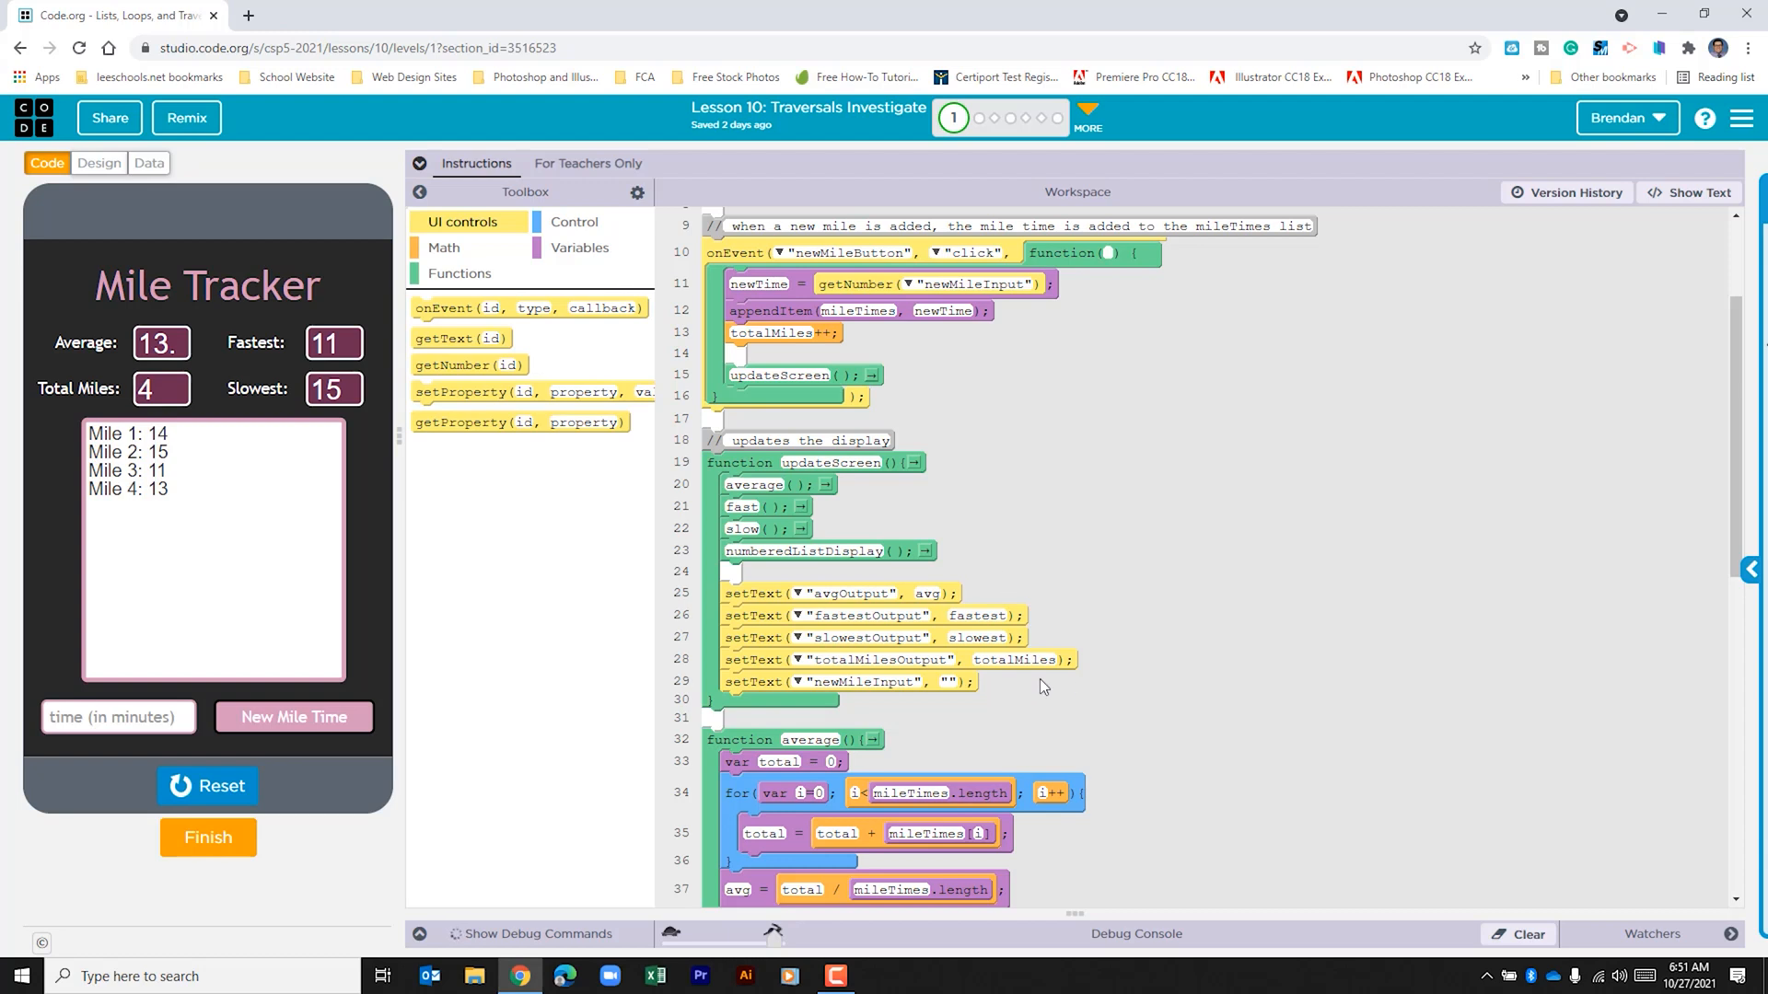
{"action": "mouse_move", "coordinate": [1103, 679]}
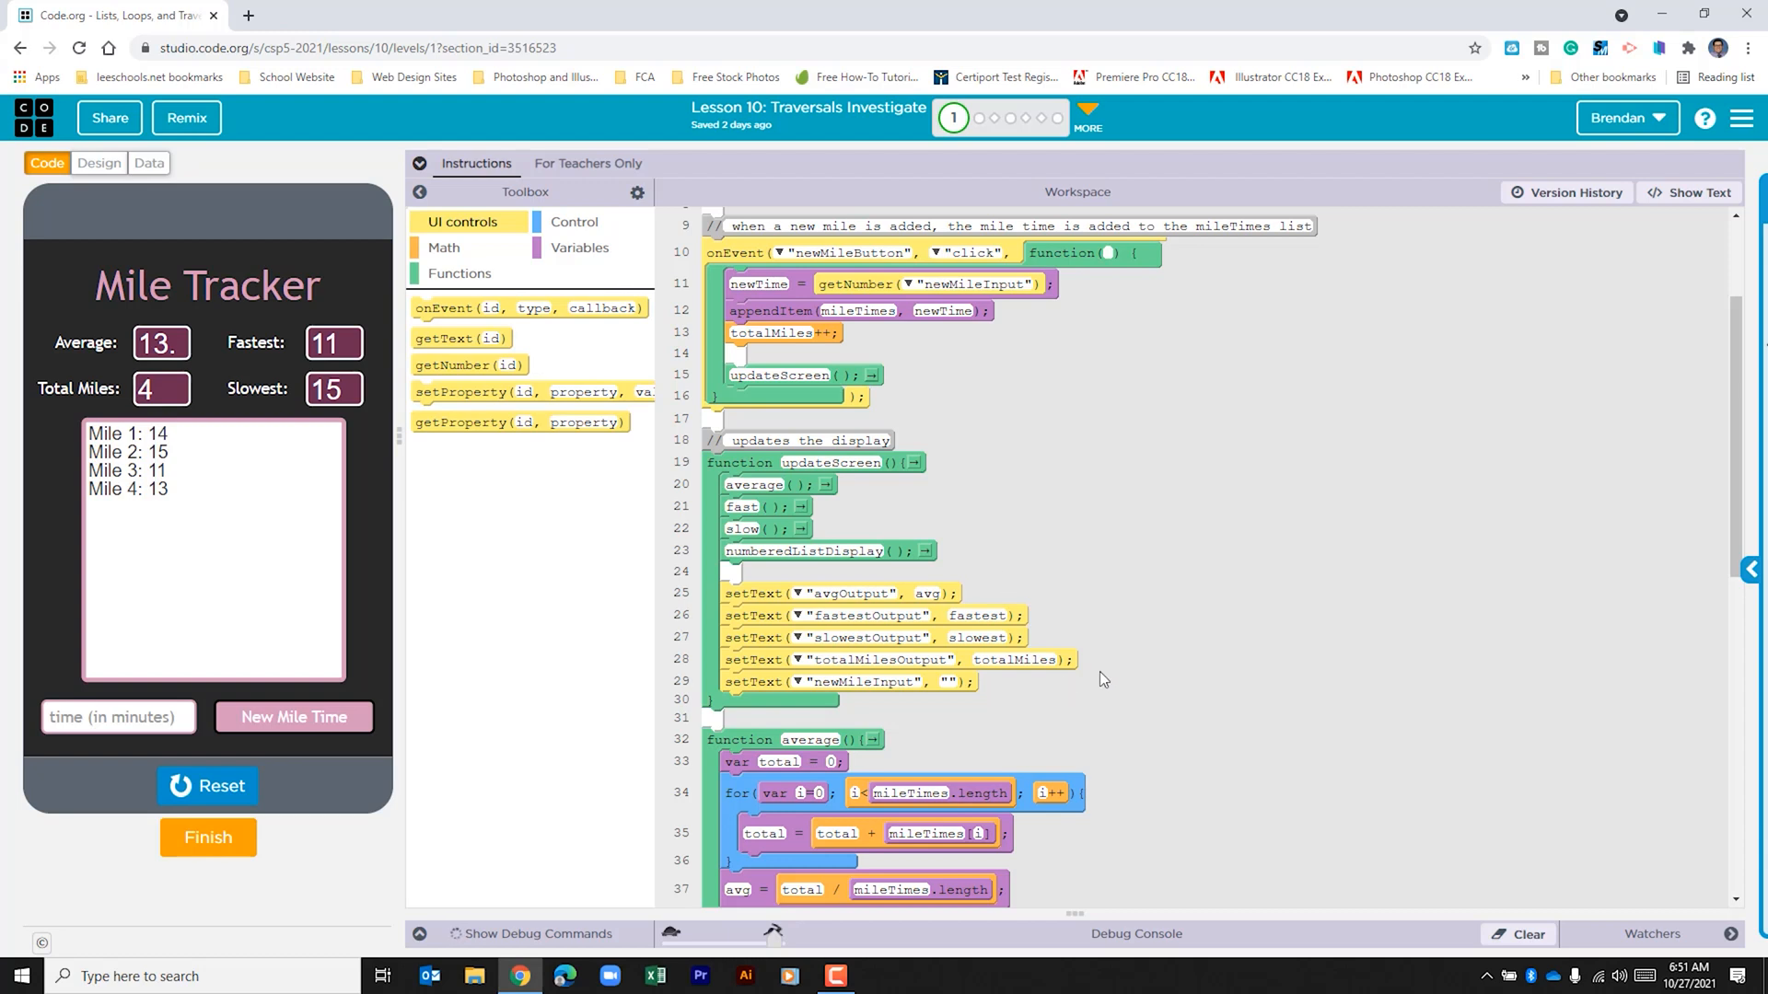
{"action": "scroll", "scroll_direction": "down", "scroll_amount": 3}
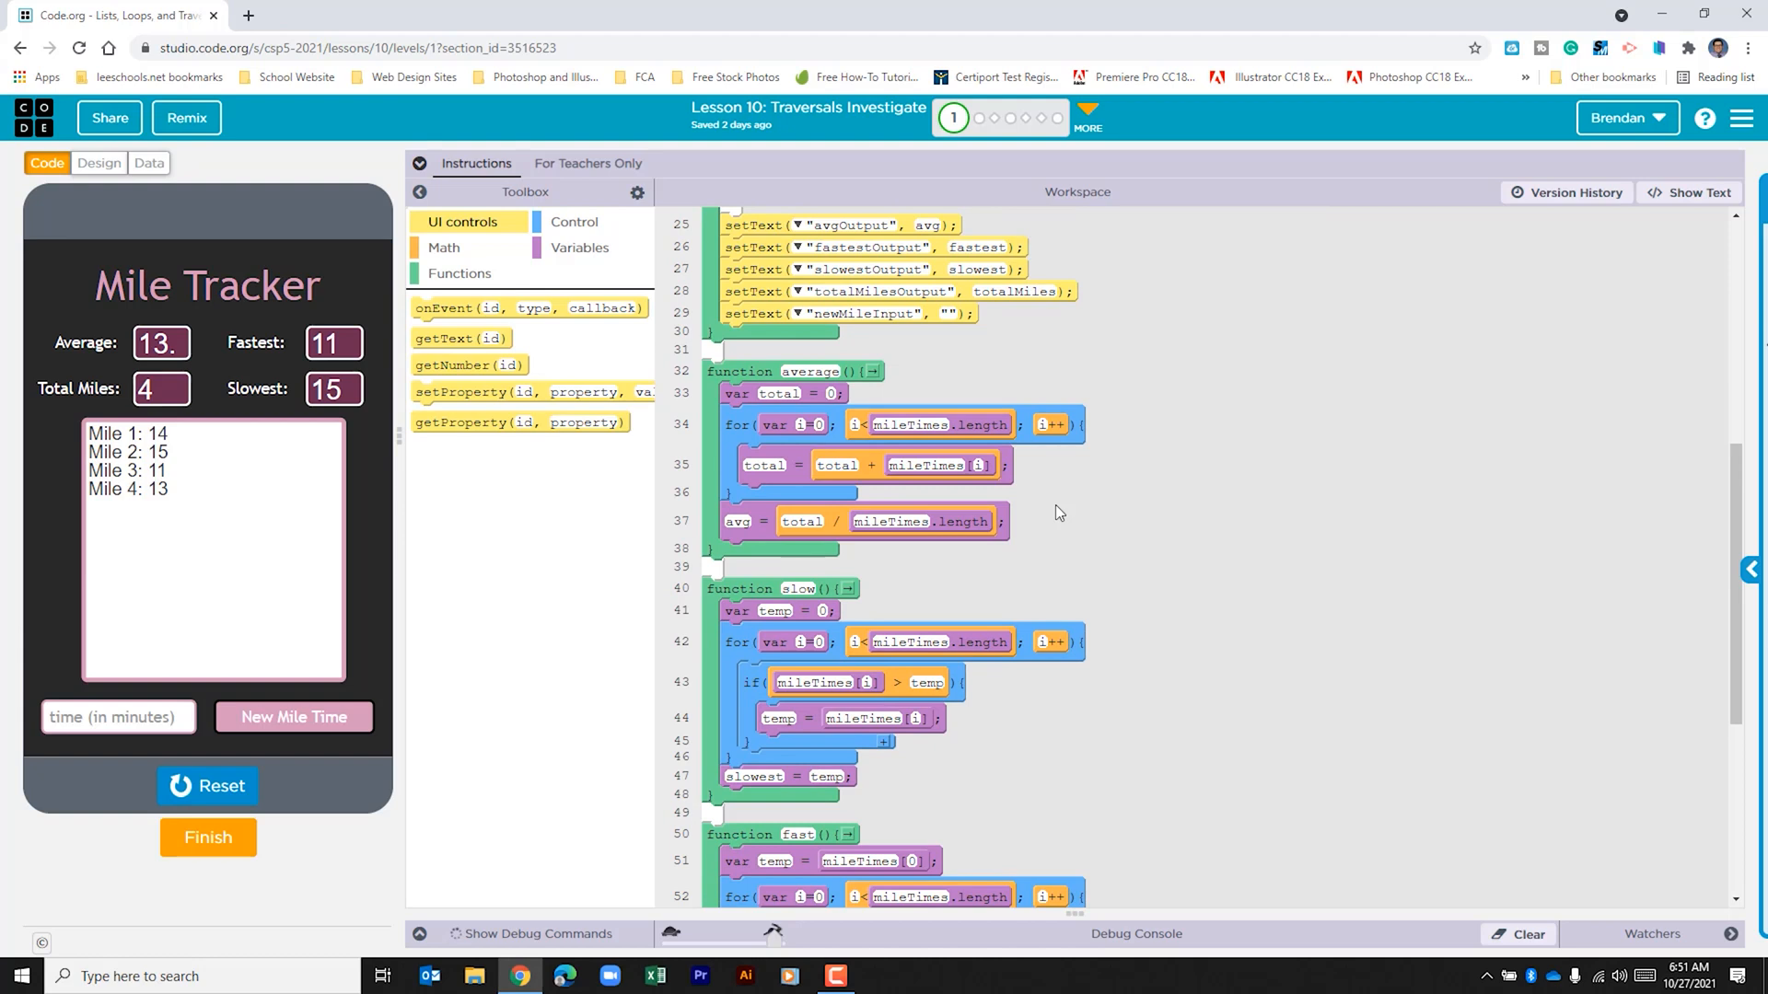
{"action": "mouse_move", "coordinate": [870, 398]}
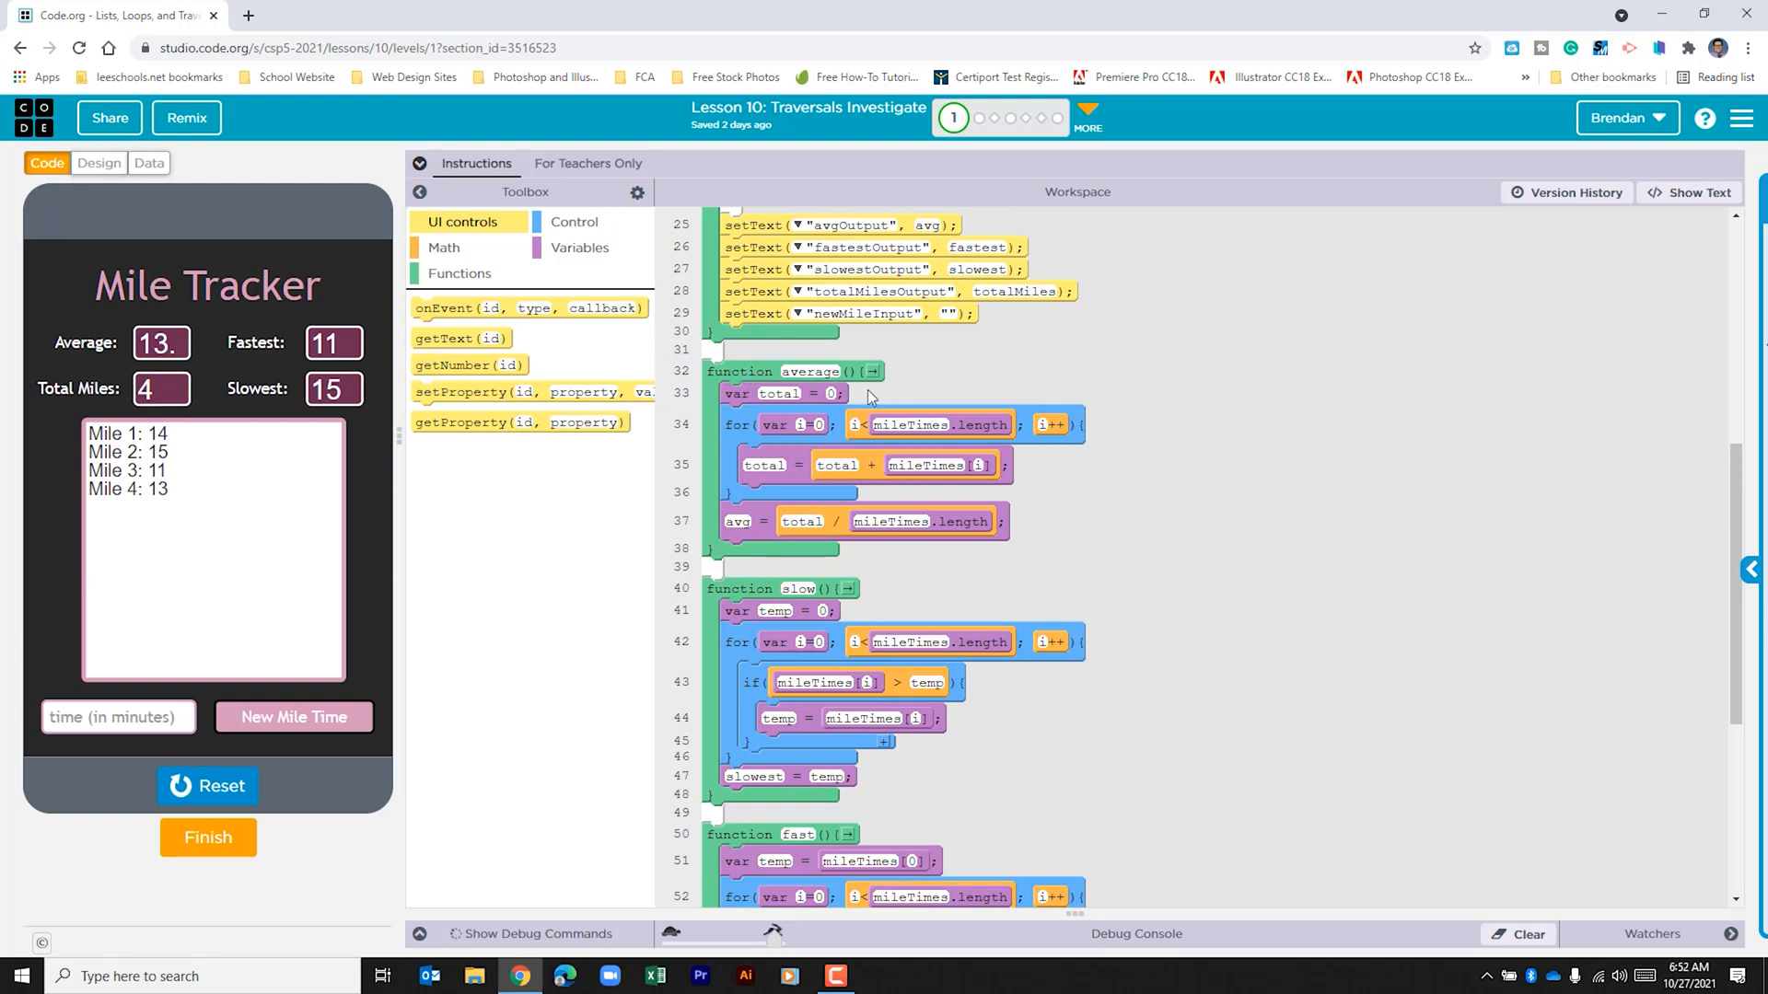
{"action": "mouse_move", "coordinate": [803, 438]}
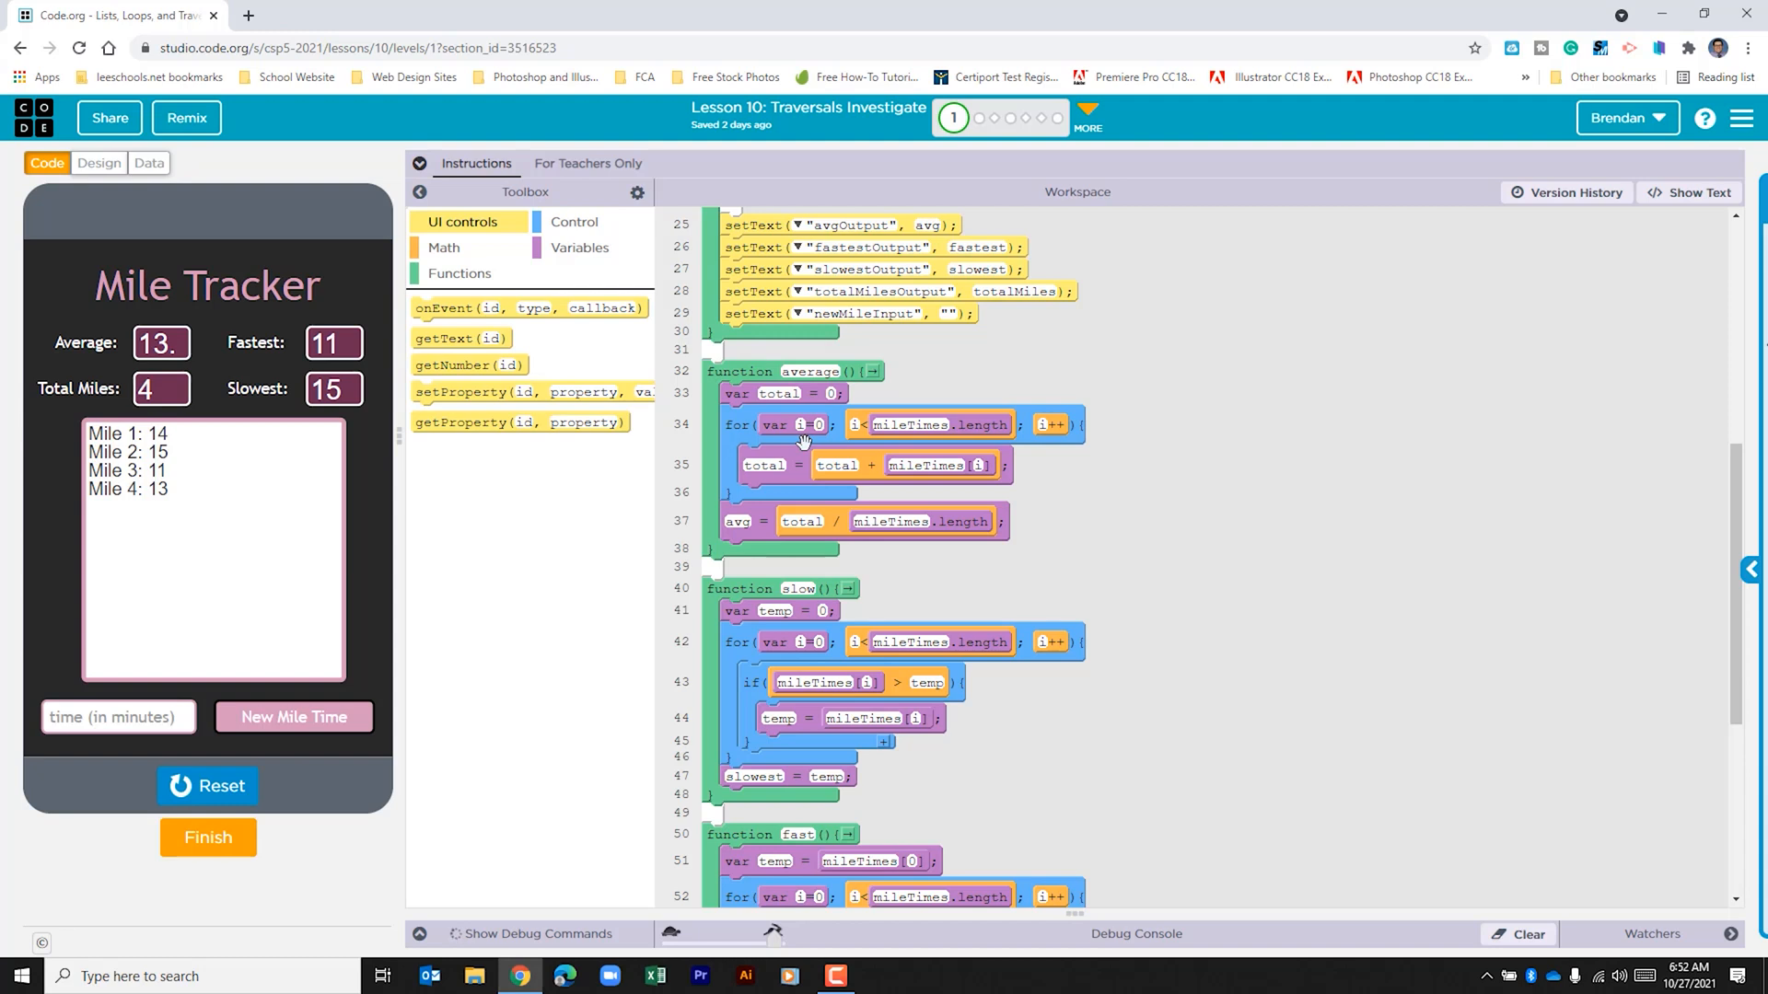
{"action": "mouse_move", "coordinate": [873, 442]}
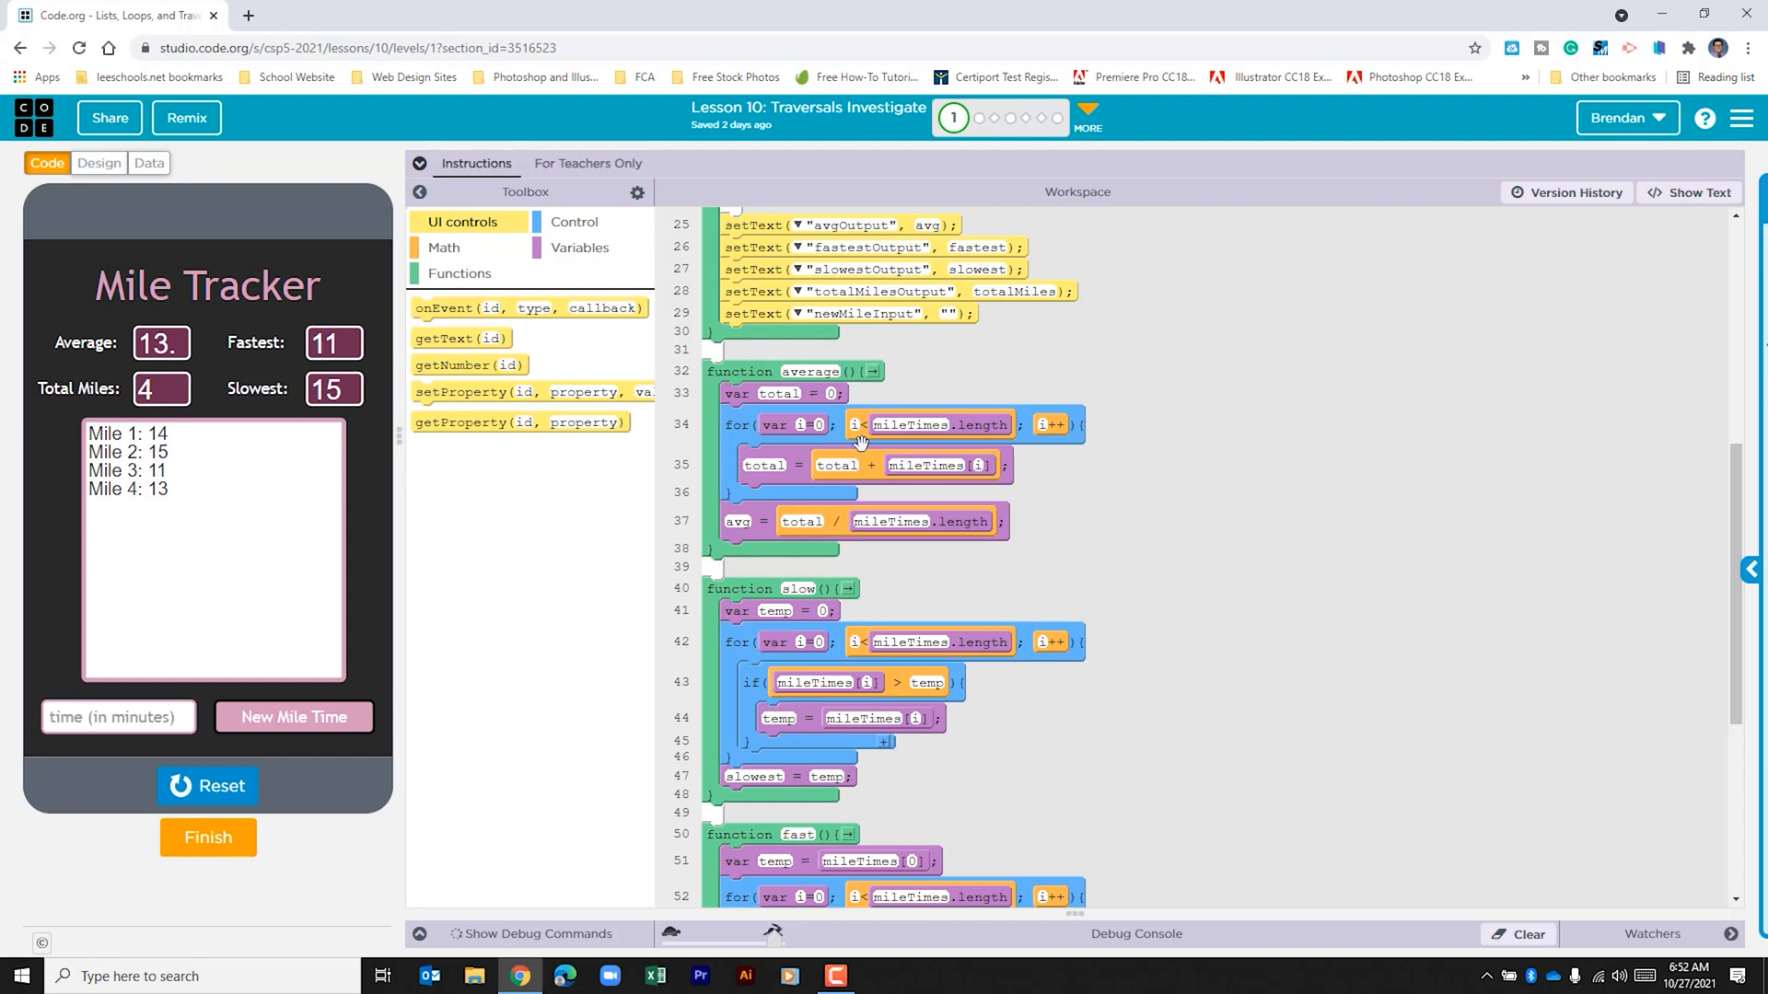
{"action": "mouse_move", "coordinate": [1090, 442]}
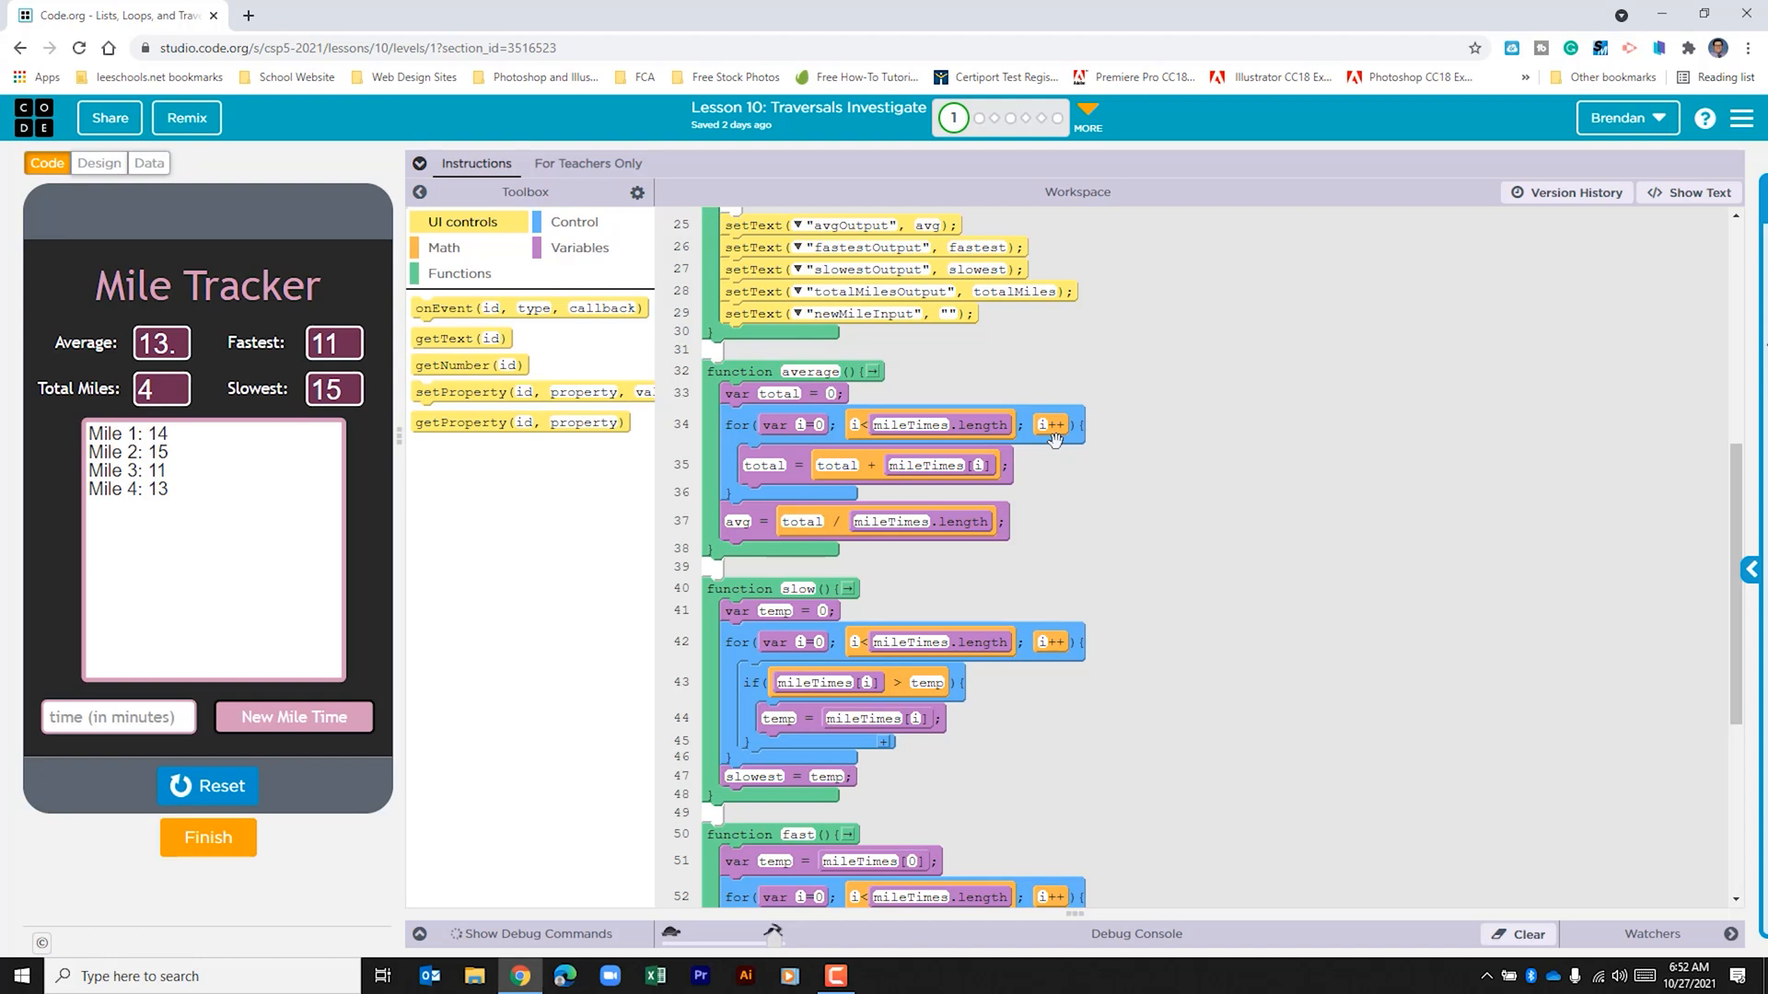
{"action": "mouse_move", "coordinate": [772, 486]}
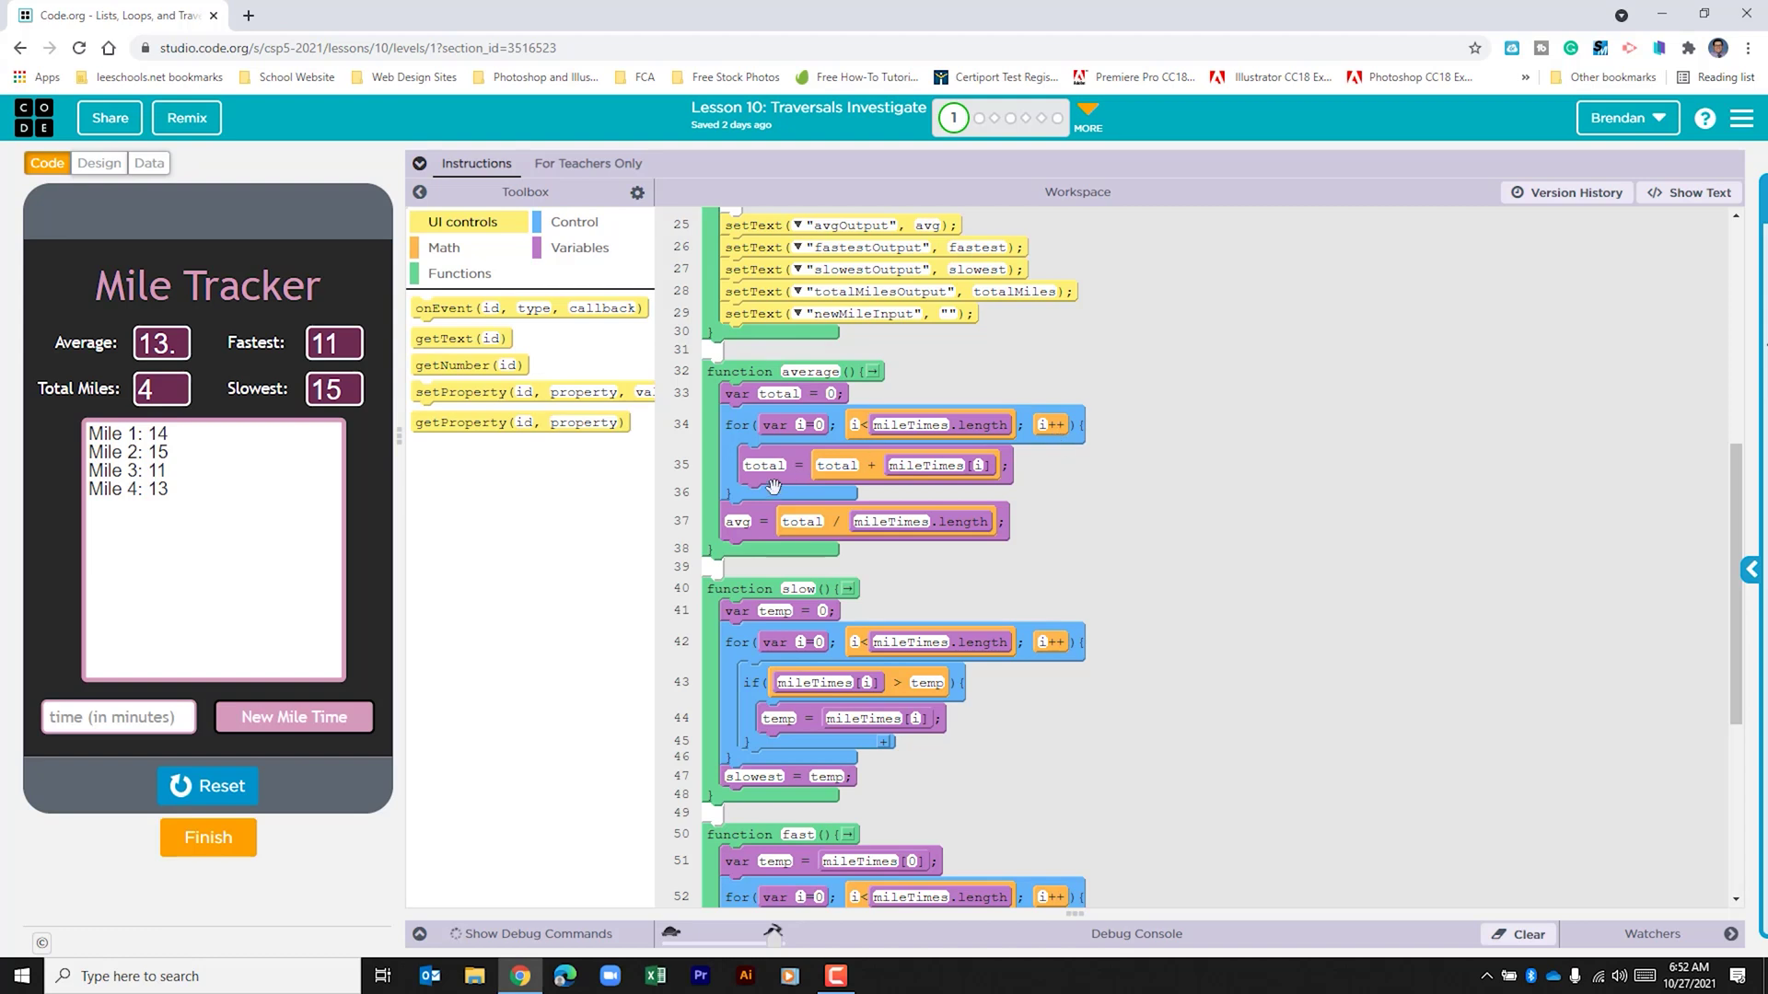
{"action": "mouse_move", "coordinate": [831, 483]}
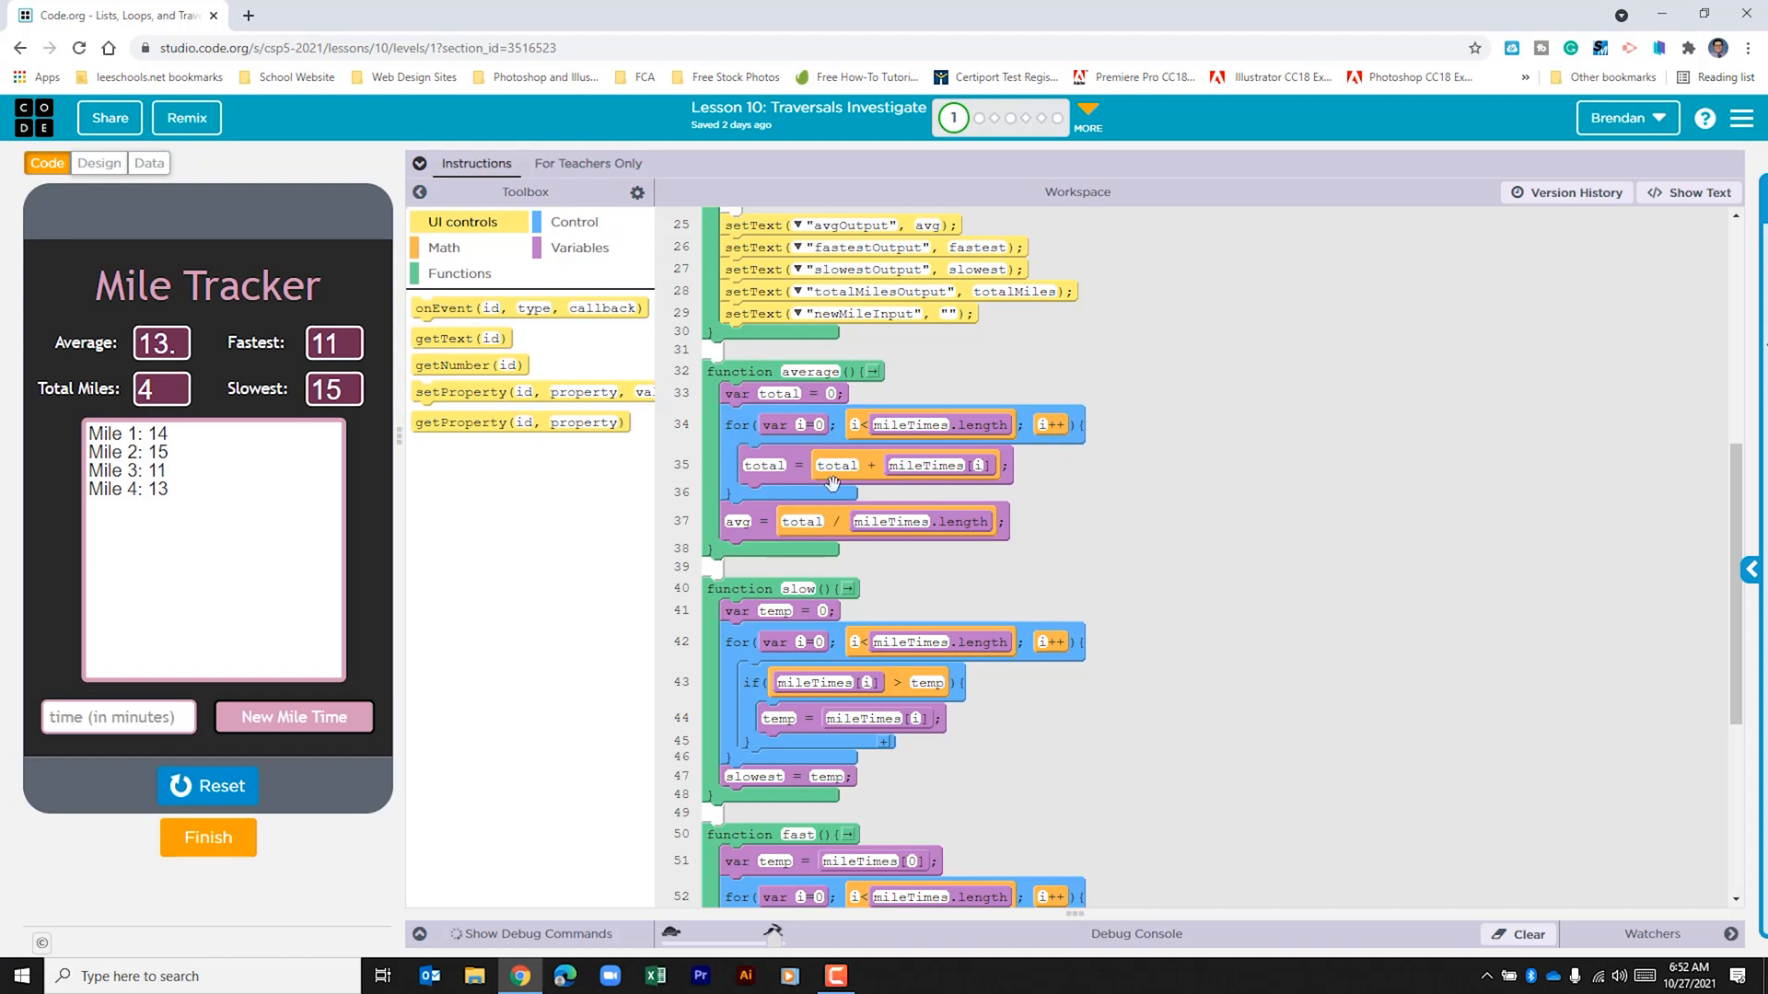
{"action": "mouse_move", "coordinate": [874, 483]}
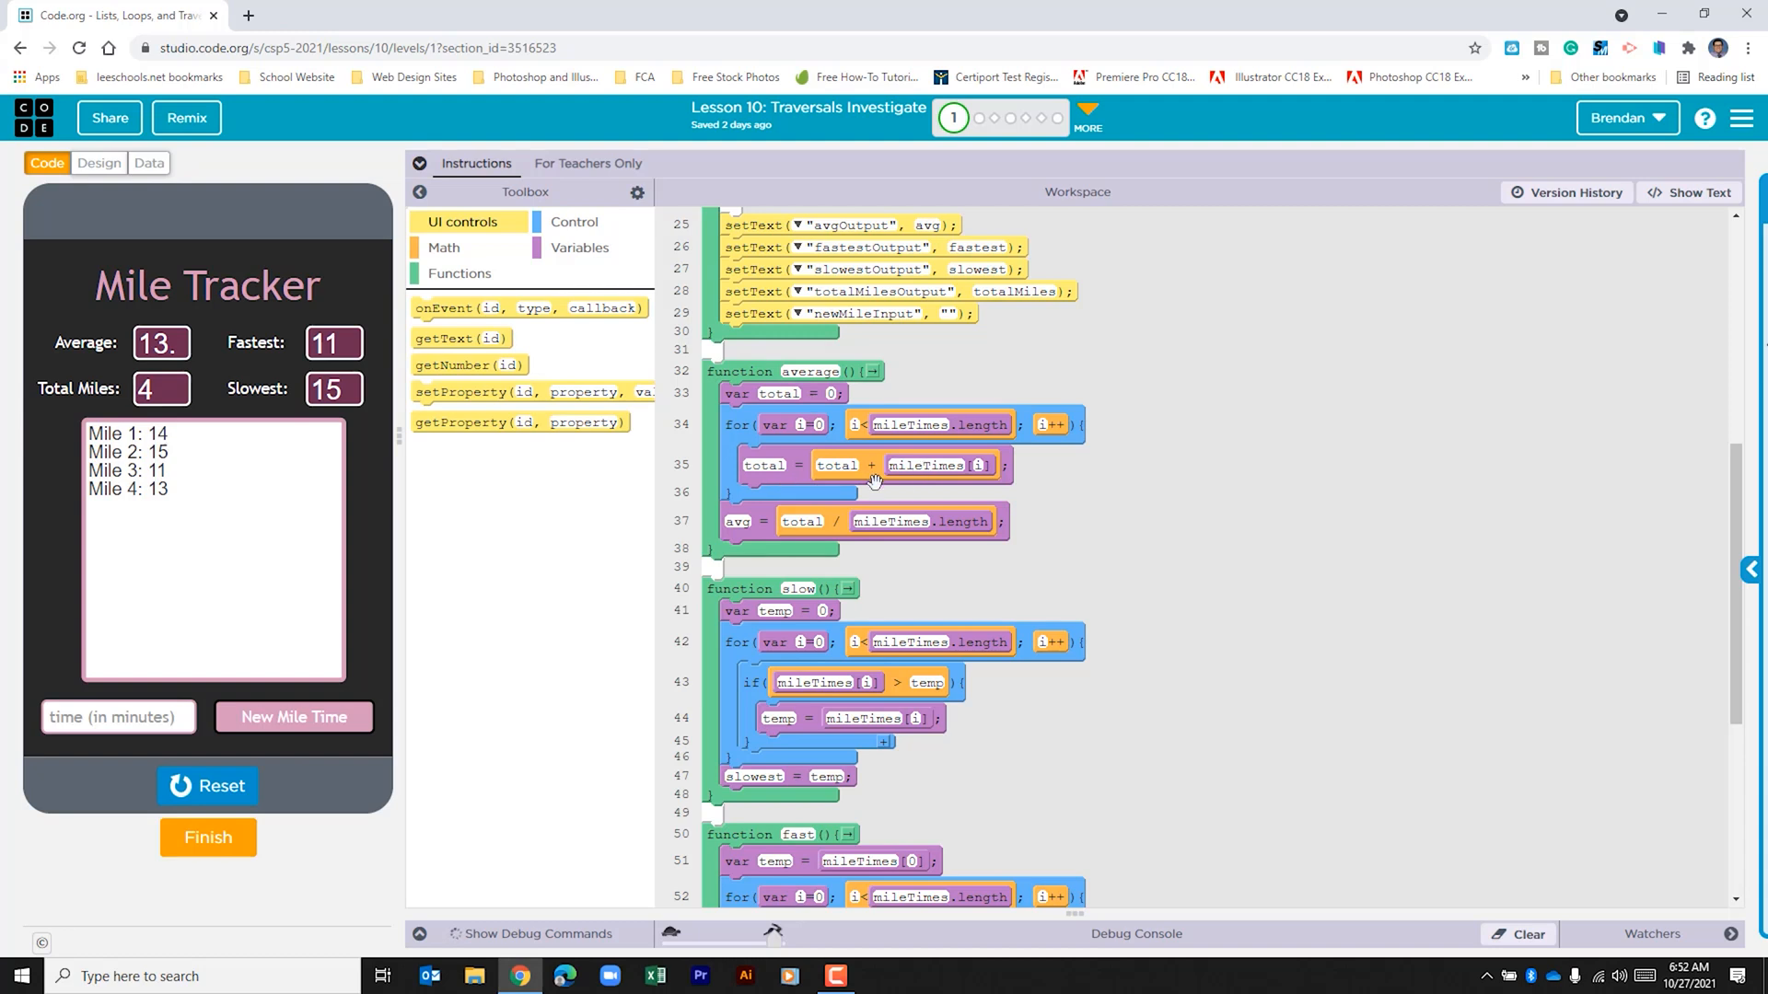
{"action": "mouse_move", "coordinate": [956, 499]}
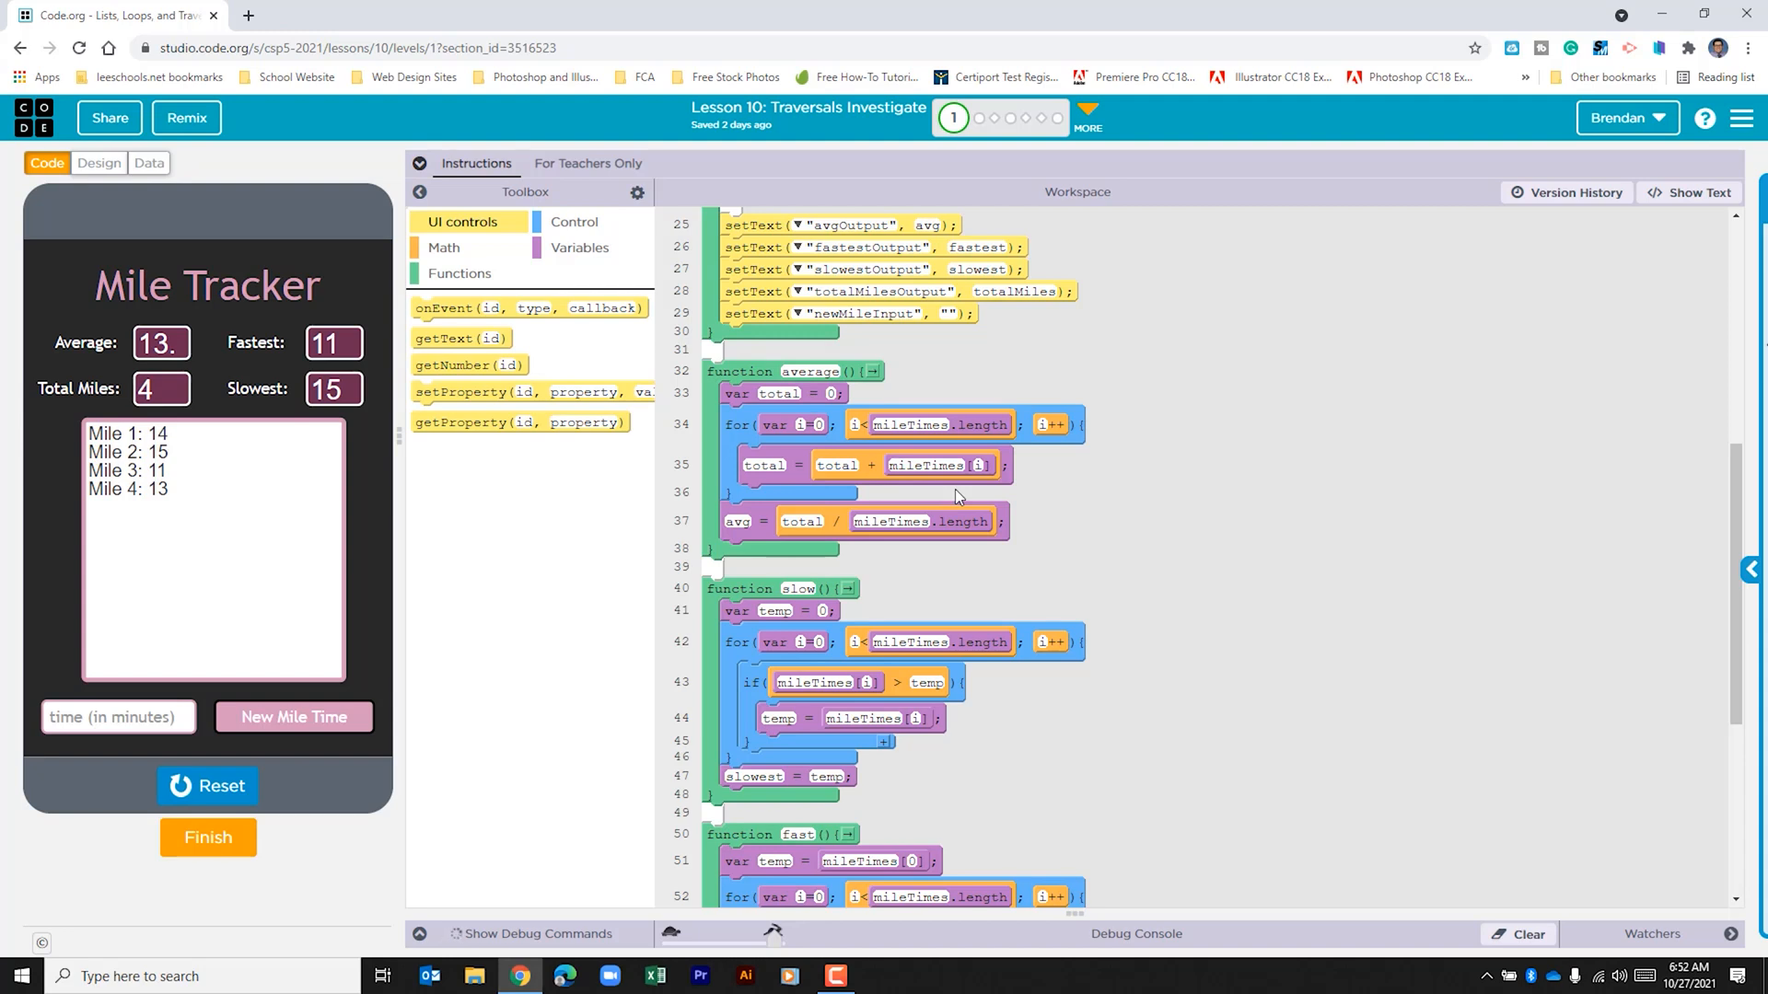
{"action": "mouse_move", "coordinate": [734, 531]}
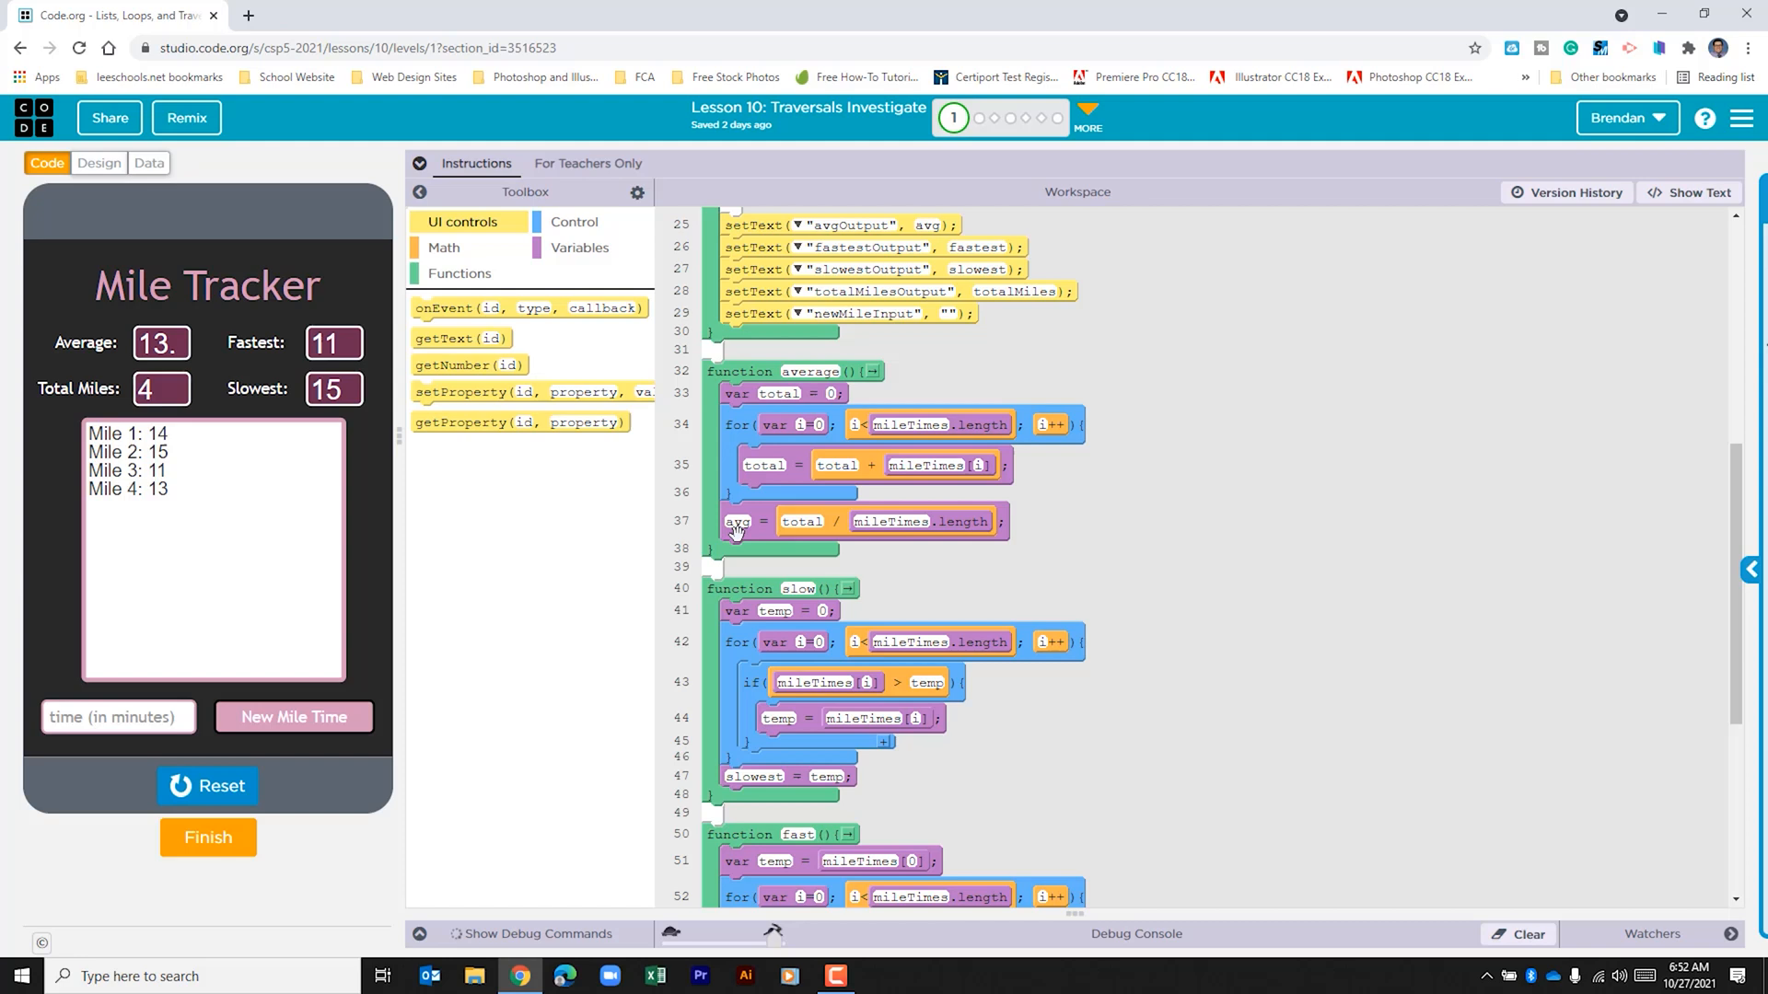
{"action": "mouse_move", "coordinate": [827, 492]}
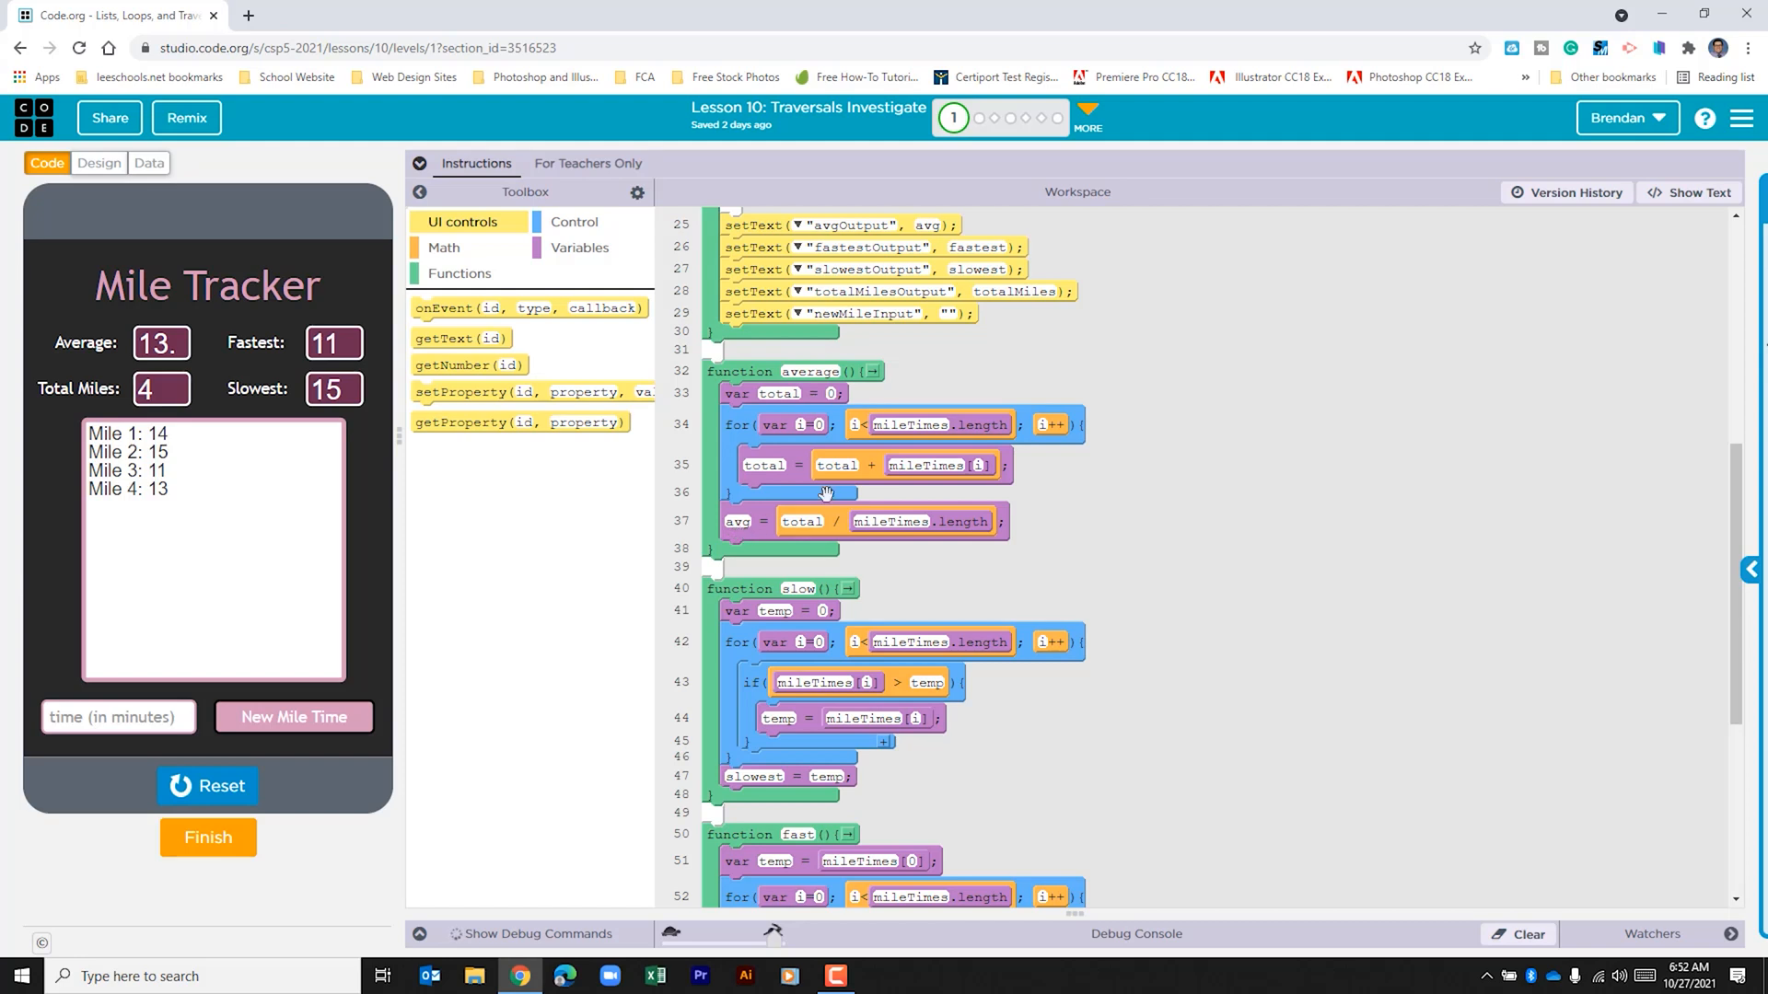
{"action": "mouse_move", "coordinate": [855, 503]}
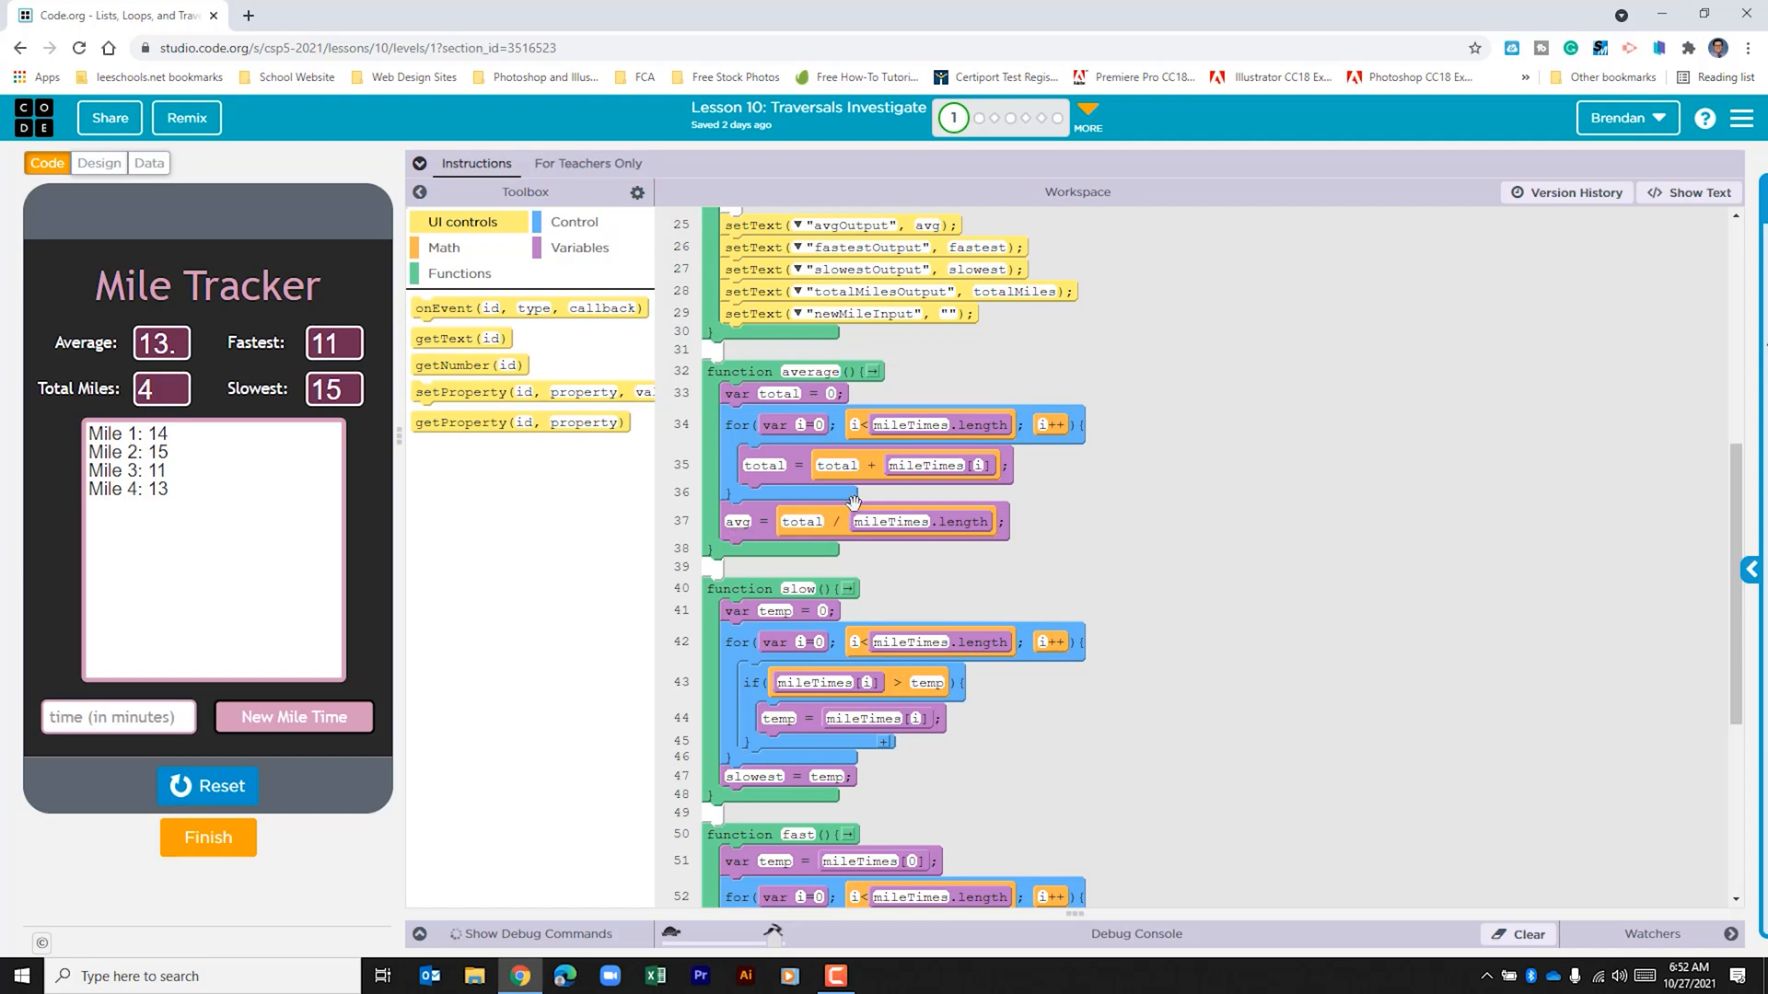
{"action": "mouse_move", "coordinate": [933, 552]}
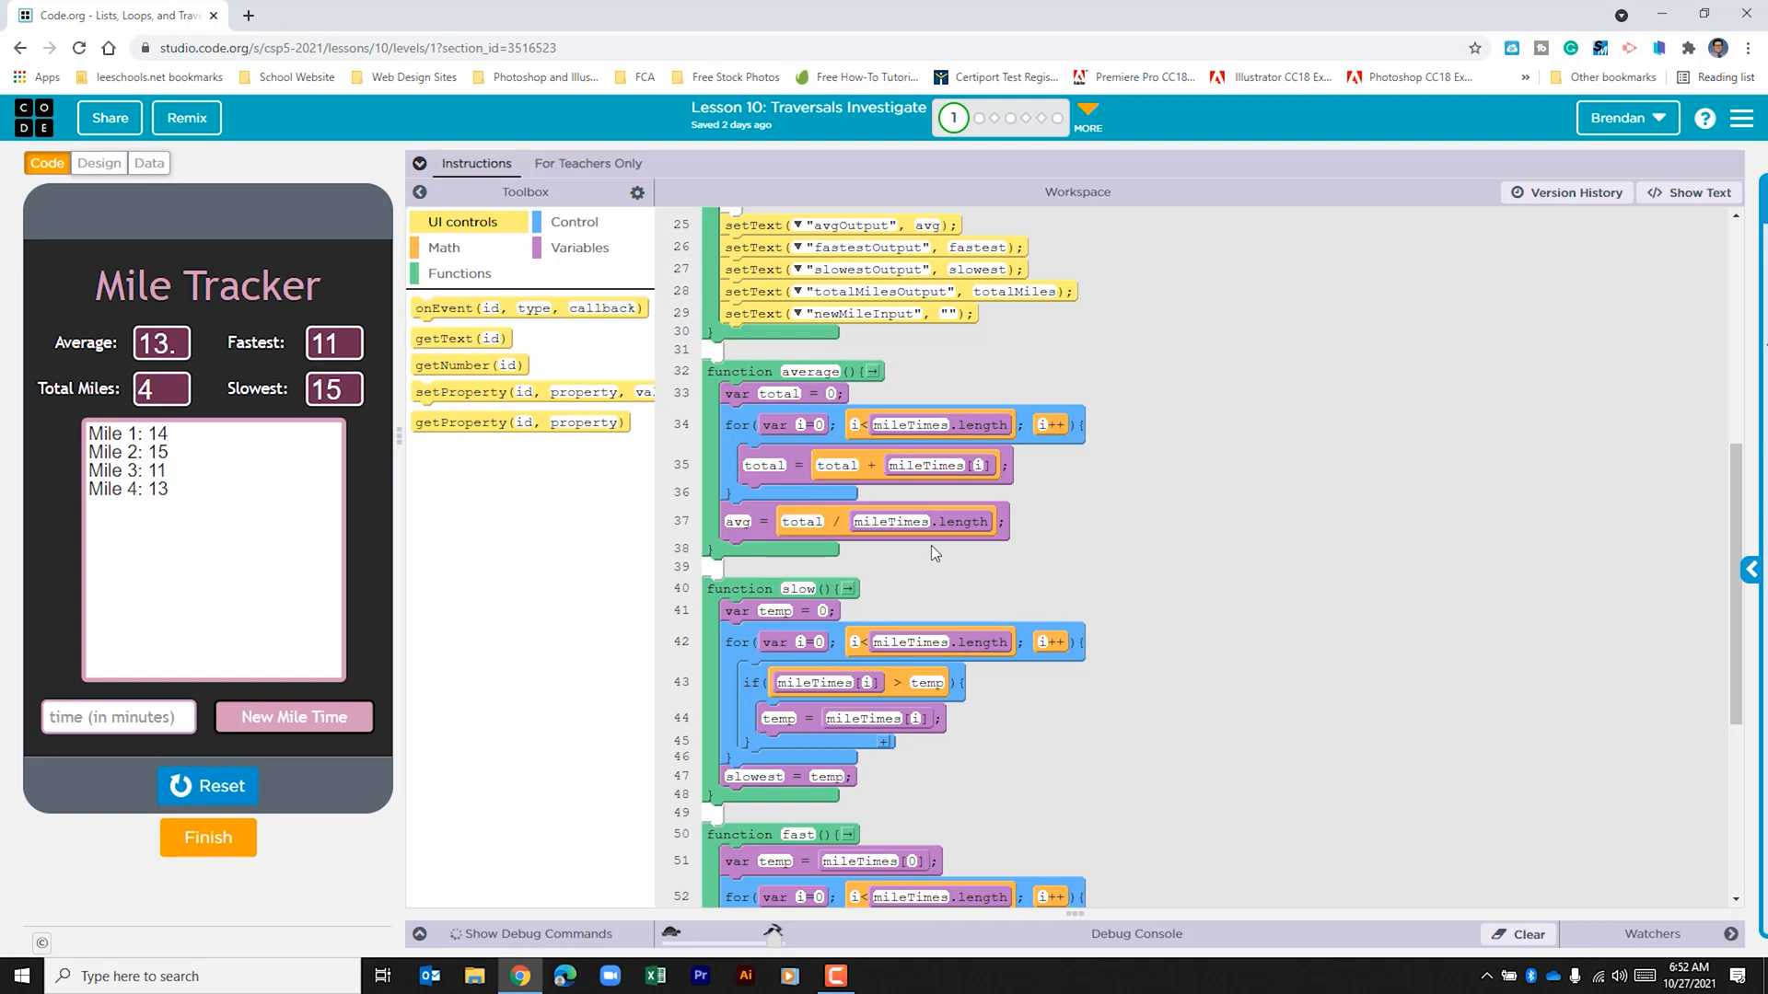
{"action": "mouse_move", "coordinate": [1020, 560]}
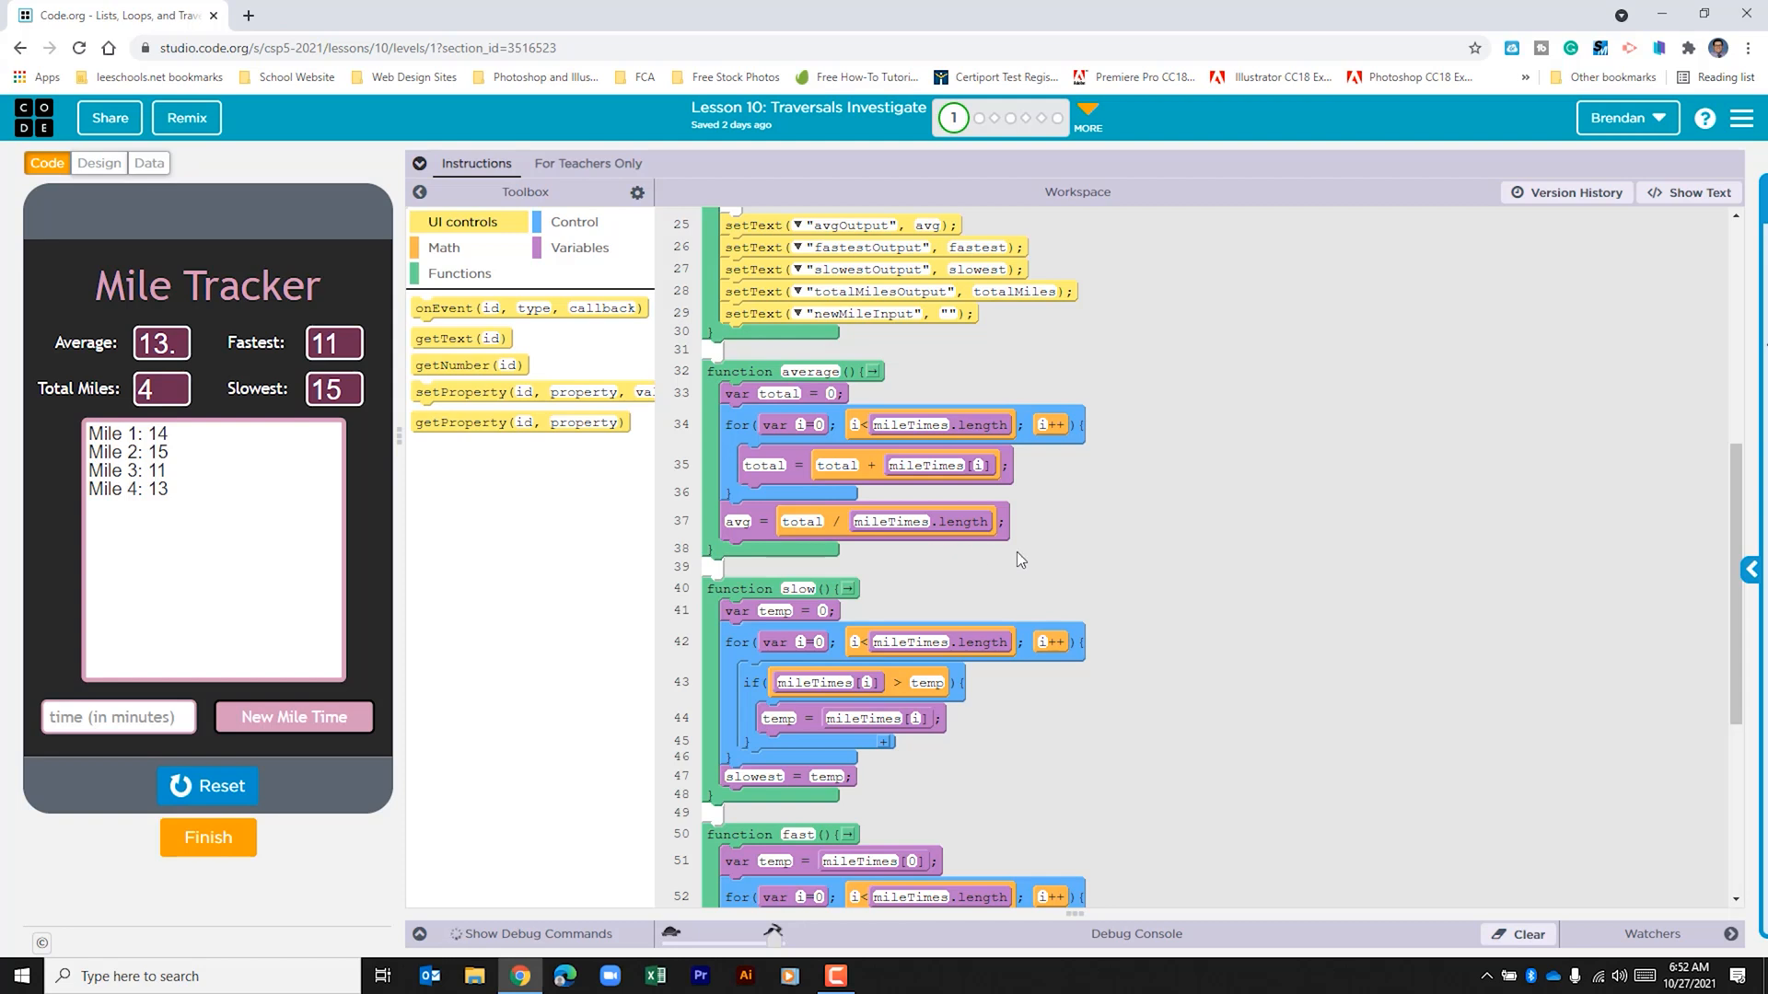
{"action": "mouse_move", "coordinate": [1161, 434]}
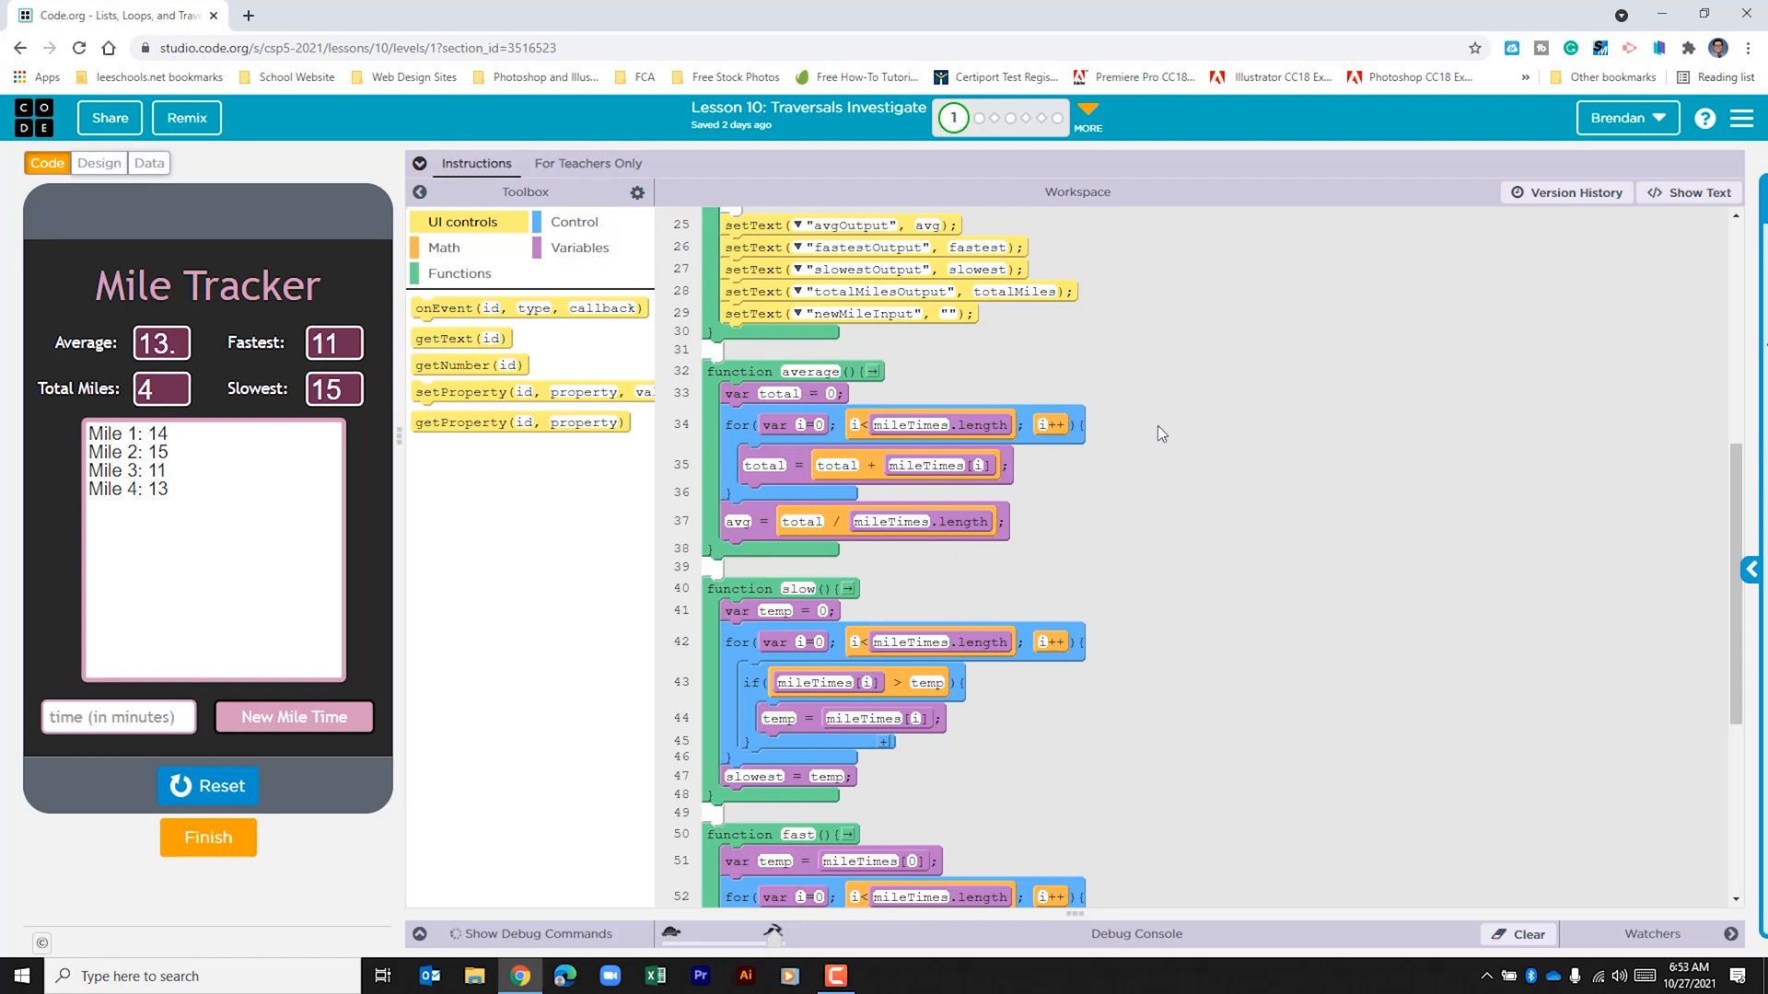
{"action": "scroll", "scroll_direction": "down", "scroll_amount": 3}
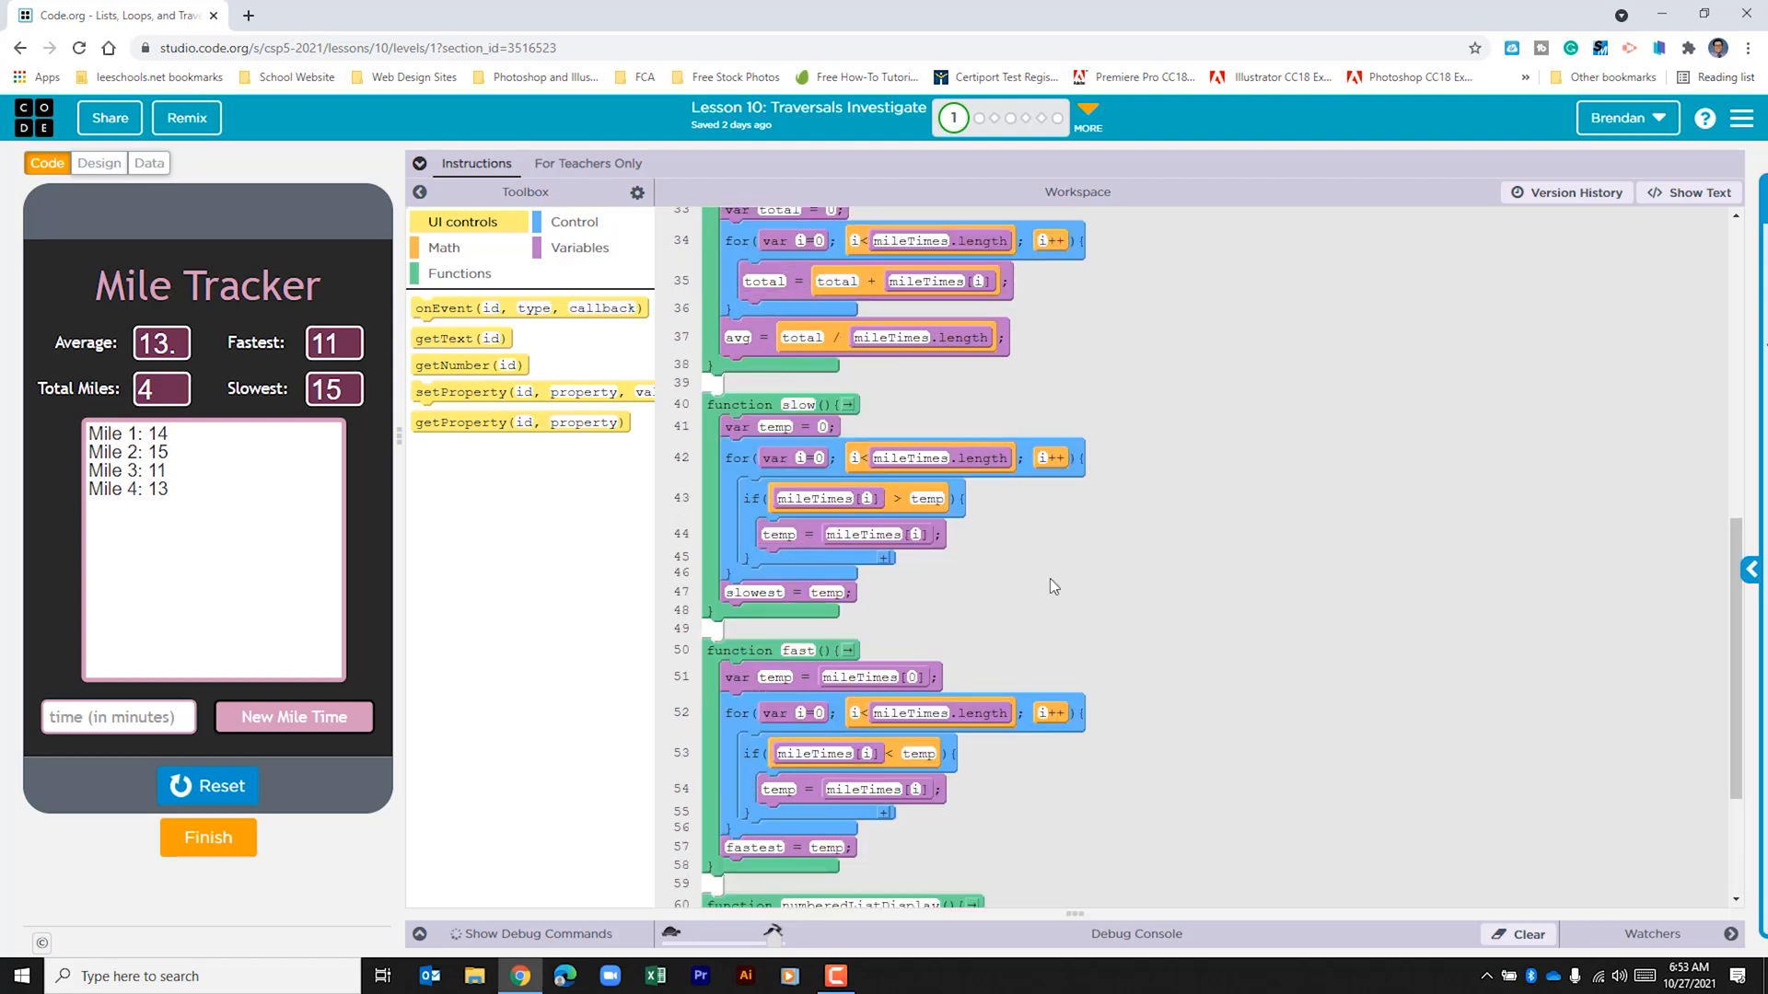
{"action": "mouse_move", "coordinate": [768, 448]}
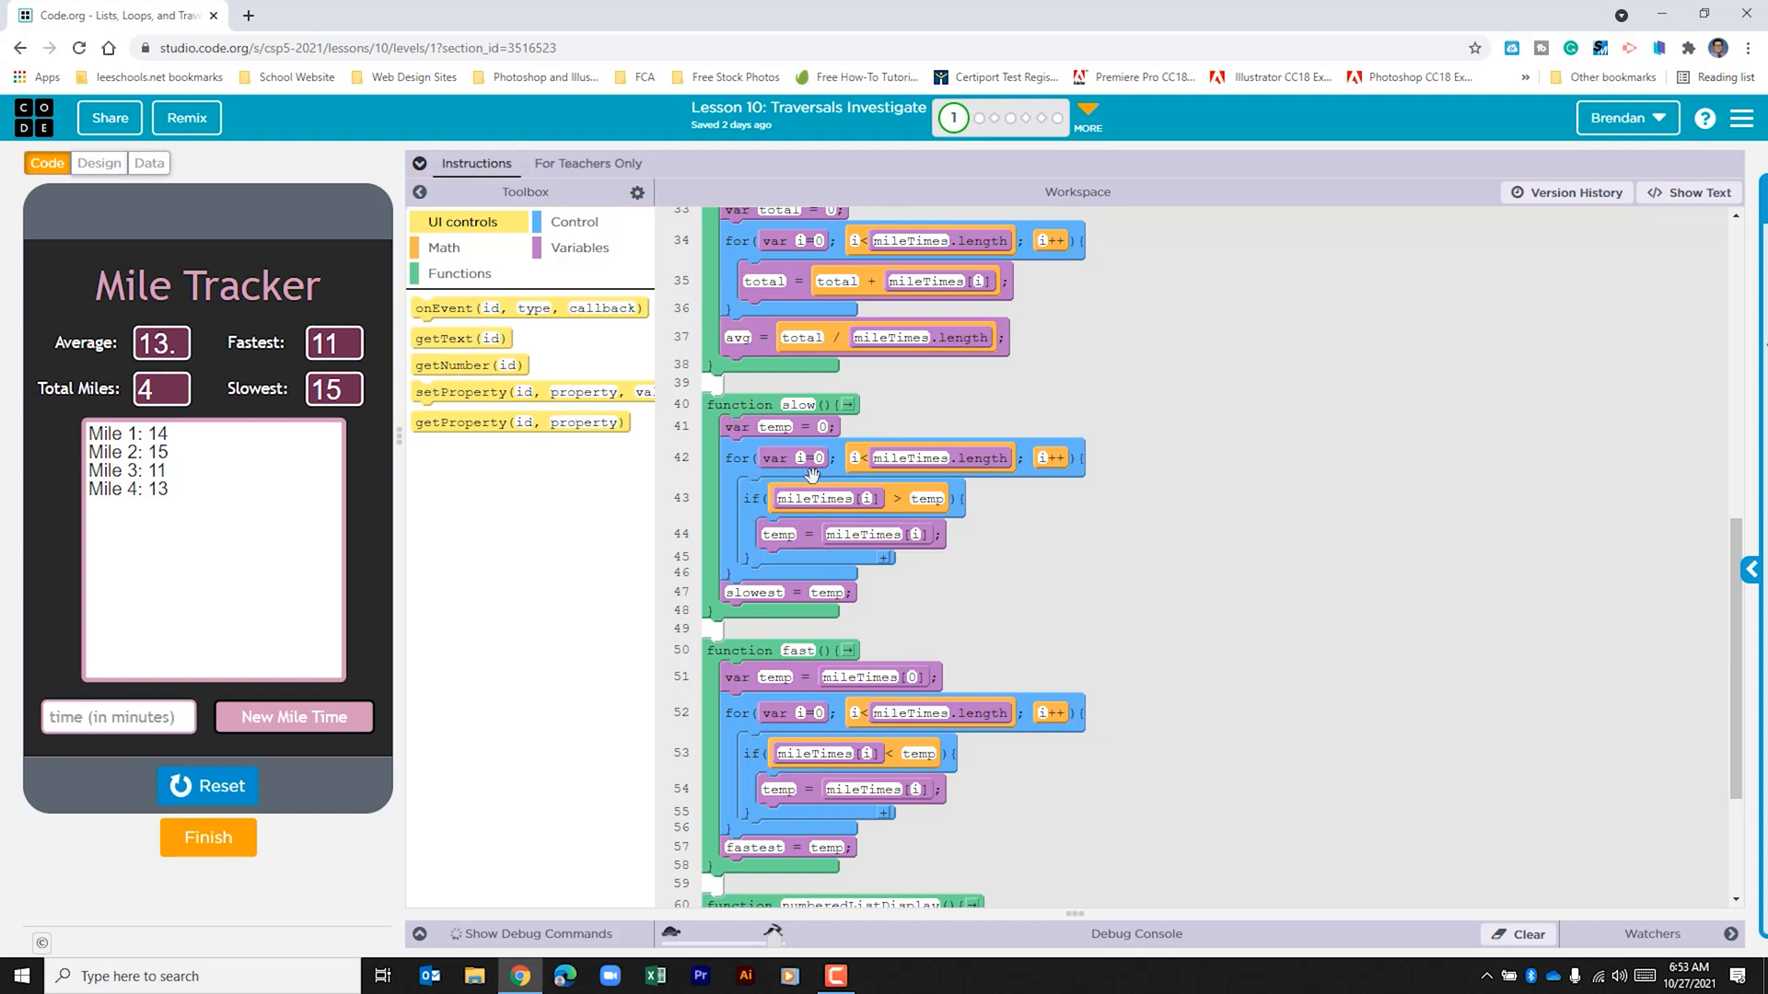
{"action": "mouse_move", "coordinate": [885, 470]}
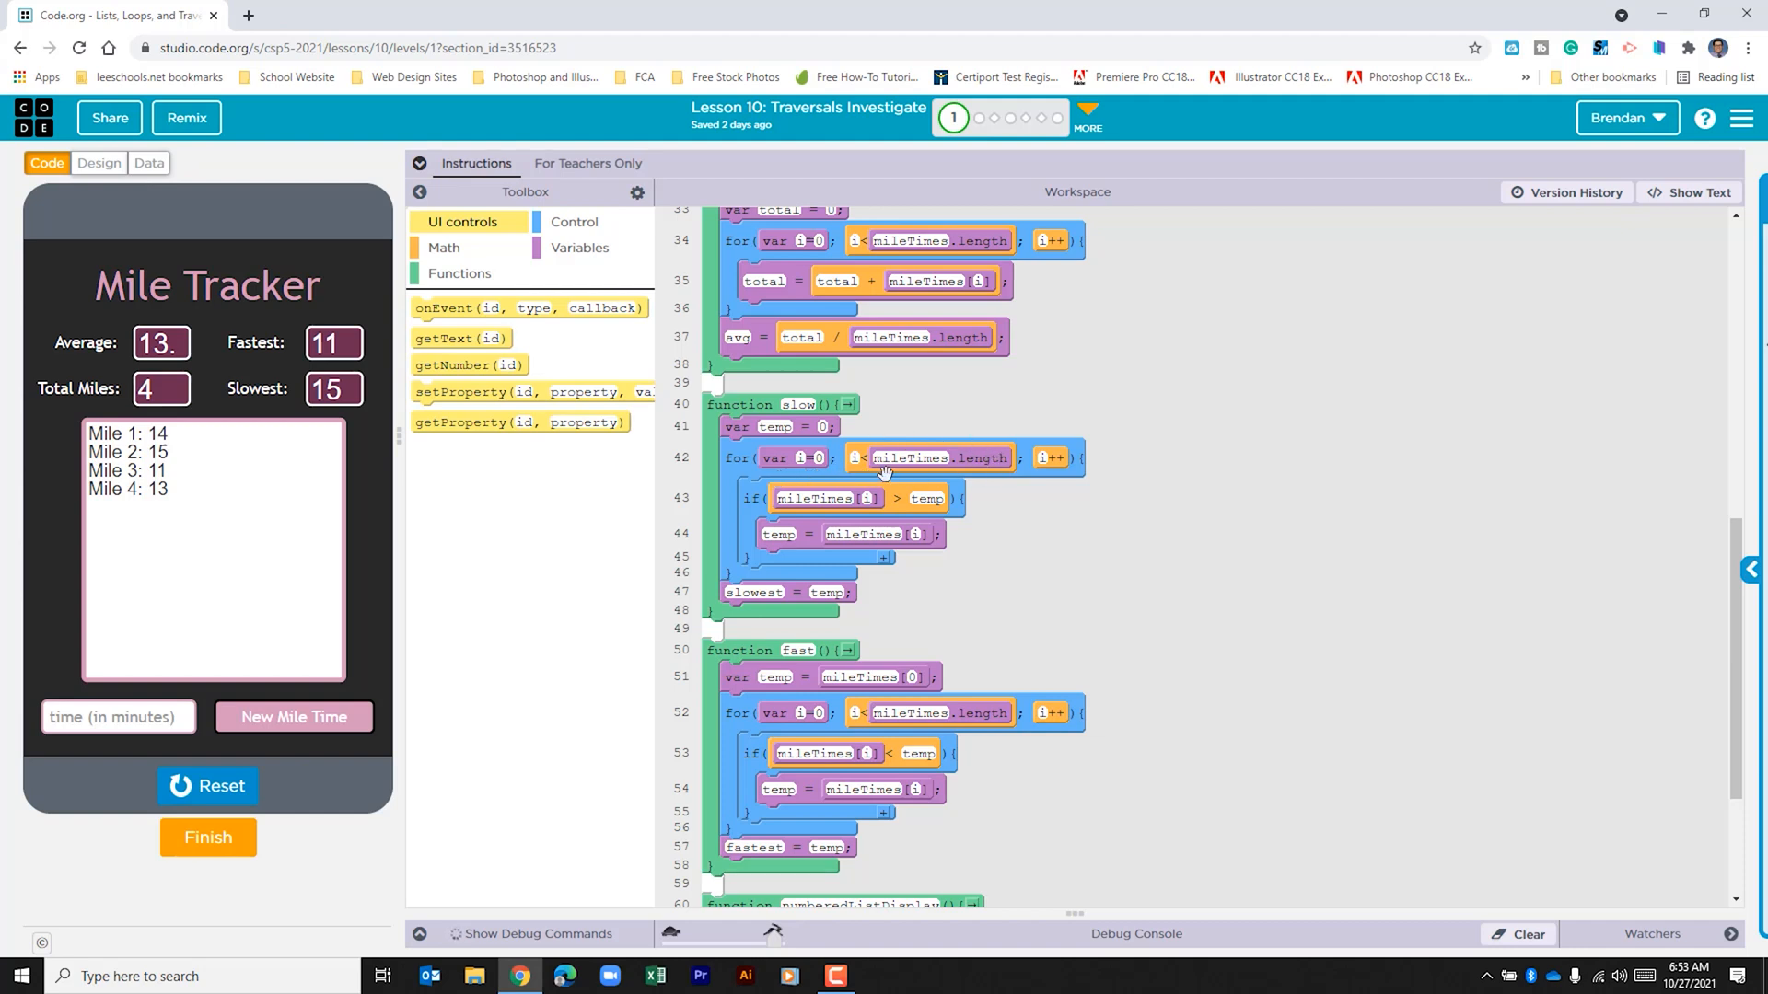
{"action": "mouse_move", "coordinate": [1015, 491]}
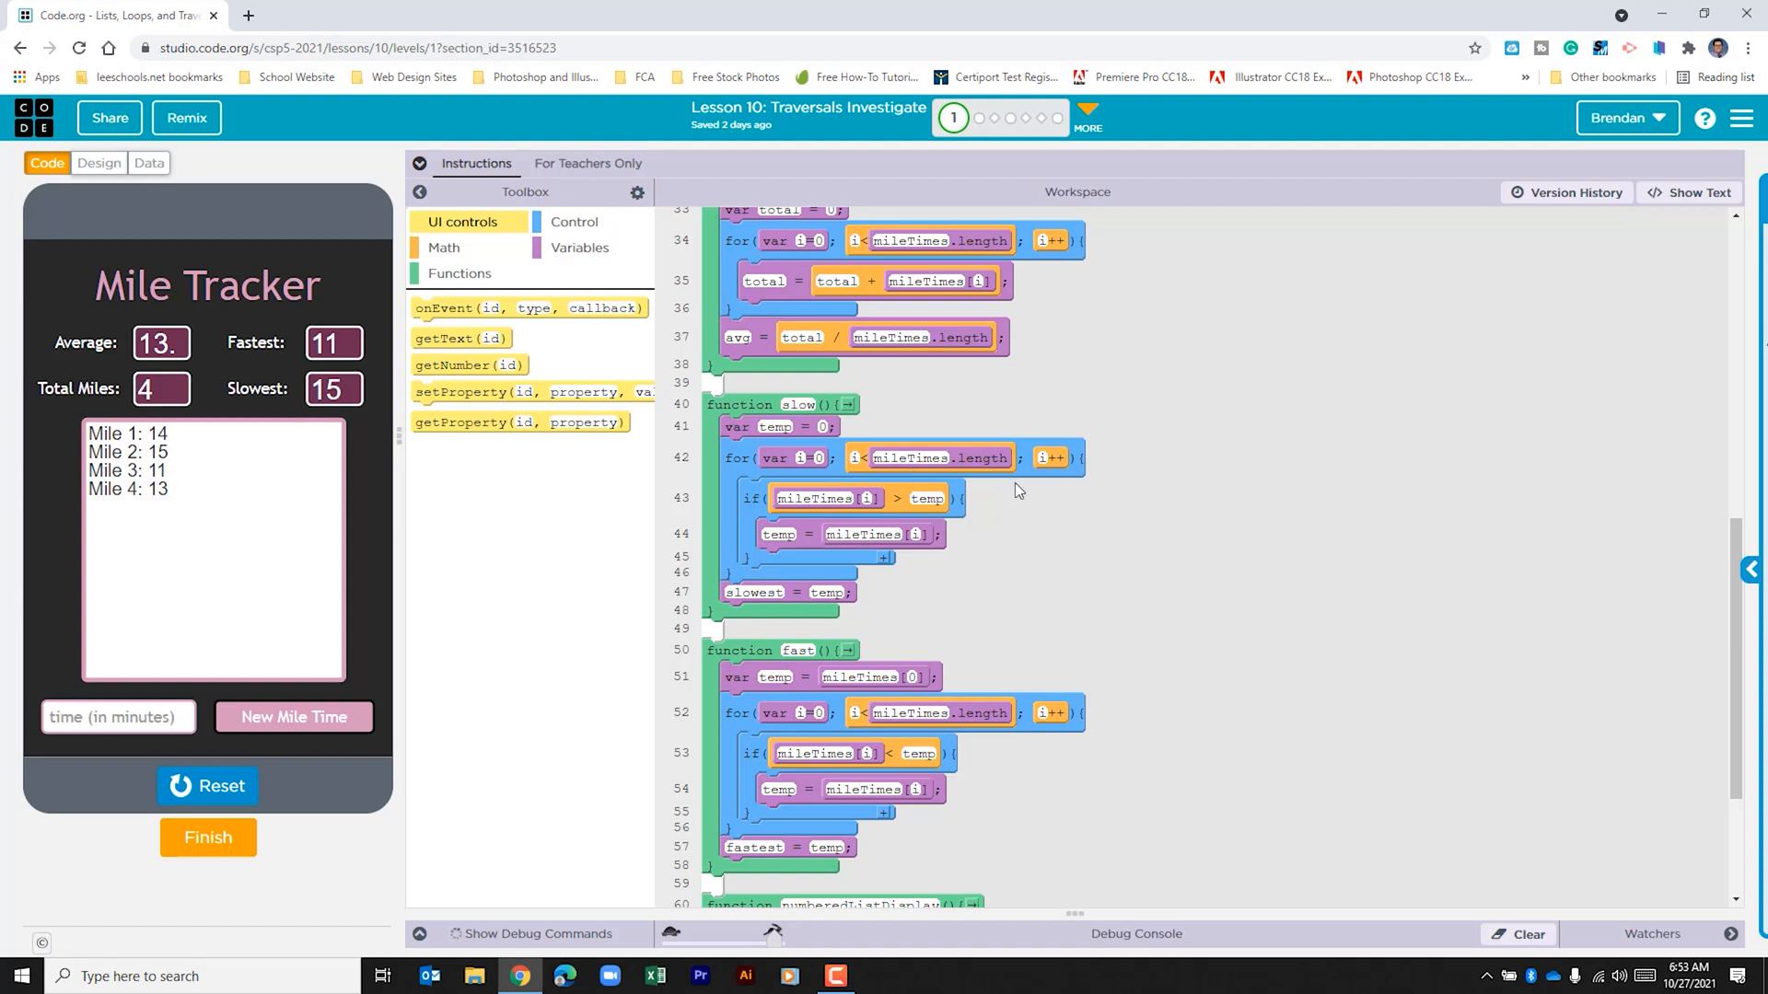
{"action": "mouse_move", "coordinate": [1035, 526]}
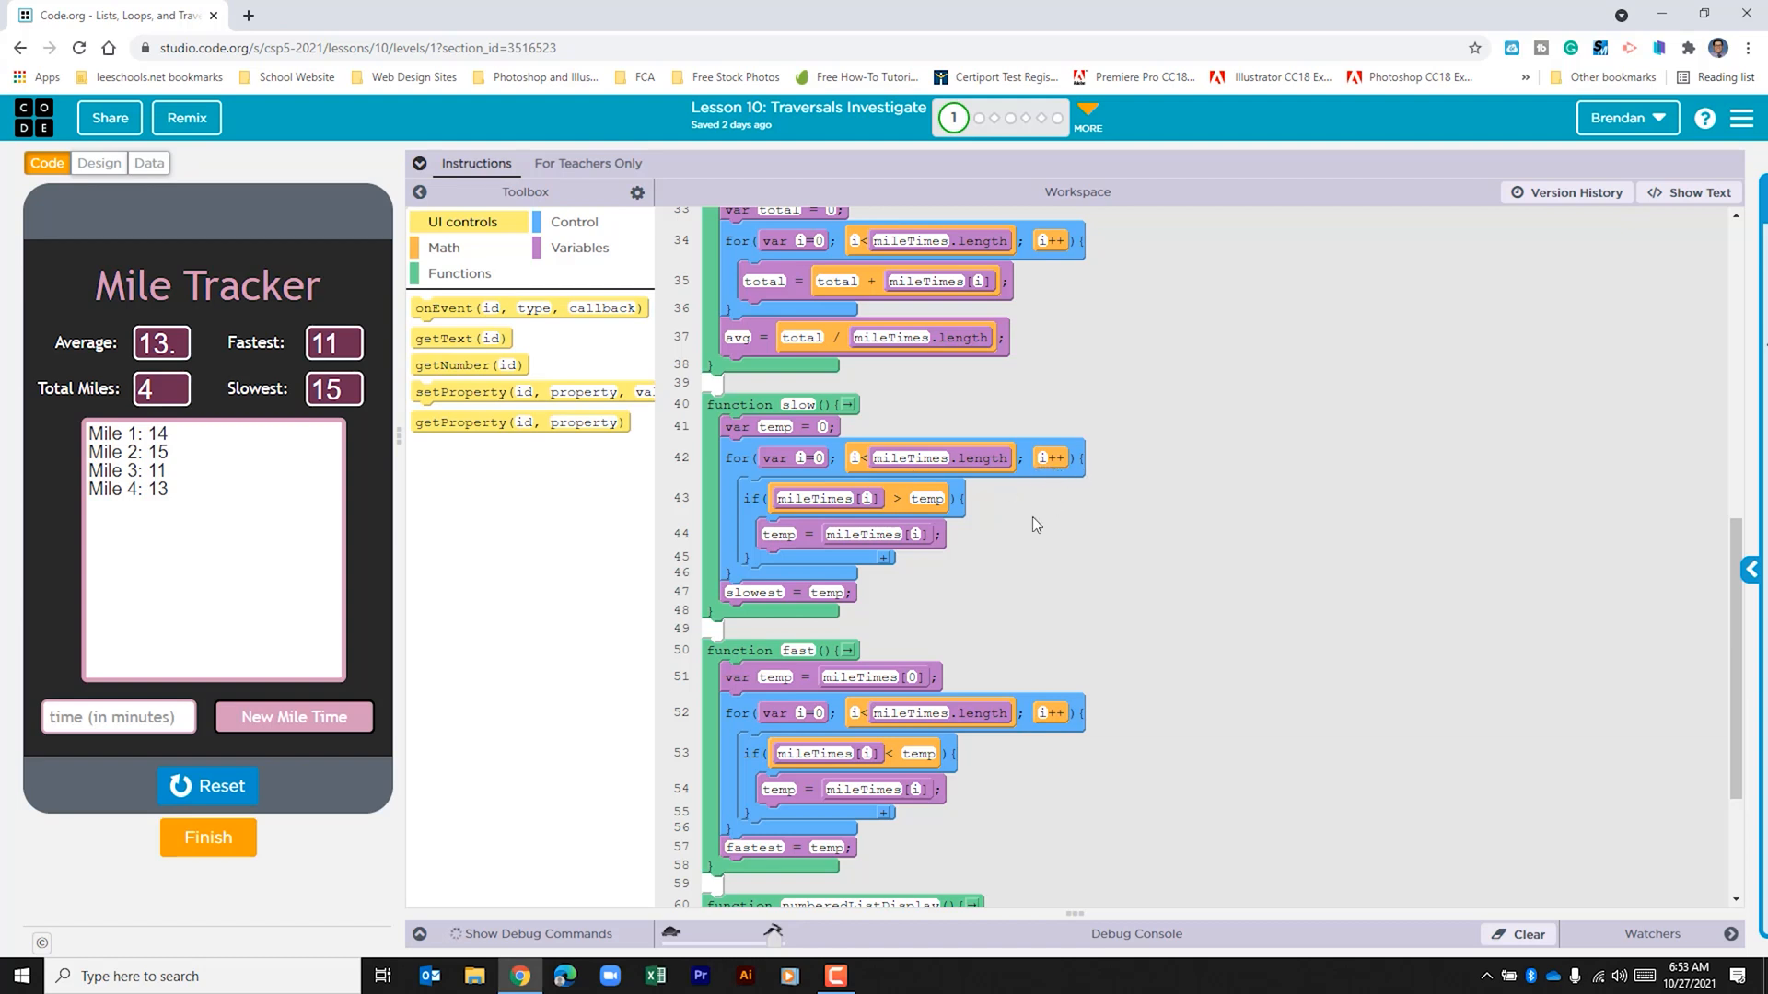
{"action": "mouse_move", "coordinate": [843, 513]}
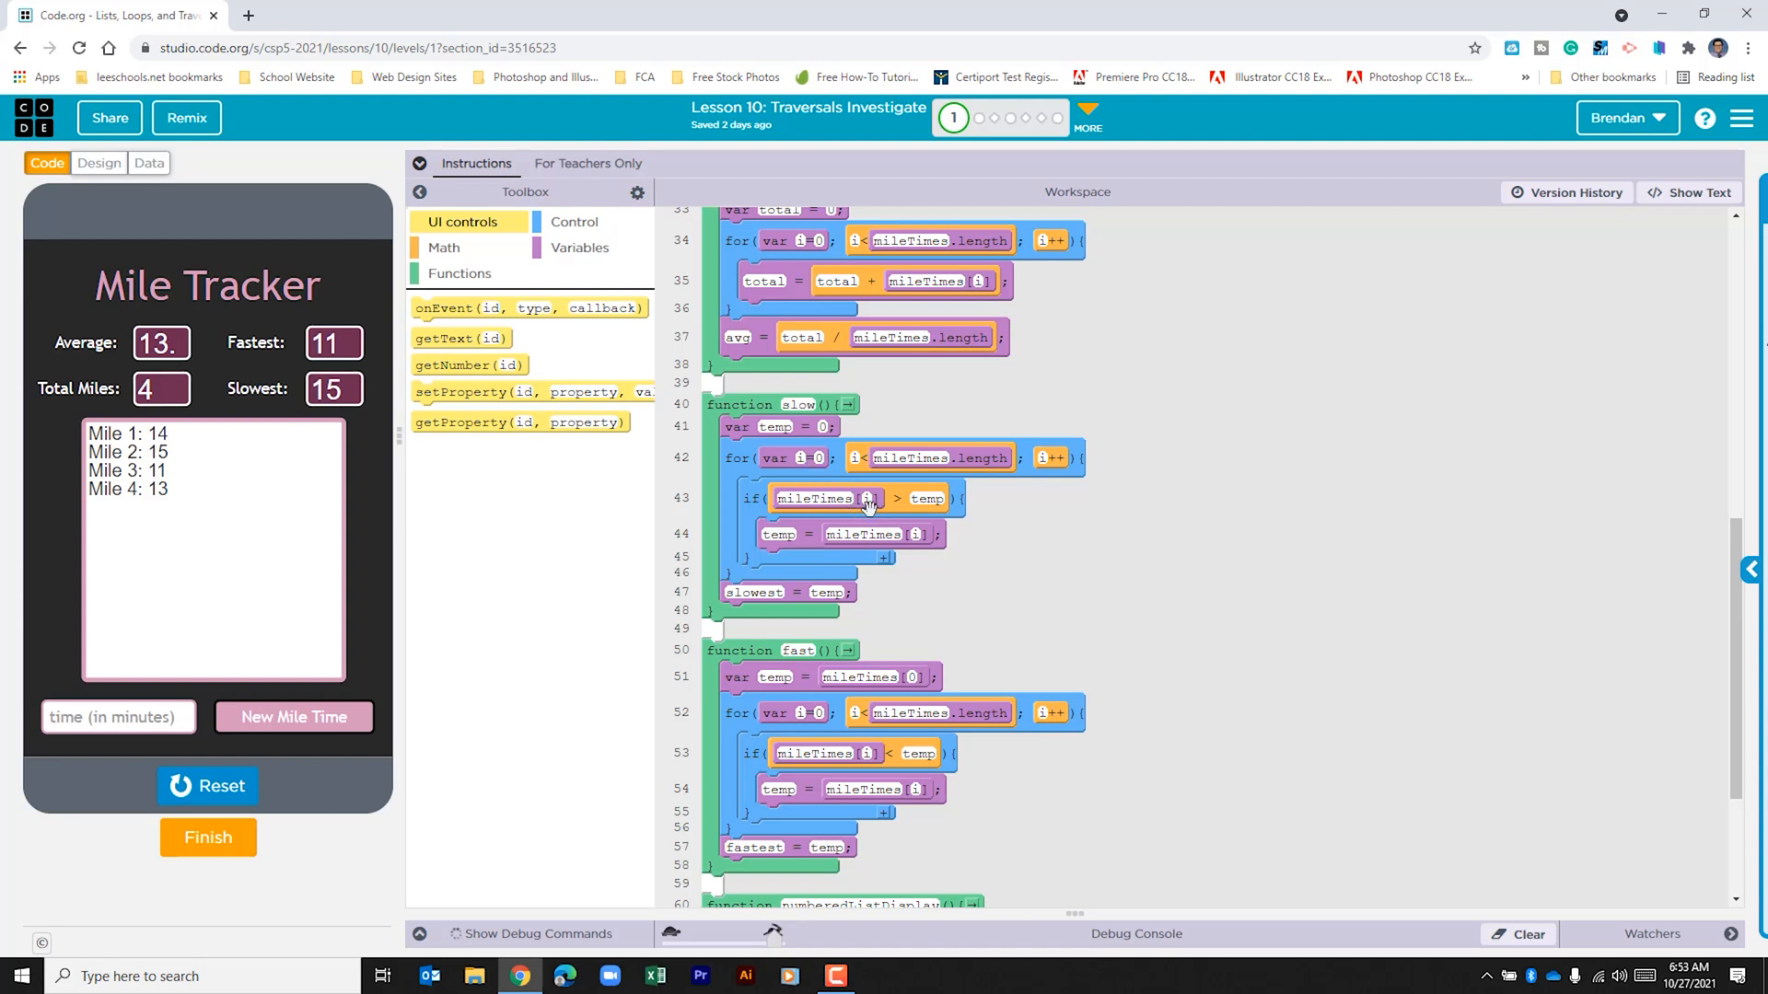
{"action": "mouse_move", "coordinate": [923, 514]}
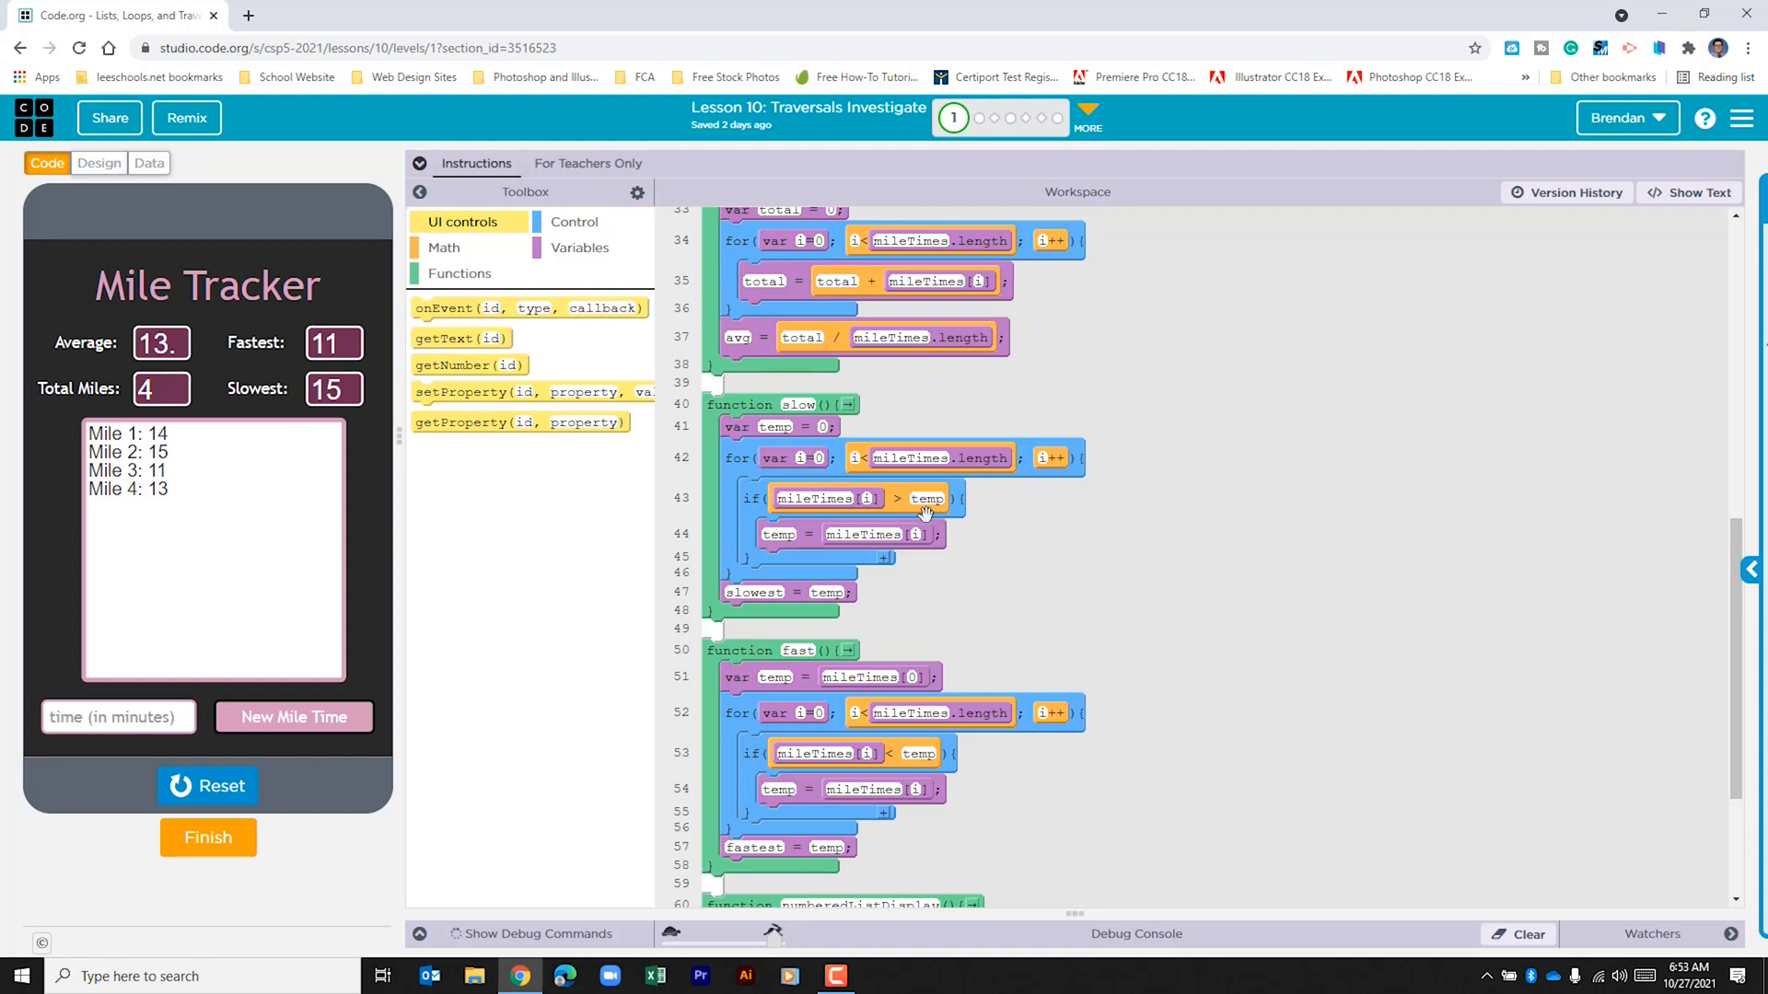
{"action": "mouse_move", "coordinate": [790, 544]}
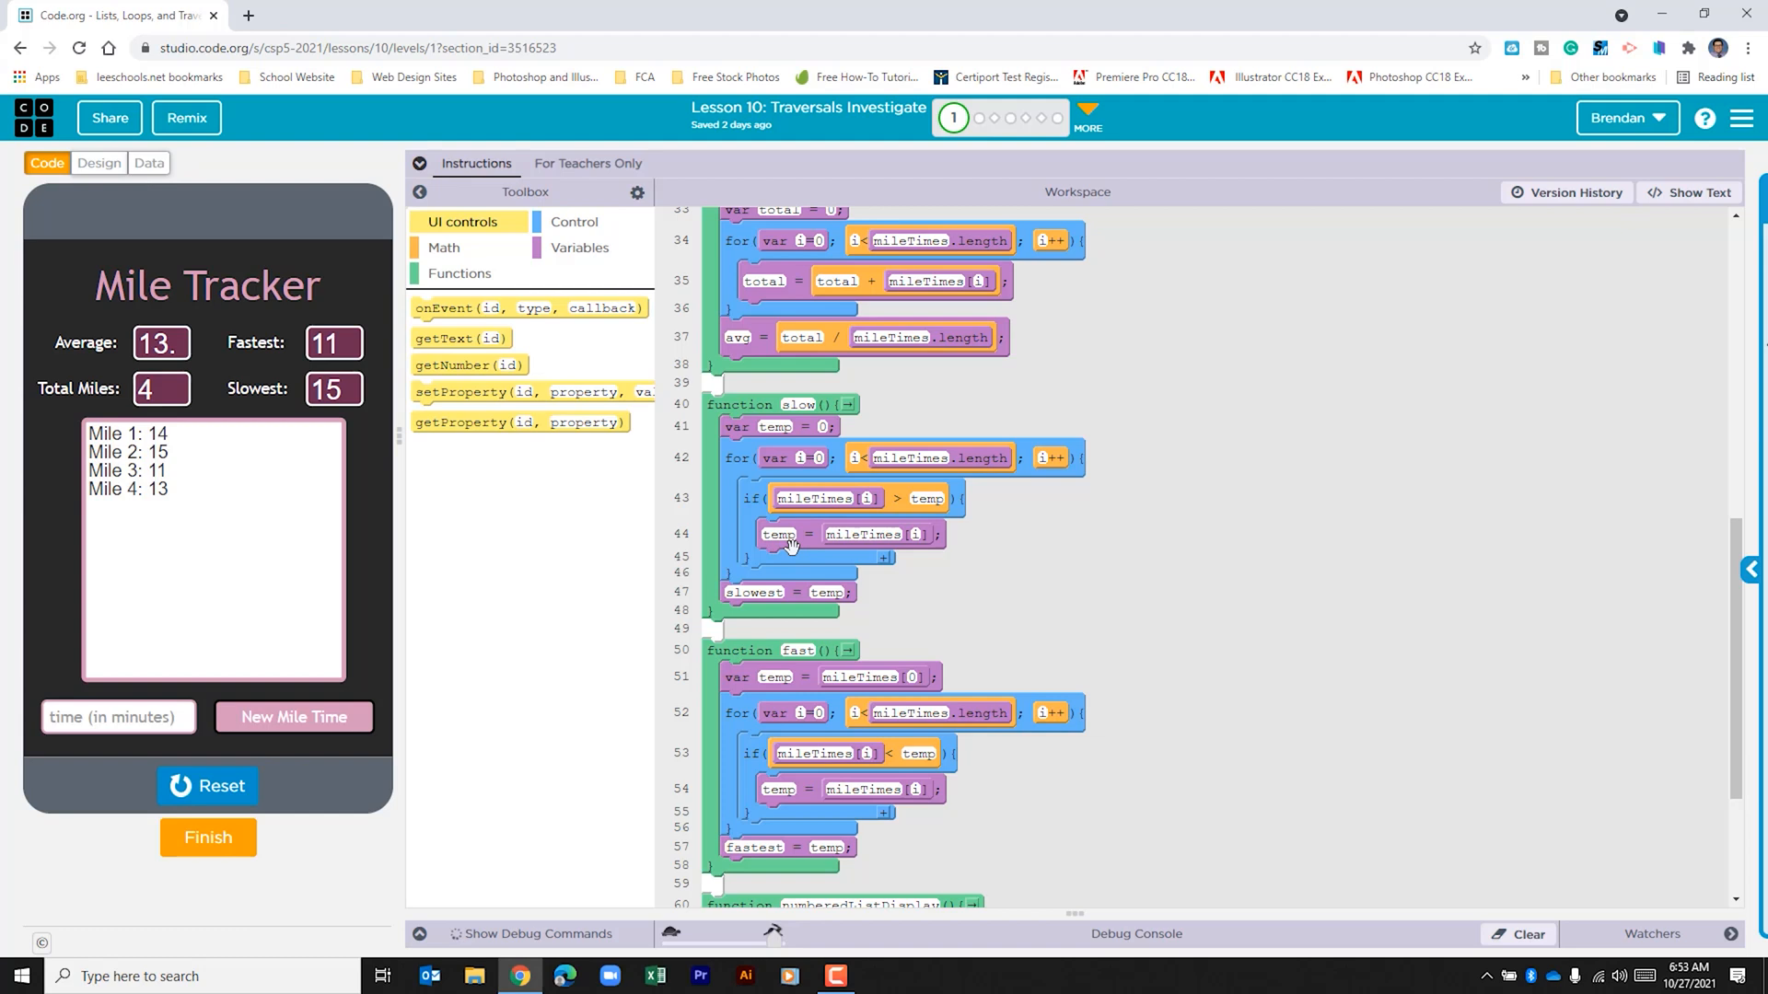
{"action": "mouse_move", "coordinate": [888, 549]}
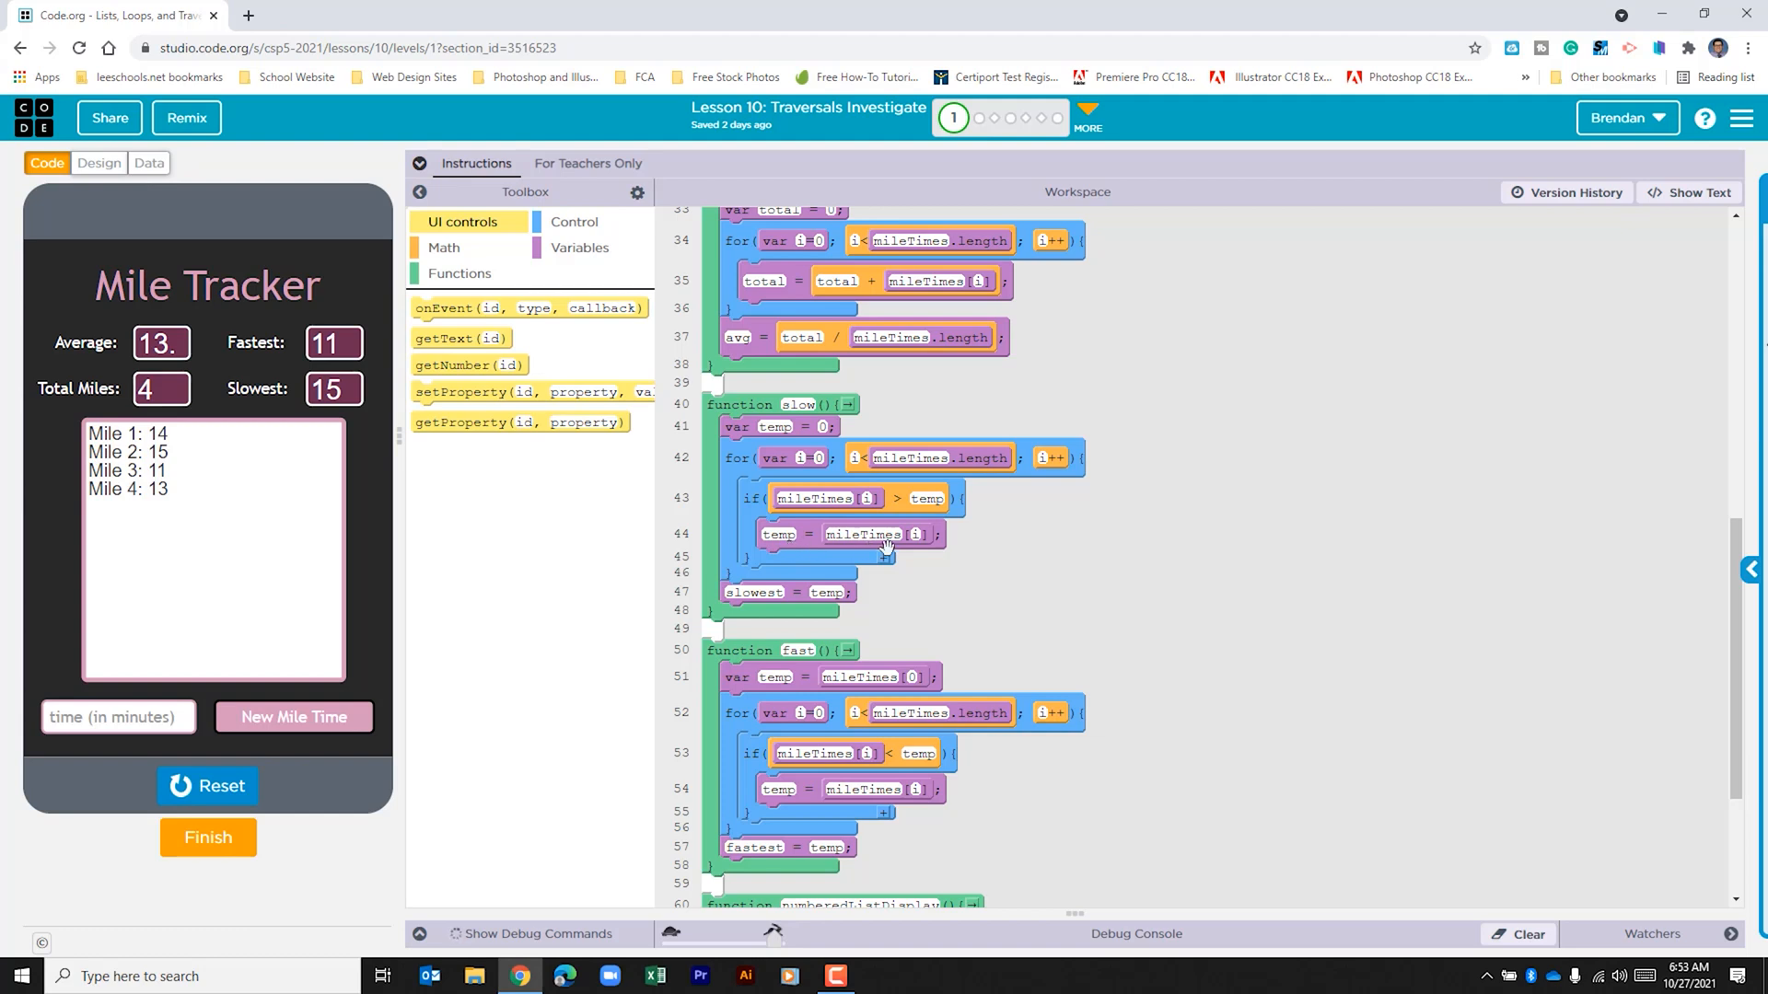
{"action": "mouse_move", "coordinate": [865, 537]}
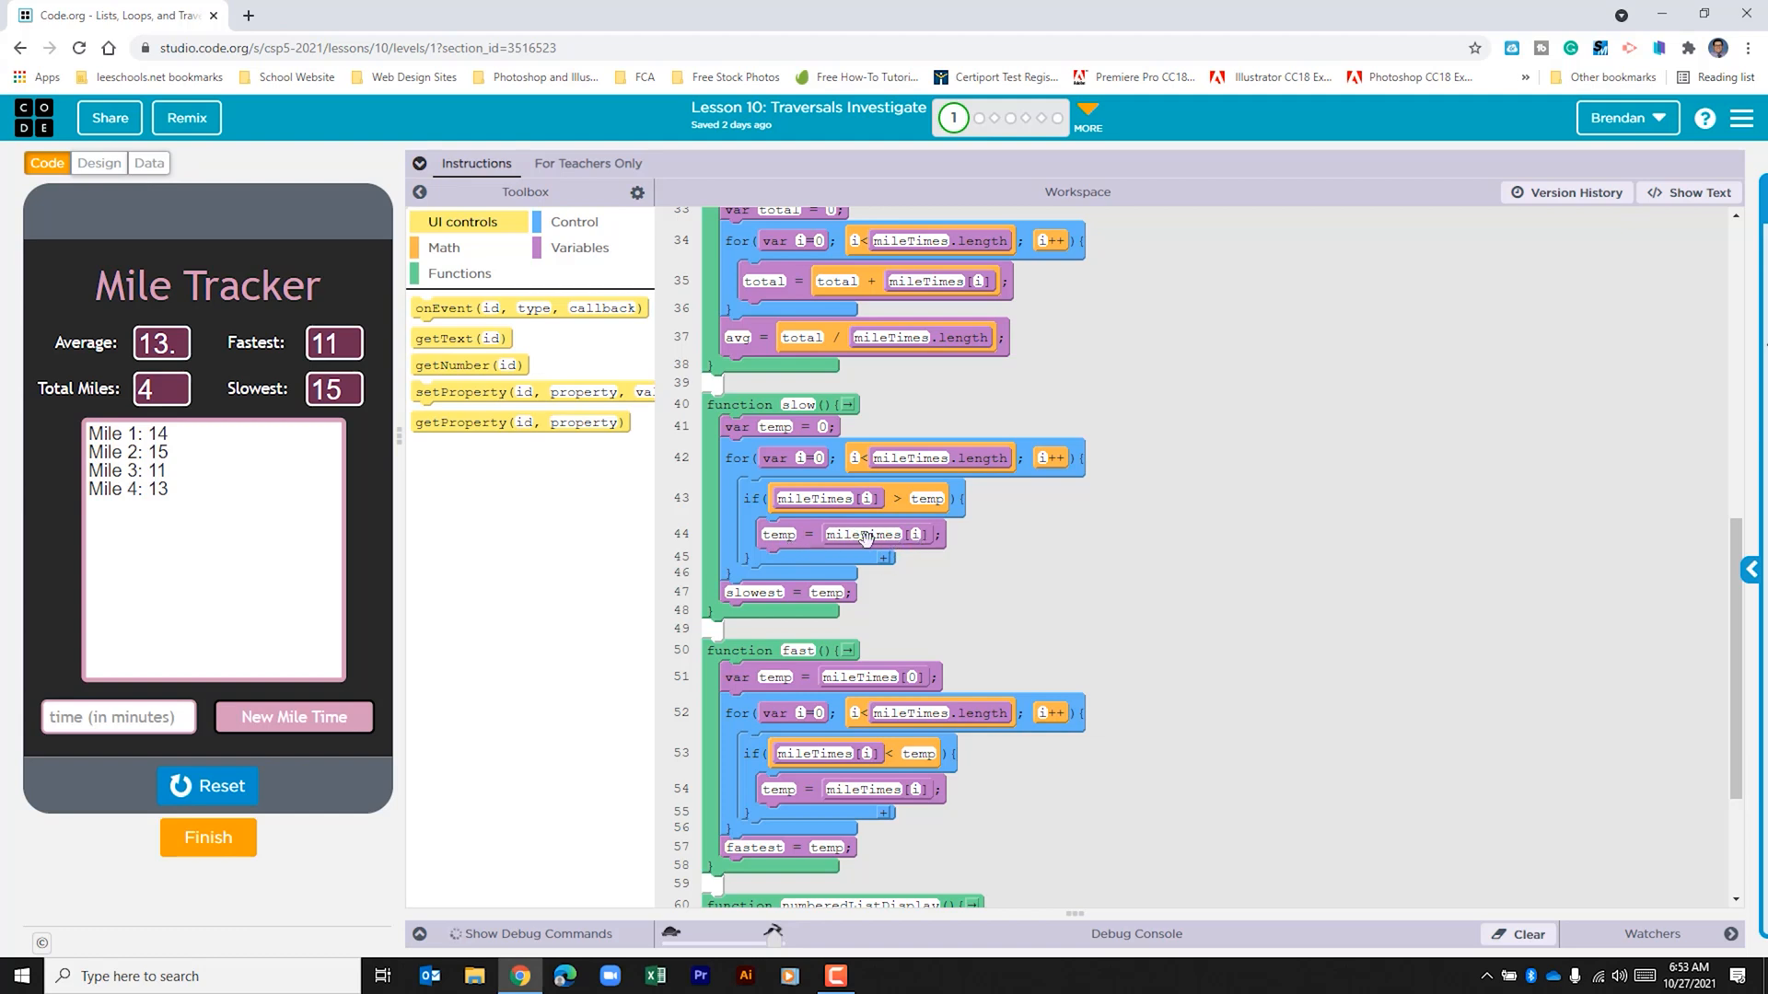
{"action": "mouse_move", "coordinate": [786, 434]}
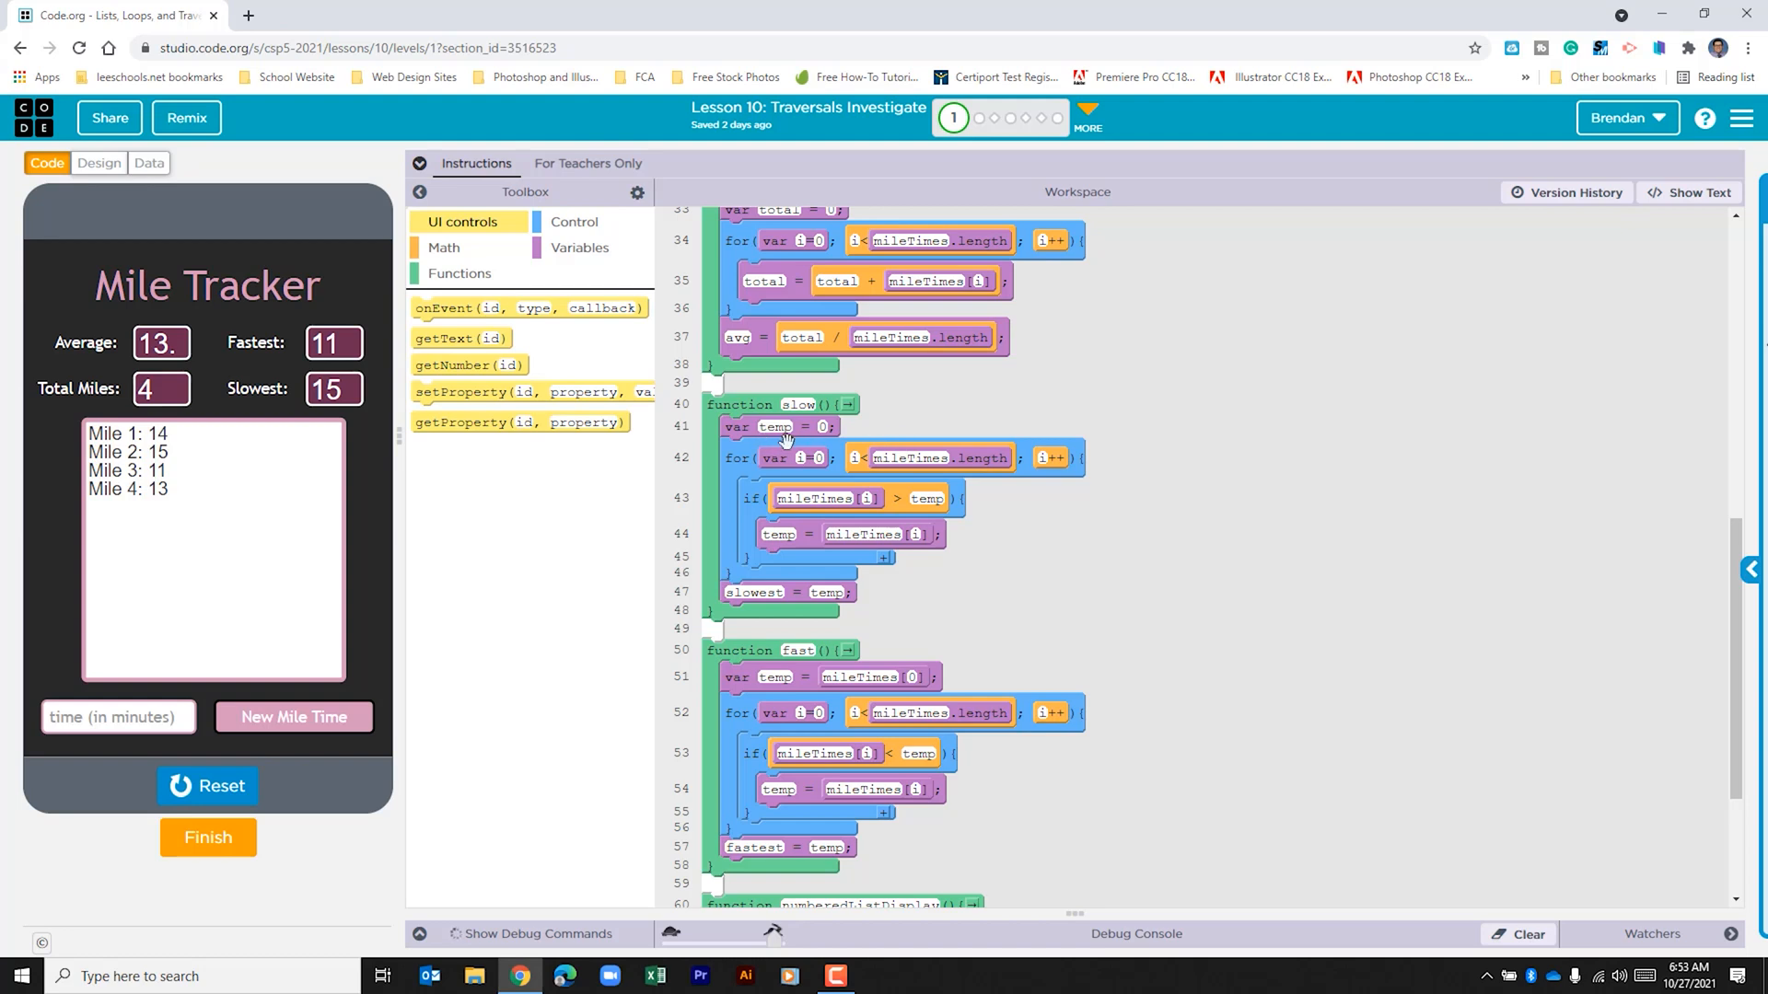
{"action": "mouse_move", "coordinate": [750, 428]}
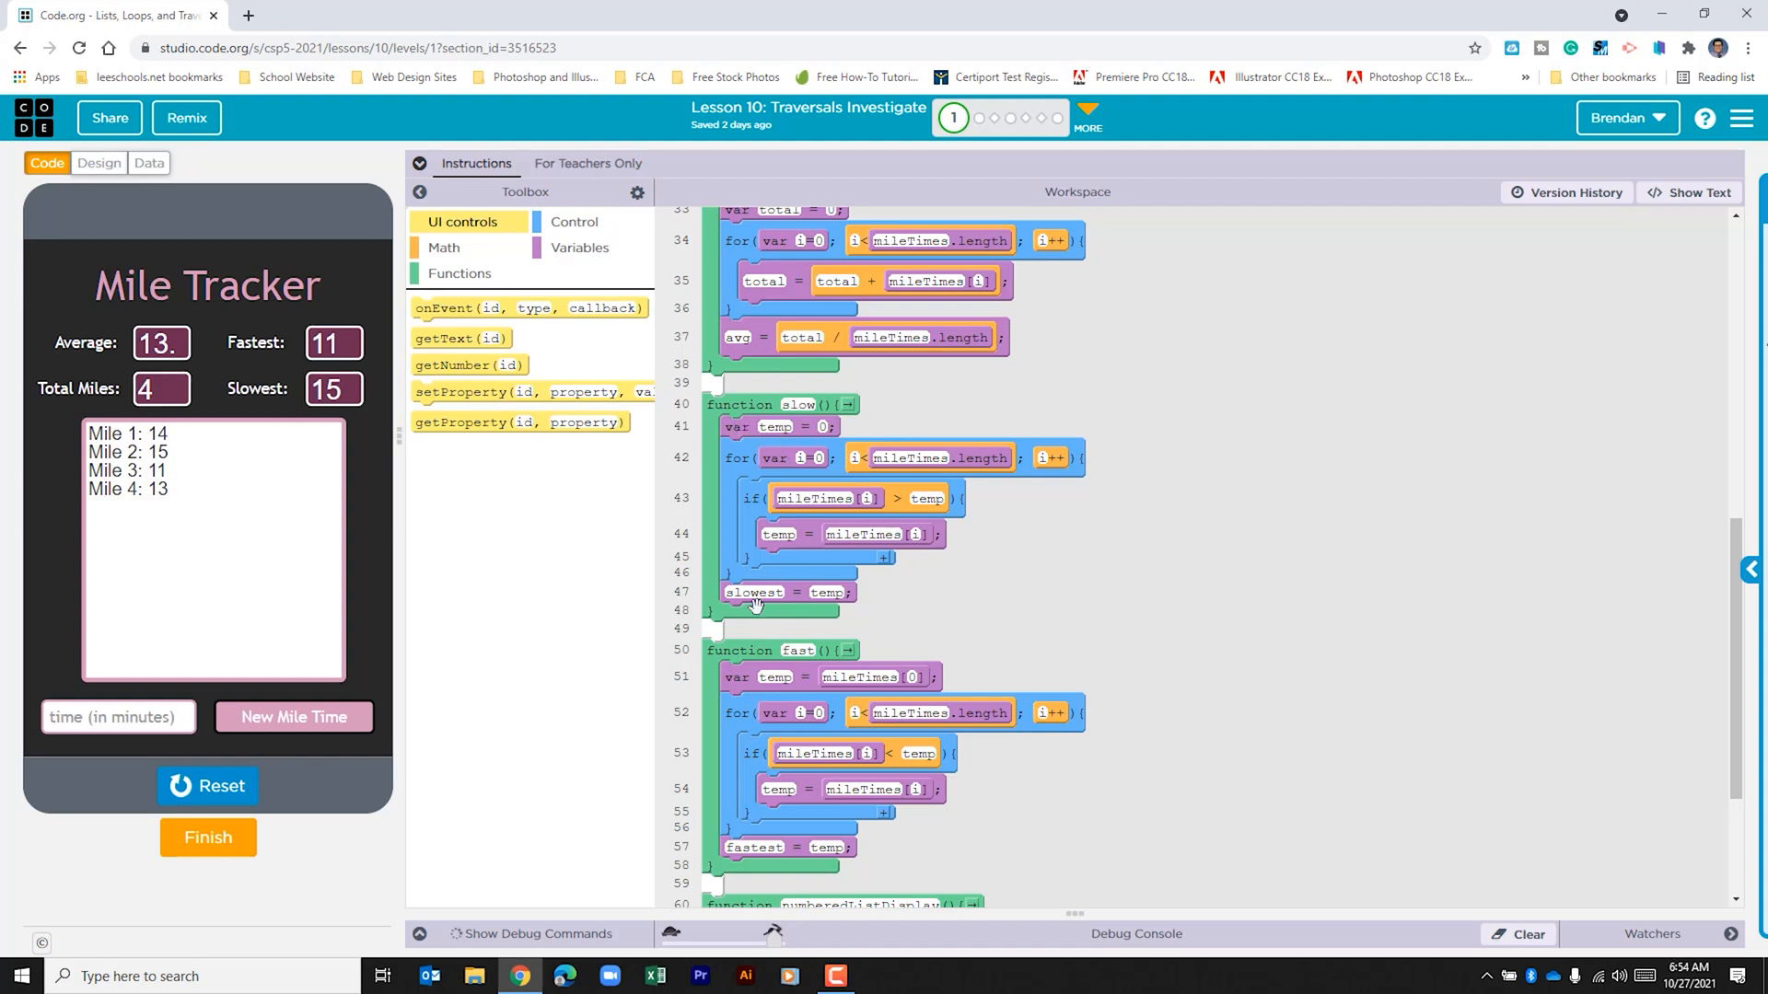
{"action": "scroll", "scroll_direction": "down", "scroll_amount": 3}
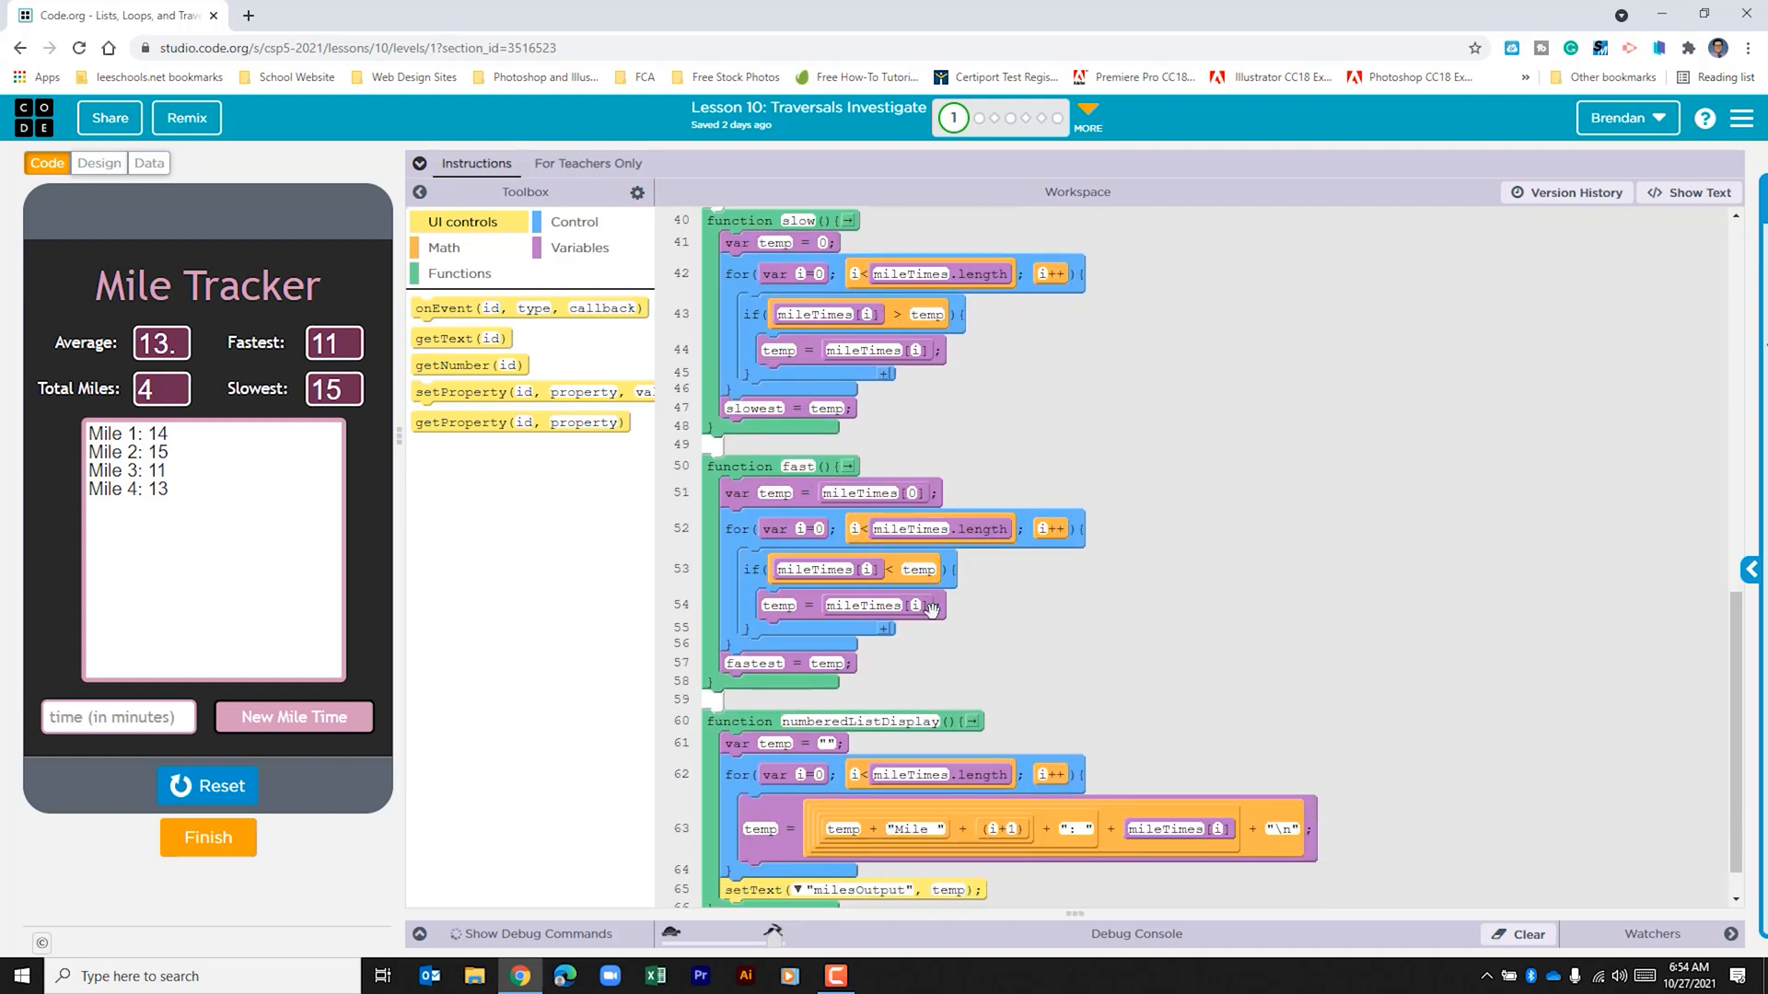
{"action": "mouse_move", "coordinate": [895, 508]}
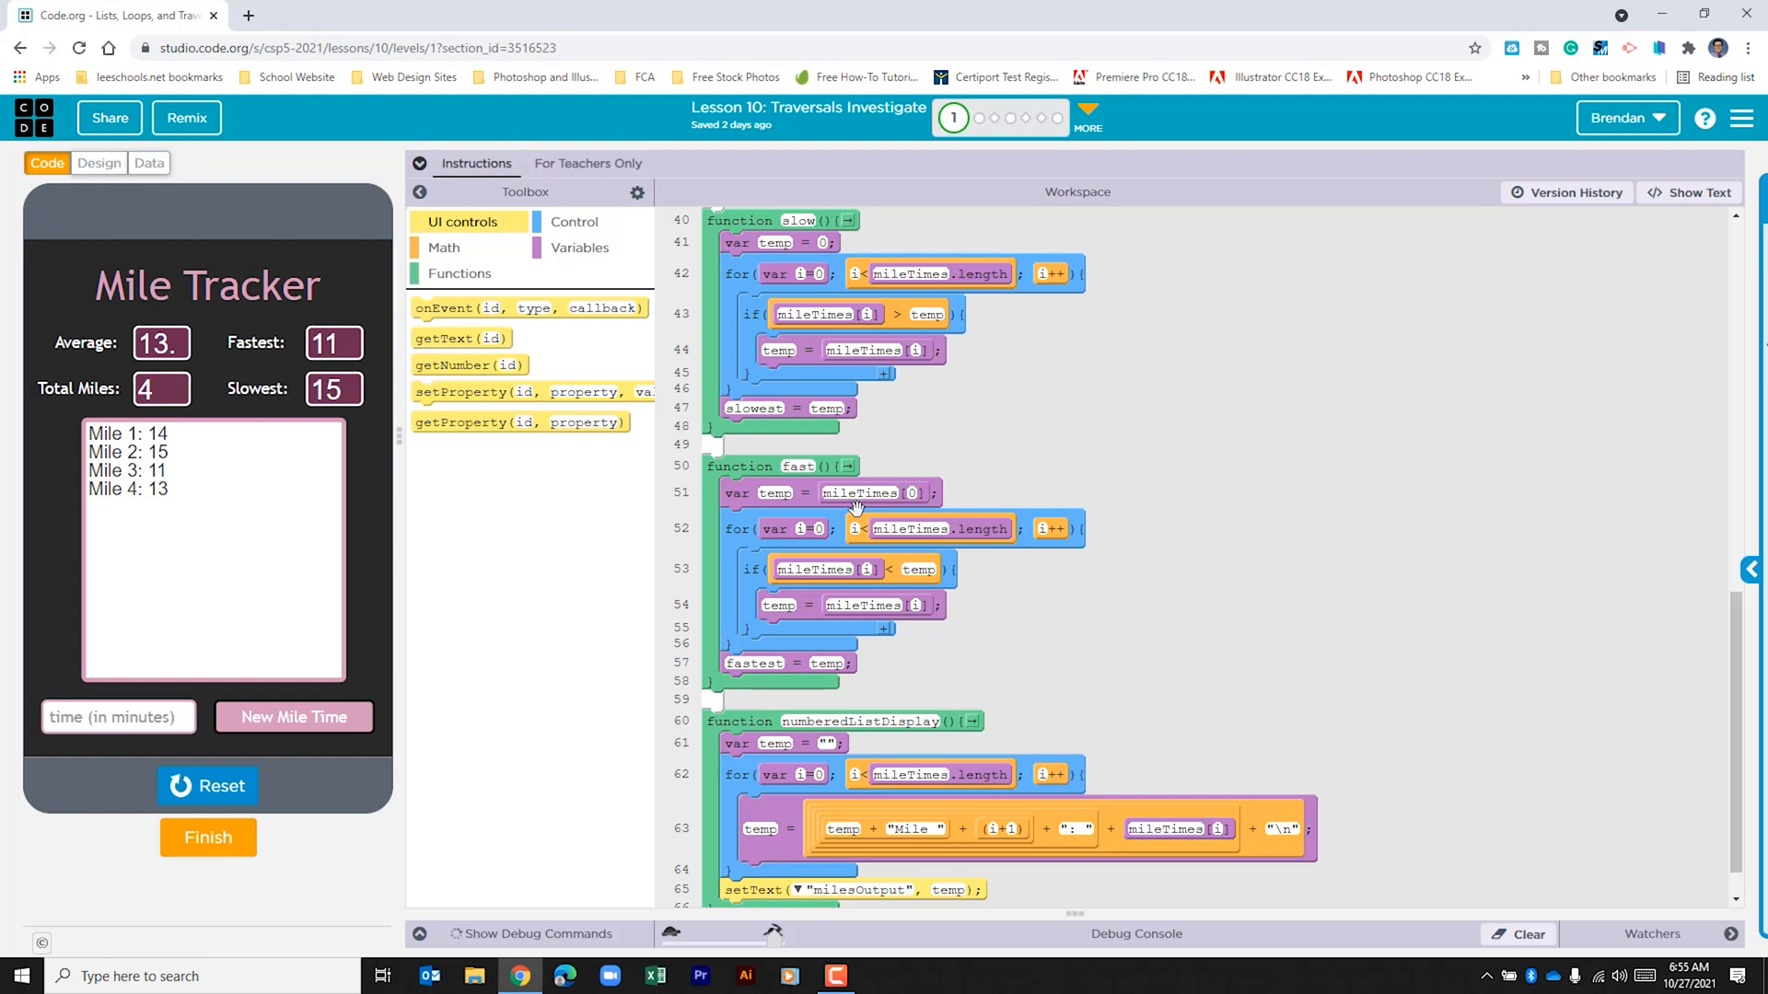
{"action": "mouse_move", "coordinate": [803, 544]}
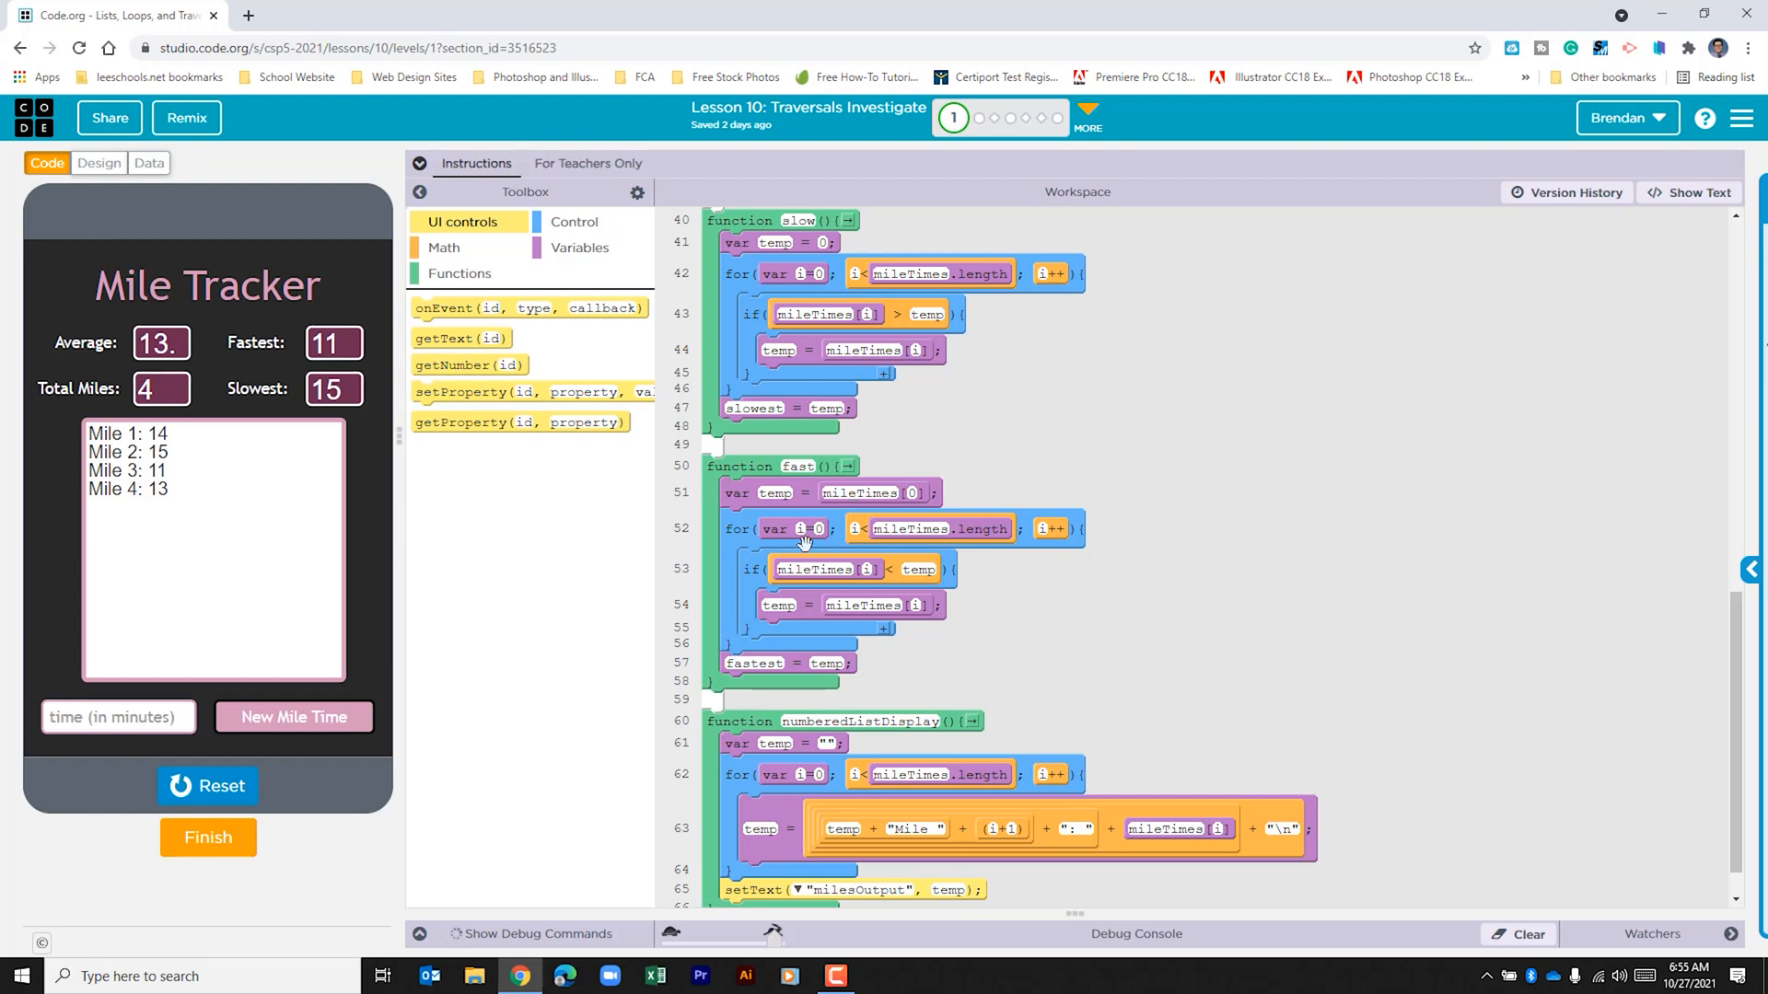
{"action": "mouse_move", "coordinate": [838, 547]}
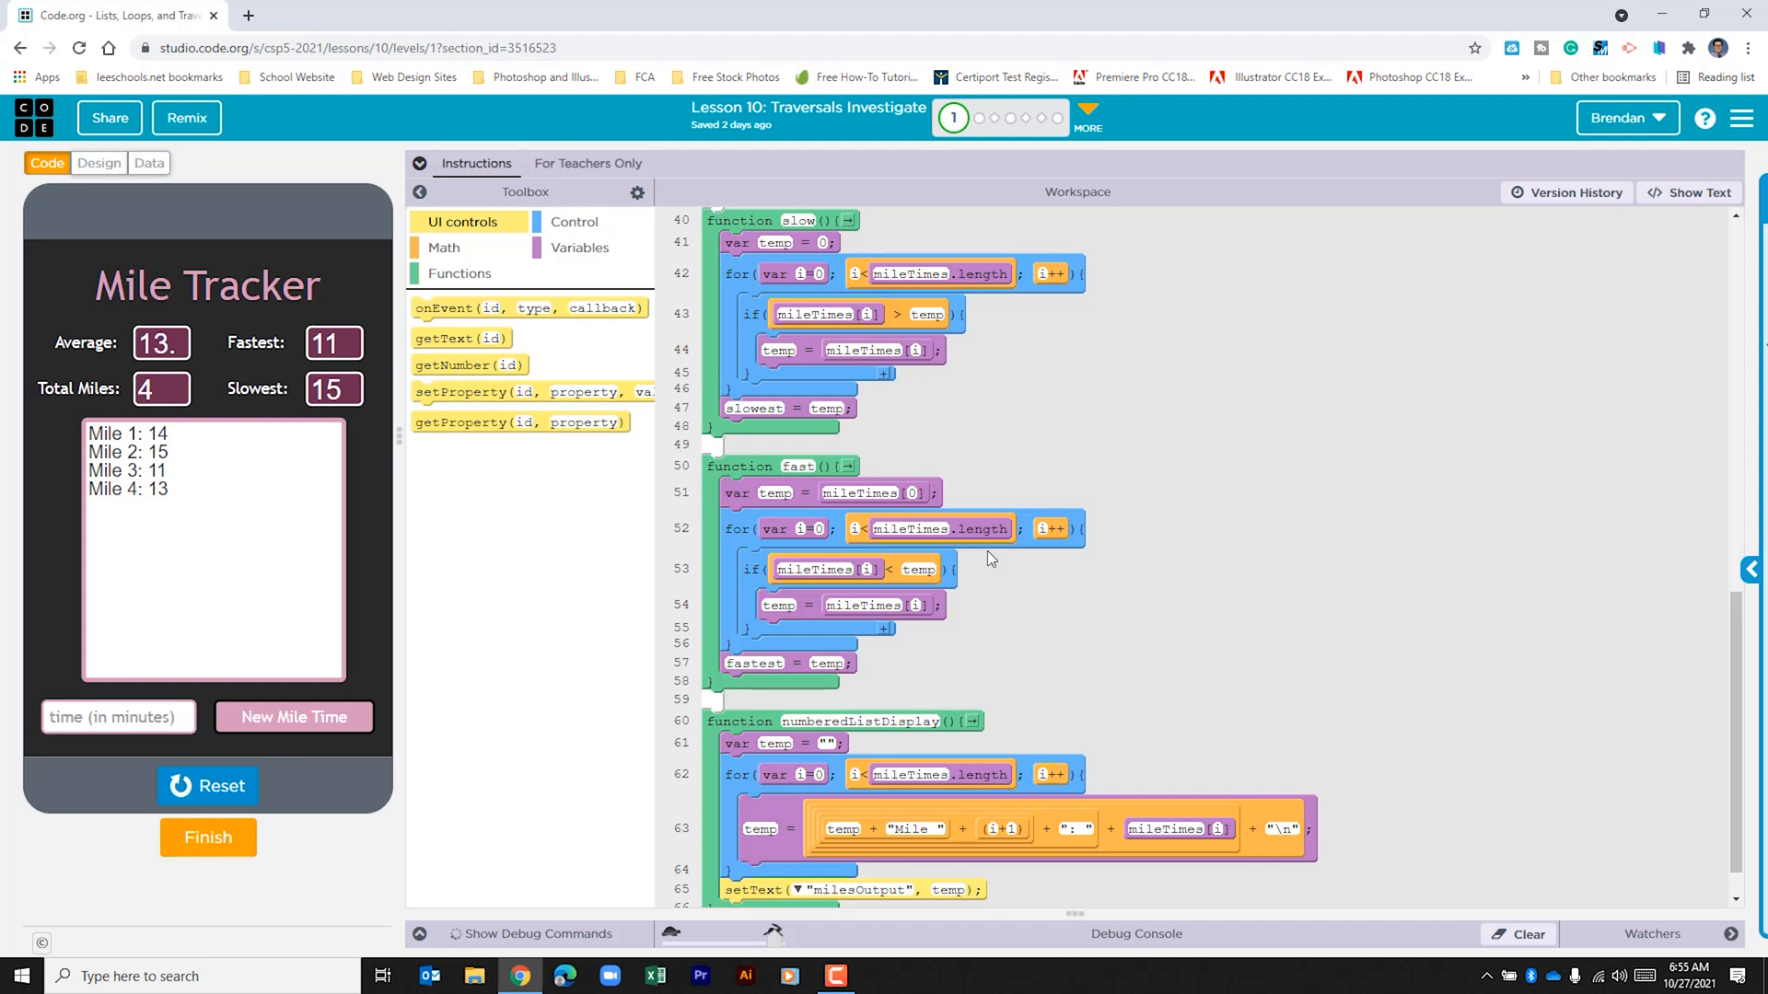
{"action": "mouse_move", "coordinate": [1041, 559]}
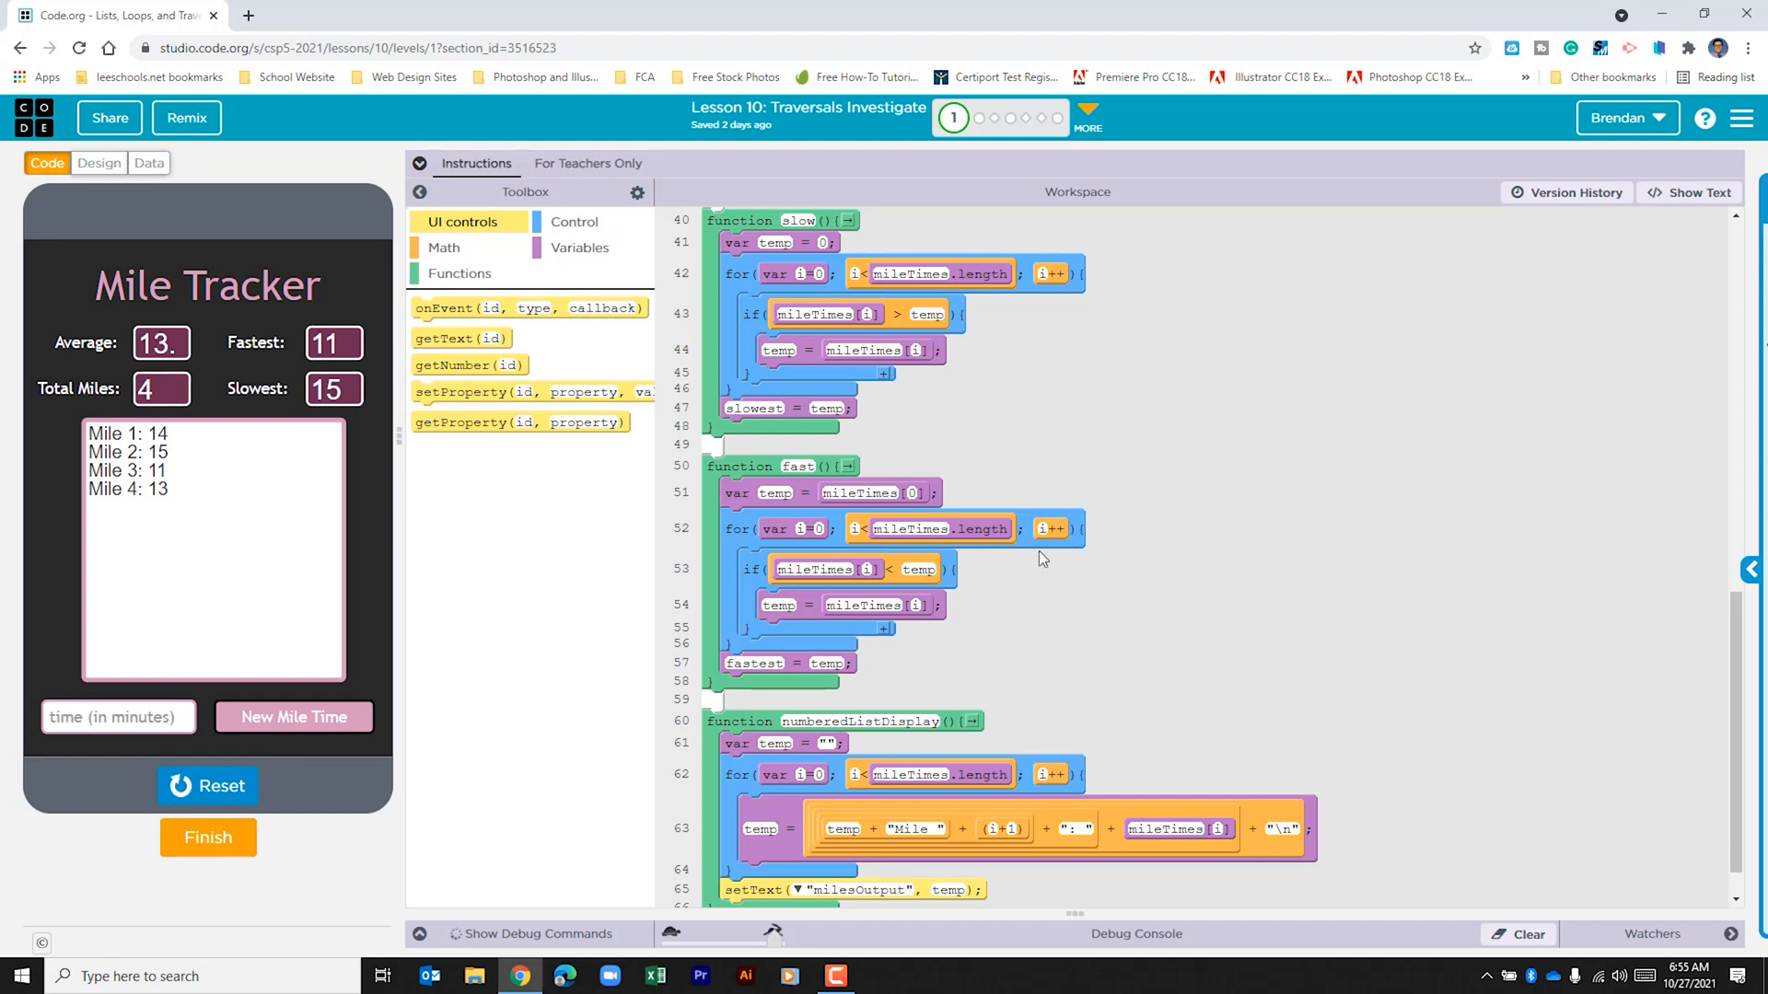
{"action": "mouse_move", "coordinate": [1063, 558]}
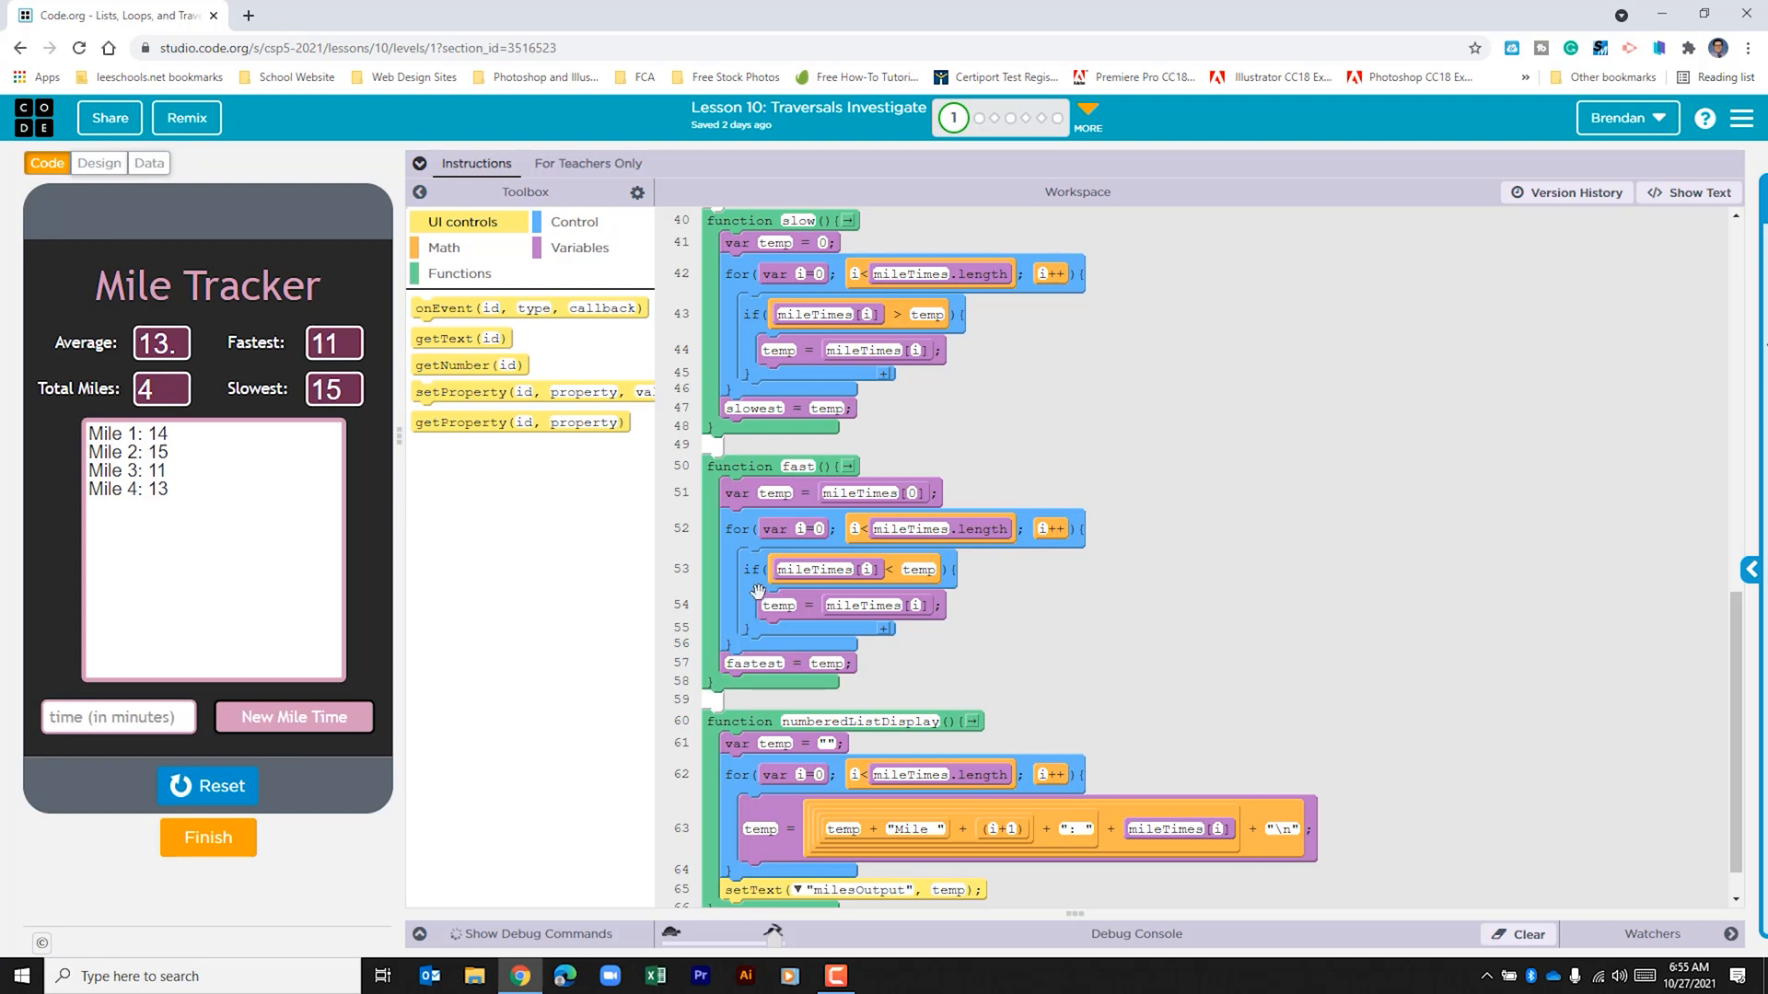
{"action": "mouse_move", "coordinate": [857, 589]}
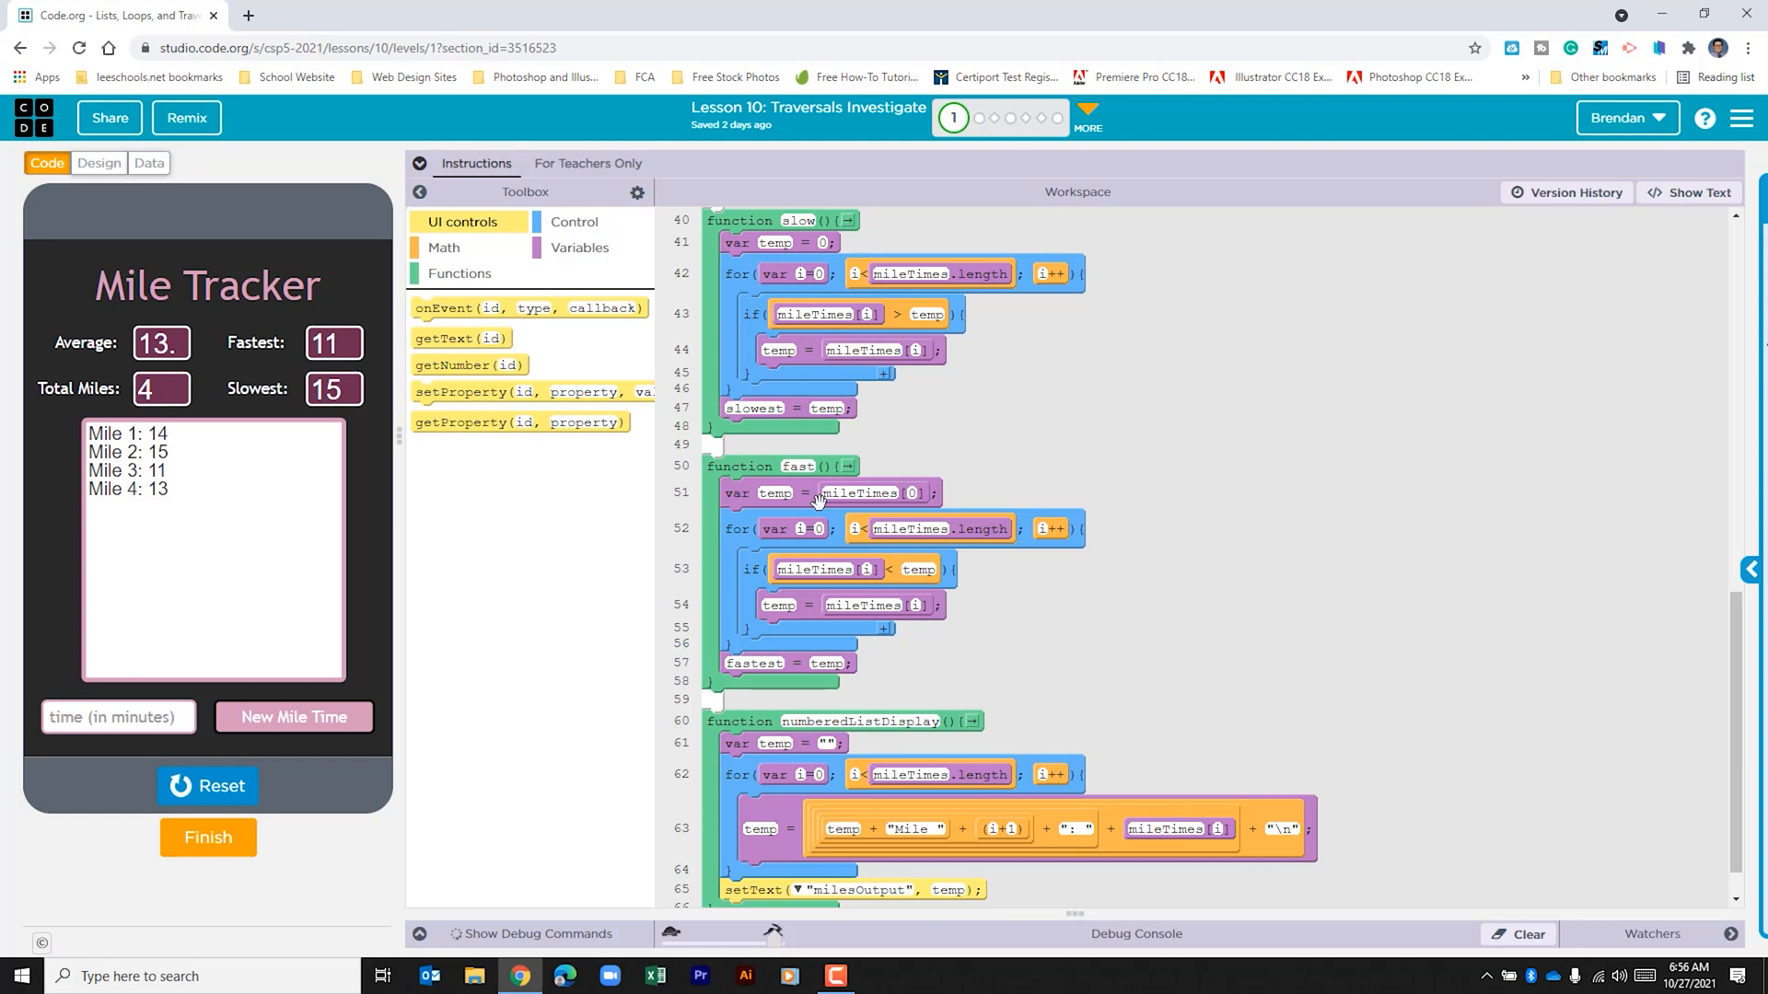
{"action": "mouse_move", "coordinate": [902, 587]}
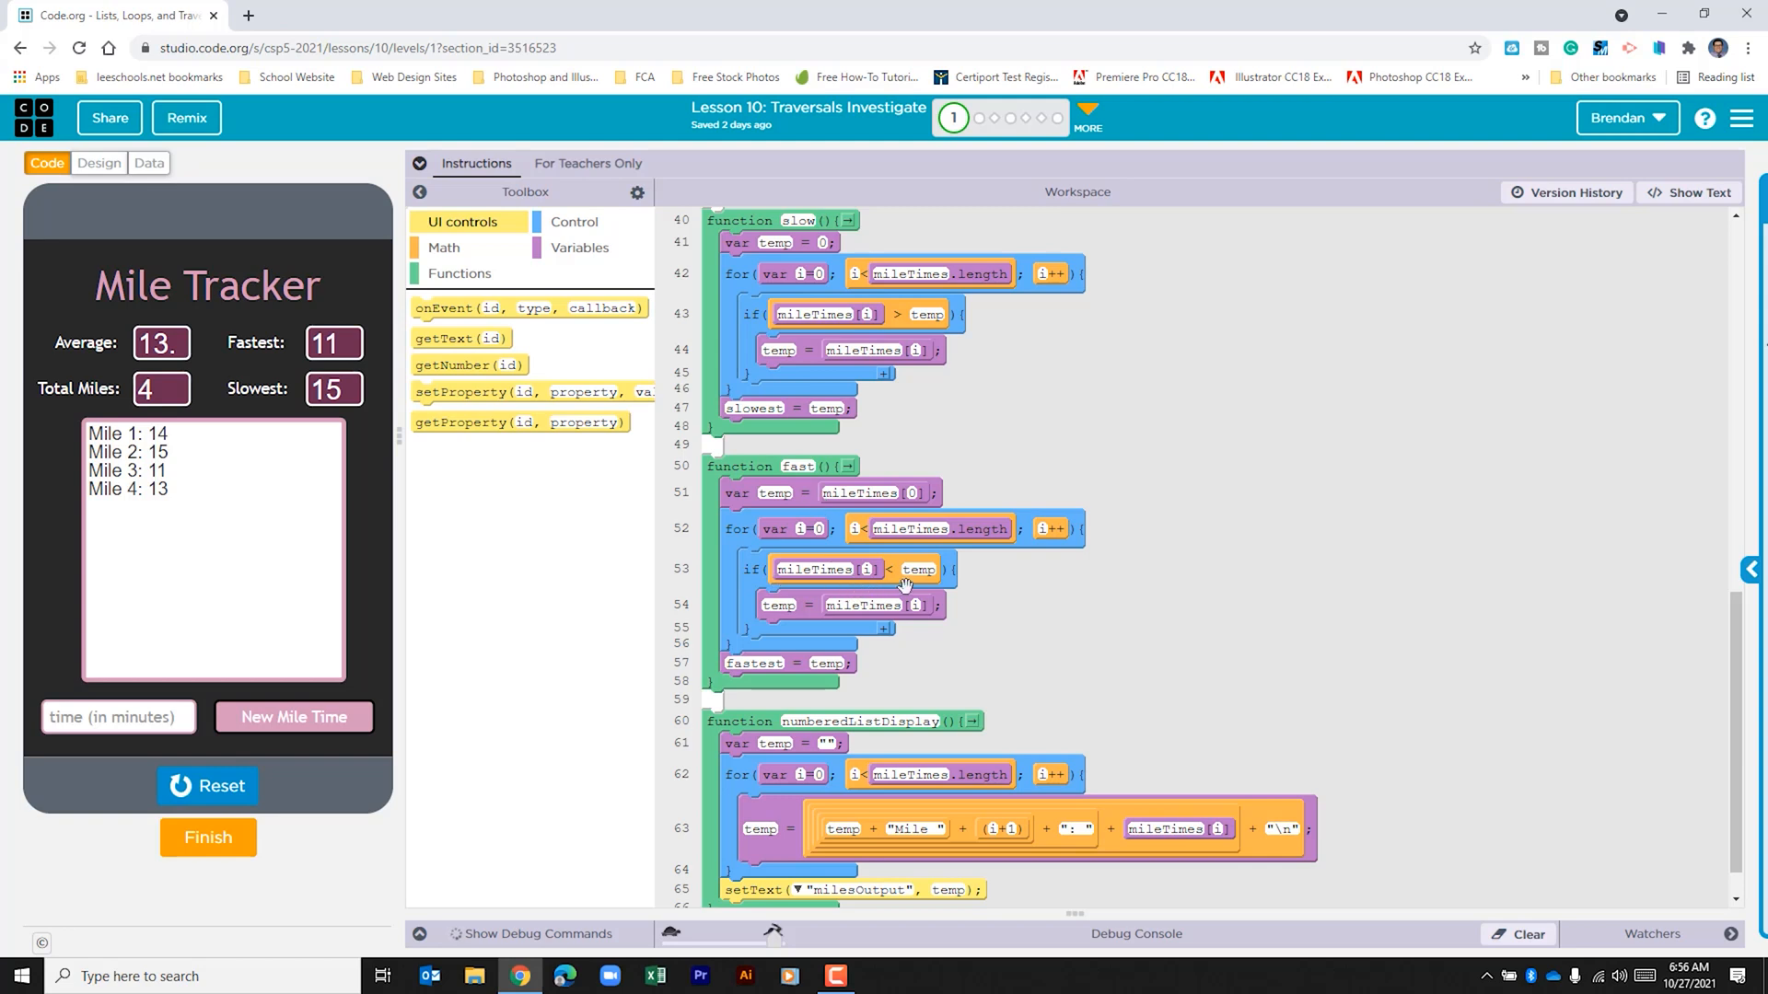
{"action": "mouse_move", "coordinate": [800, 629]}
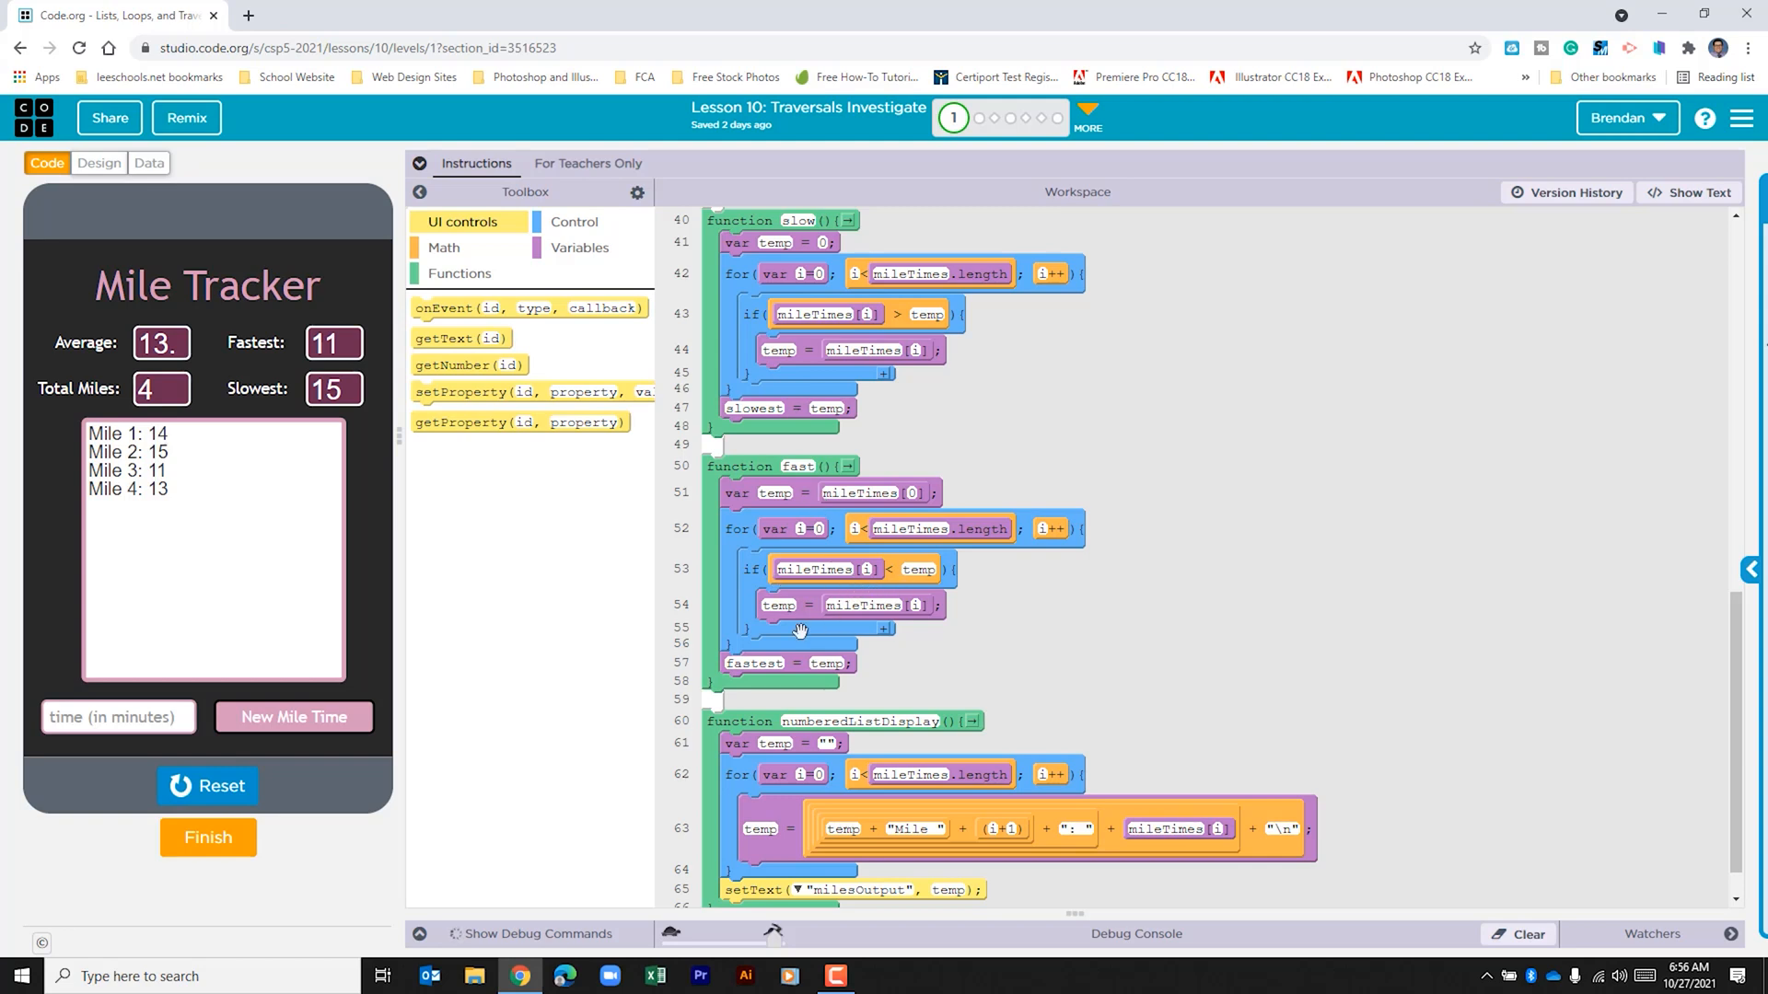
{"action": "mouse_move", "coordinate": [820, 623]}
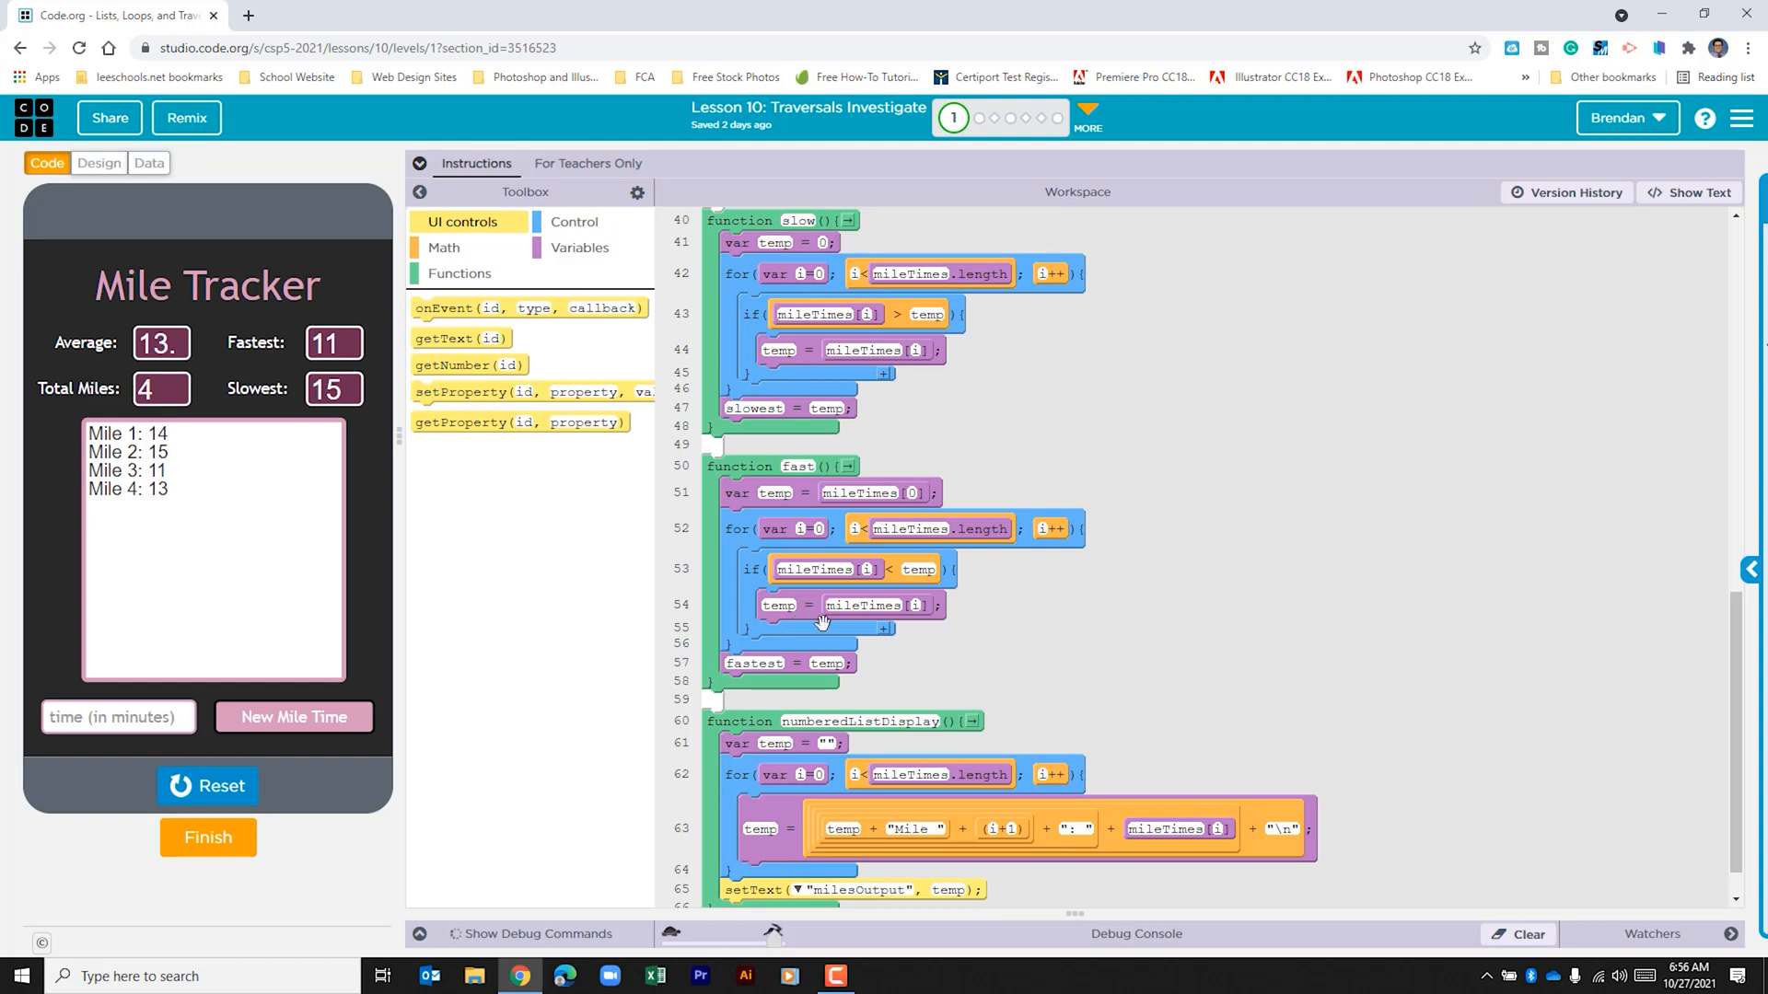
{"action": "mouse_move", "coordinate": [888, 629]}
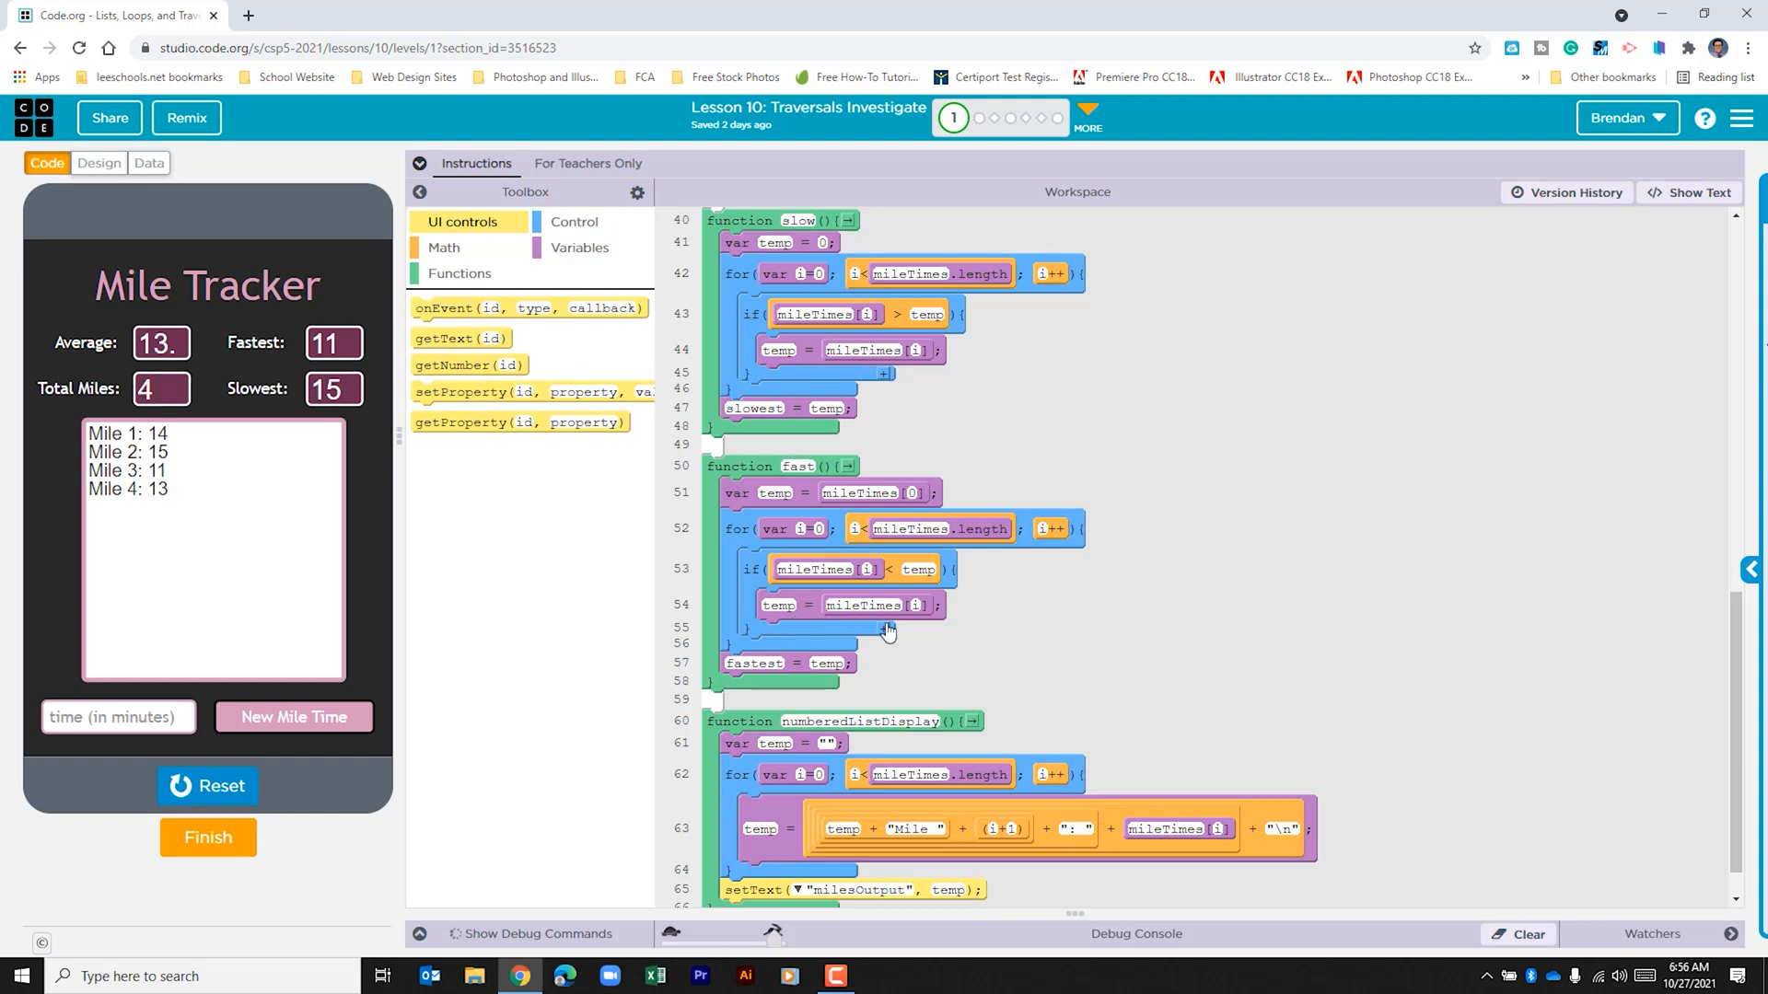
{"action": "mouse_move", "coordinate": [931, 632]}
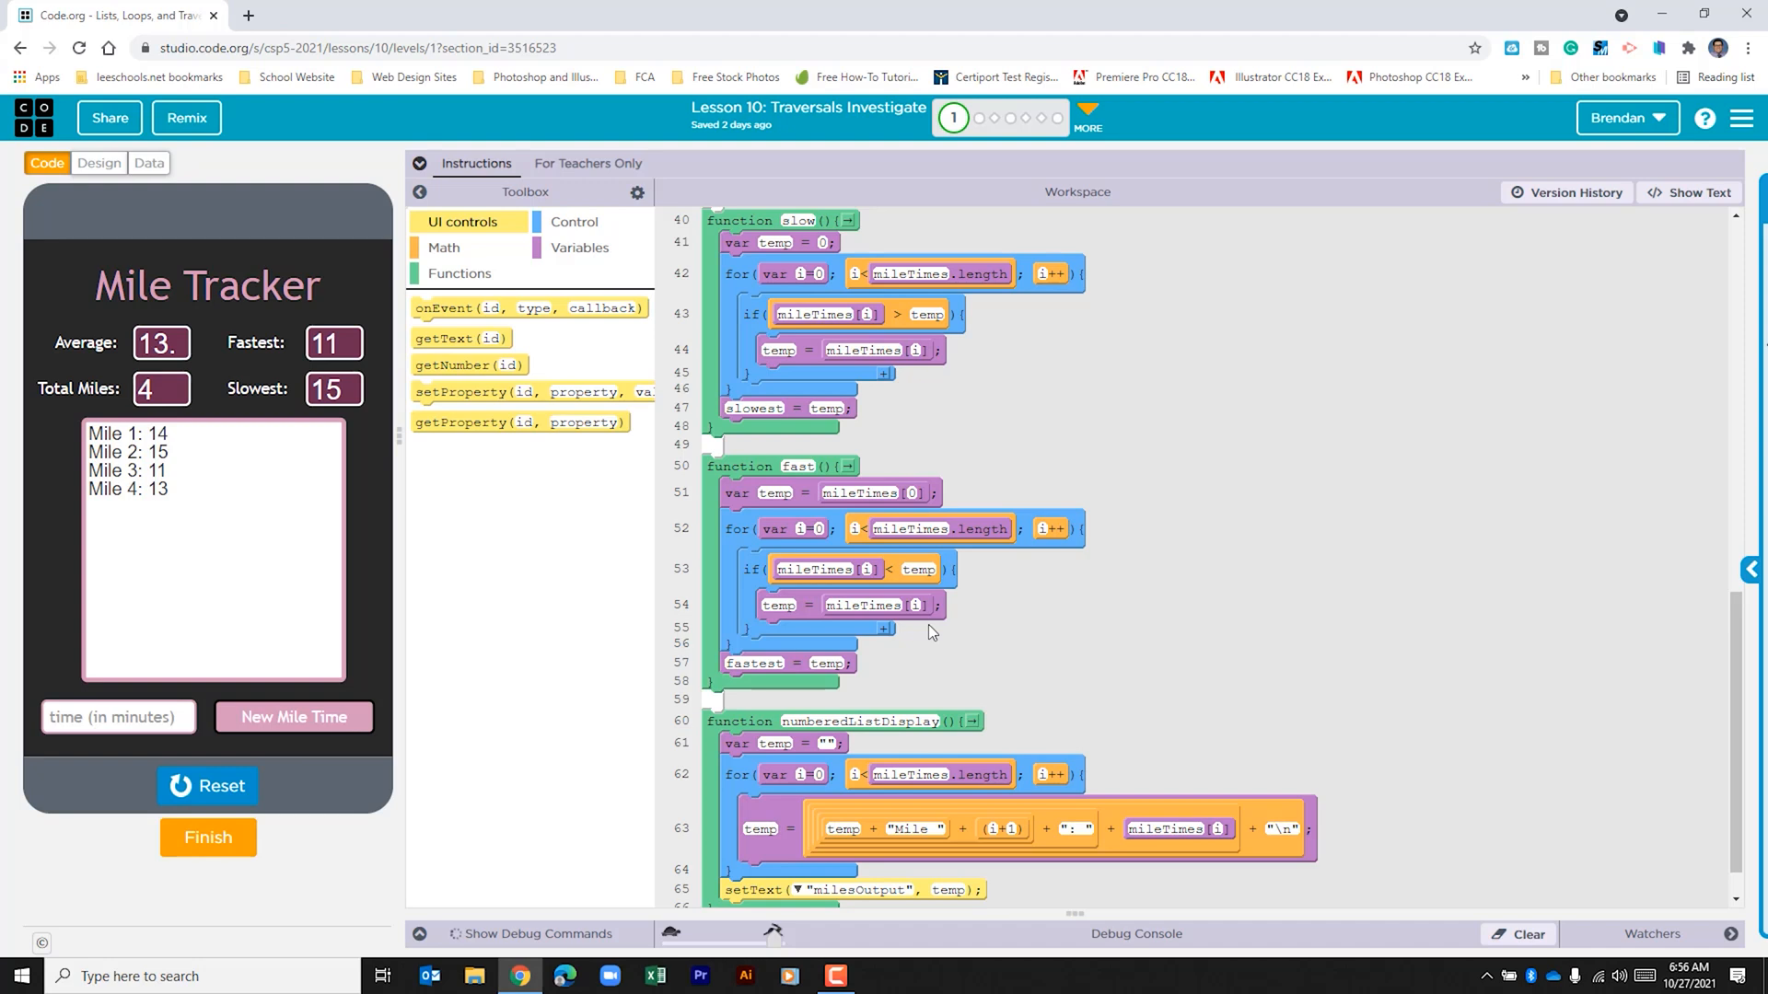
{"action": "mouse_move", "coordinate": [940, 684]}
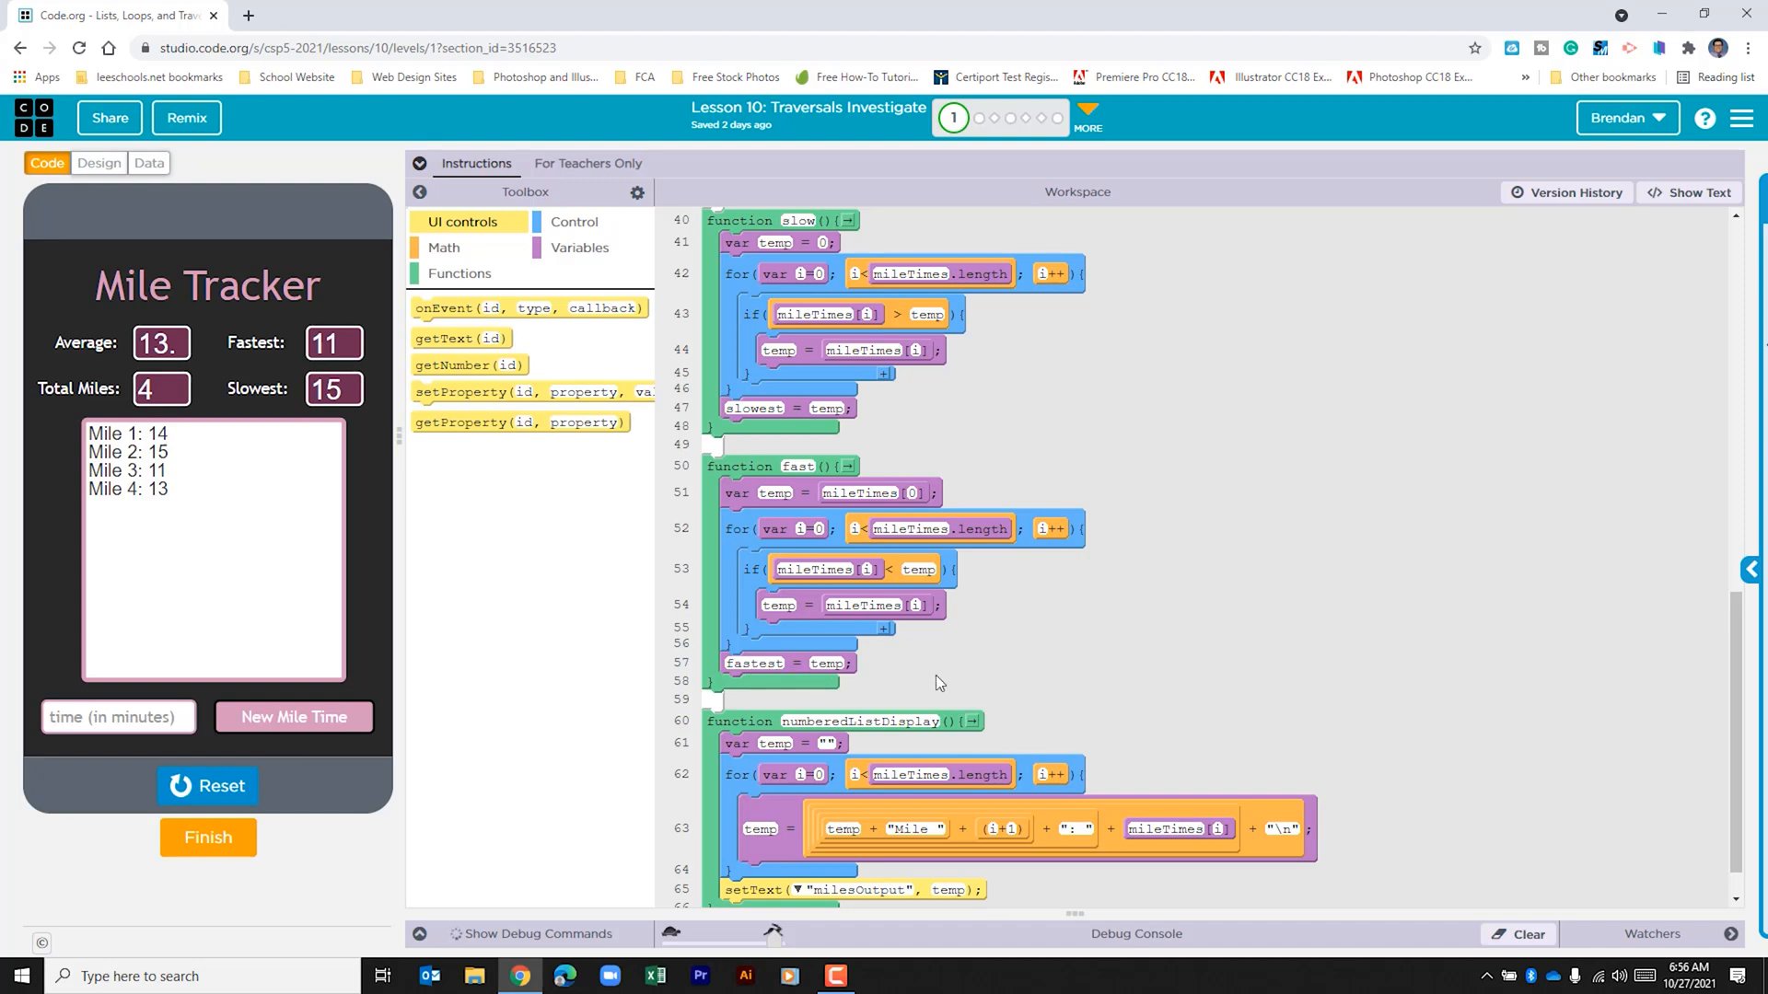
{"action": "scroll", "scroll_direction": "down", "scroll_amount": 3}
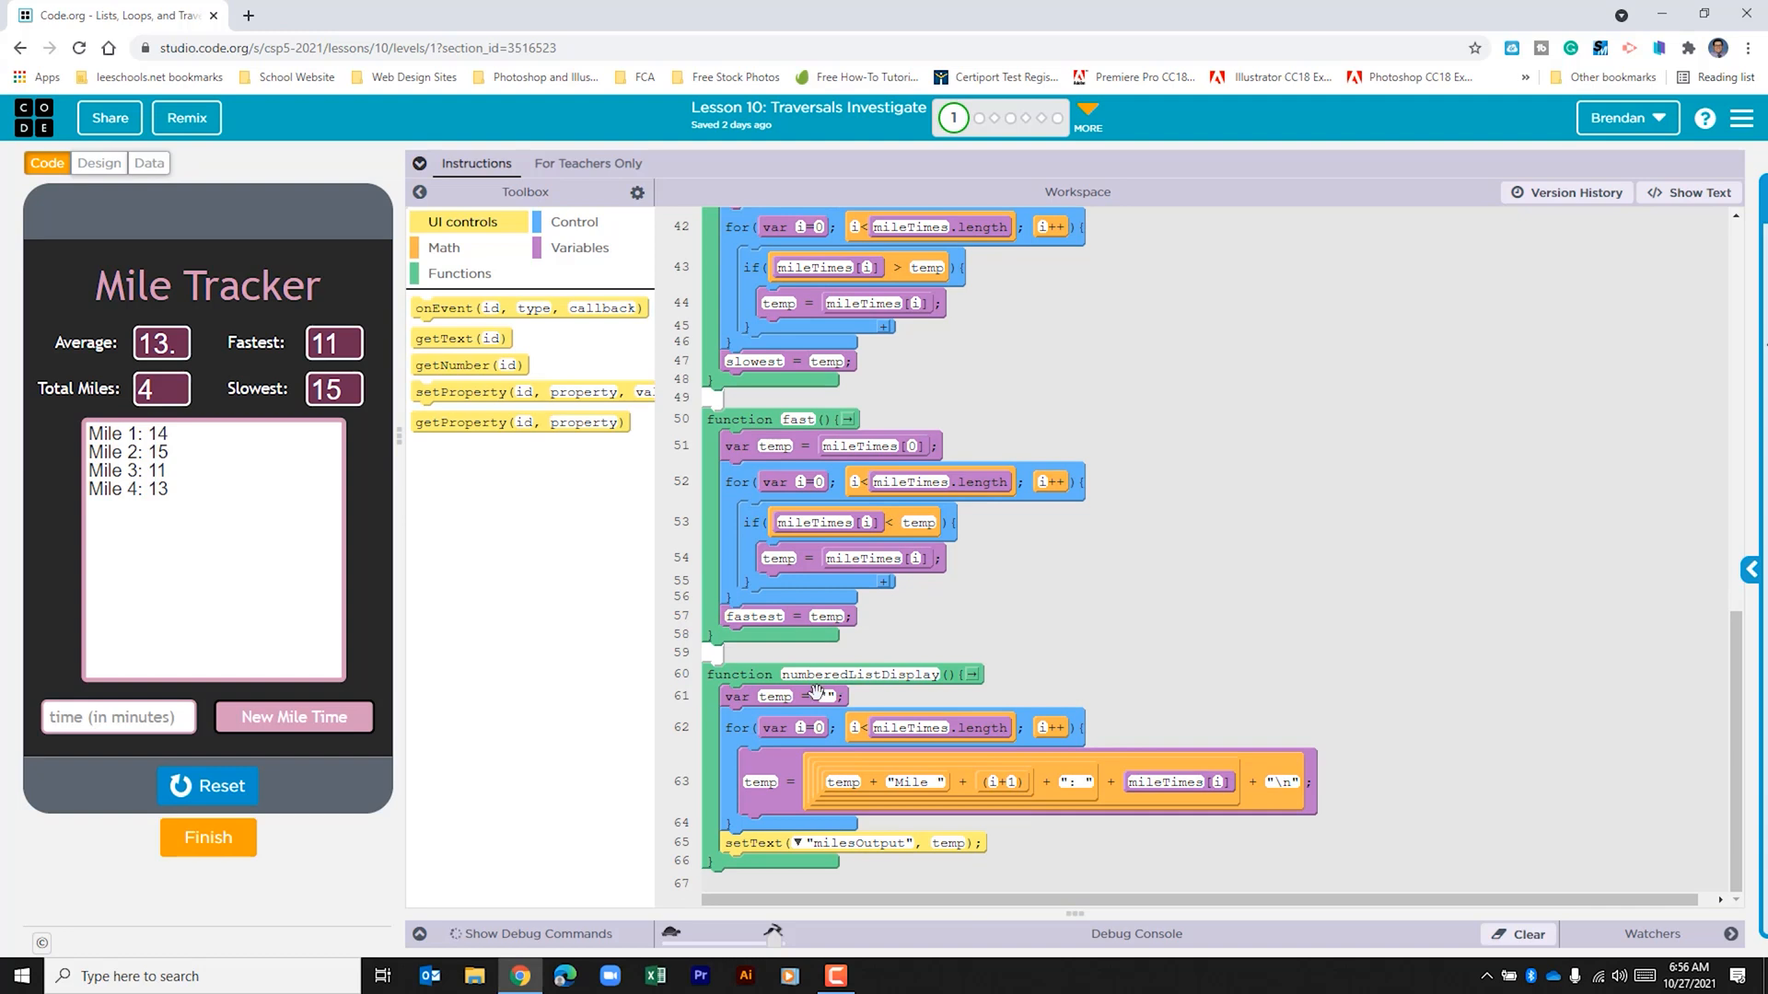
{"action": "mouse_move", "coordinate": [775, 710]}
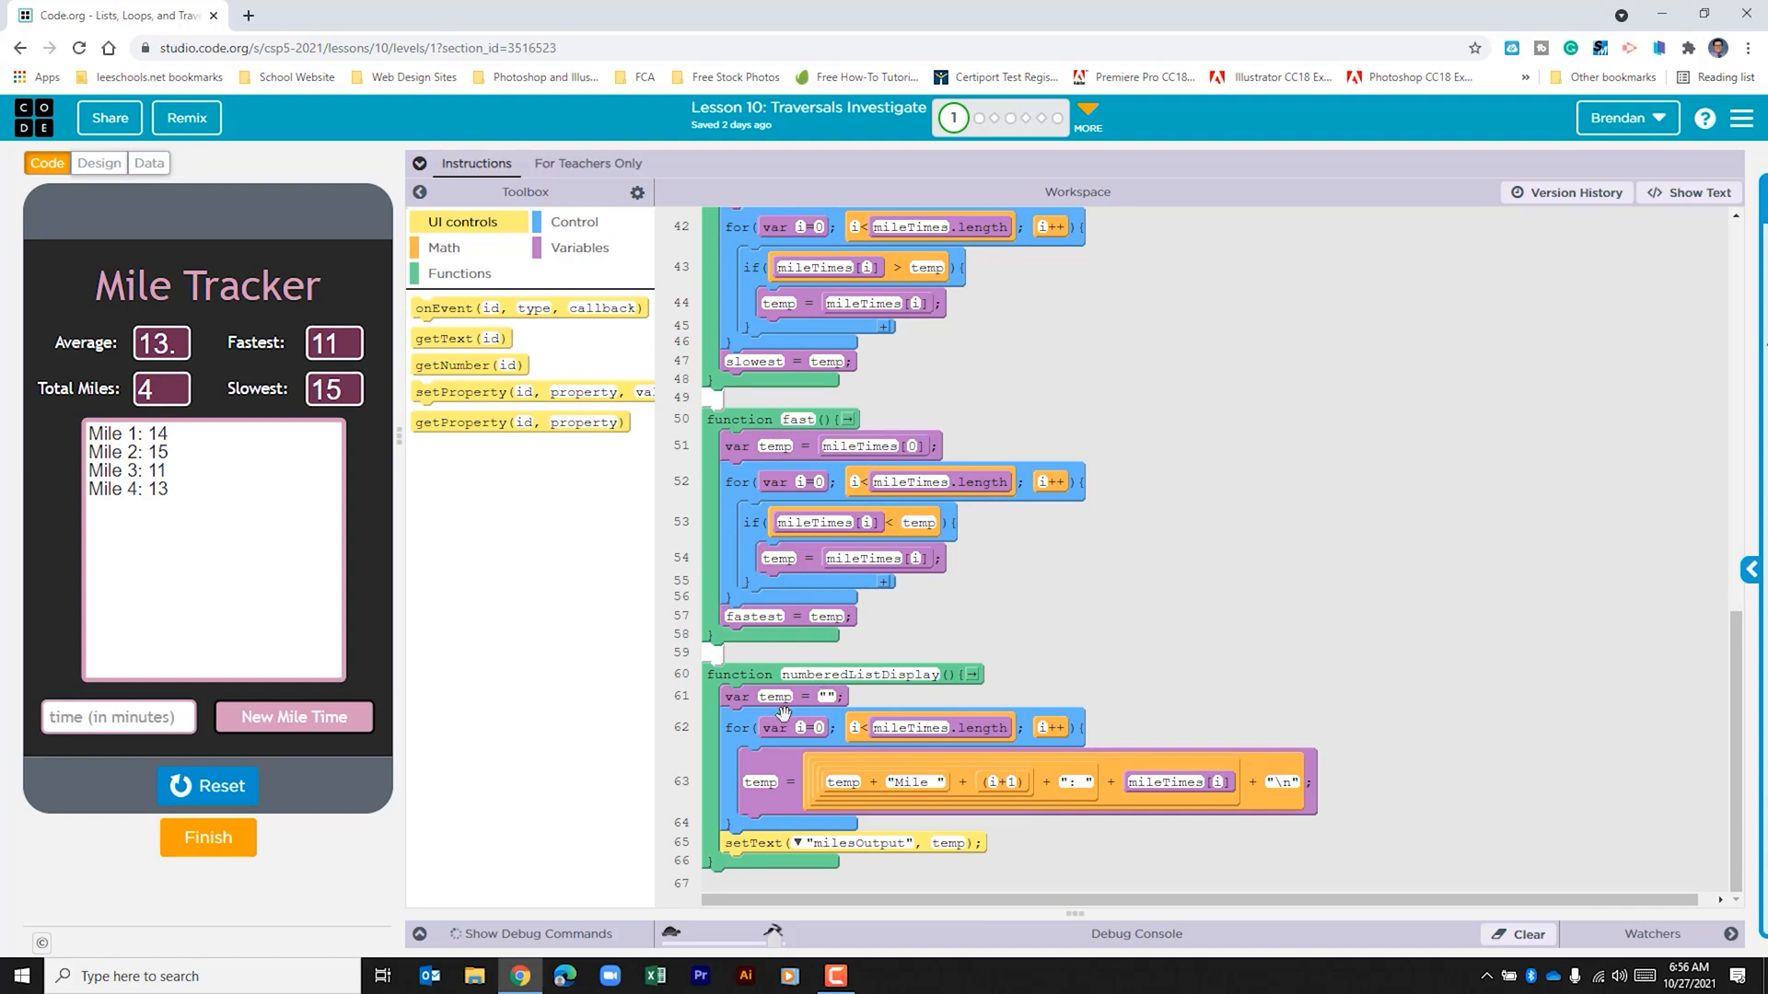
{"action": "mouse_move", "coordinate": [851, 753]}
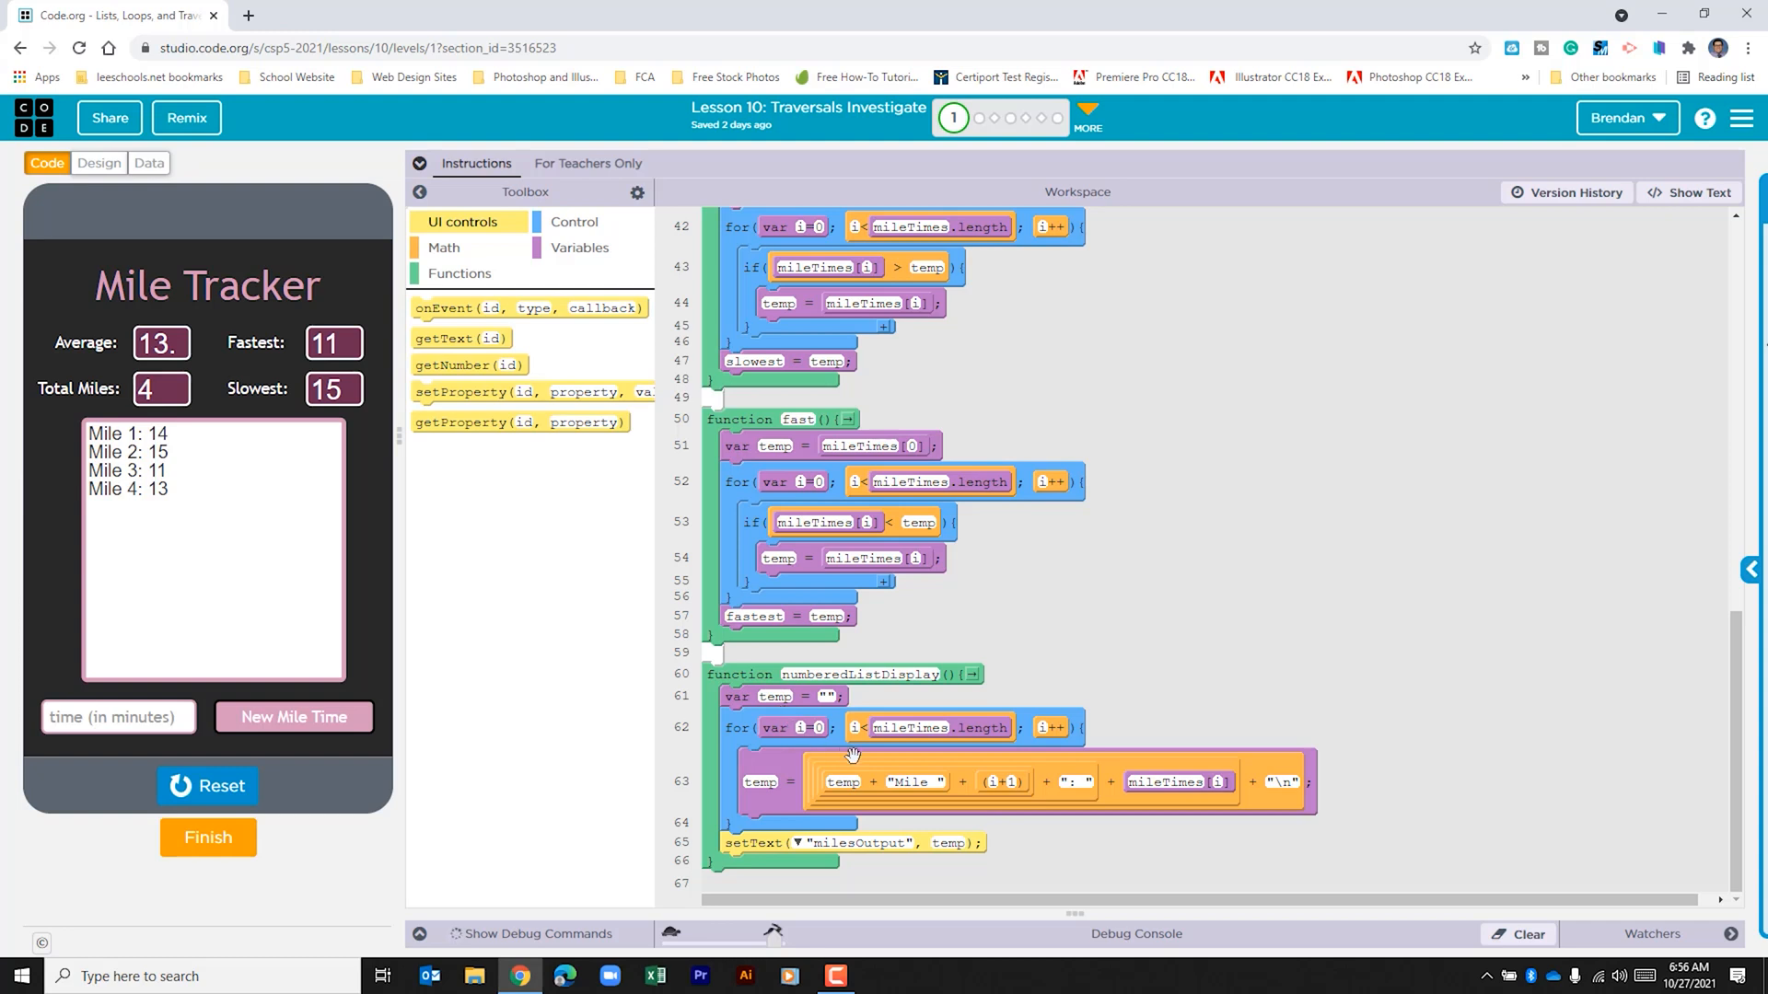
{"action": "mouse_move", "coordinate": [806, 735]}
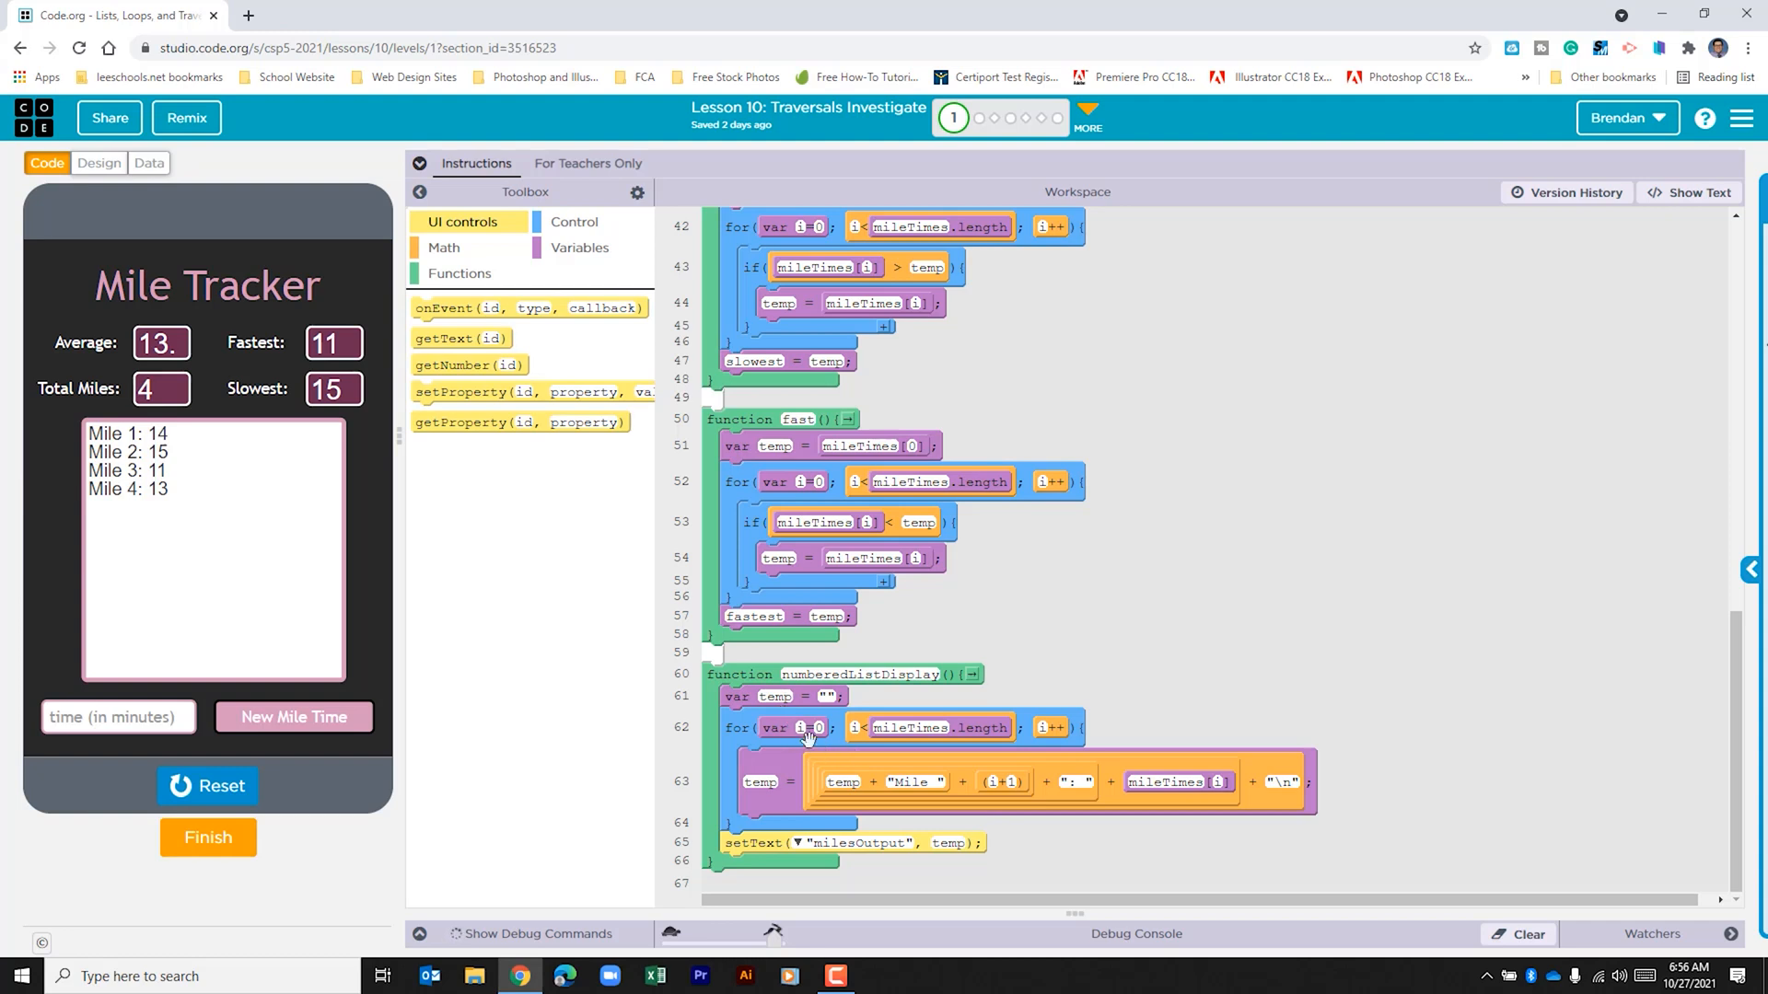
{"action": "mouse_move", "coordinate": [930, 738]}
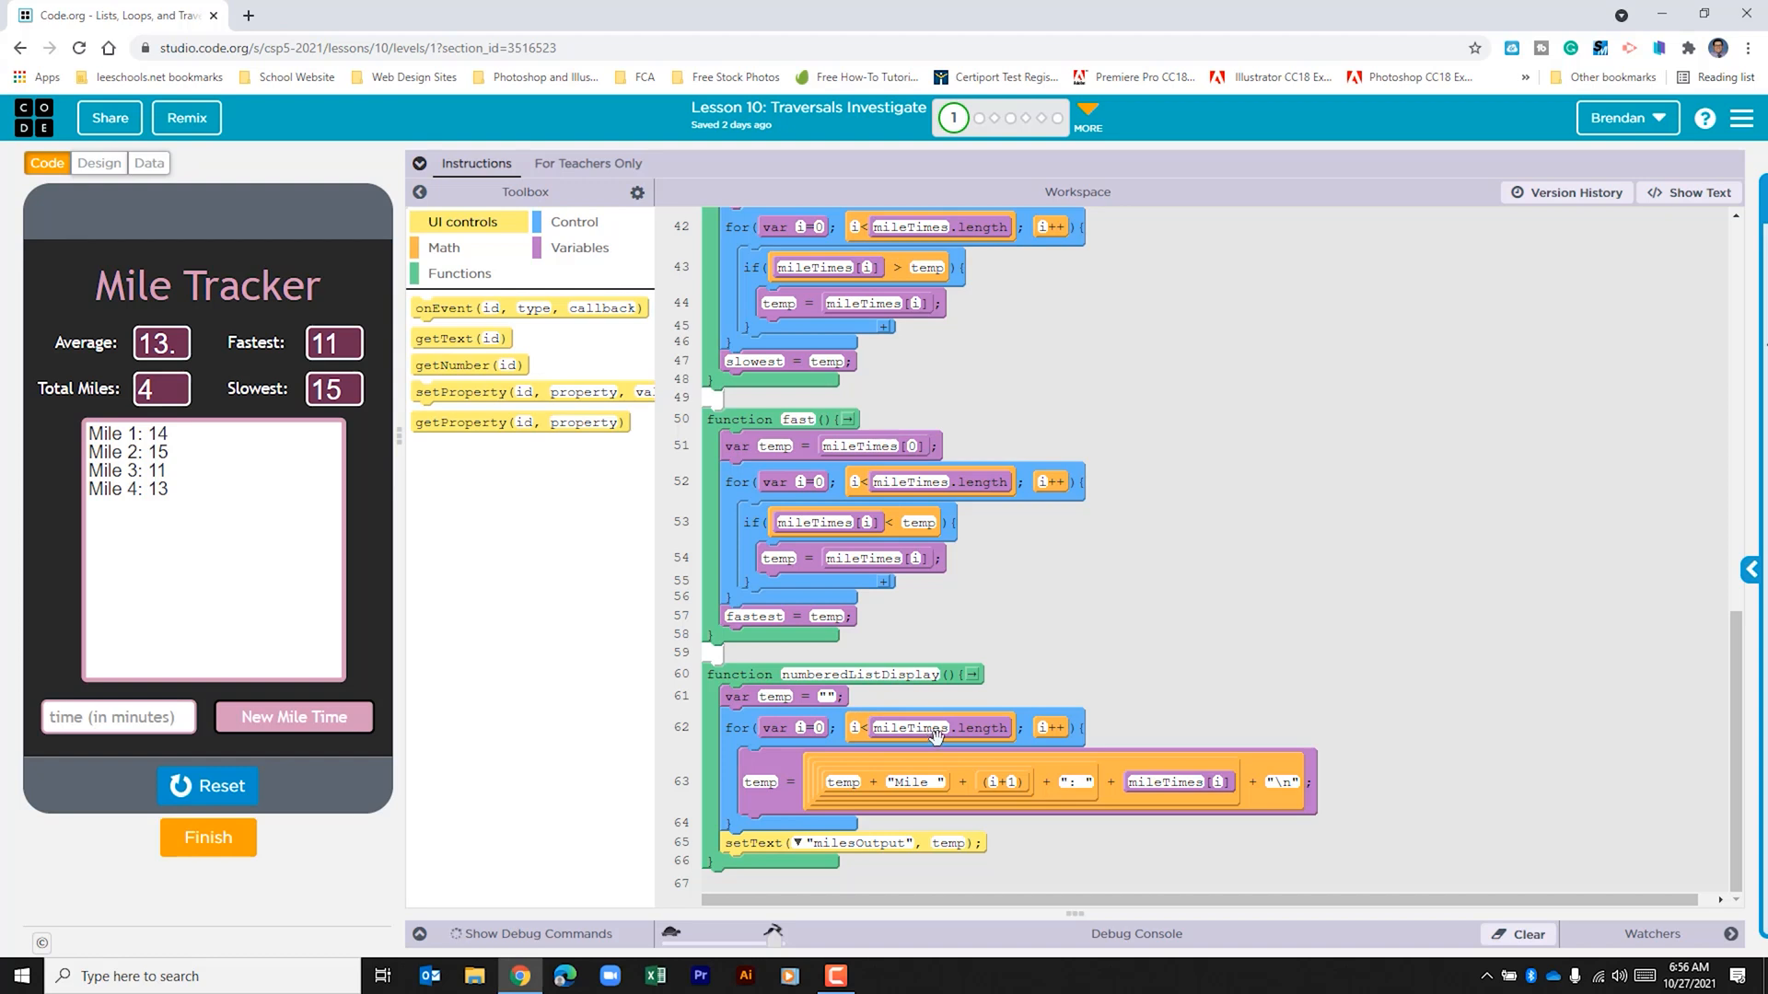
{"action": "mouse_move", "coordinate": [1072, 743]}
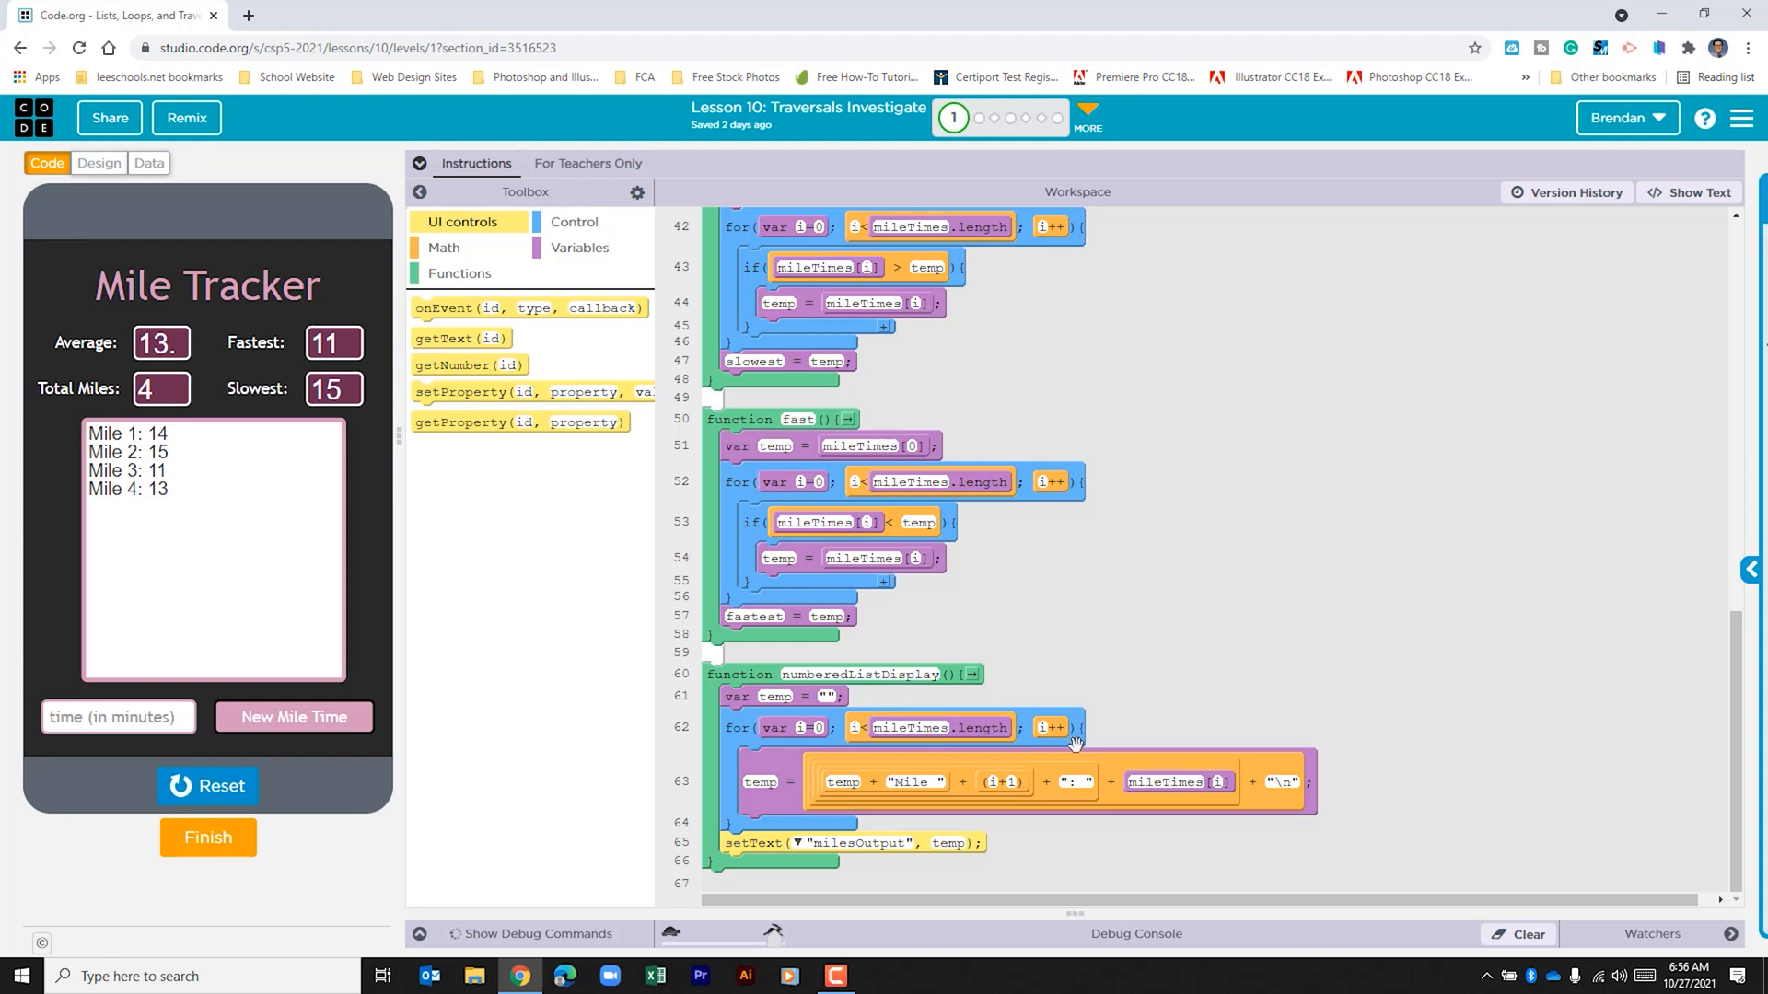
{"action": "mouse_move", "coordinate": [914, 812]}
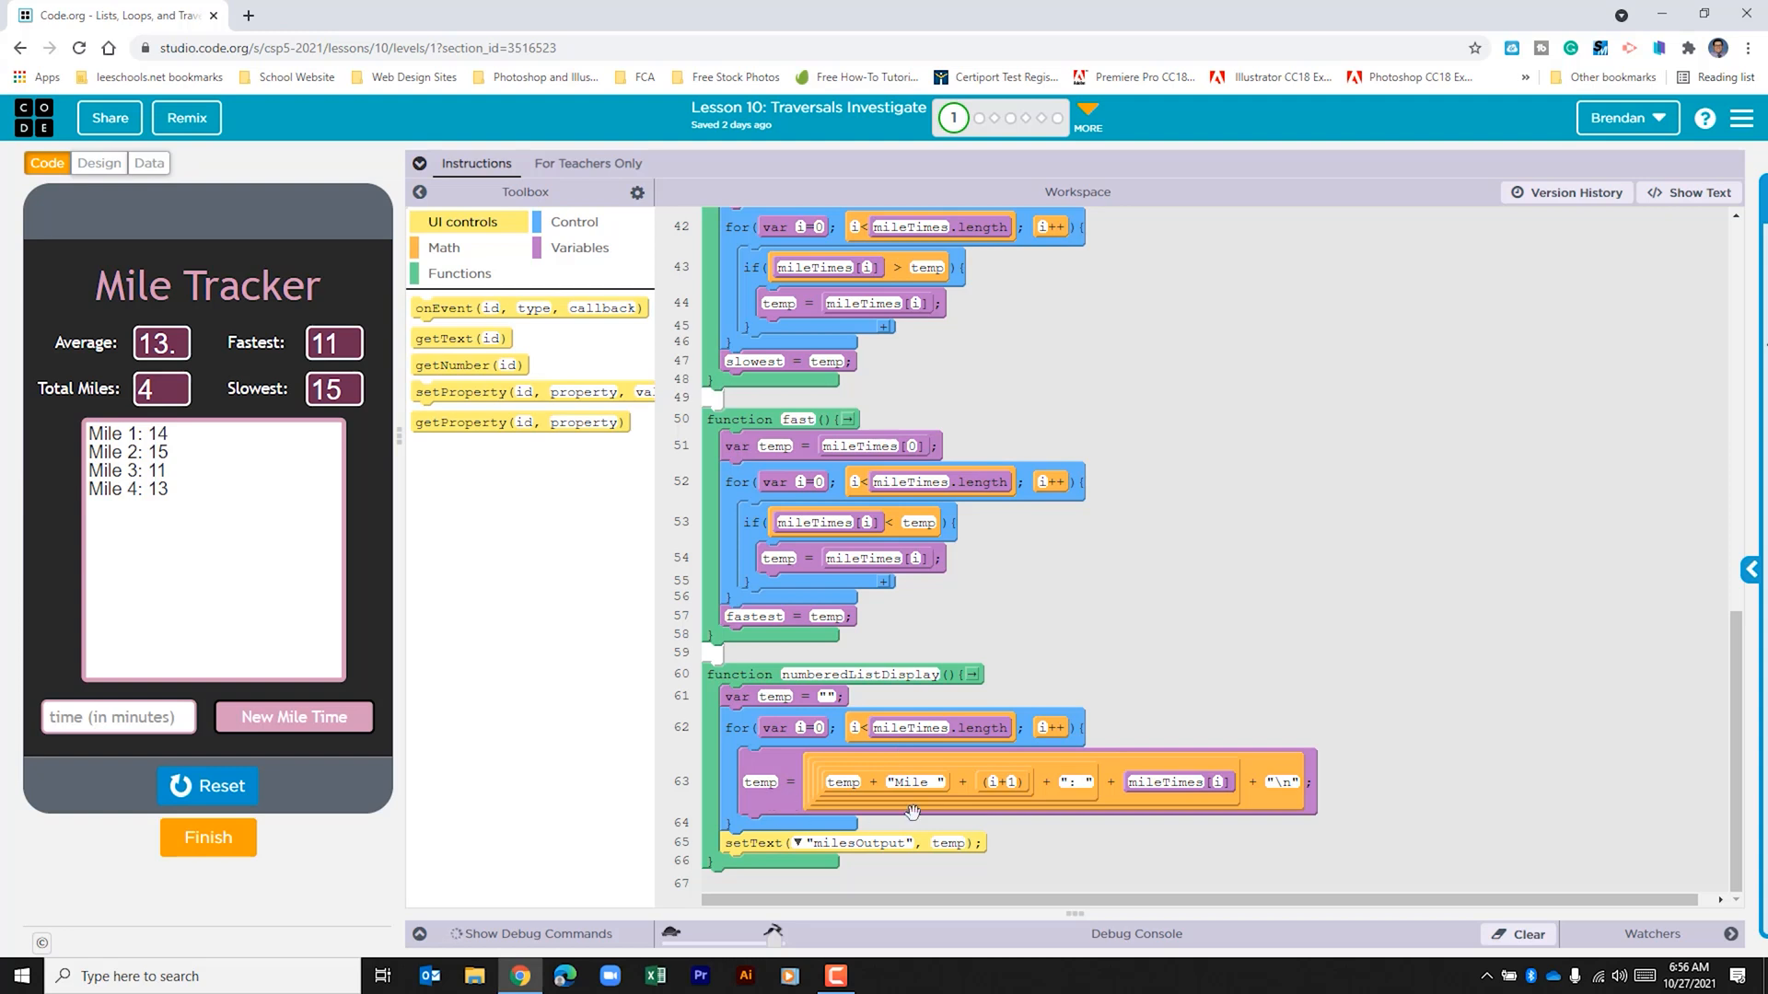
{"action": "mouse_move", "coordinate": [780, 800]}
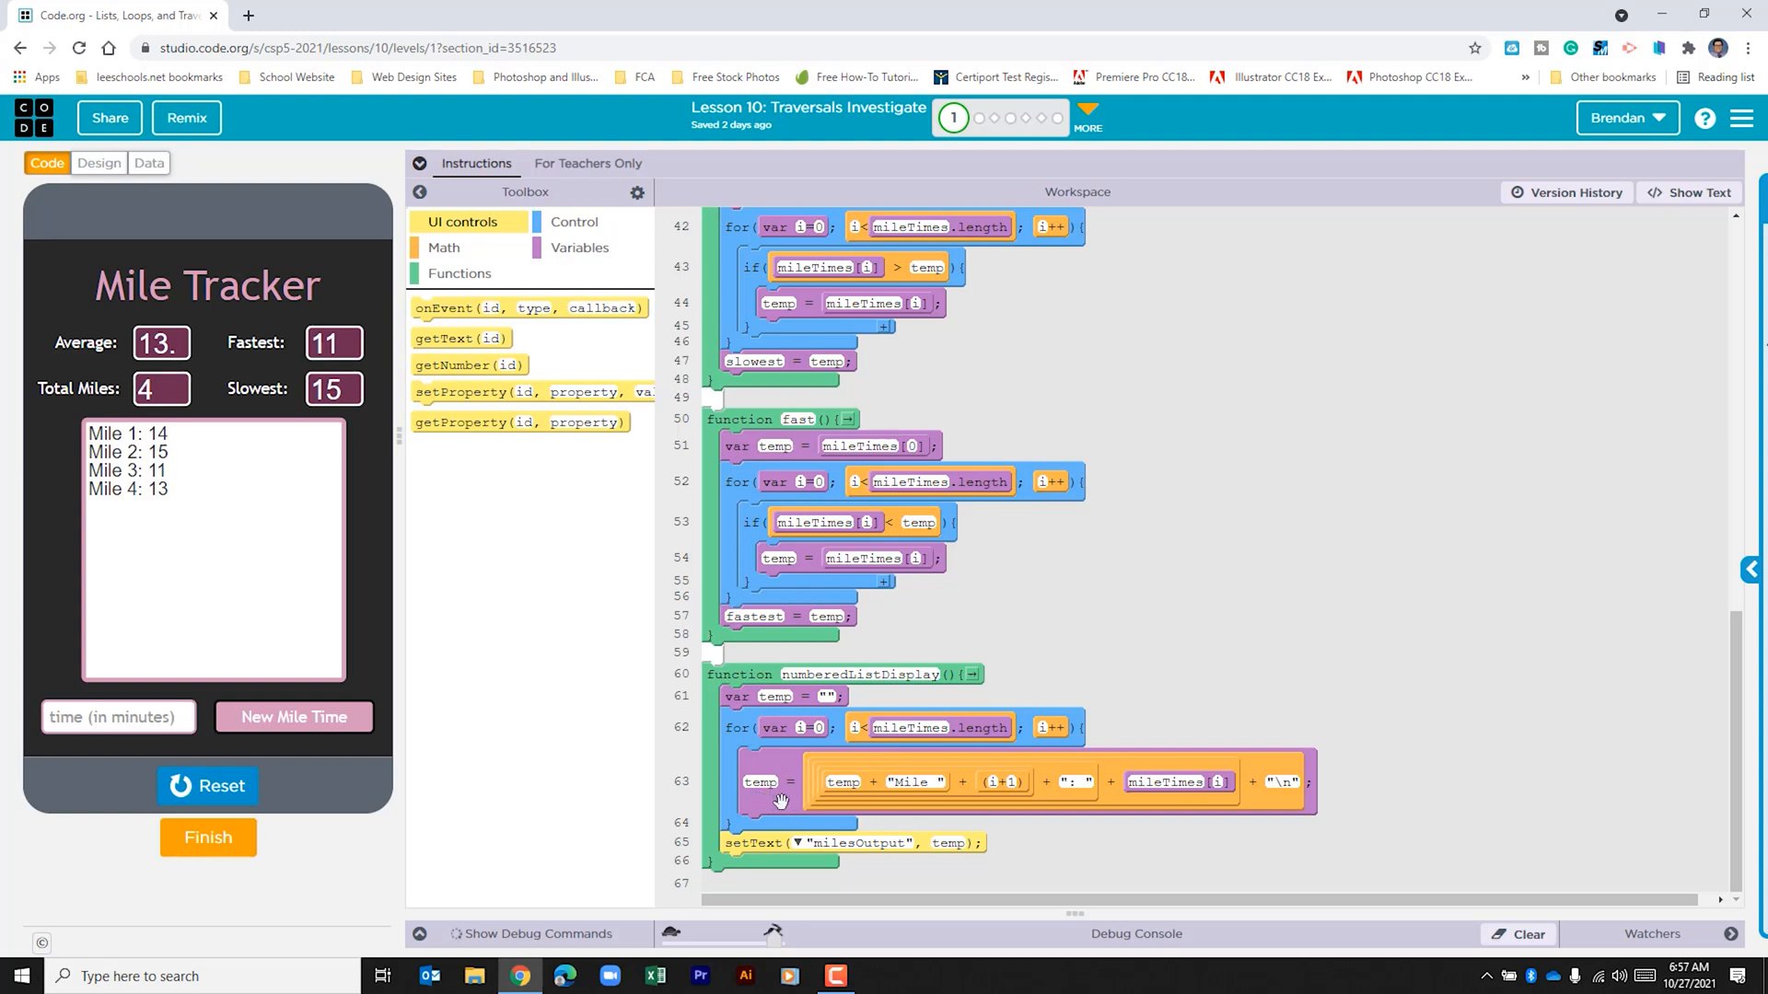
{"action": "mouse_move", "coordinate": [860, 730]}
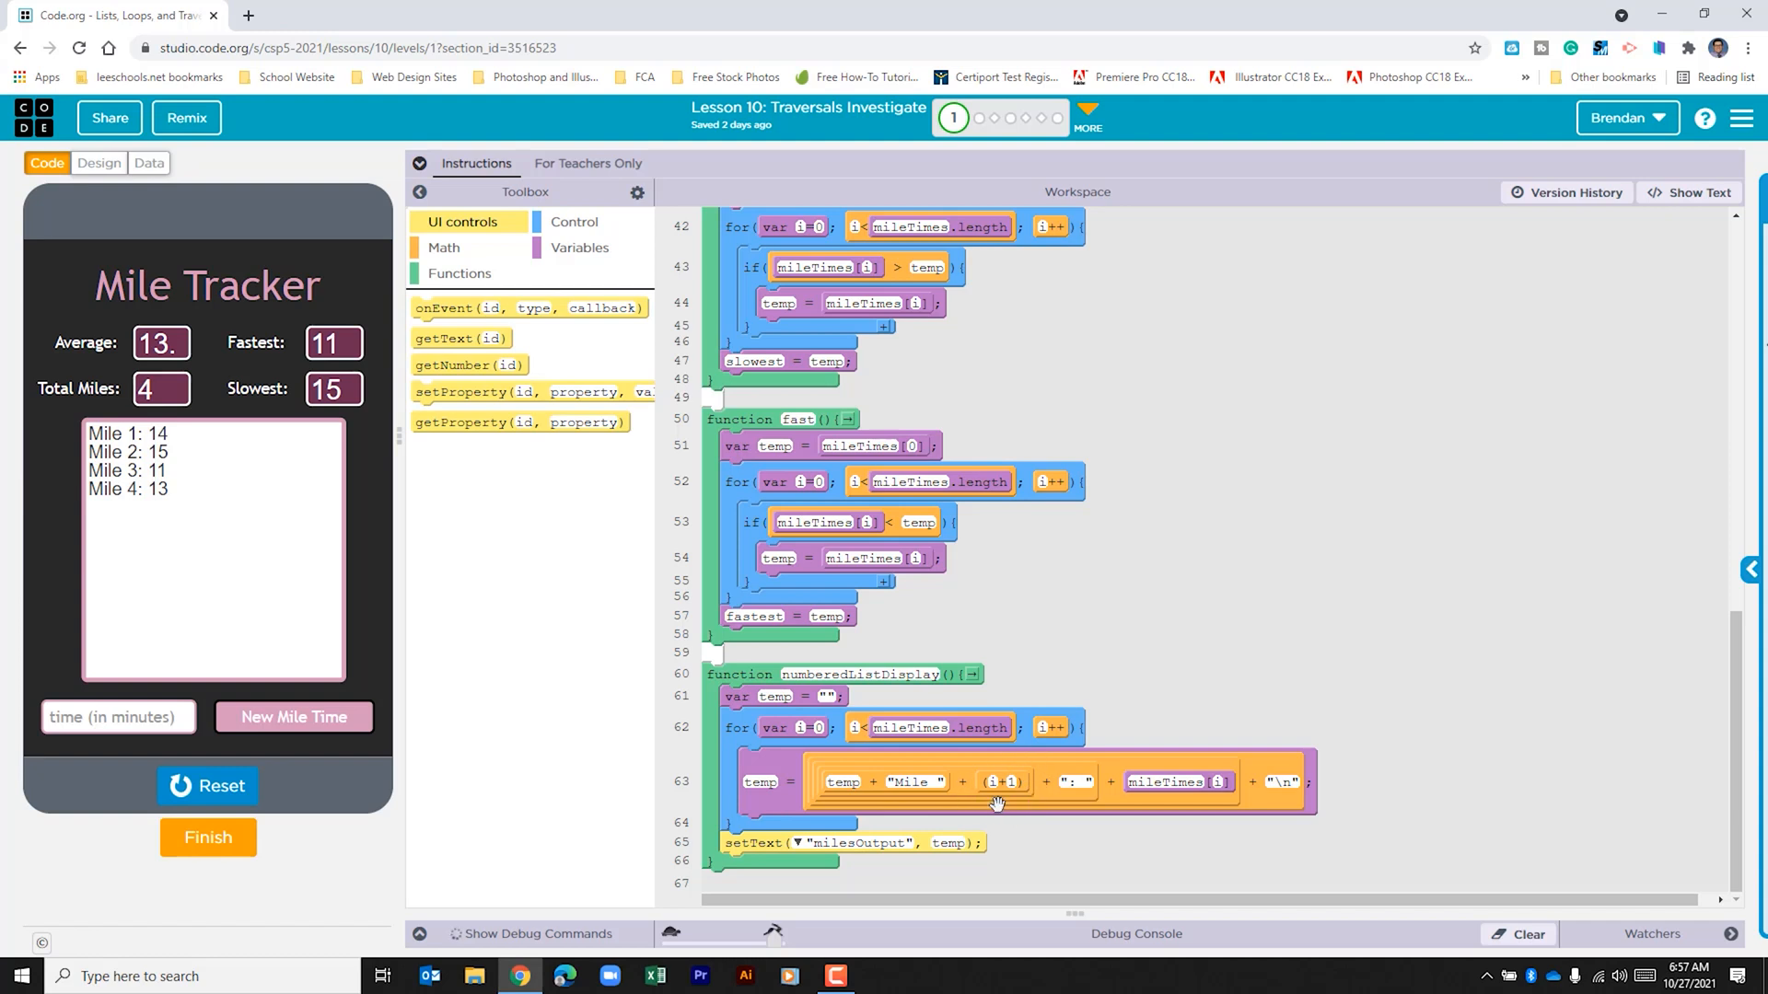
{"action": "mouse_move", "coordinate": [1021, 795]}
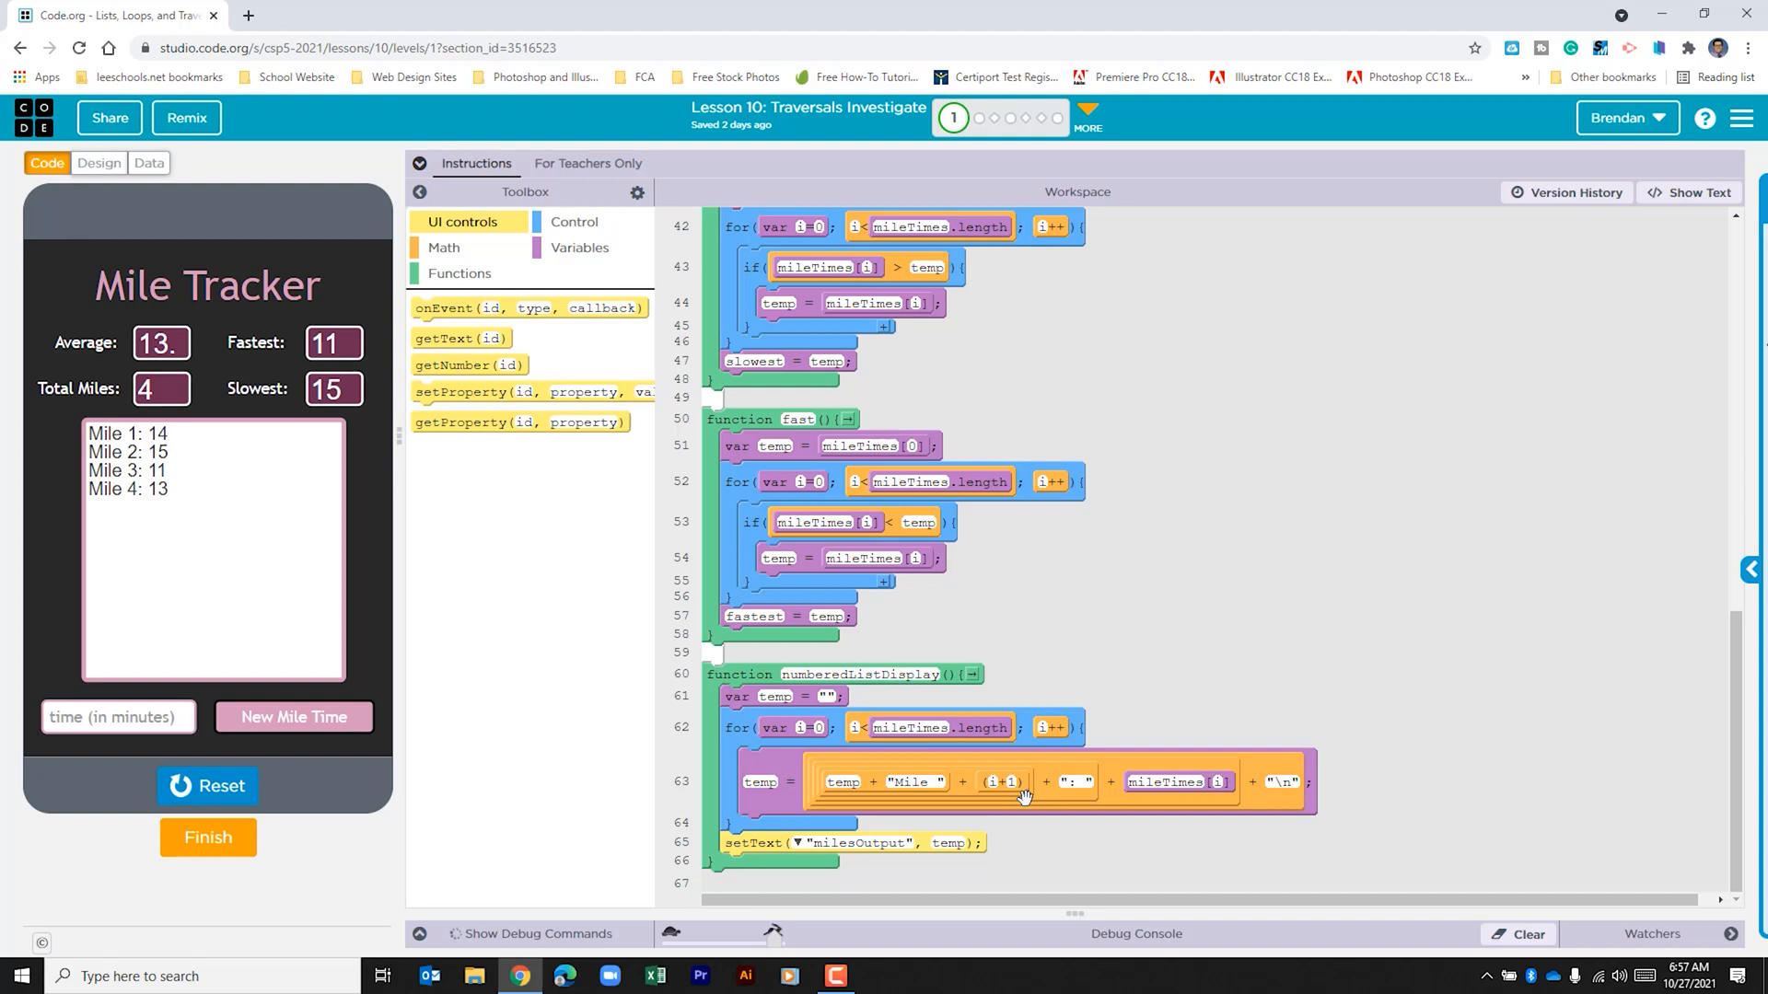
{"action": "mouse_move", "coordinate": [112, 422]}
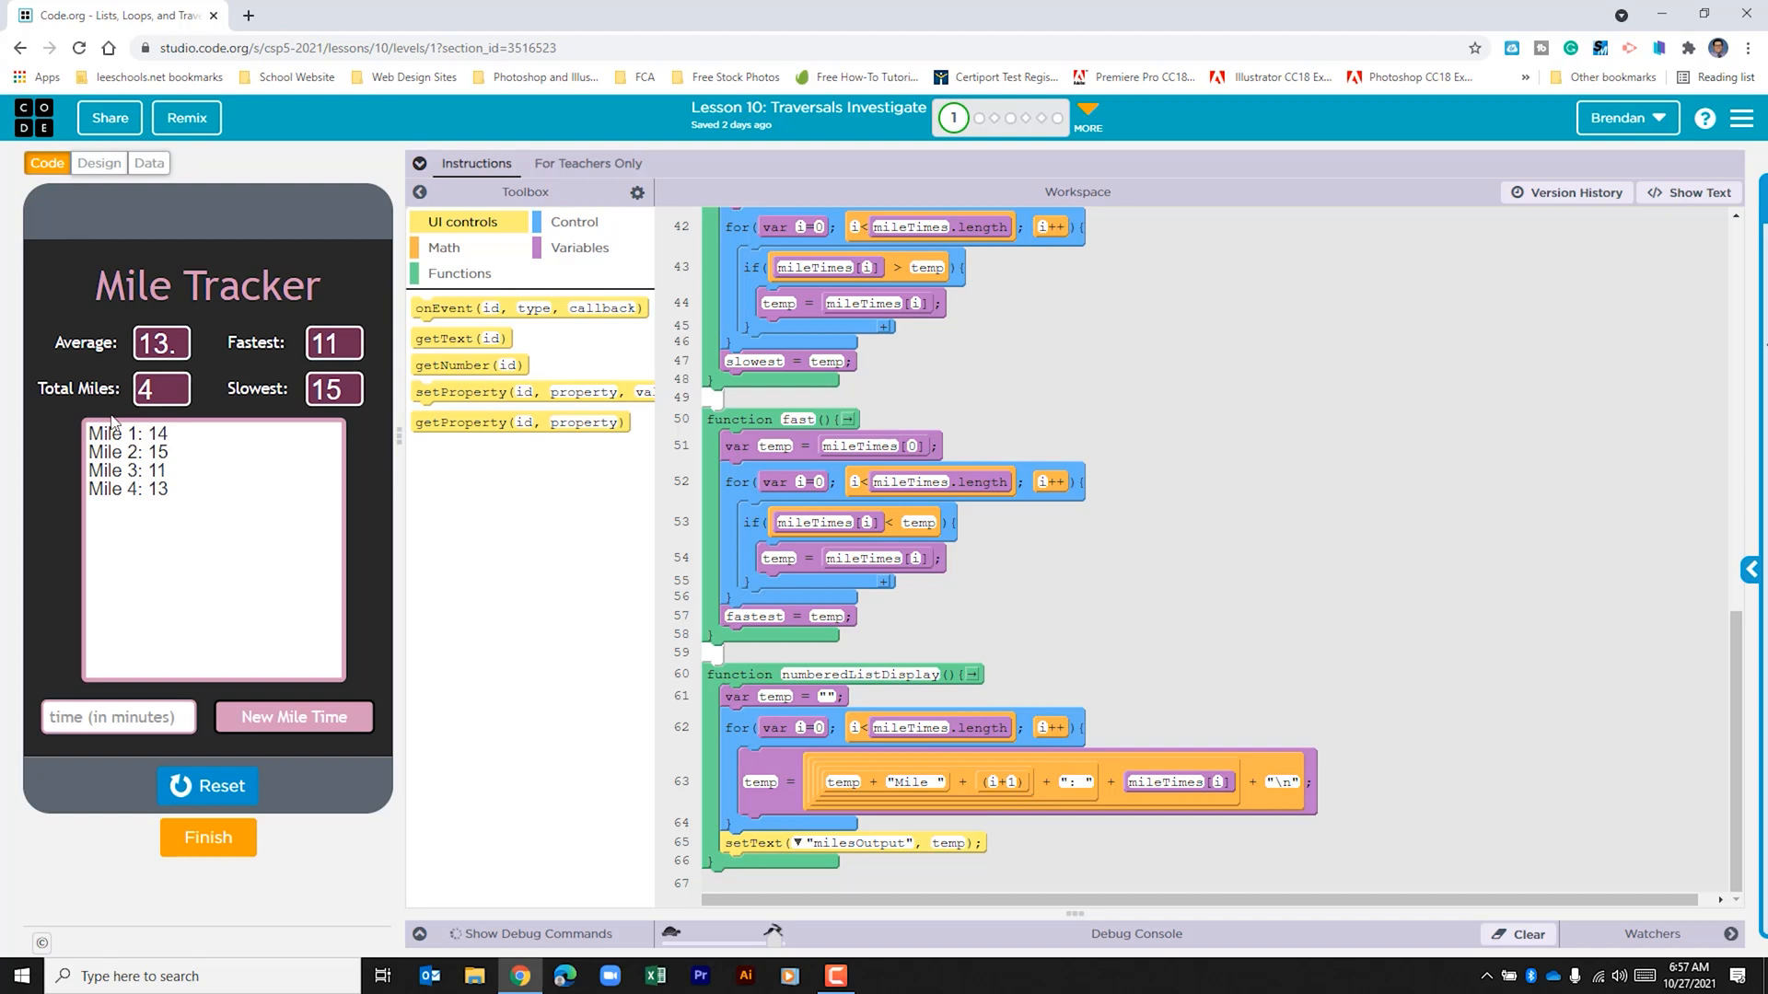
{"action": "mouse_move", "coordinate": [132, 454]}
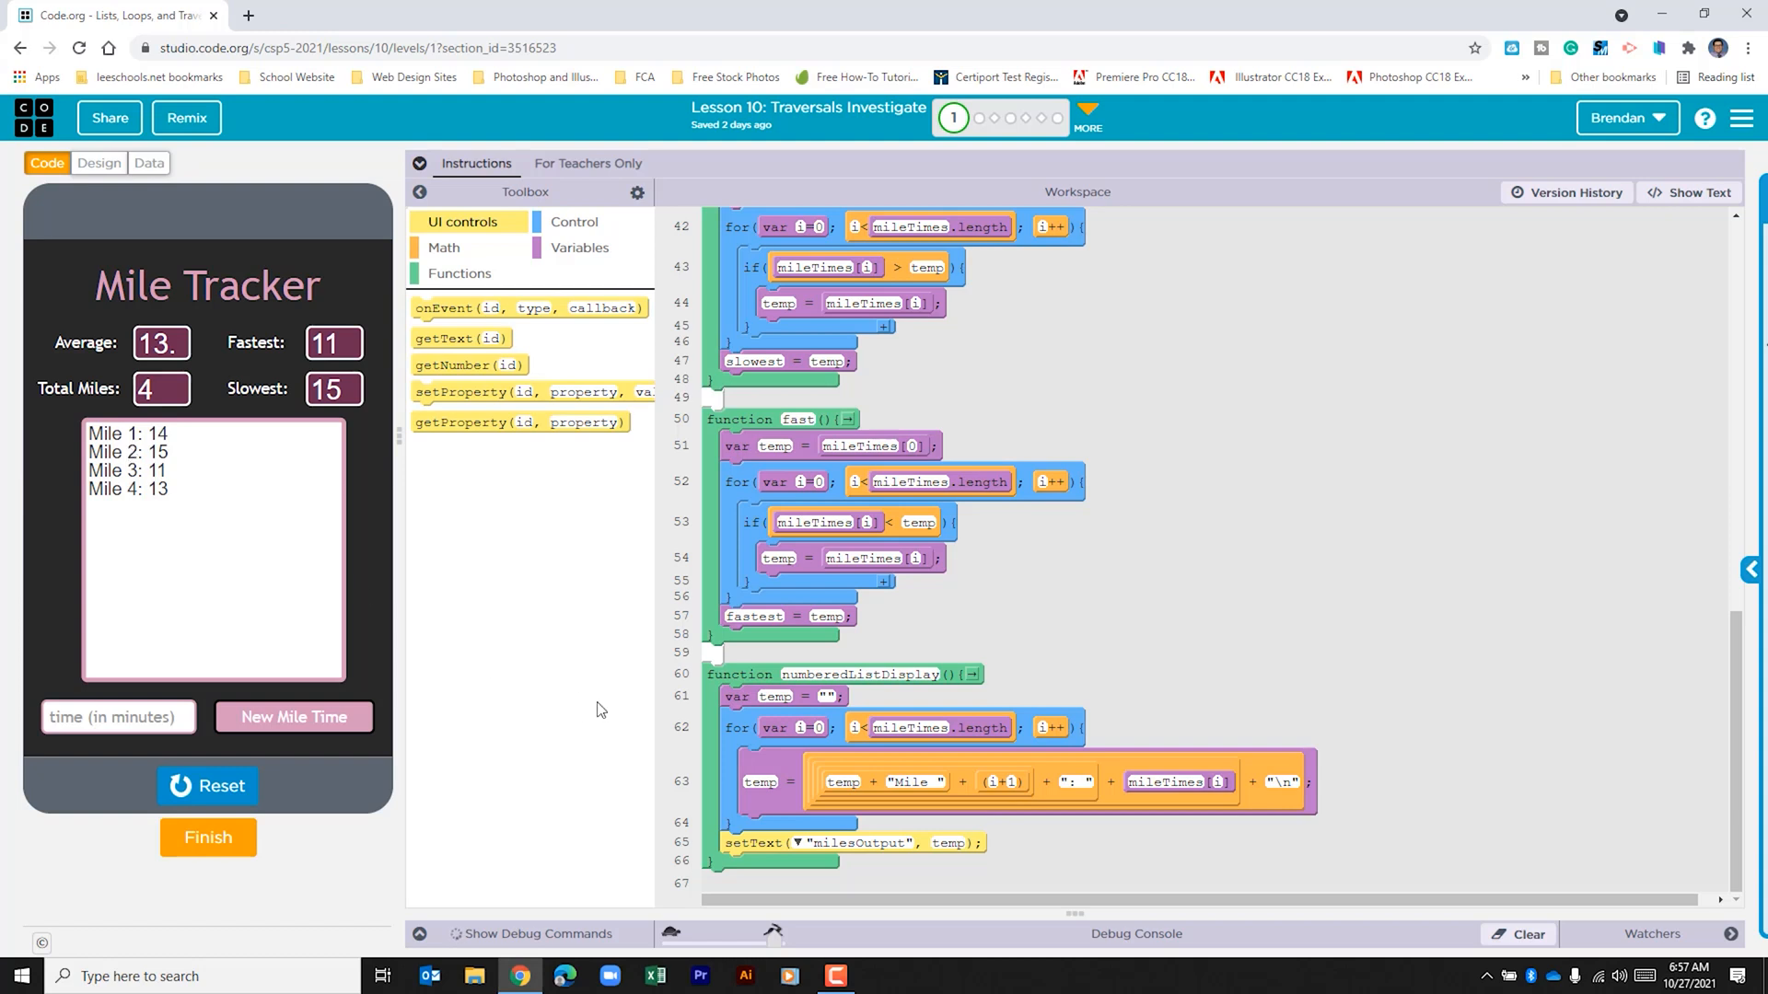
{"action": "mouse_move", "coordinate": [955, 808]}
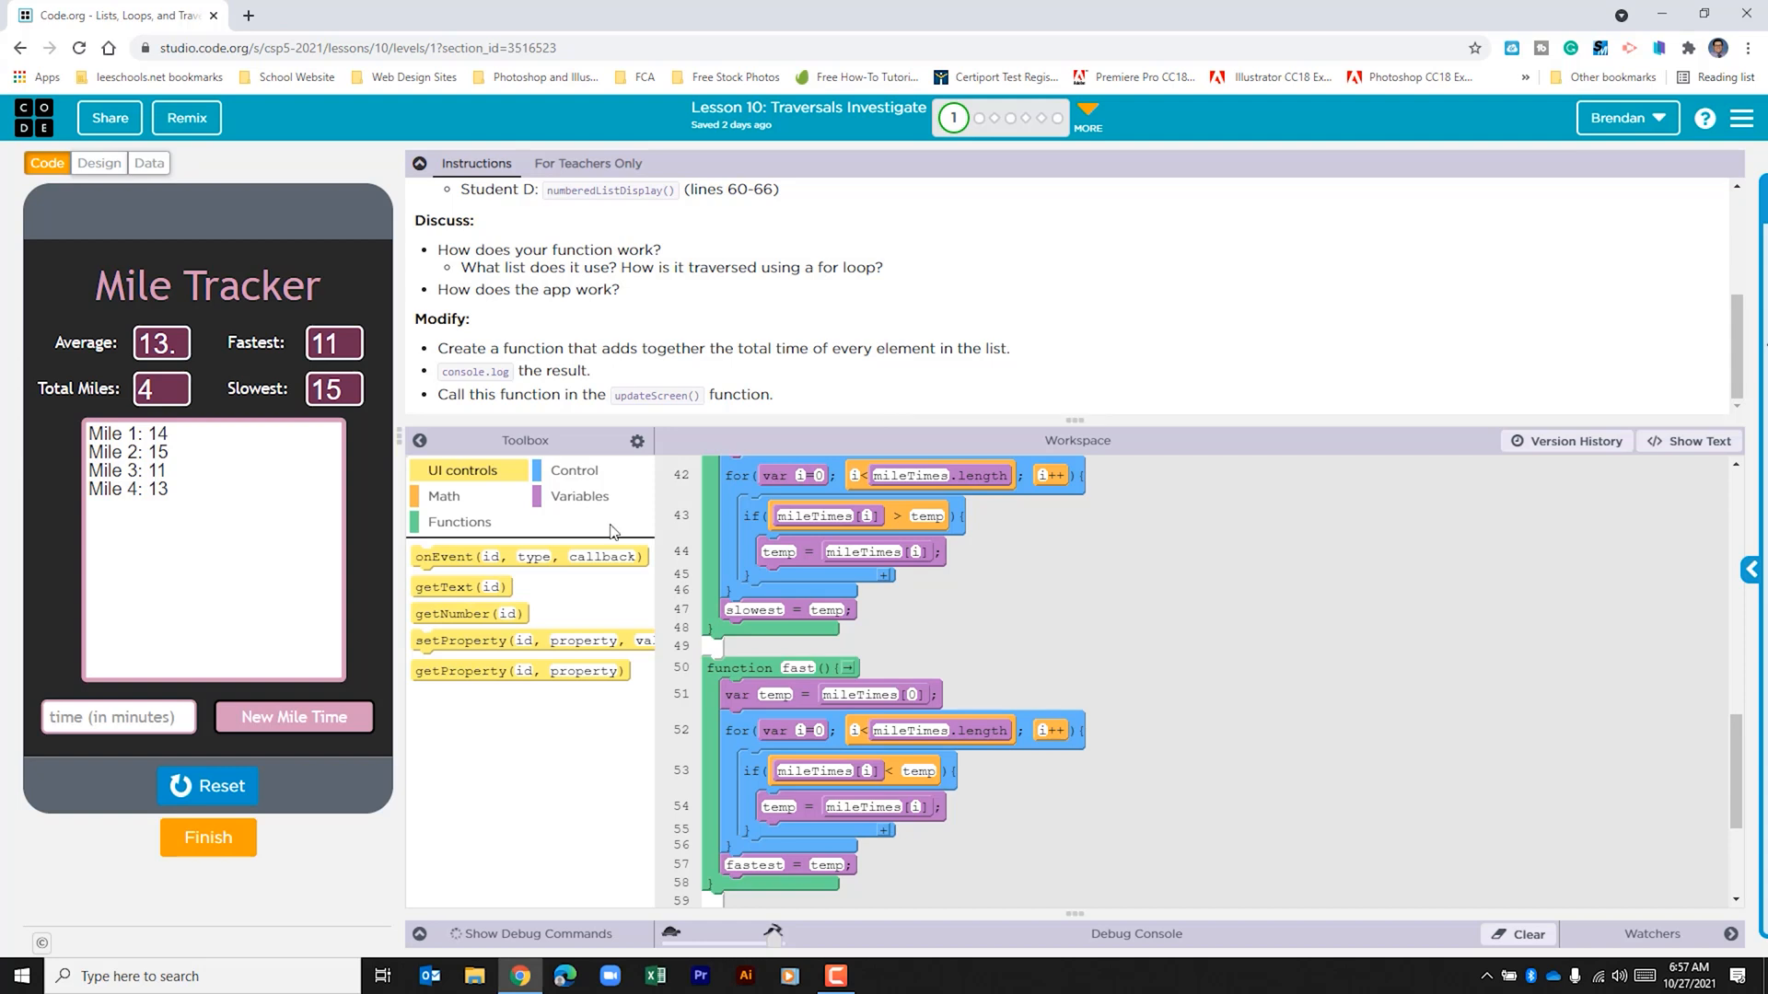
Step: Add a function named total() whose body begins with var sum = 0
{"action": "left_click", "coordinate": [459, 521]}
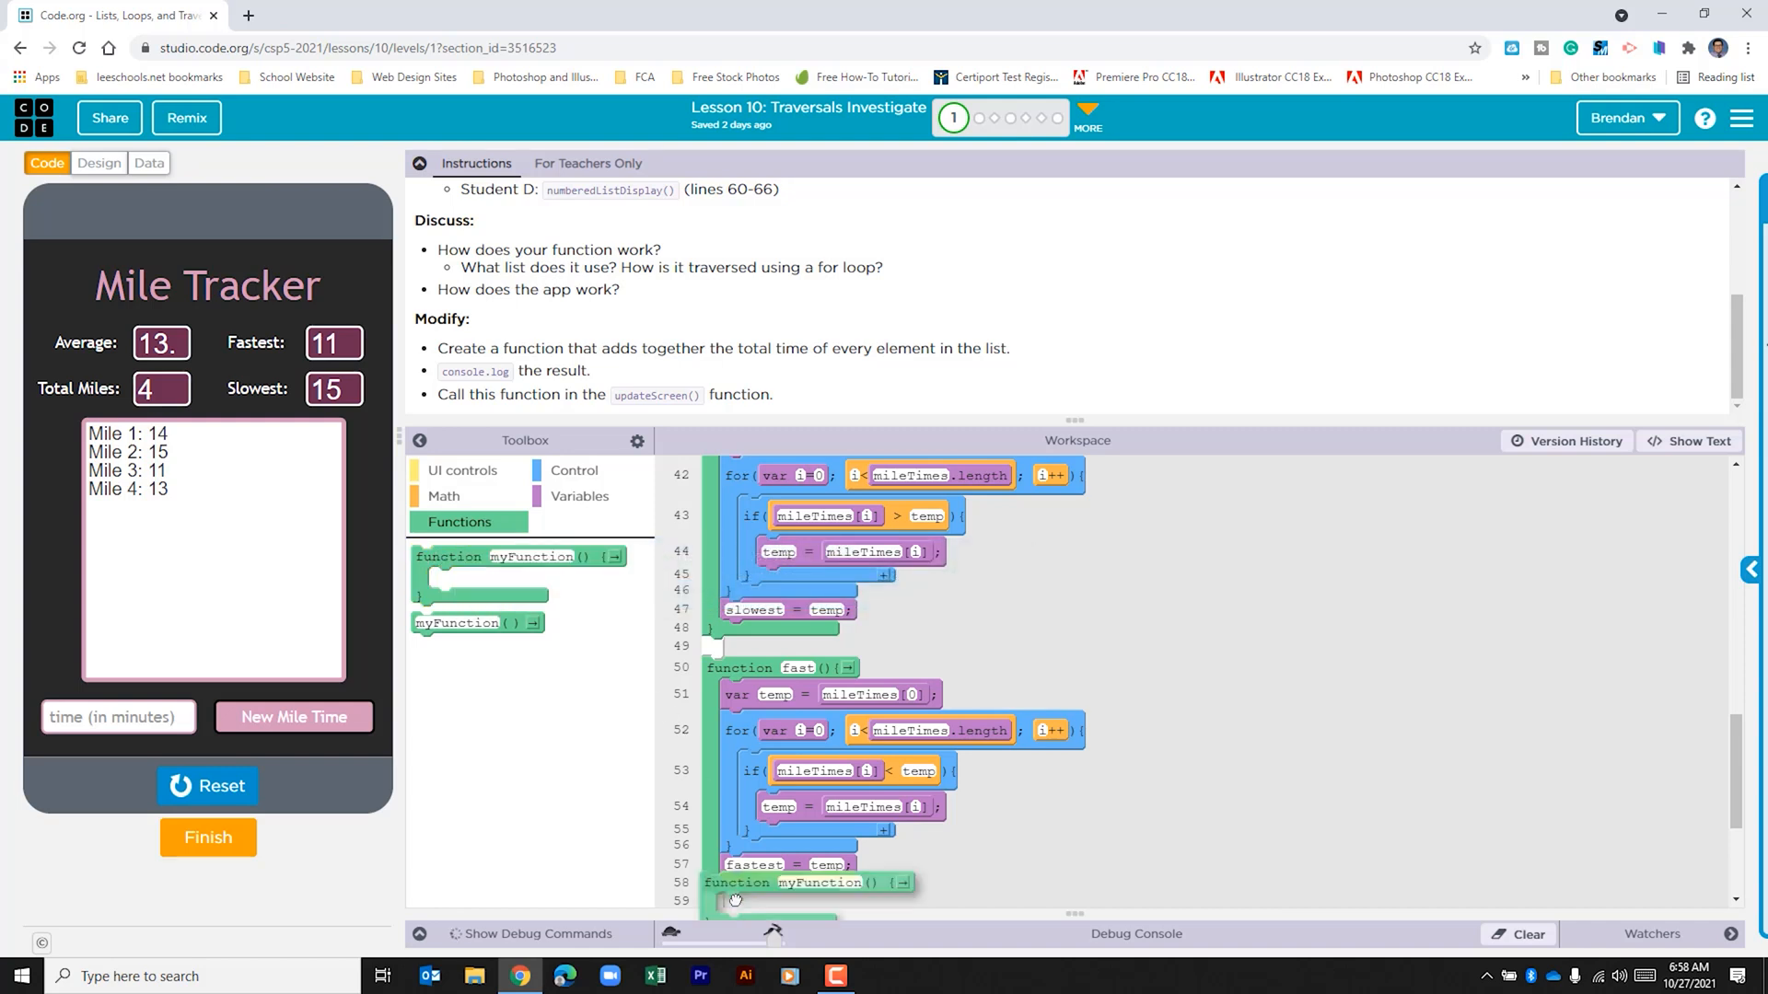
{"action": "scroll", "scroll_direction": "down", "scroll_amount": 3}
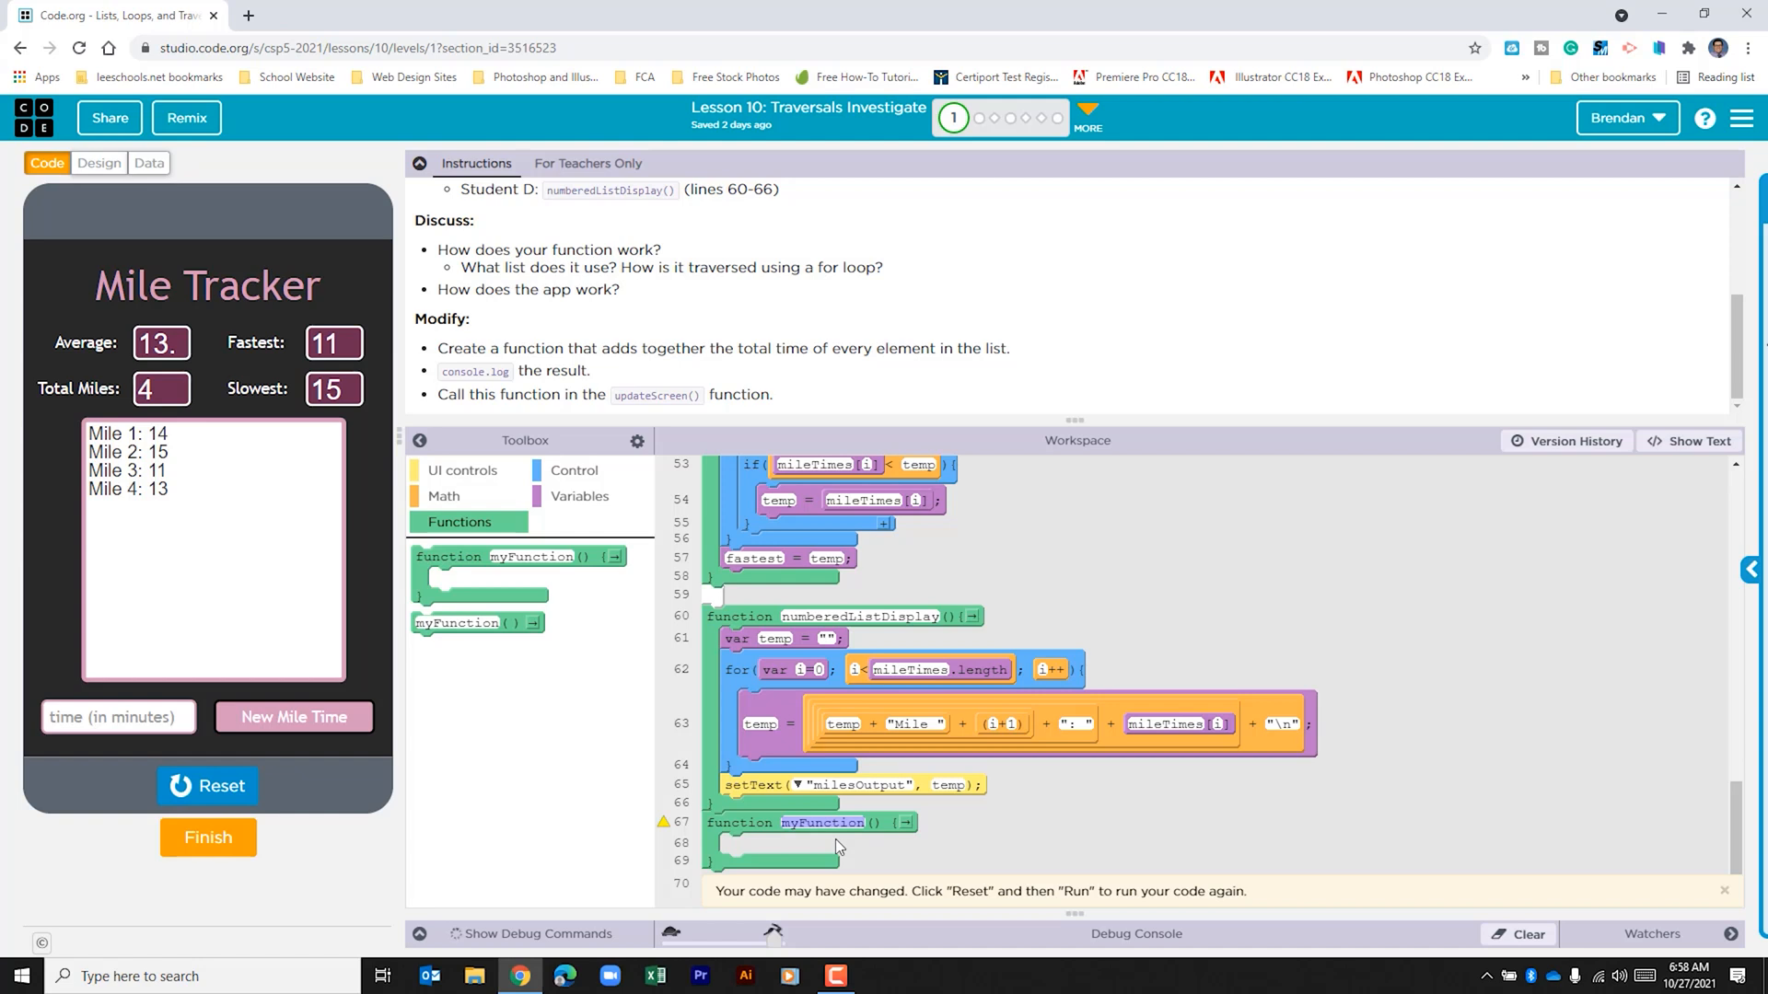
{"action": "type", "text": "total"}
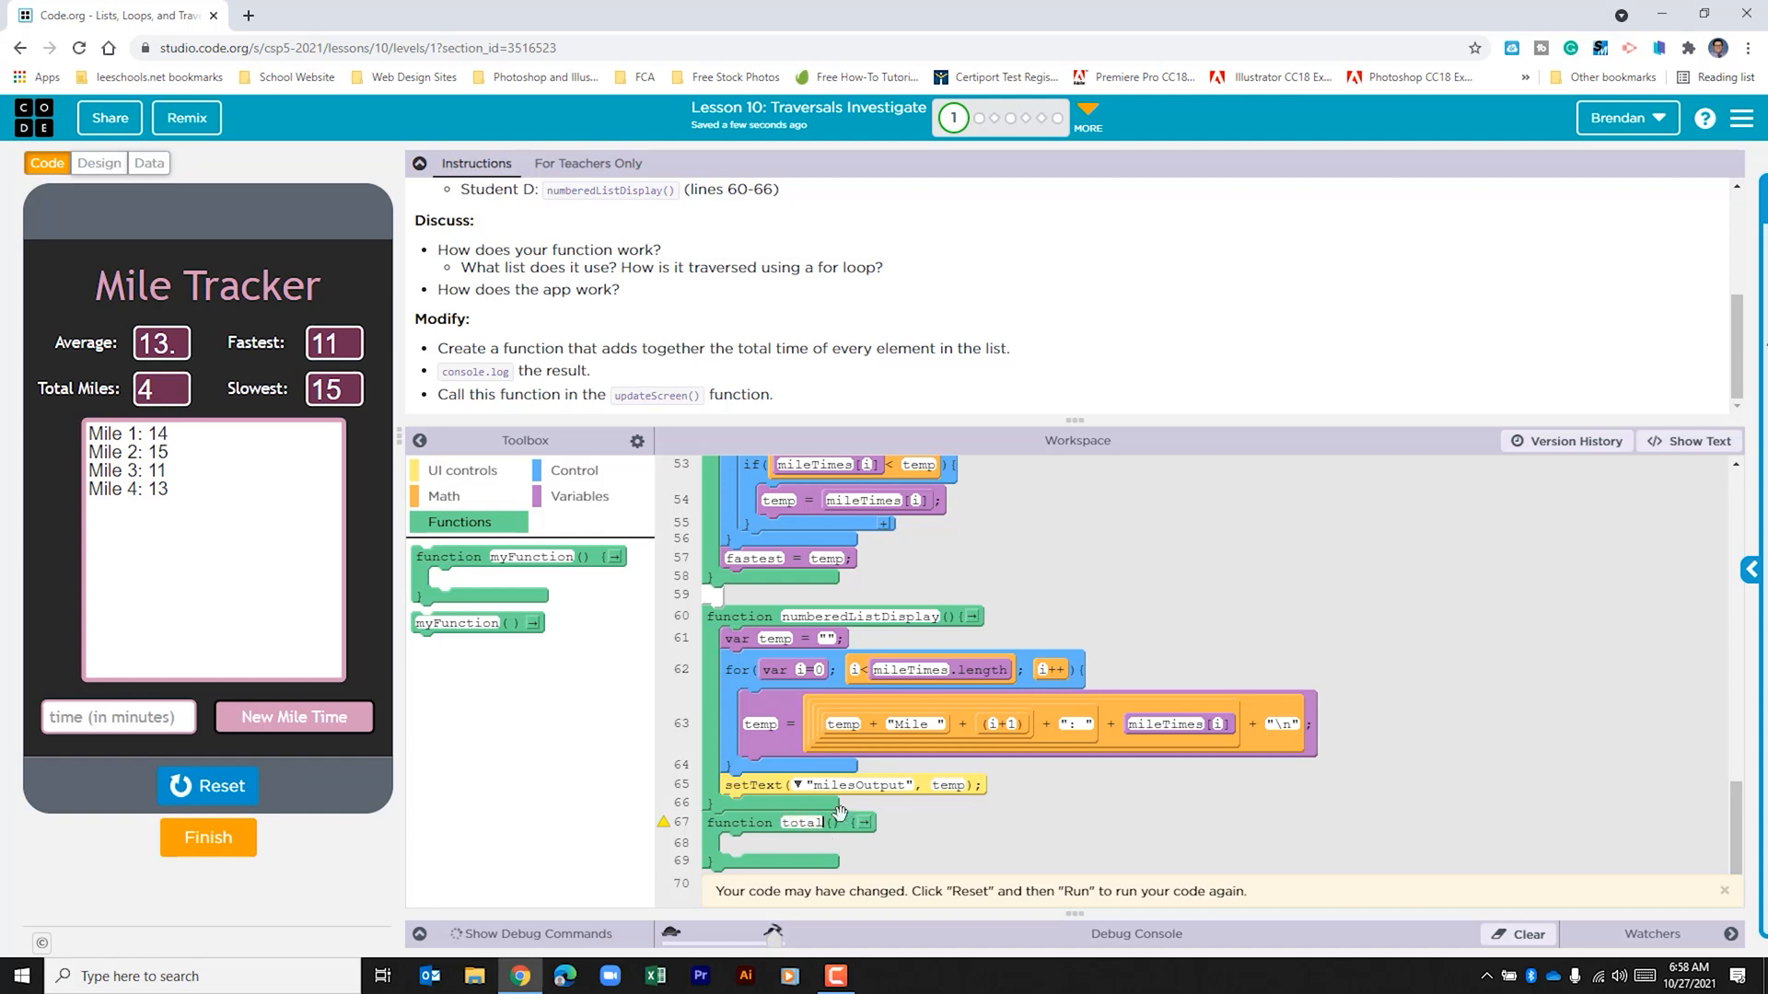
{"action": "left_click", "coordinate": [580, 497]}
{"action": "type", "text": "sum"}
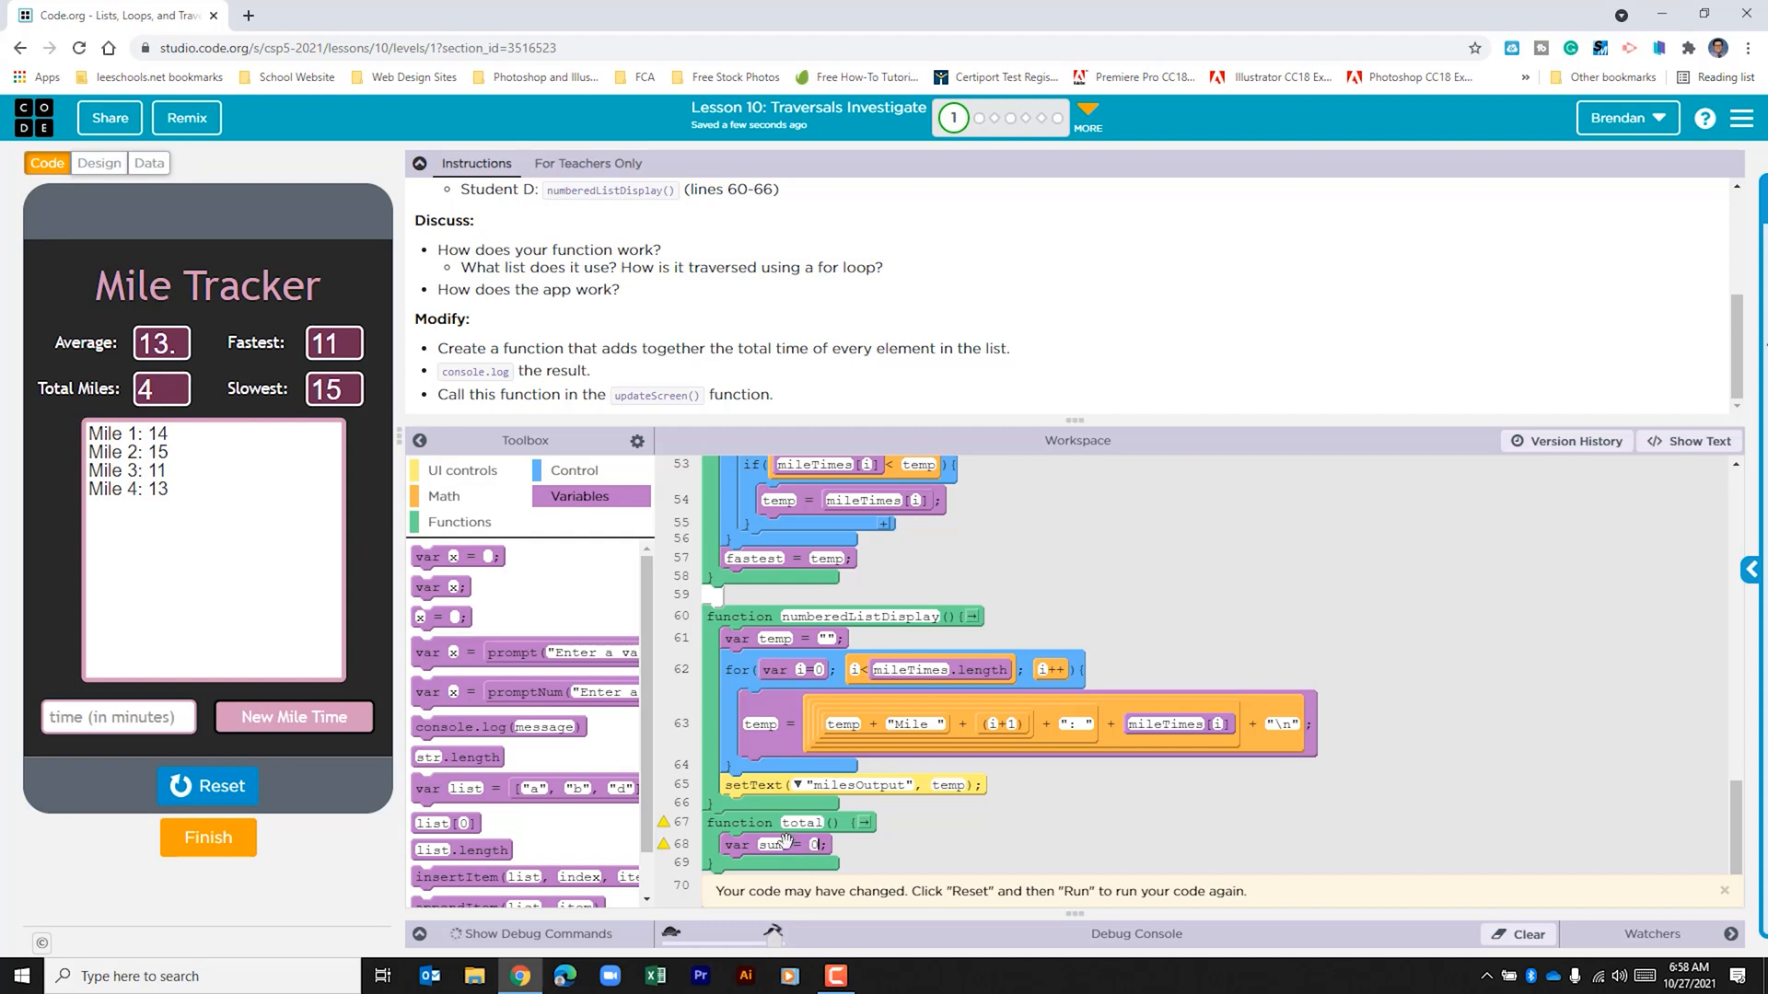
Step: Add a for loop in total() counting i up to milesTimes.length, with a sum assignment inside
{"action": "left_click", "coordinate": [574, 471]}
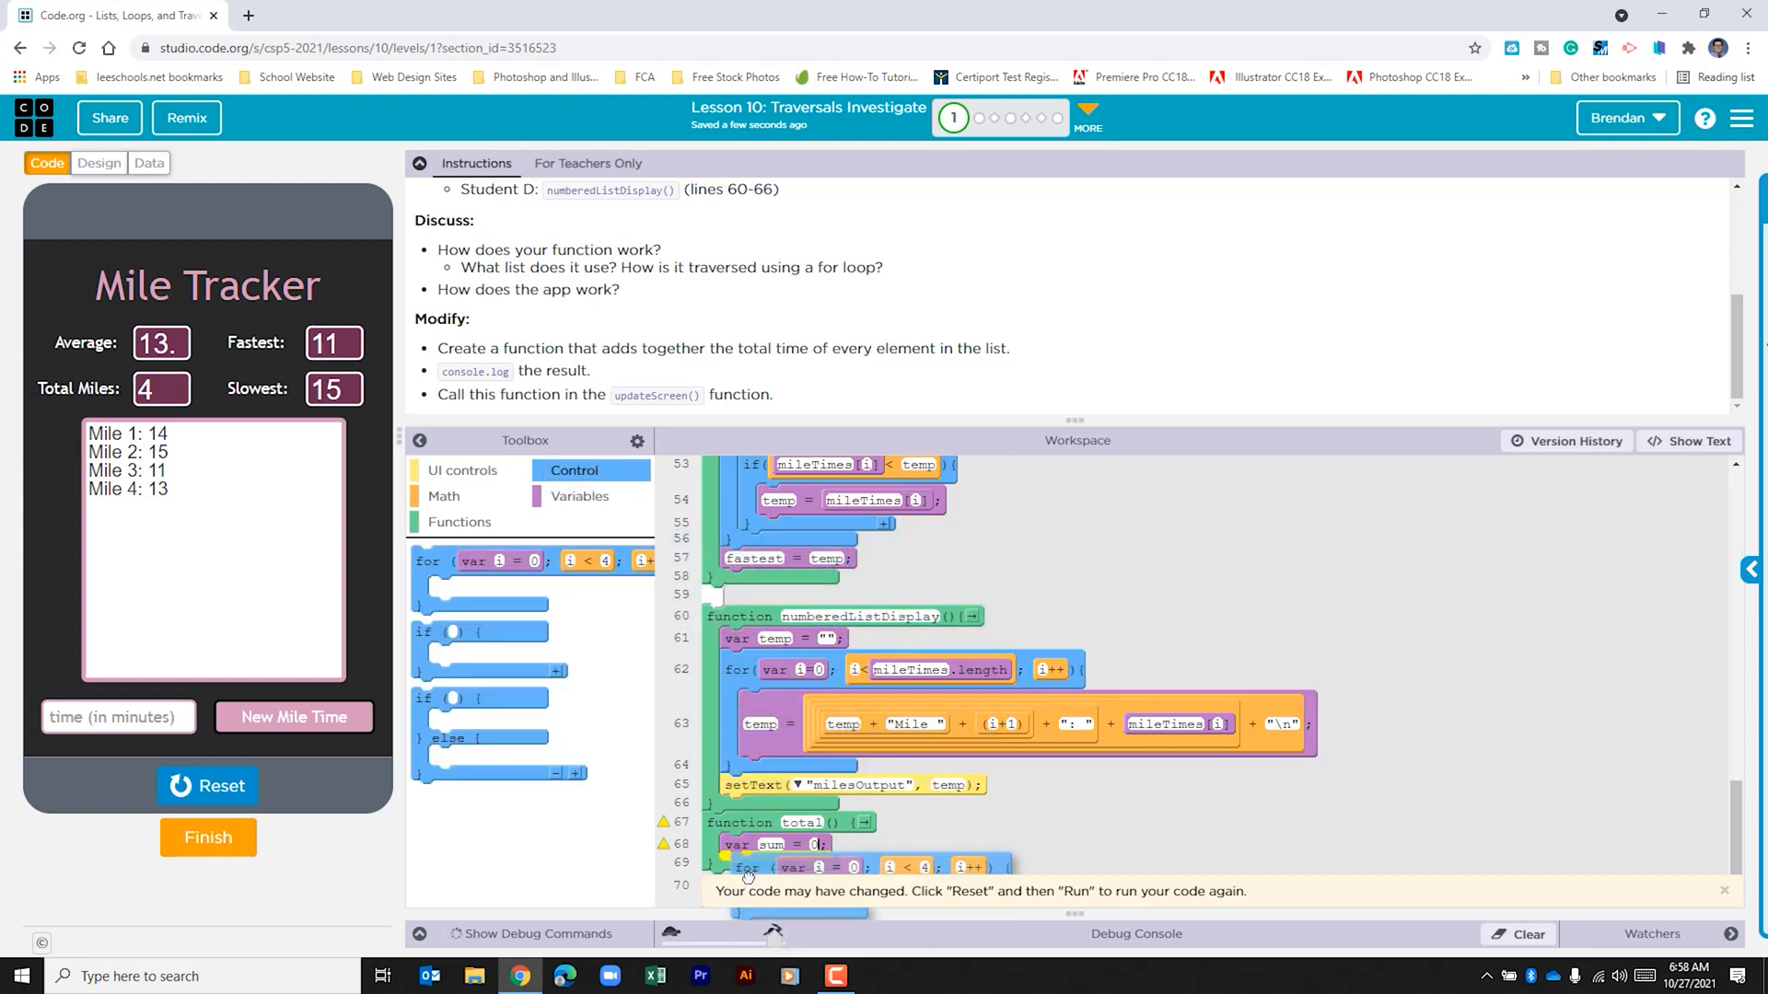
{"action": "scroll", "scroll_direction": "down", "scroll_amount": 3}
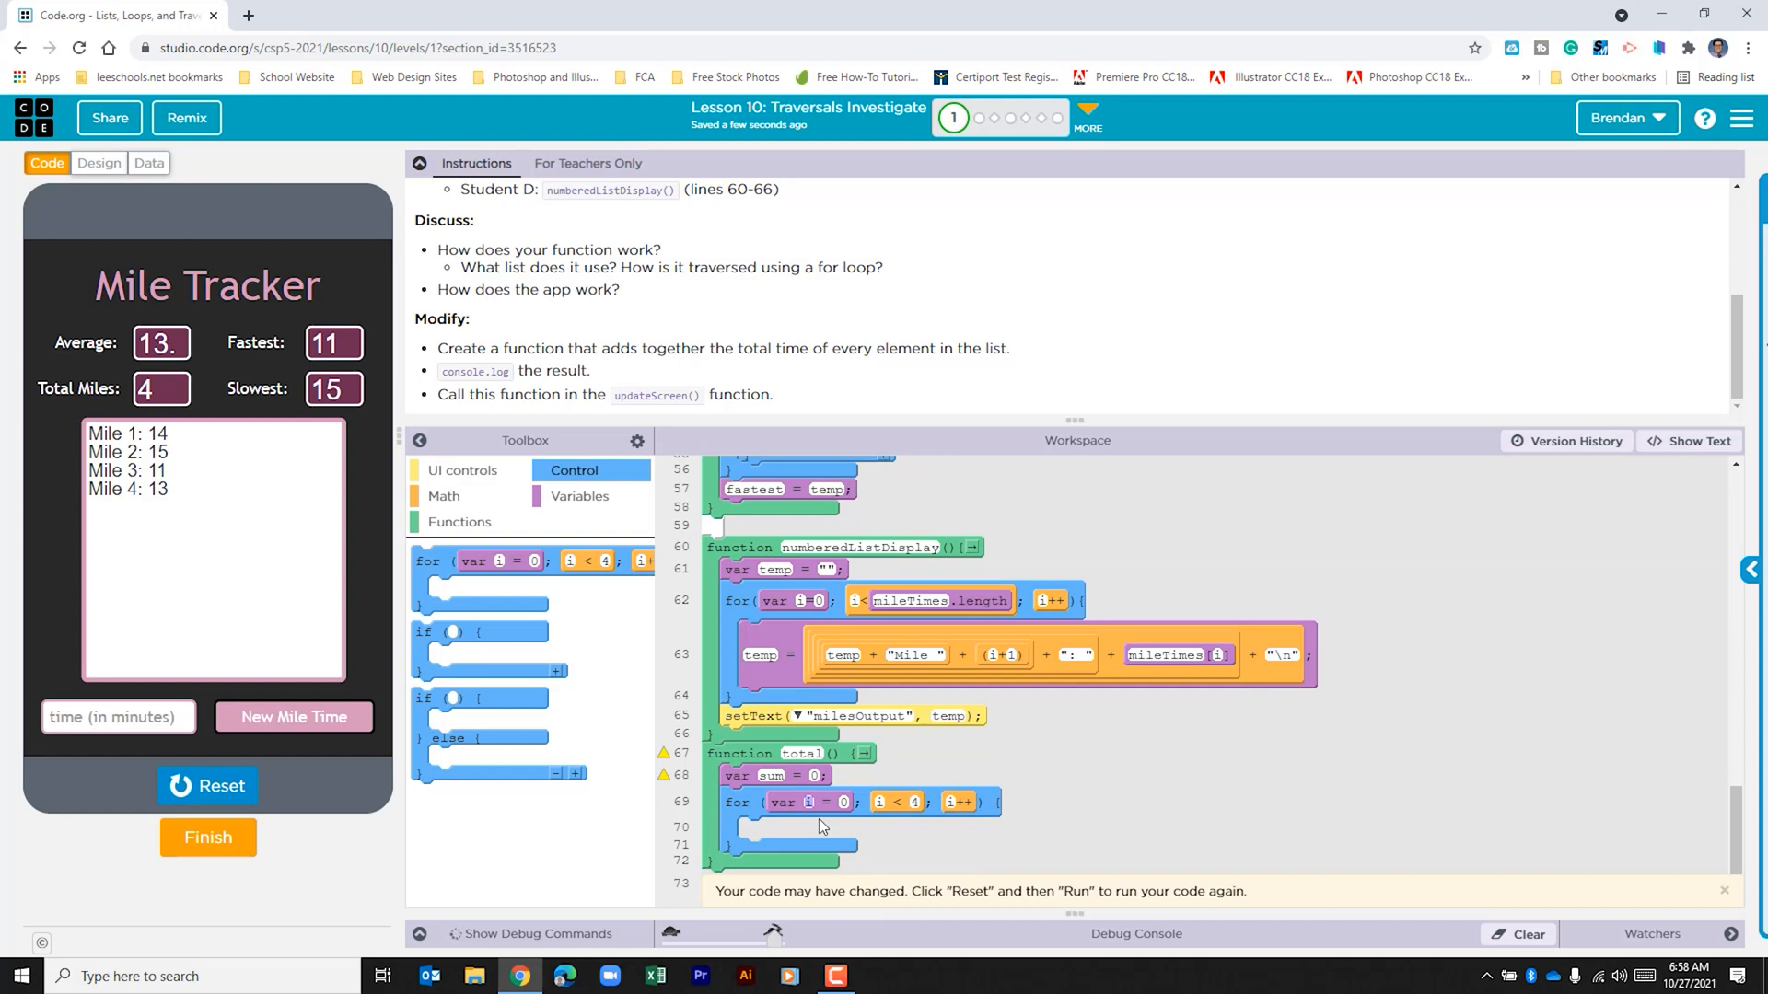
{"action": "scroll", "scroll_direction": "up", "scroll_amount": 3}
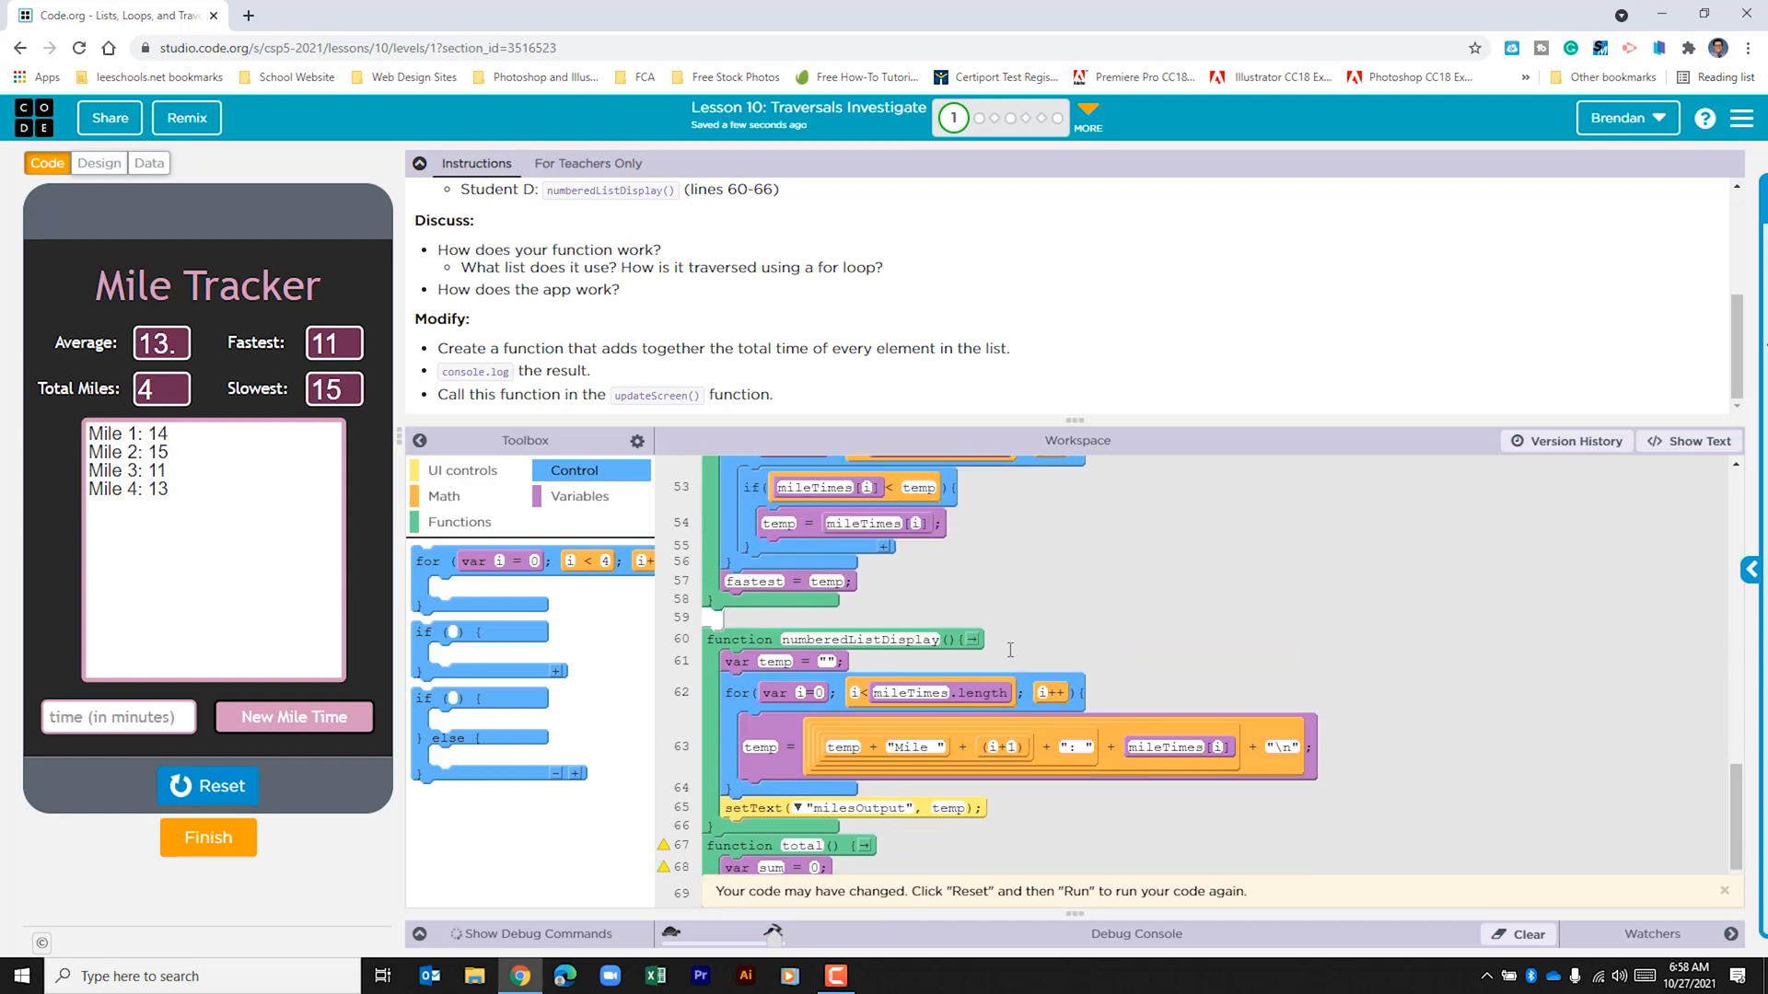
{"action": "scroll", "scroll_direction": "up", "scroll_amount": 3}
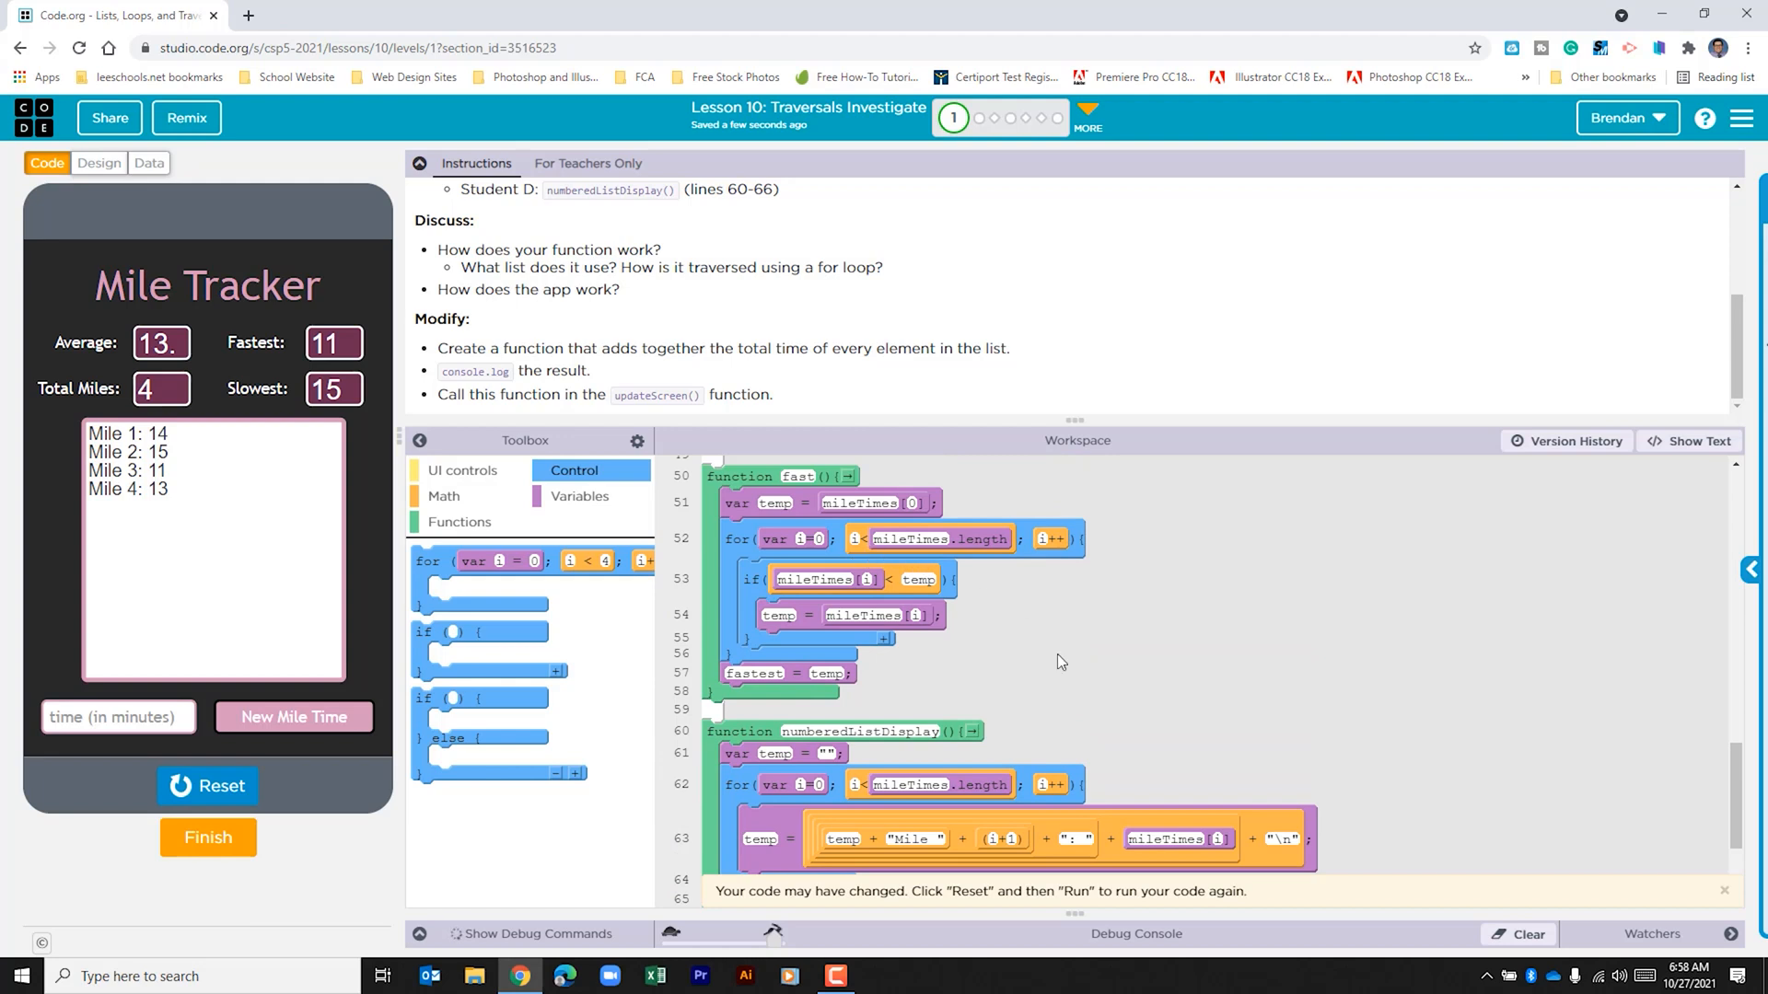
{"action": "scroll", "scroll_direction": "down", "scroll_amount": 3}
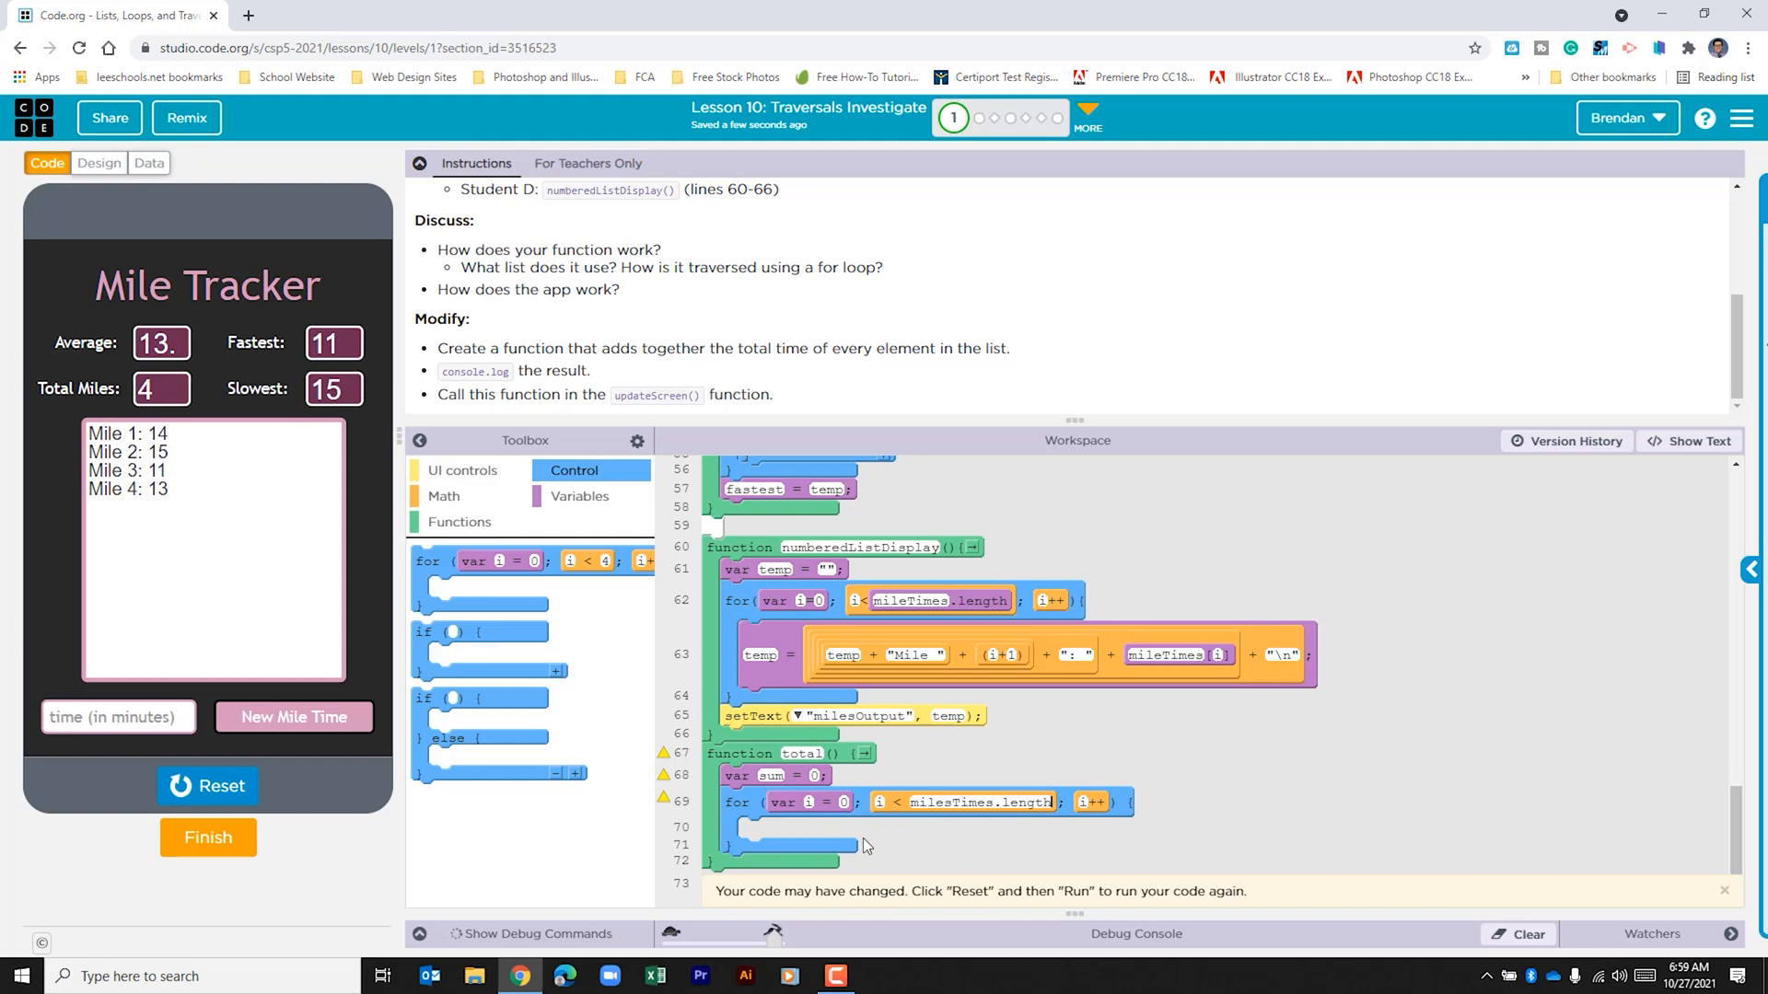
{"action": "left_click", "coordinate": [579, 497]}
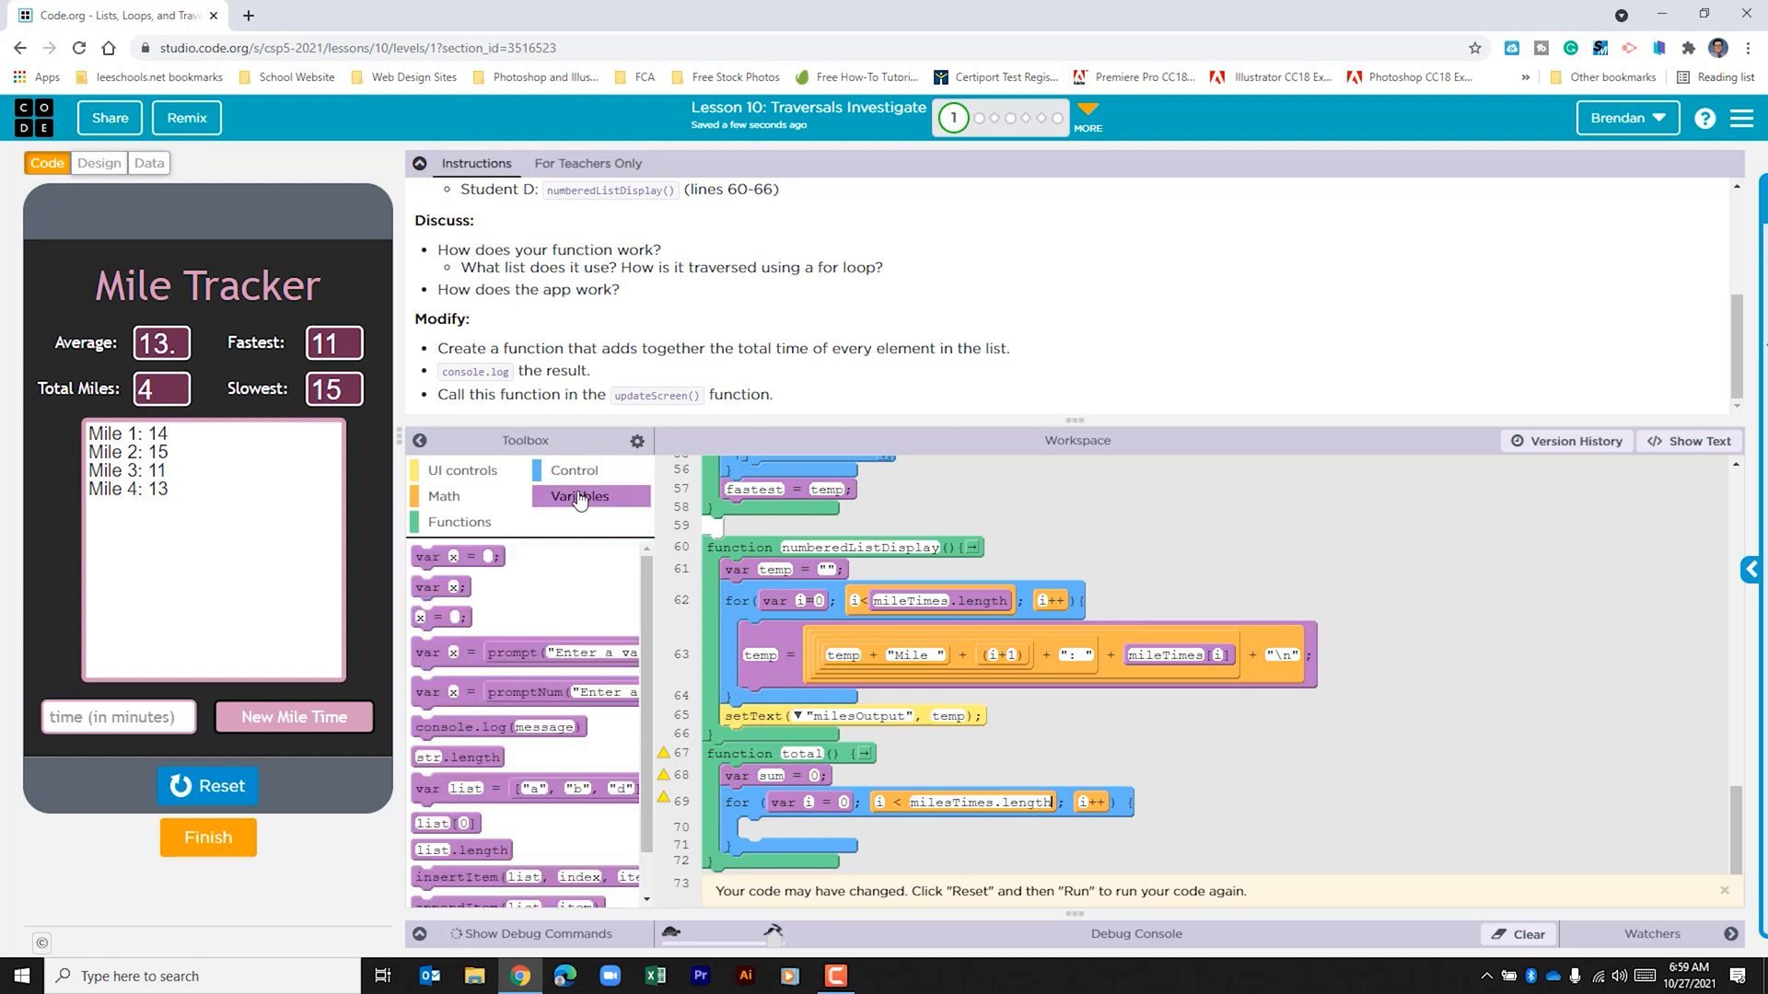
{"action": "mouse_move", "coordinate": [457, 584]}
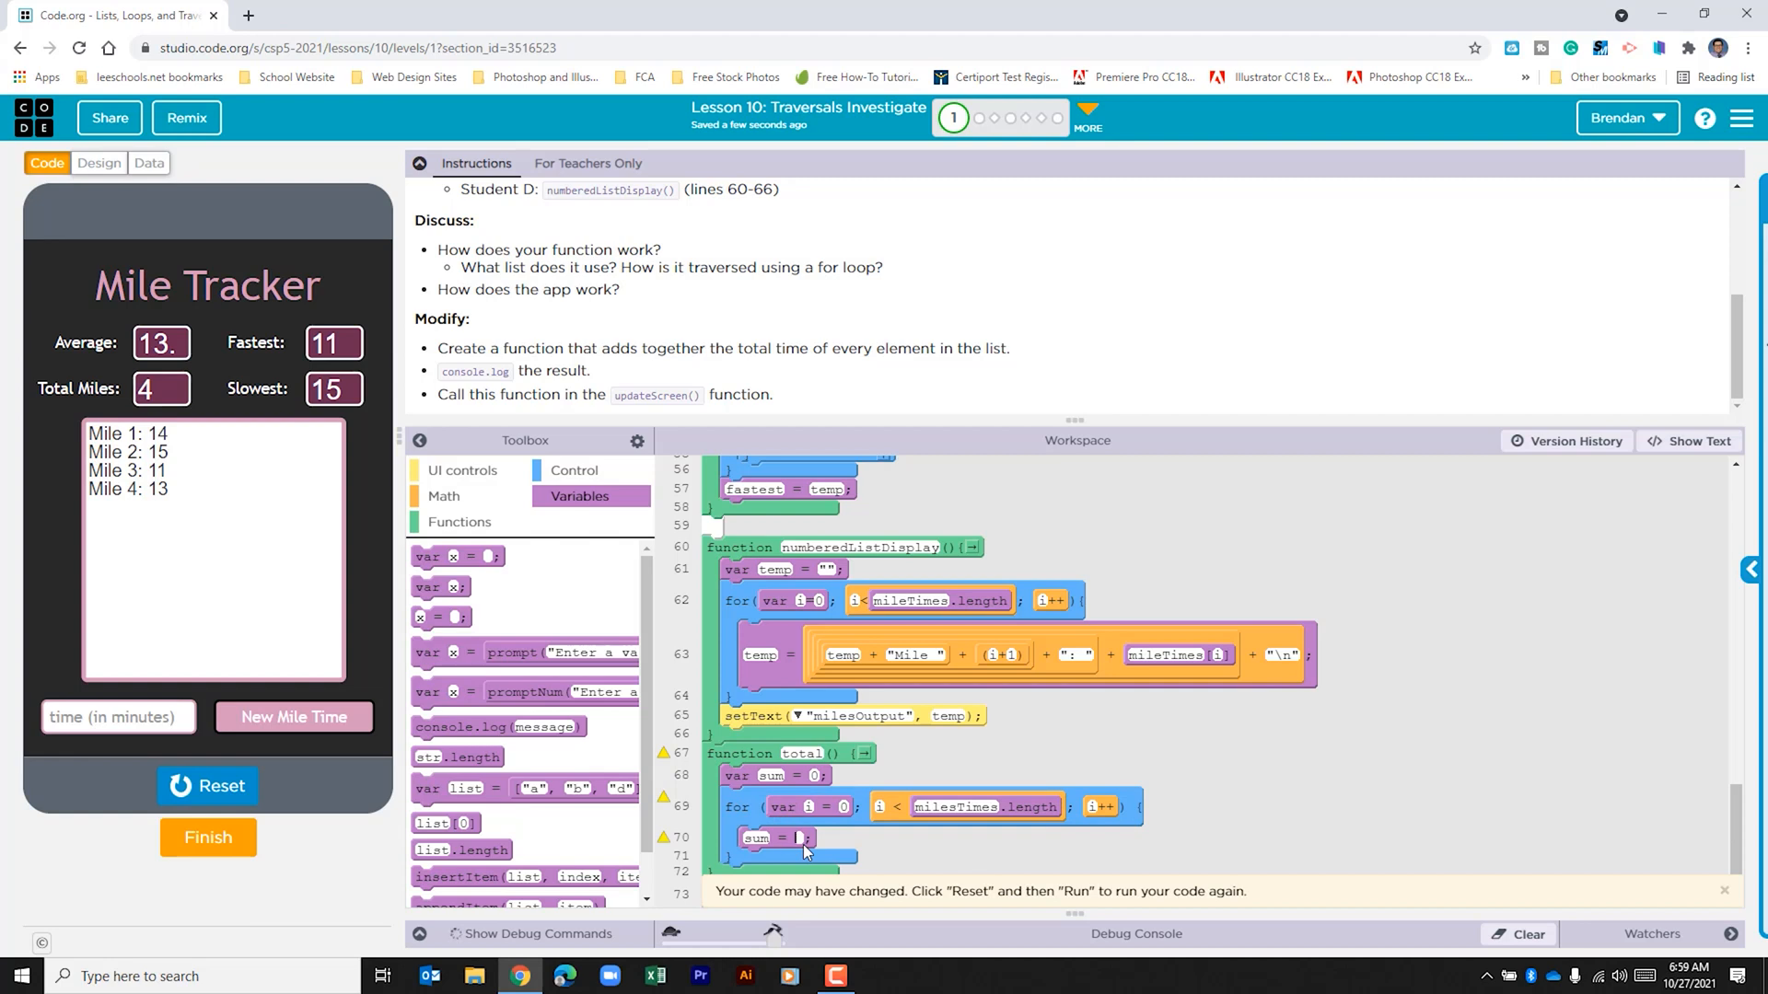
{"action": "mouse_move", "coordinate": [663, 501]}
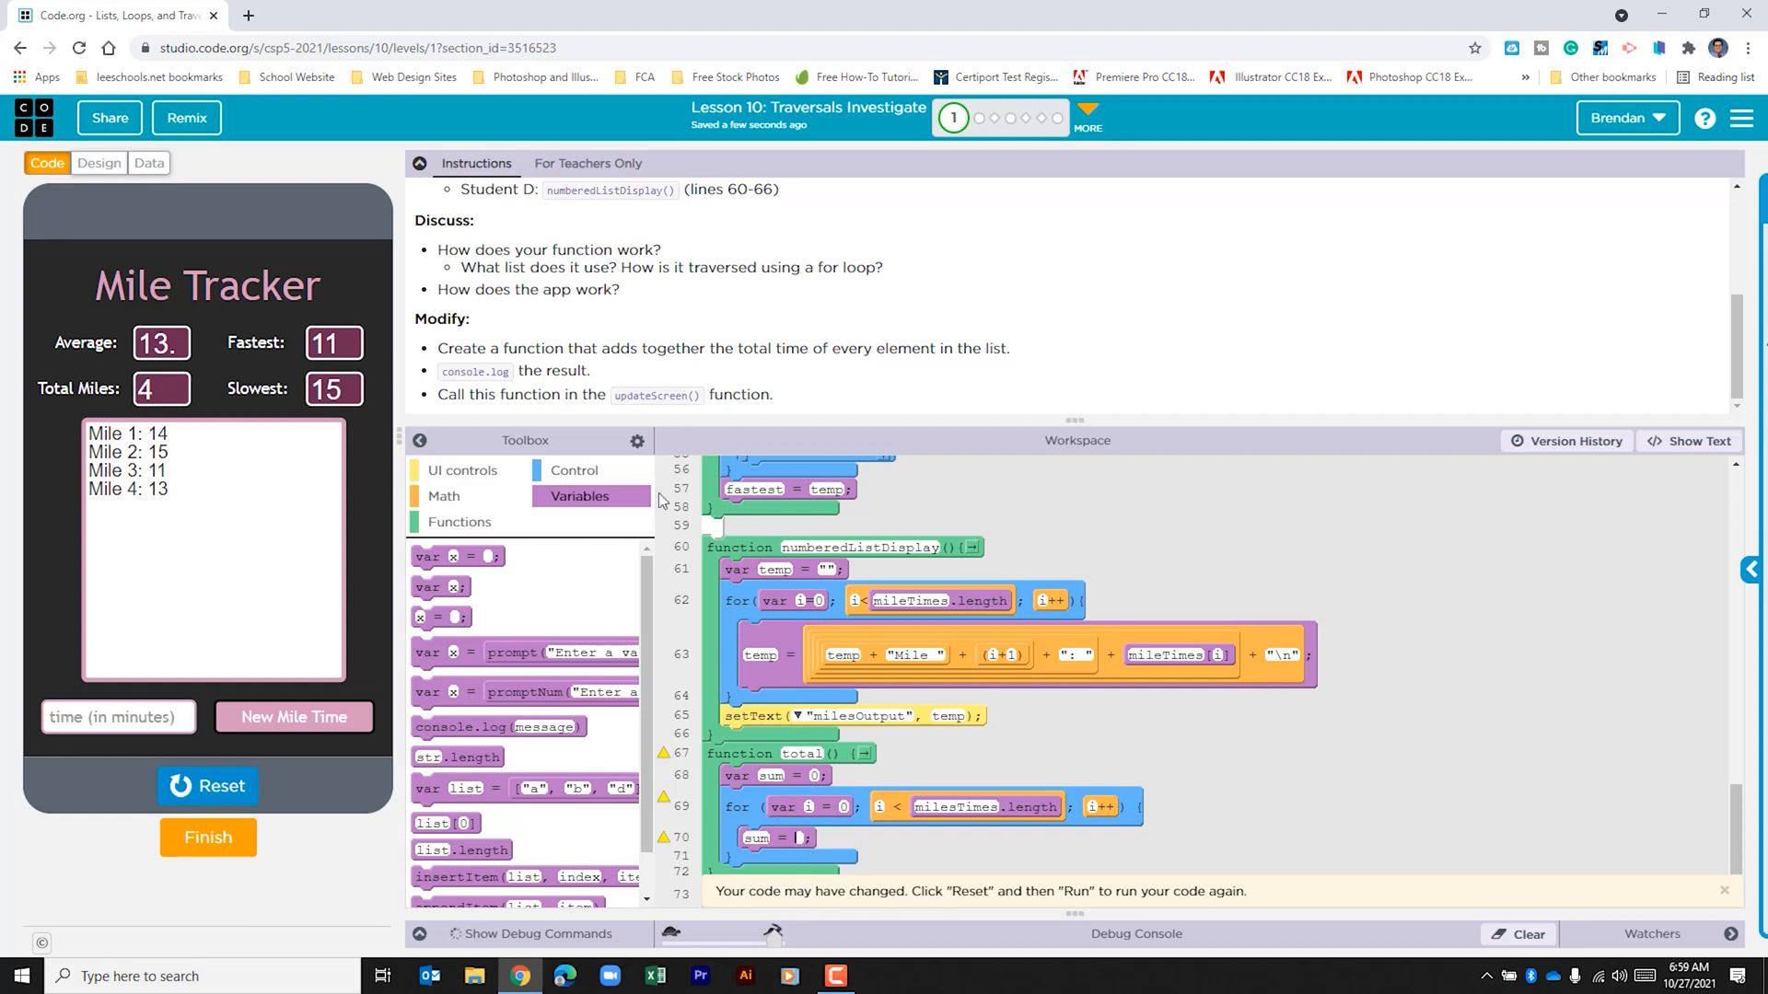
Step: Make the loop body read sum = sum + mileTimes[i] using a Math + block
{"action": "left_click", "coordinate": [443, 496]}
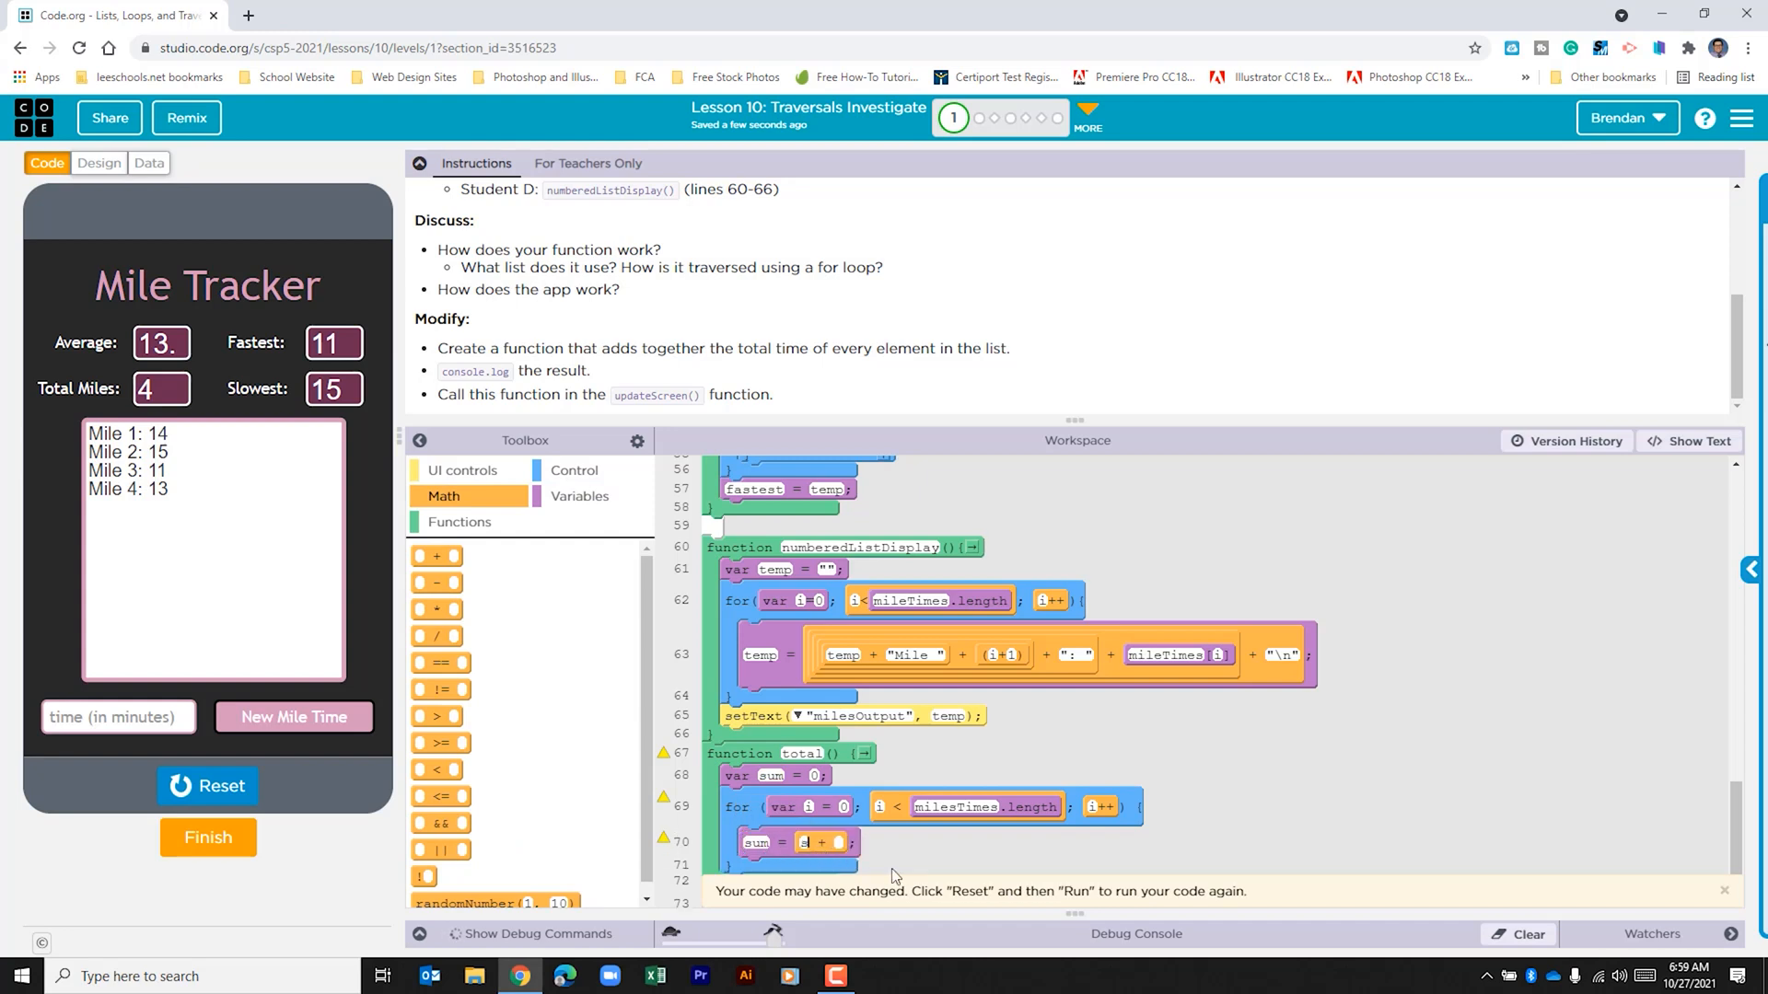
{"action": "left_click", "coordinate": [804, 843]}
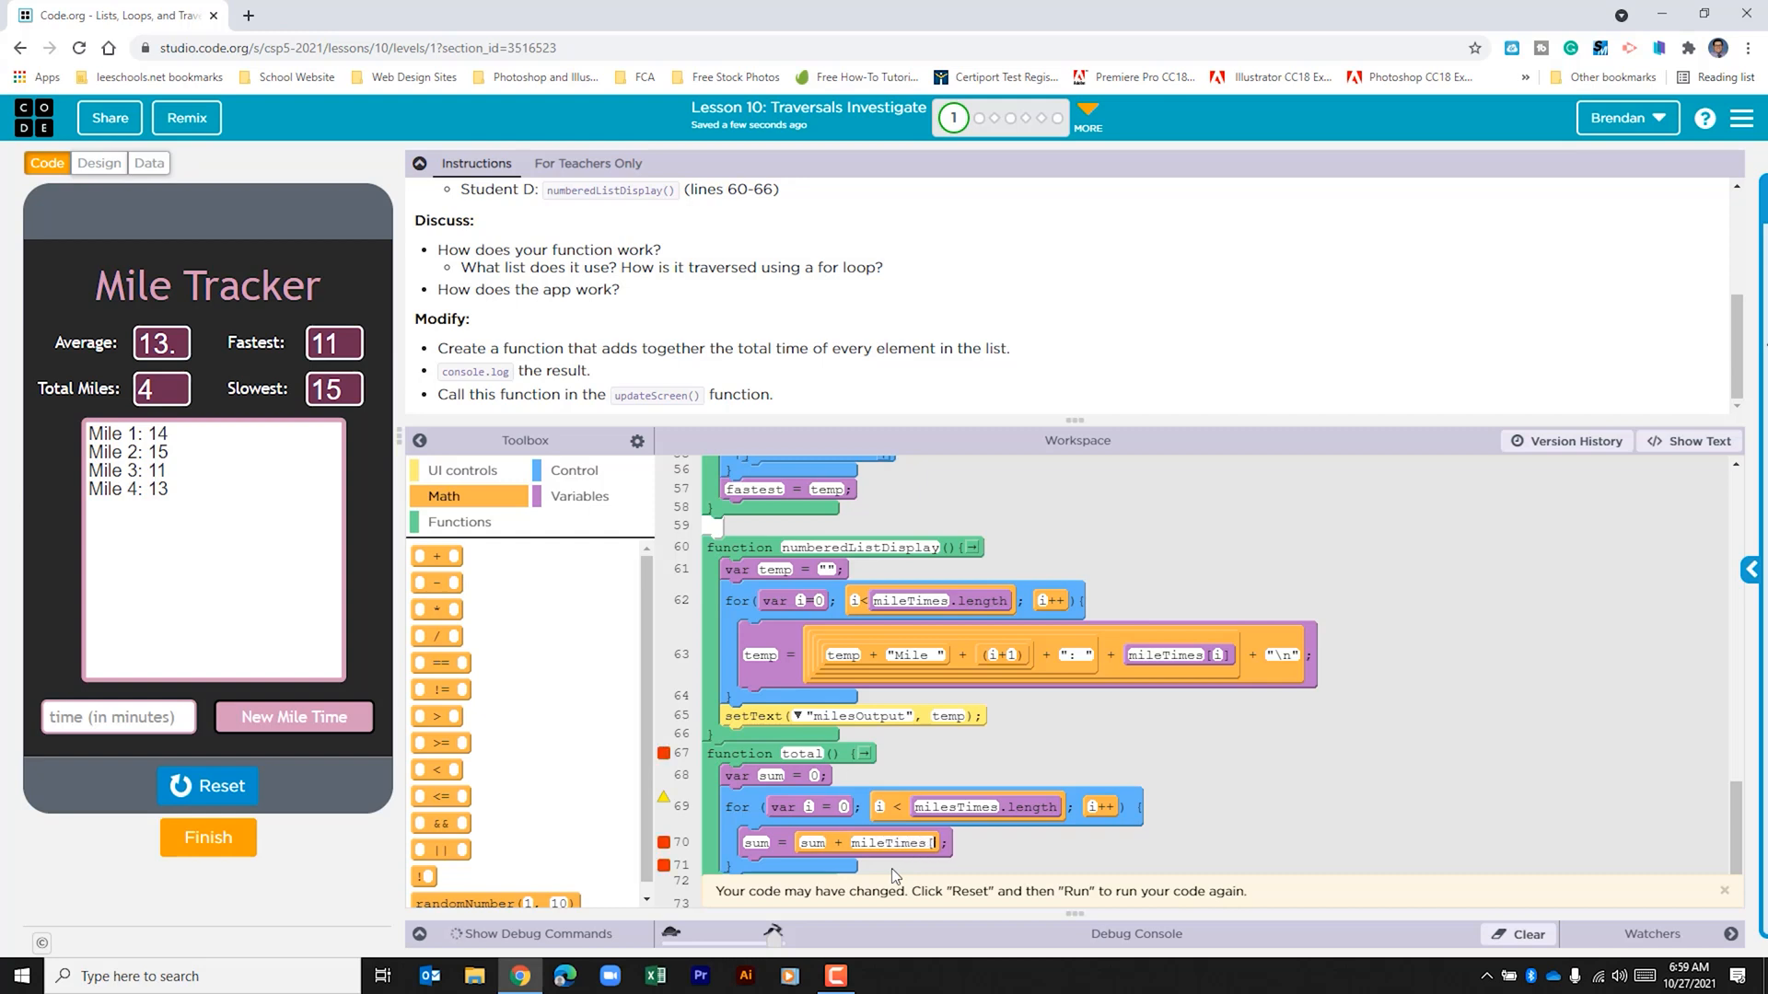
{"action": "scroll", "scroll_direction": "up", "scroll_amount": 3}
{"action": "type", "text": "i]"}
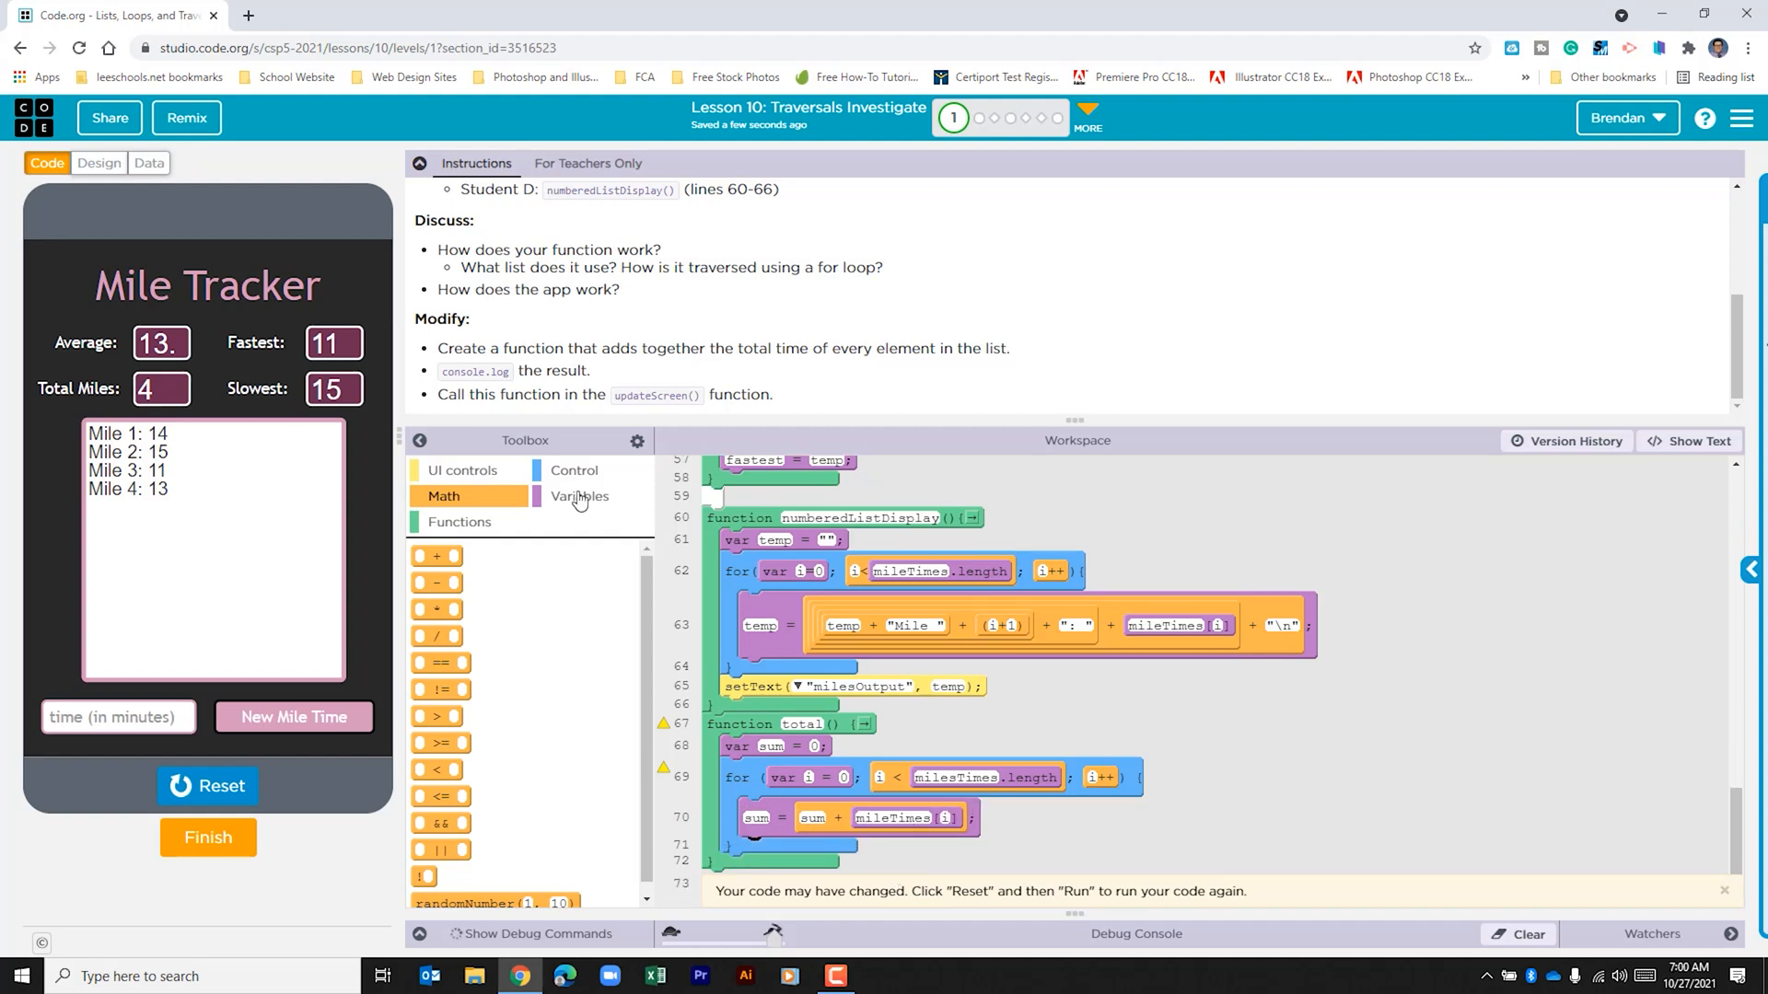
Step: End total() with console.log("Total: " + sum) after the loop
{"action": "left_click", "coordinate": [578, 497]}
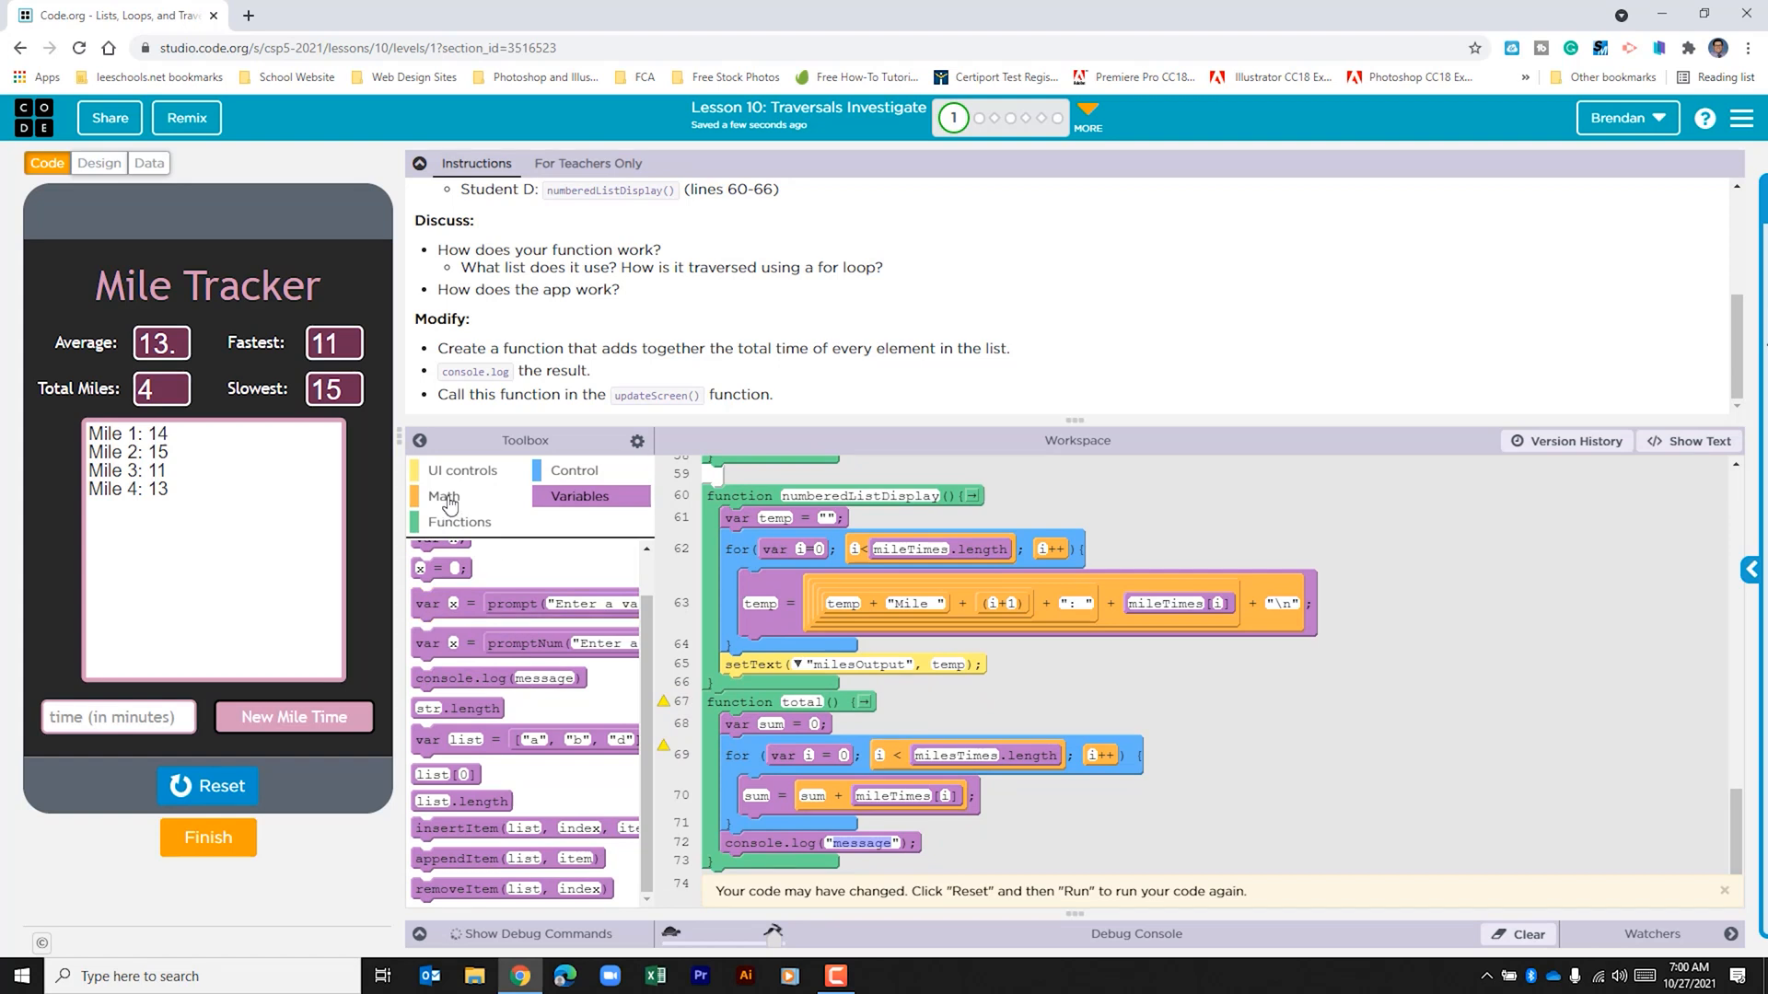
{"action": "left_click", "coordinate": [442, 496]}
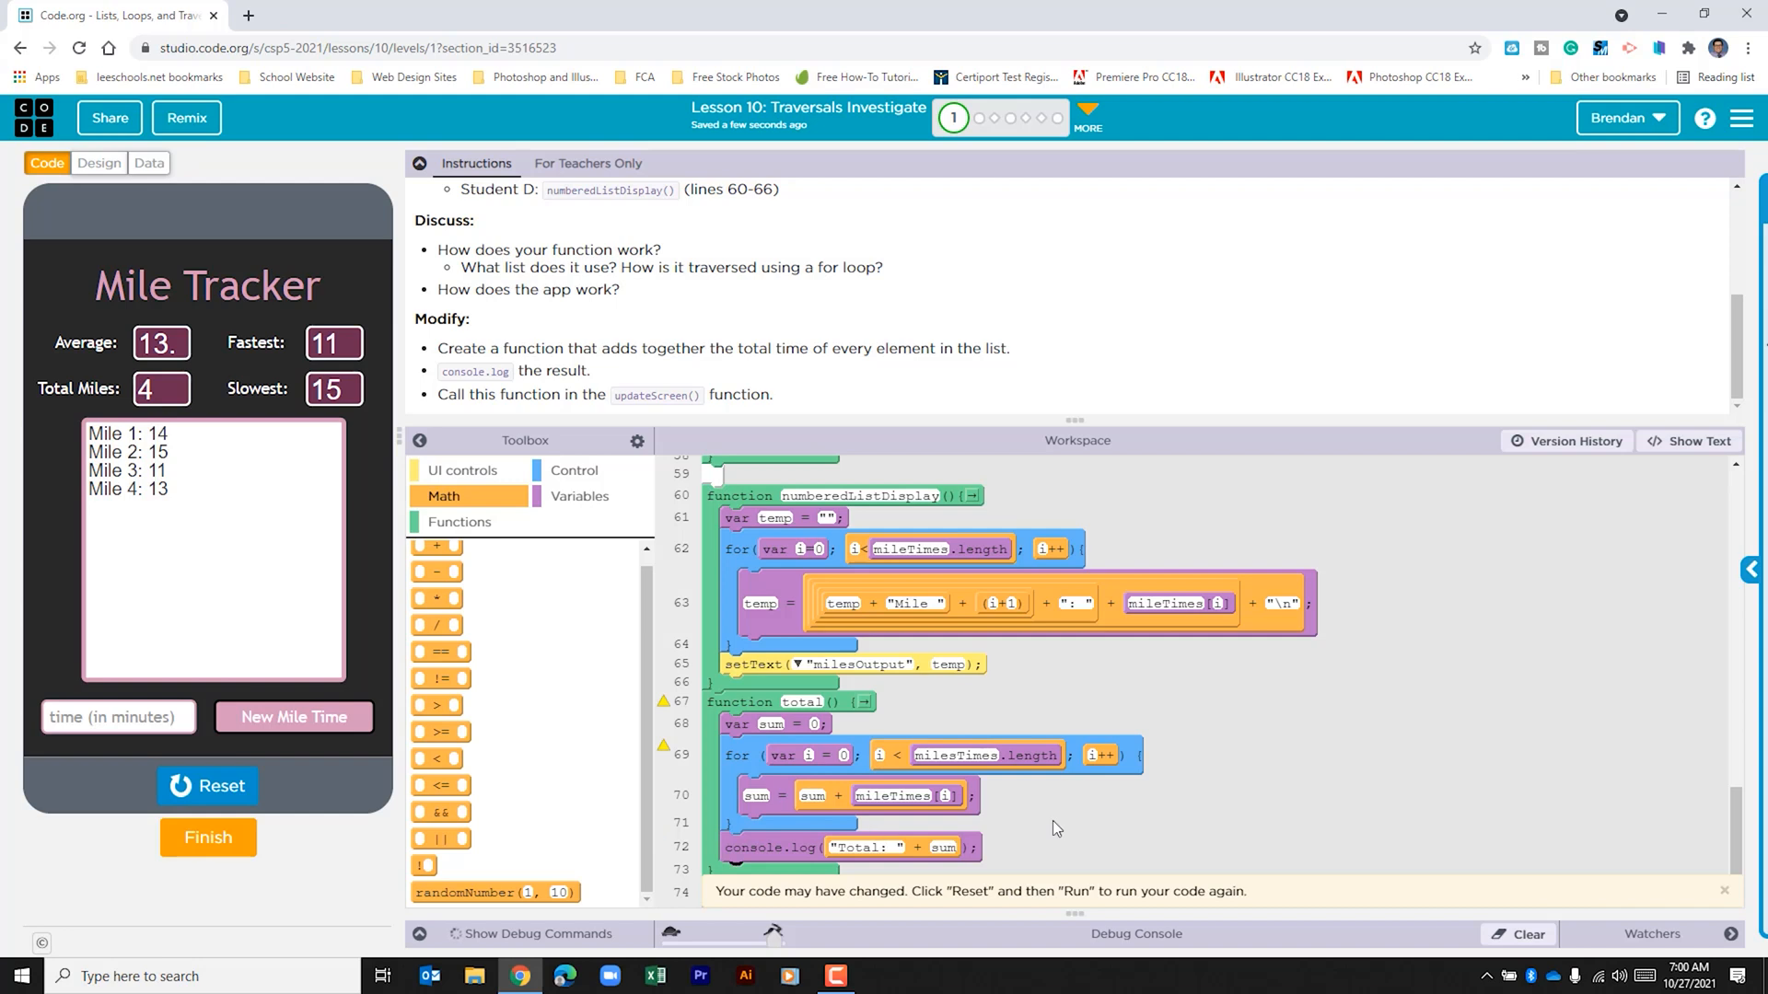
{"action": "scroll", "scroll_direction": "up", "scroll_amount": 3}
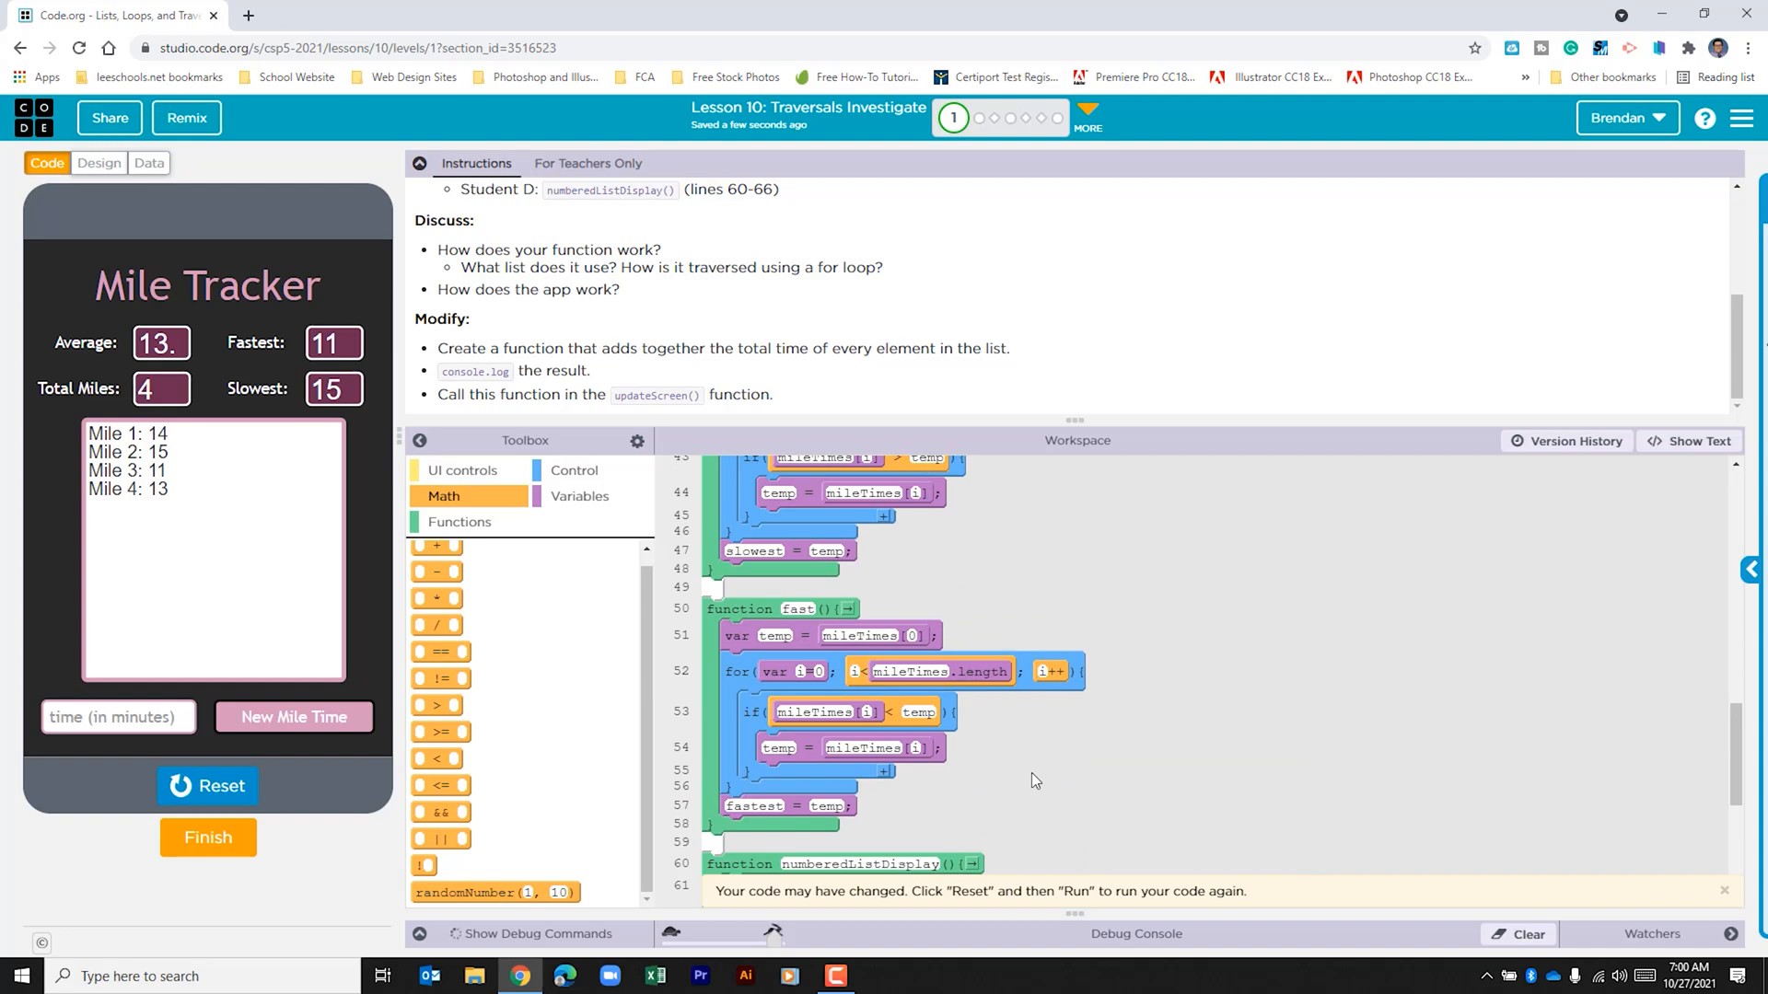
{"action": "scroll", "scroll_direction": "up", "scroll_amount": 3}
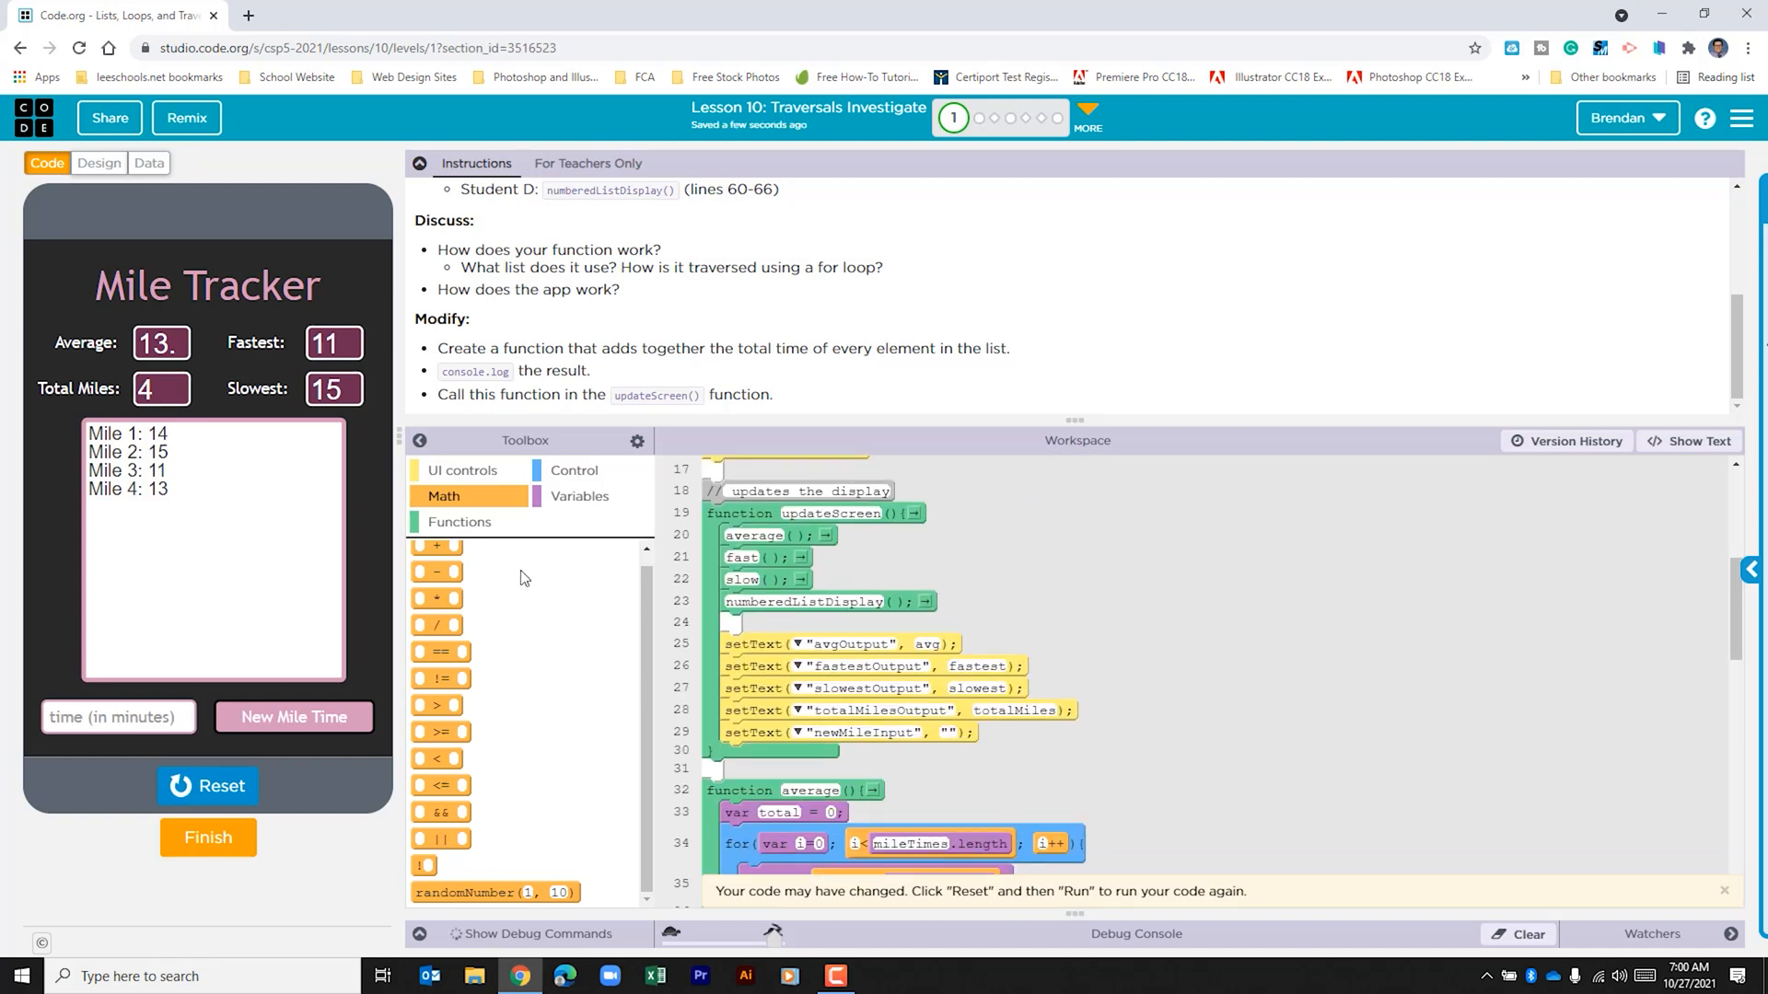
Step: Call total() in updateScreen and test a 14-minute mile, hitting a milesTimes error
{"action": "left_click", "coordinate": [459, 522]}
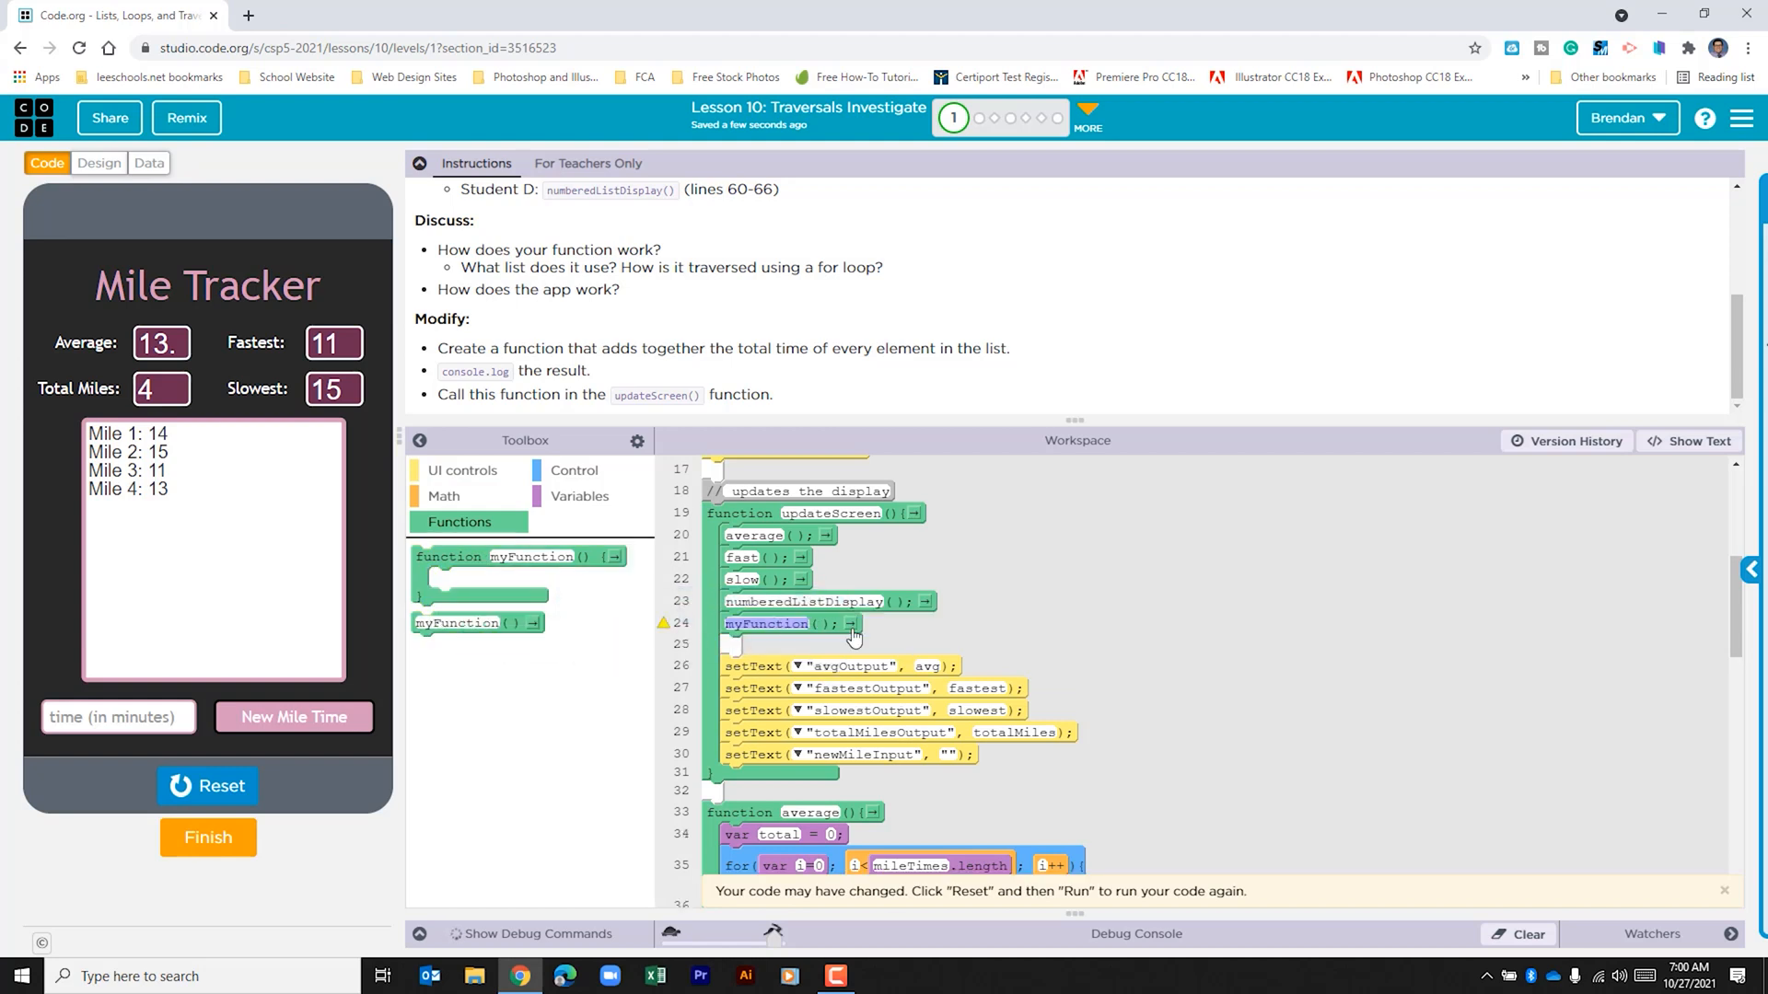
{"action": "type", "text": "total"}
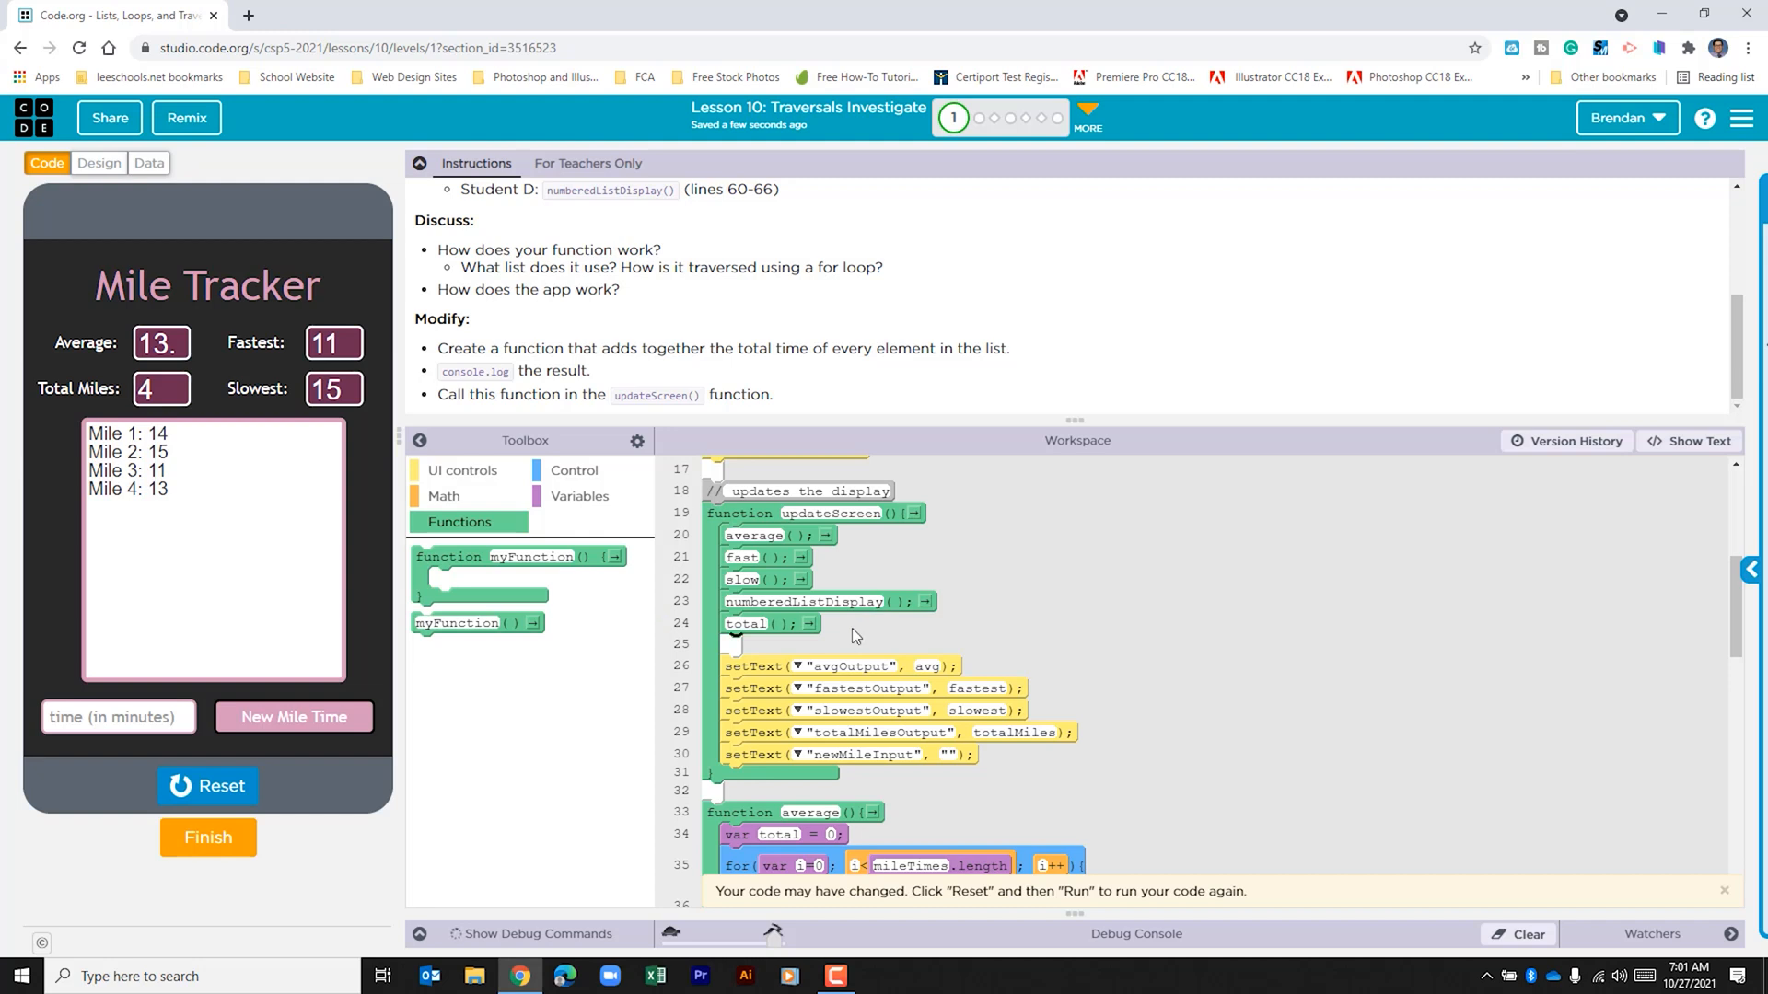
{"action": "left_click", "coordinate": [207, 785]}
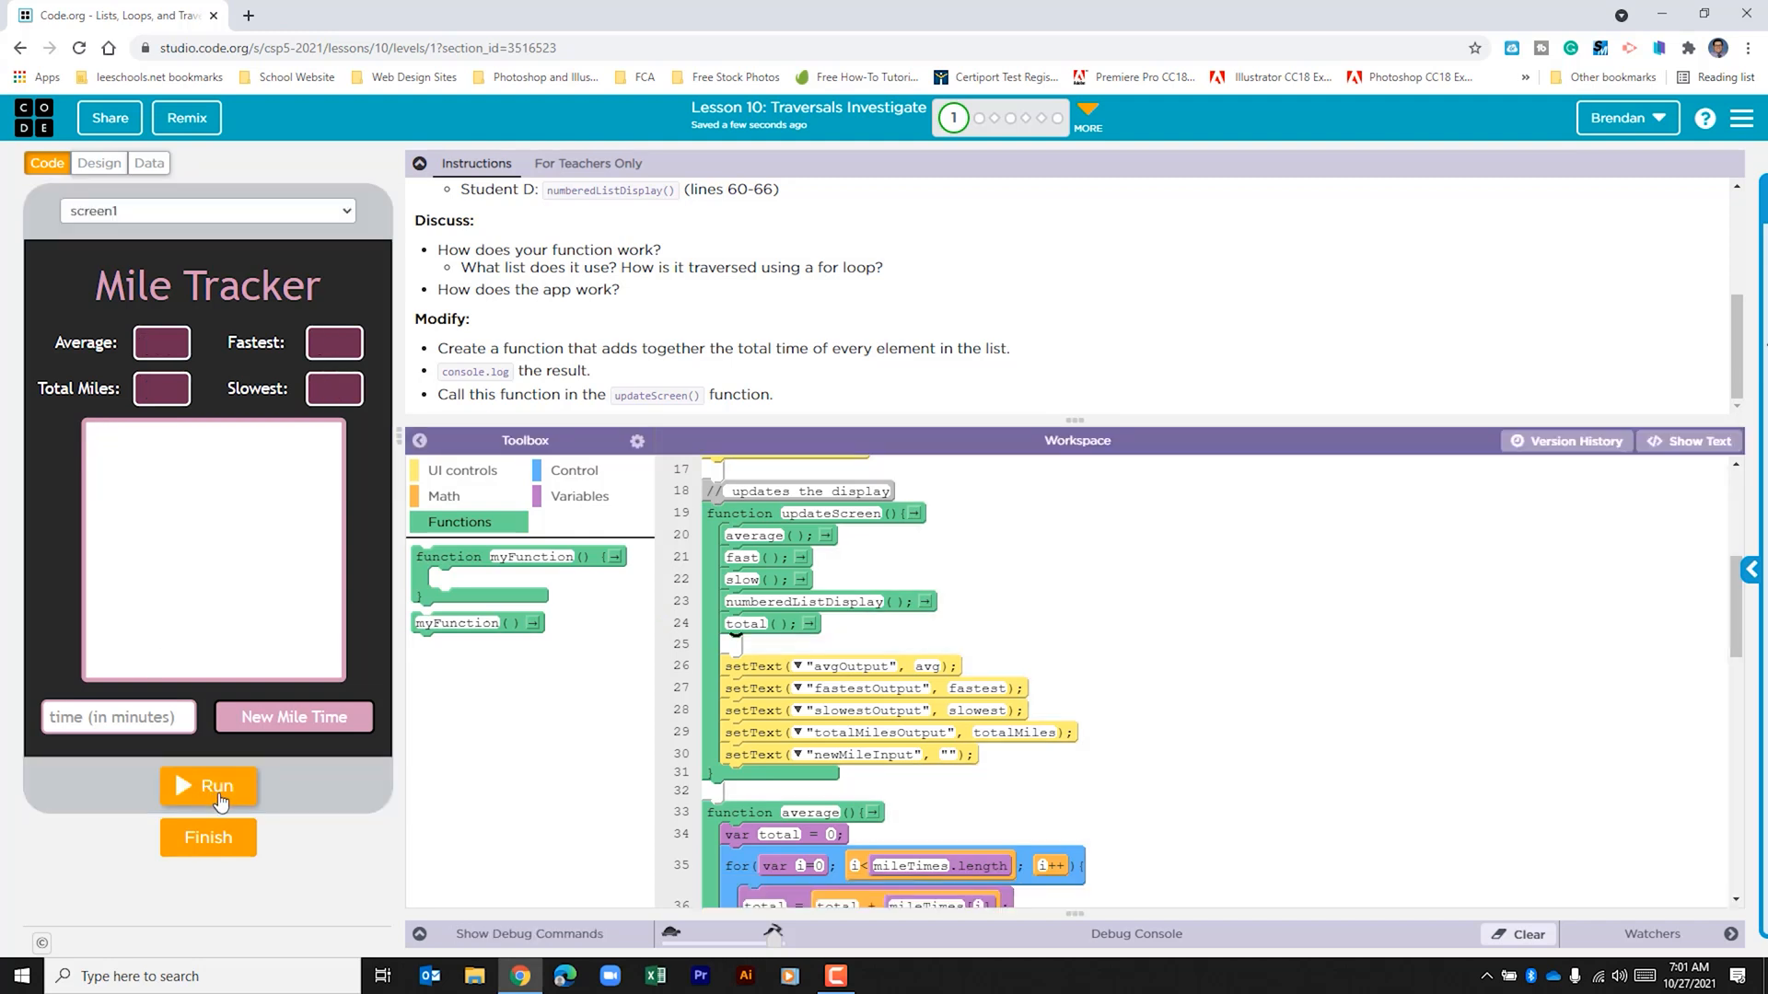
{"action": "left_click", "coordinate": [207, 786]}
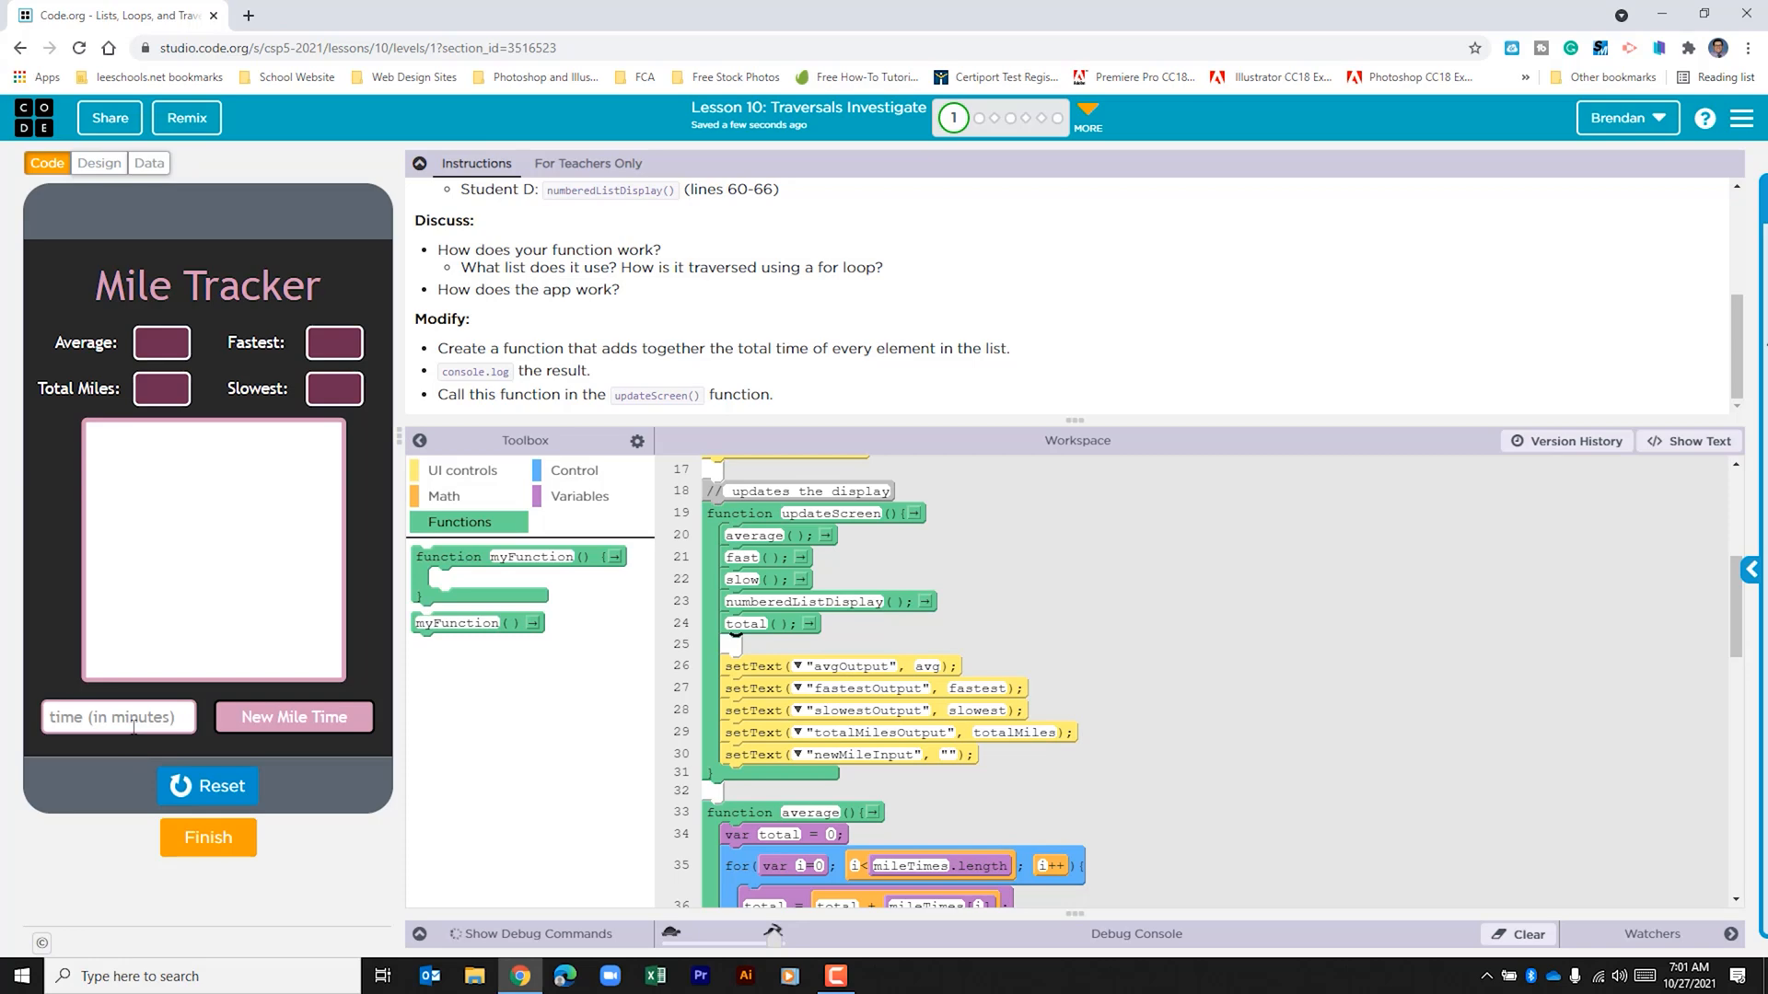
{"action": "left_click", "coordinate": [293, 718]}
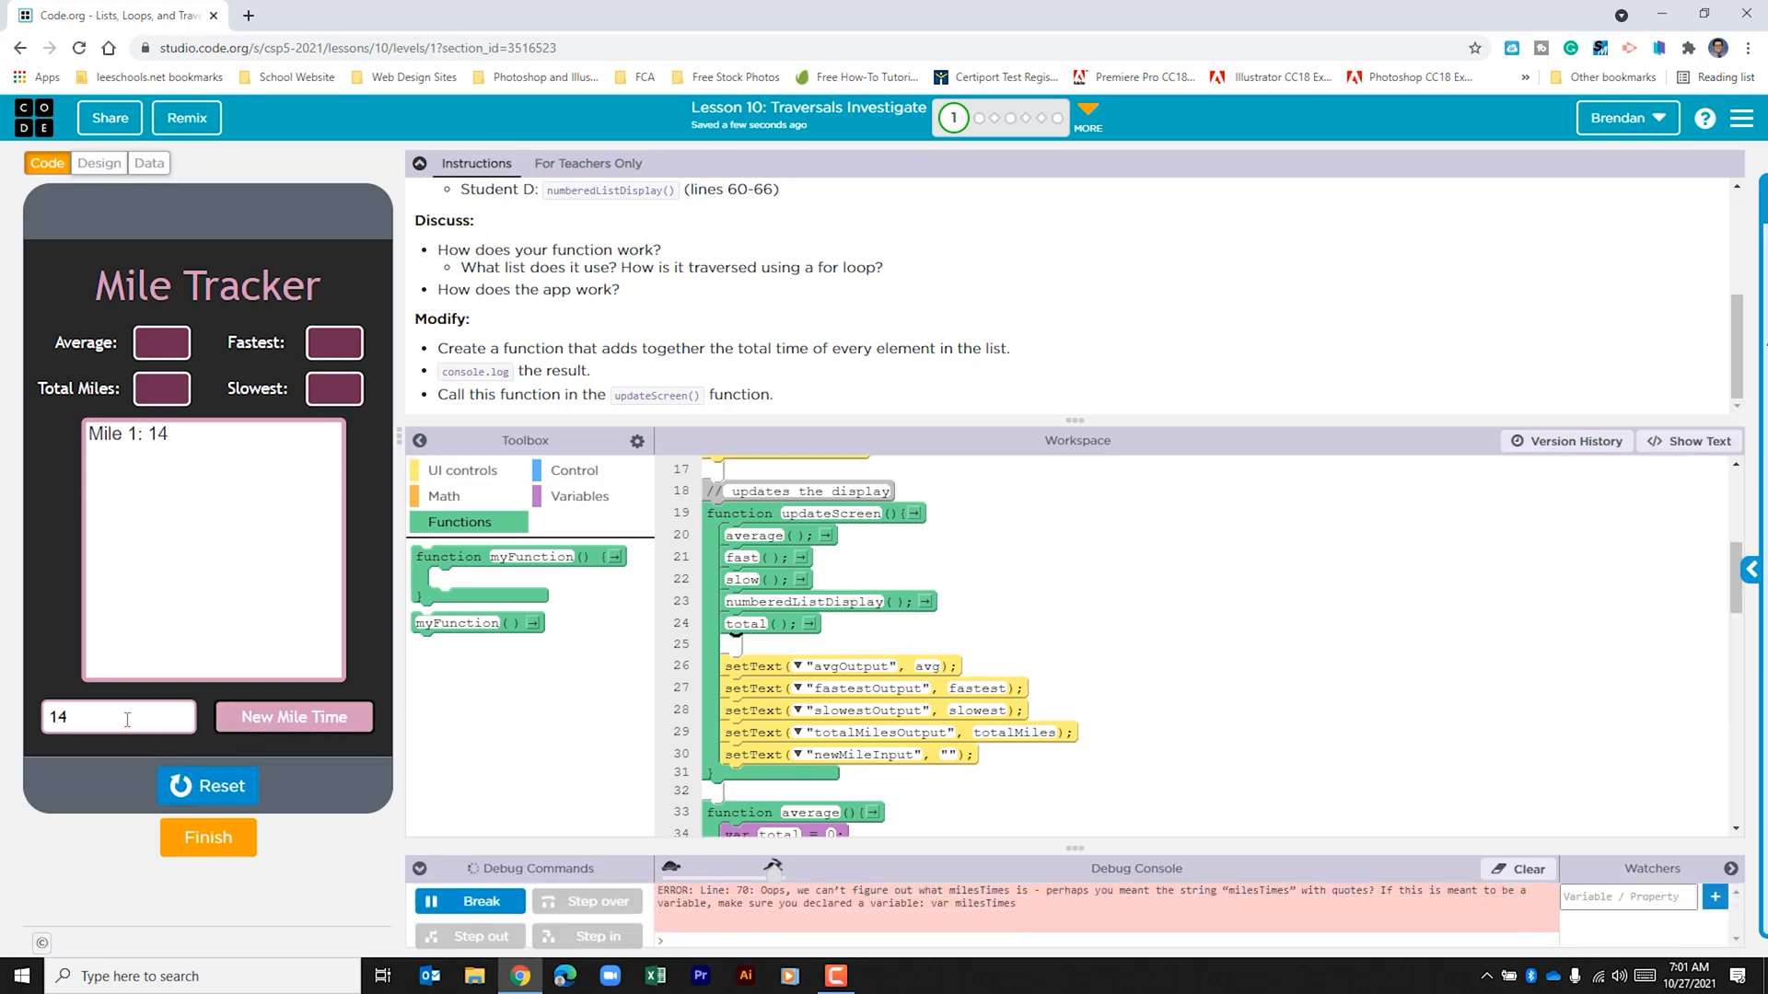
{"action": "scroll", "scroll_direction": "down", "scroll_amount": 3}
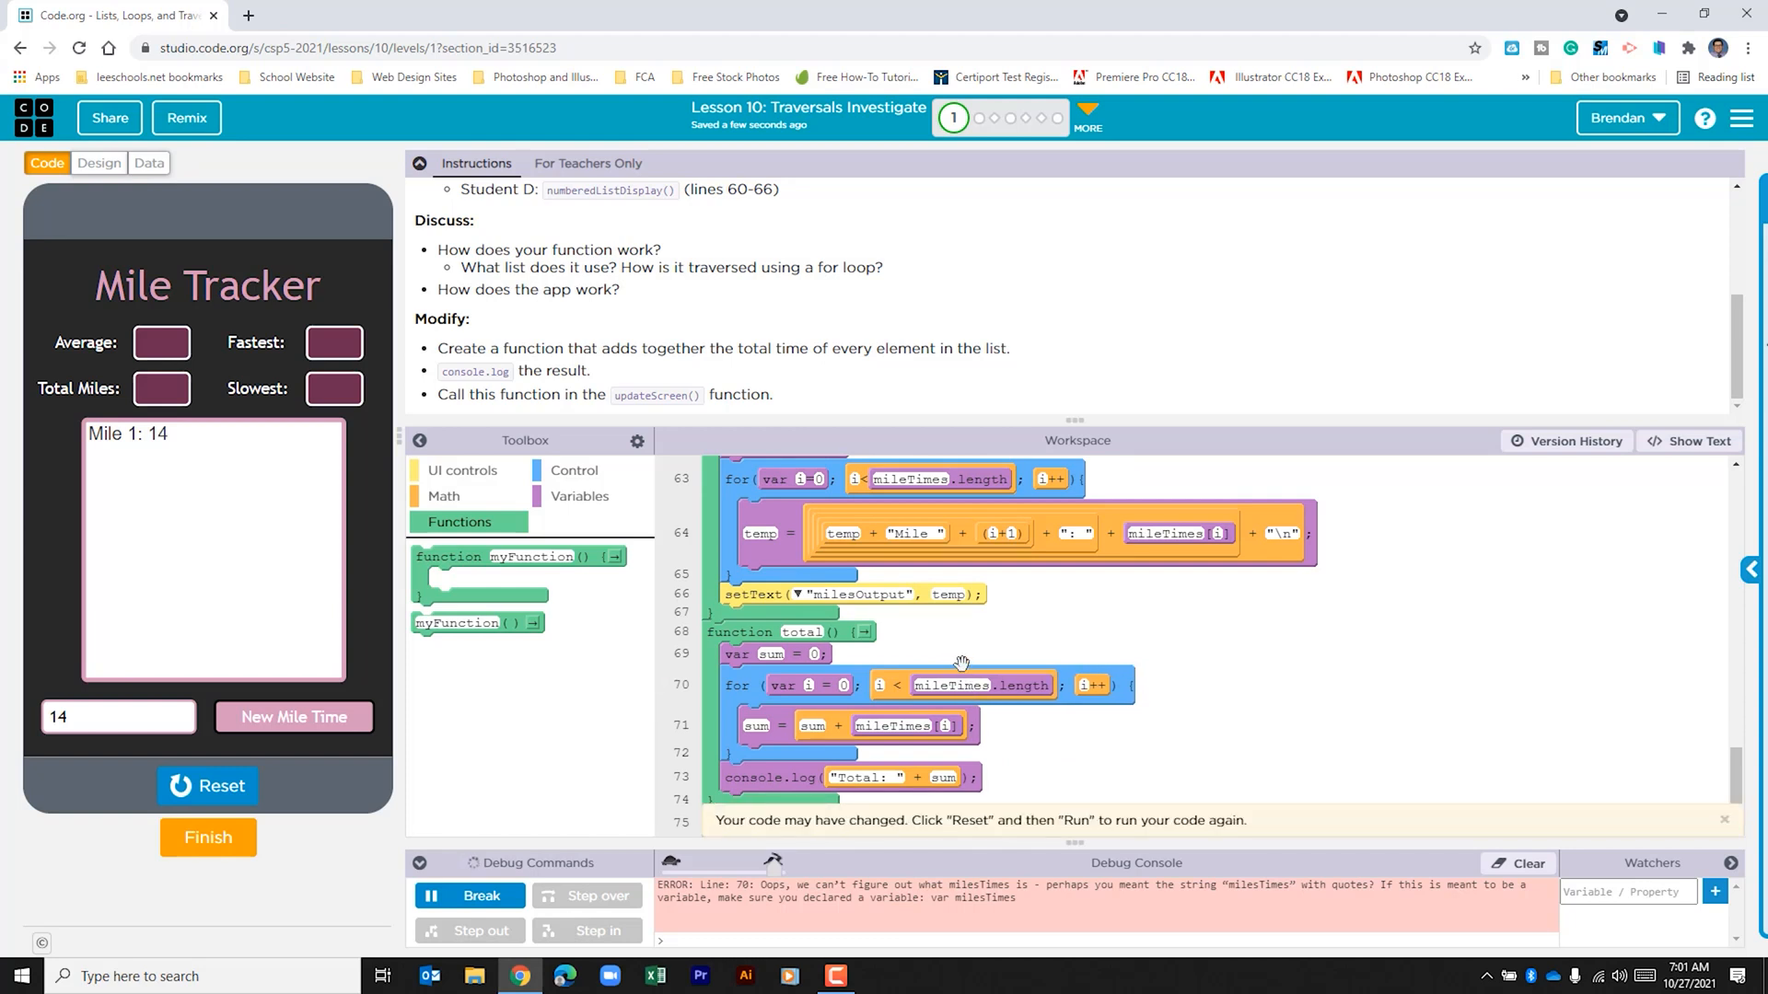
Step: Restart the app and add miles 14, 16 and 11, logging totals 14, 30 and 41
{"action": "left_click", "coordinate": [207, 785]}
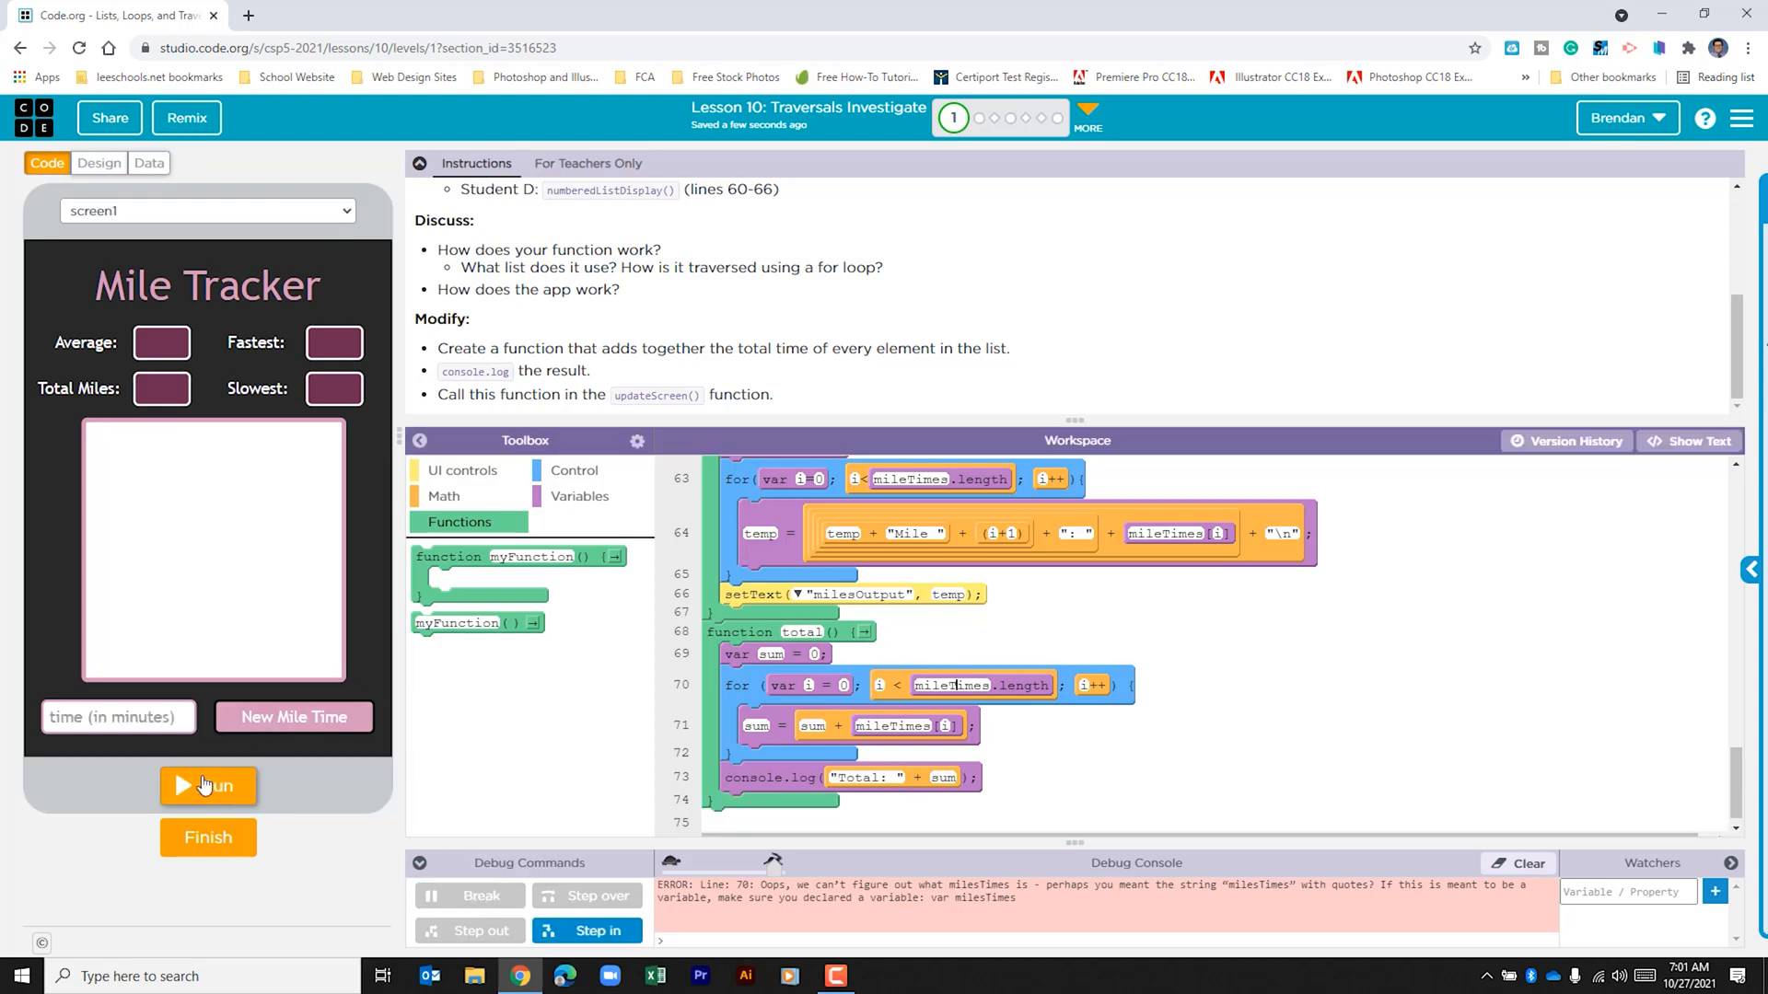
{"action": "left_click", "coordinate": [207, 785]}
{"action": "type", "text": "16"}
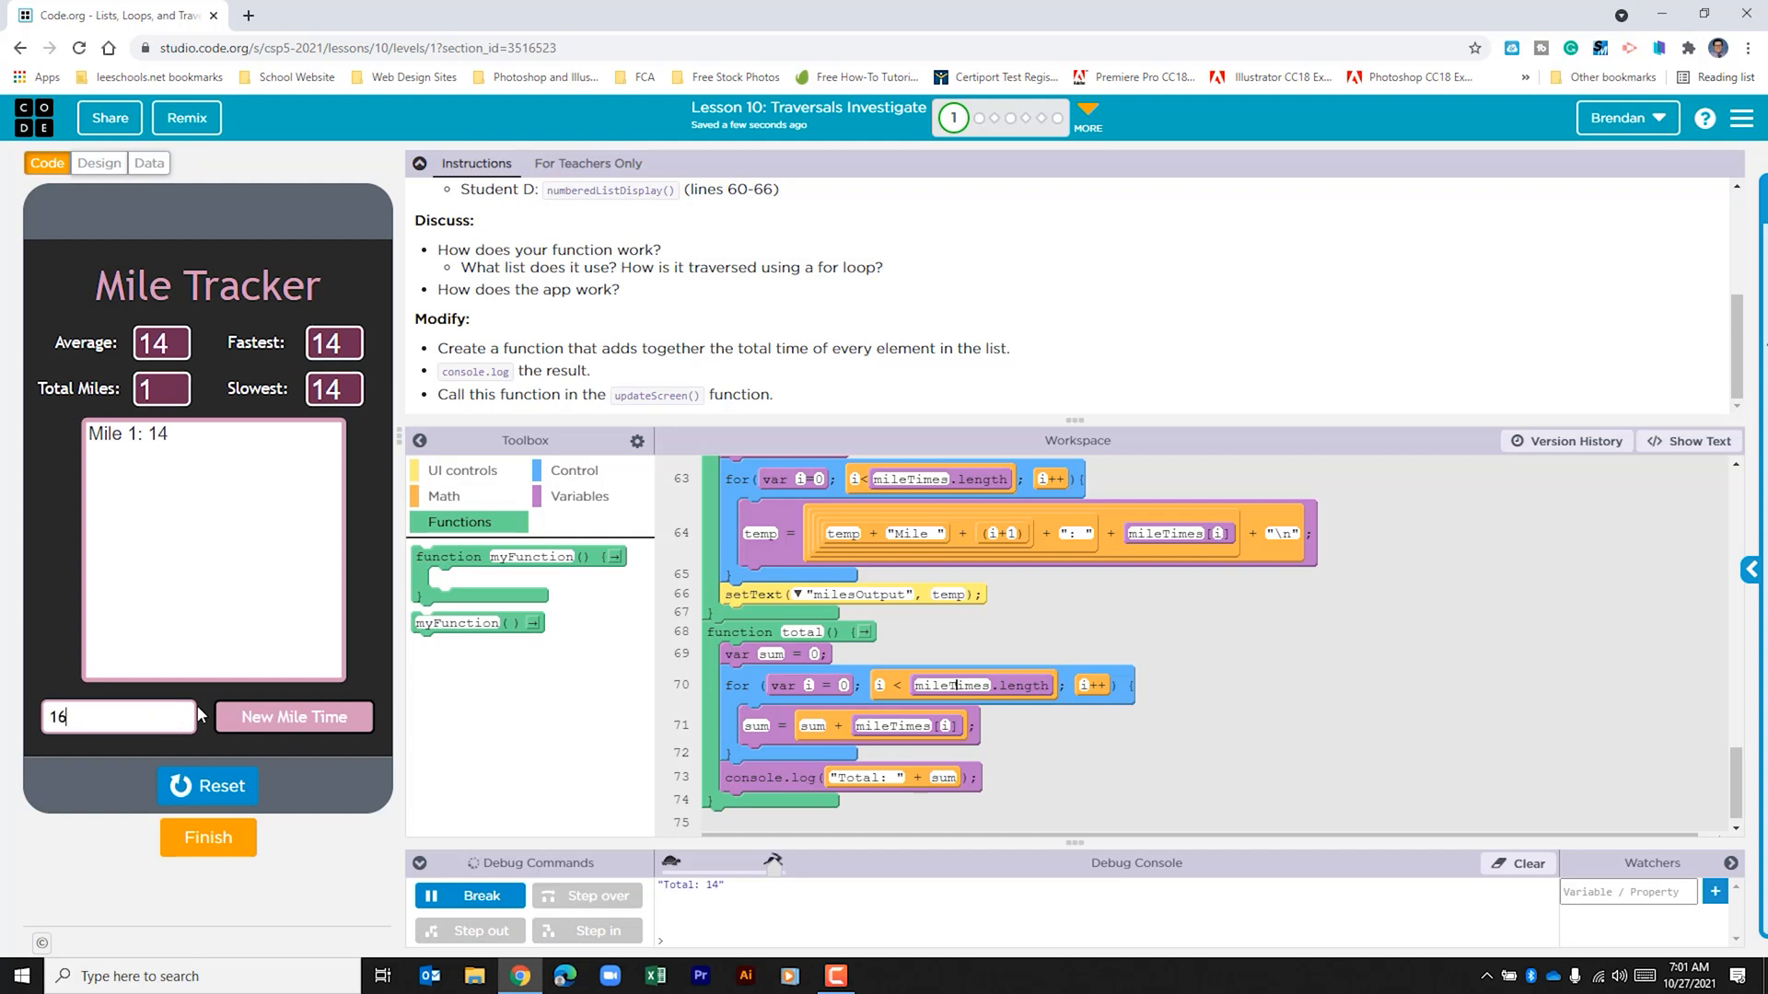
{"action": "left_click", "coordinate": [293, 717]}
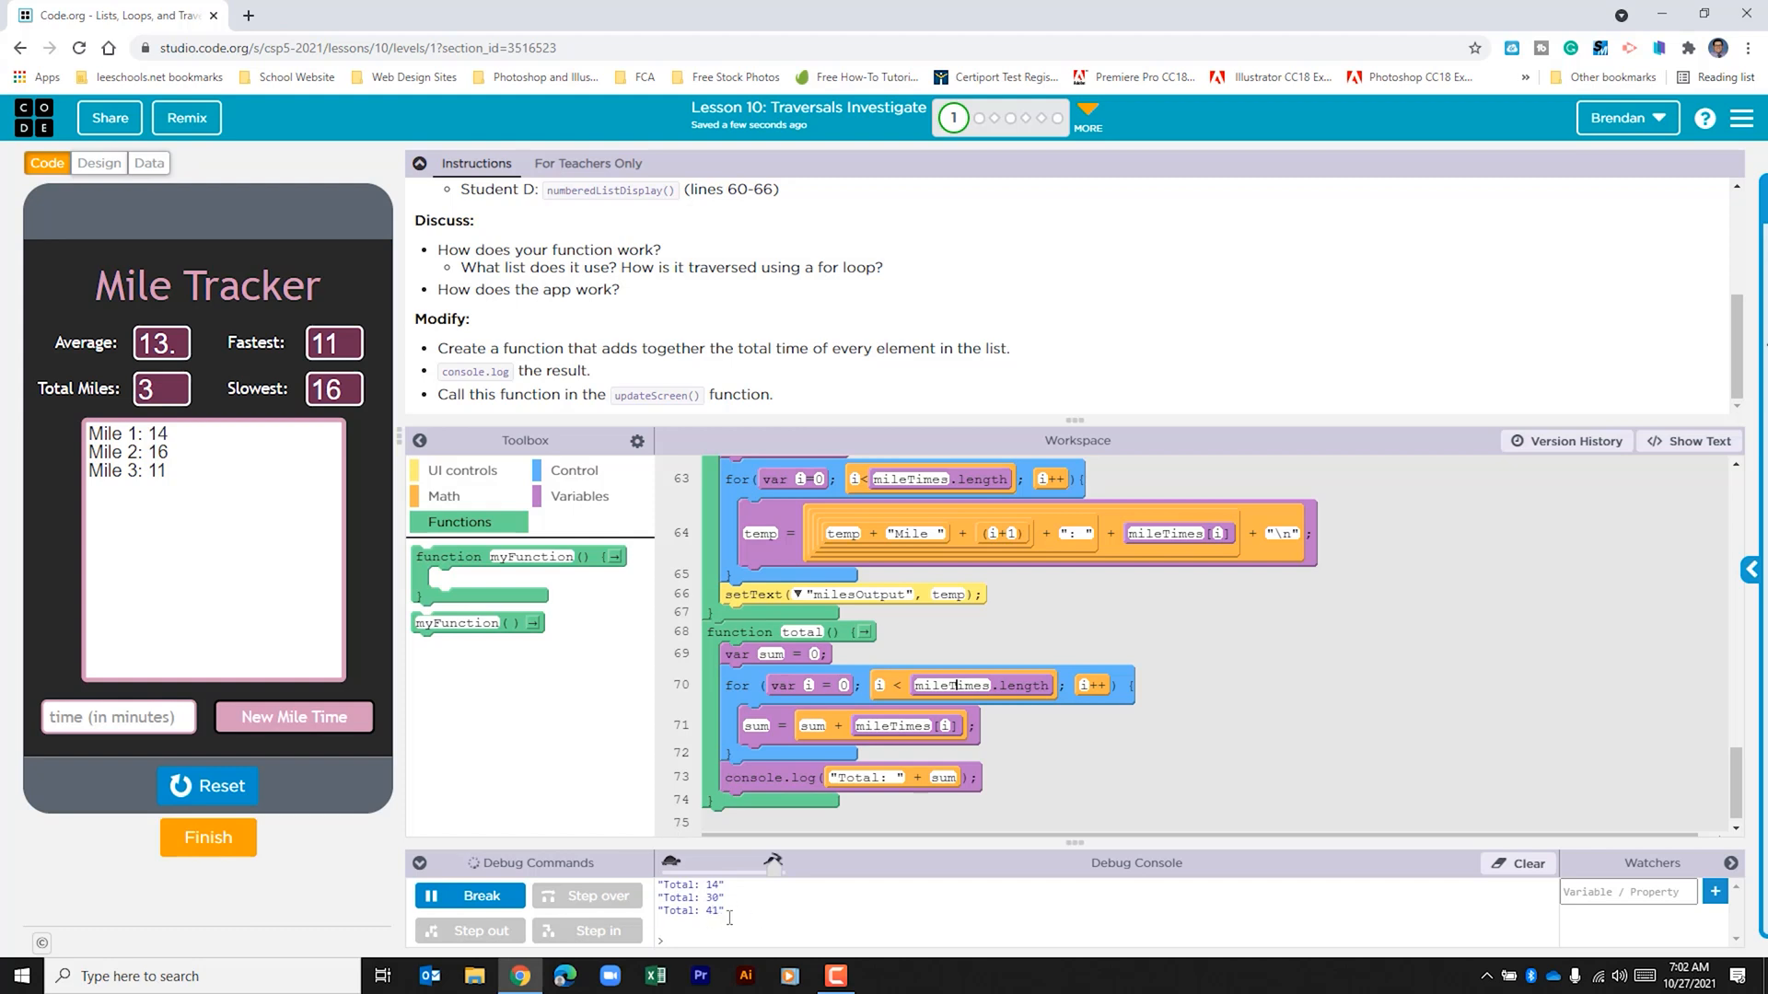
{"action": "mouse_move", "coordinate": [207, 837]}
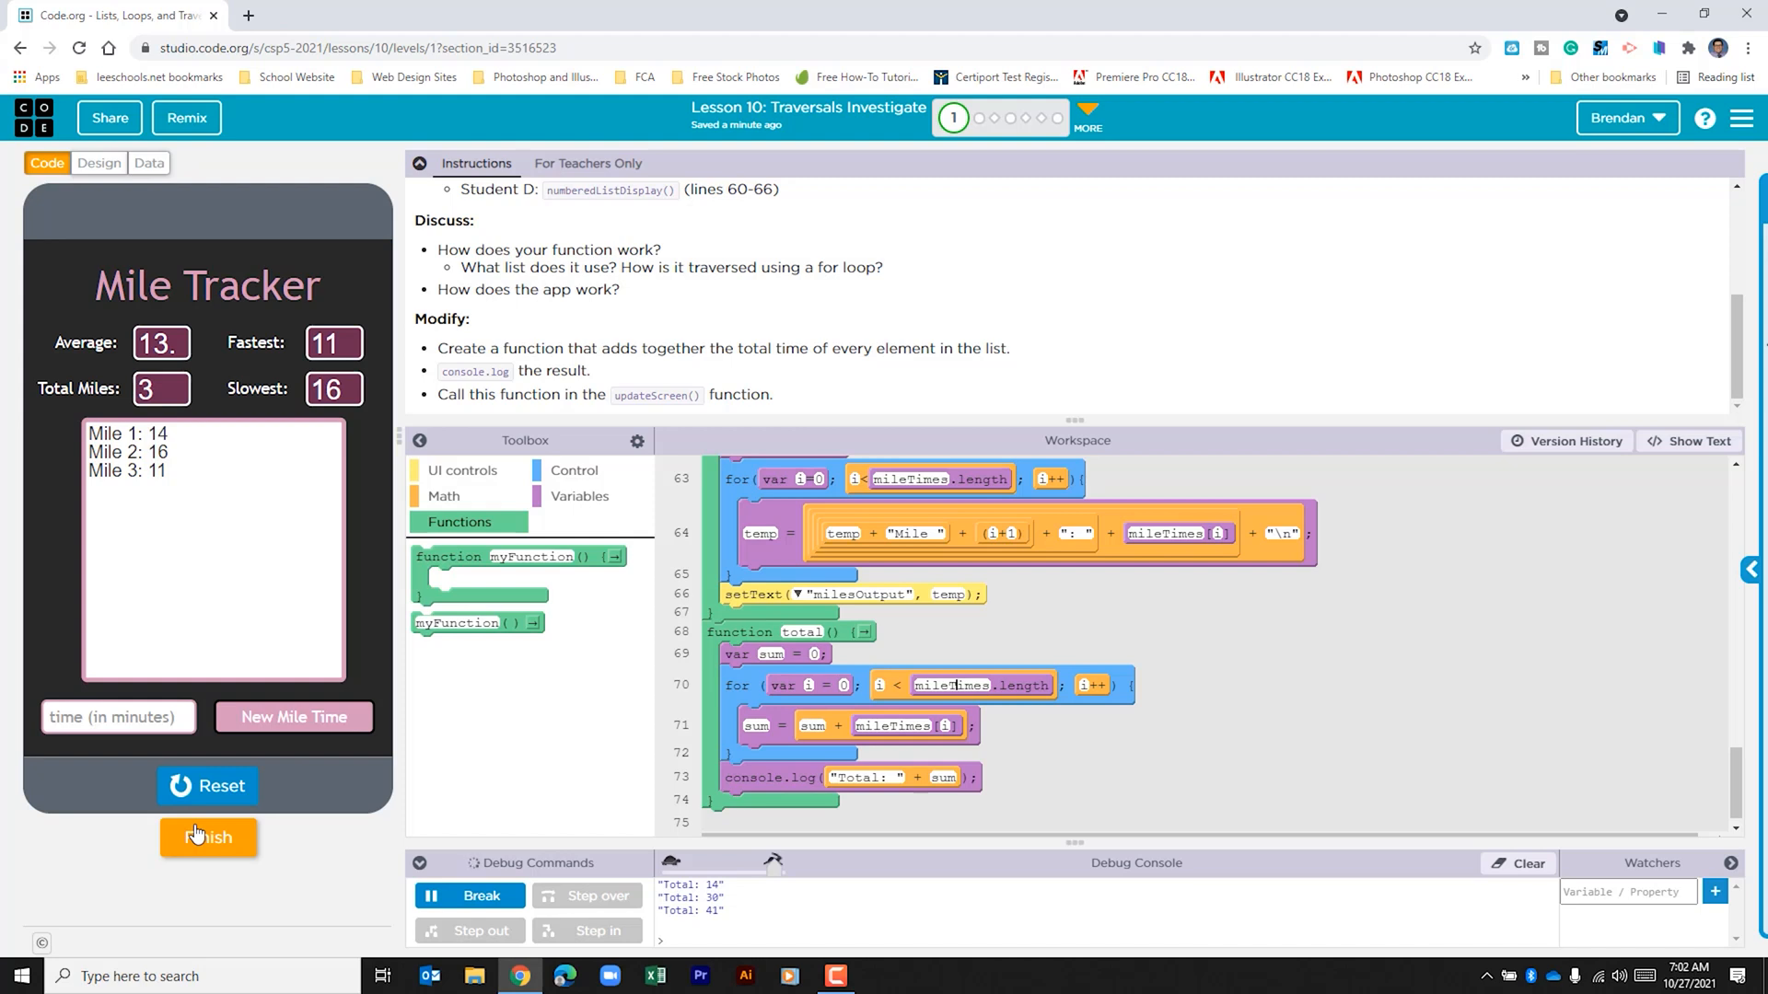
{"action": "mouse_move", "coordinate": [226, 838]}
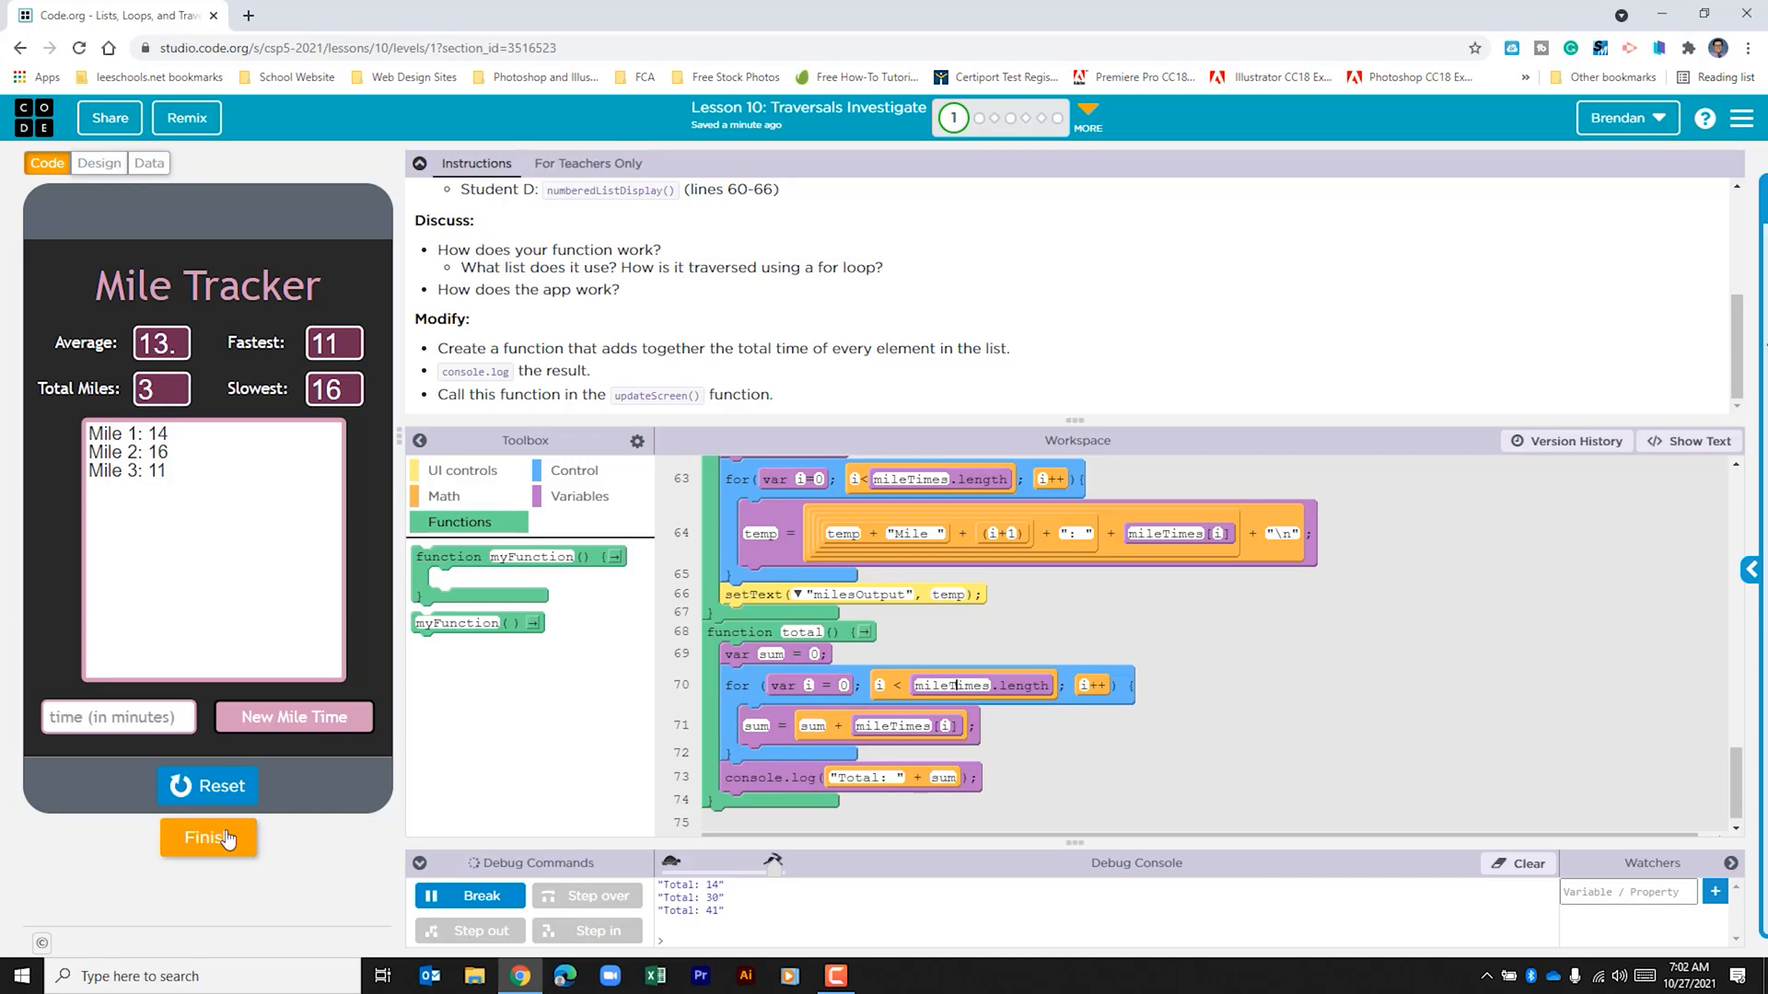